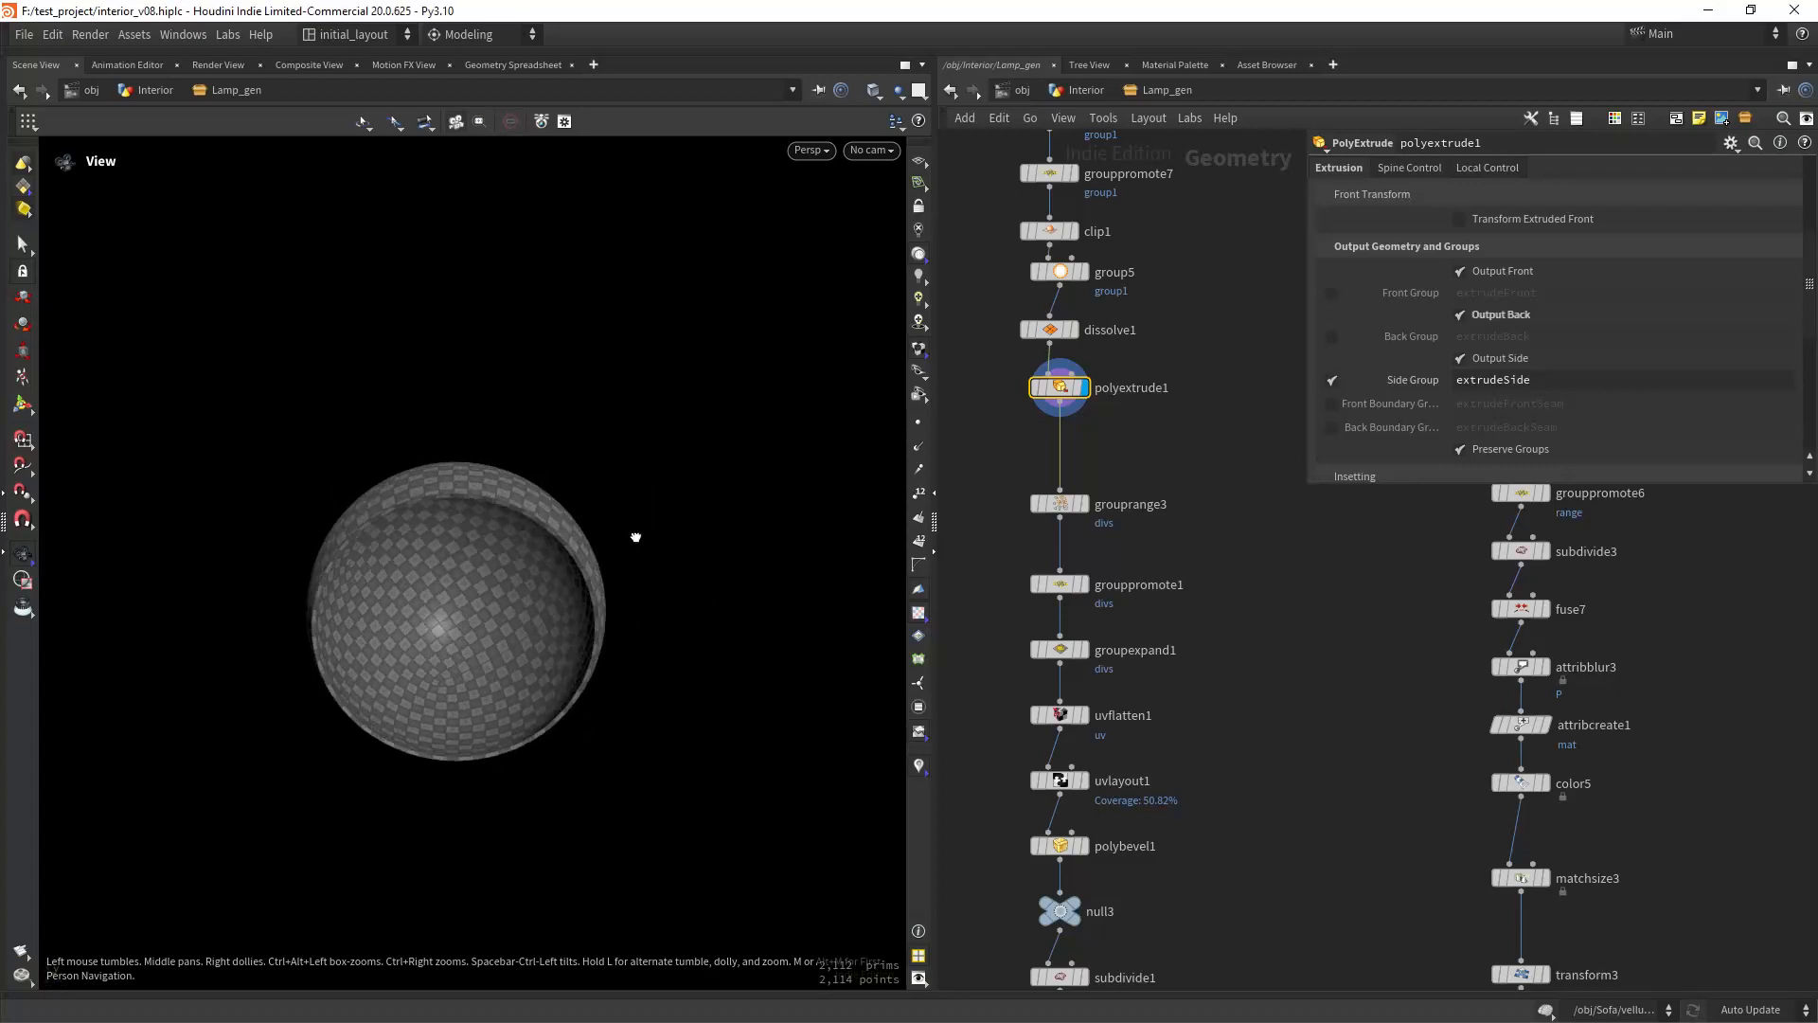
- Orbit and zoom around the lamp shade to inspect its interior and rim
left_click_drag(635, 537, 497, 580)
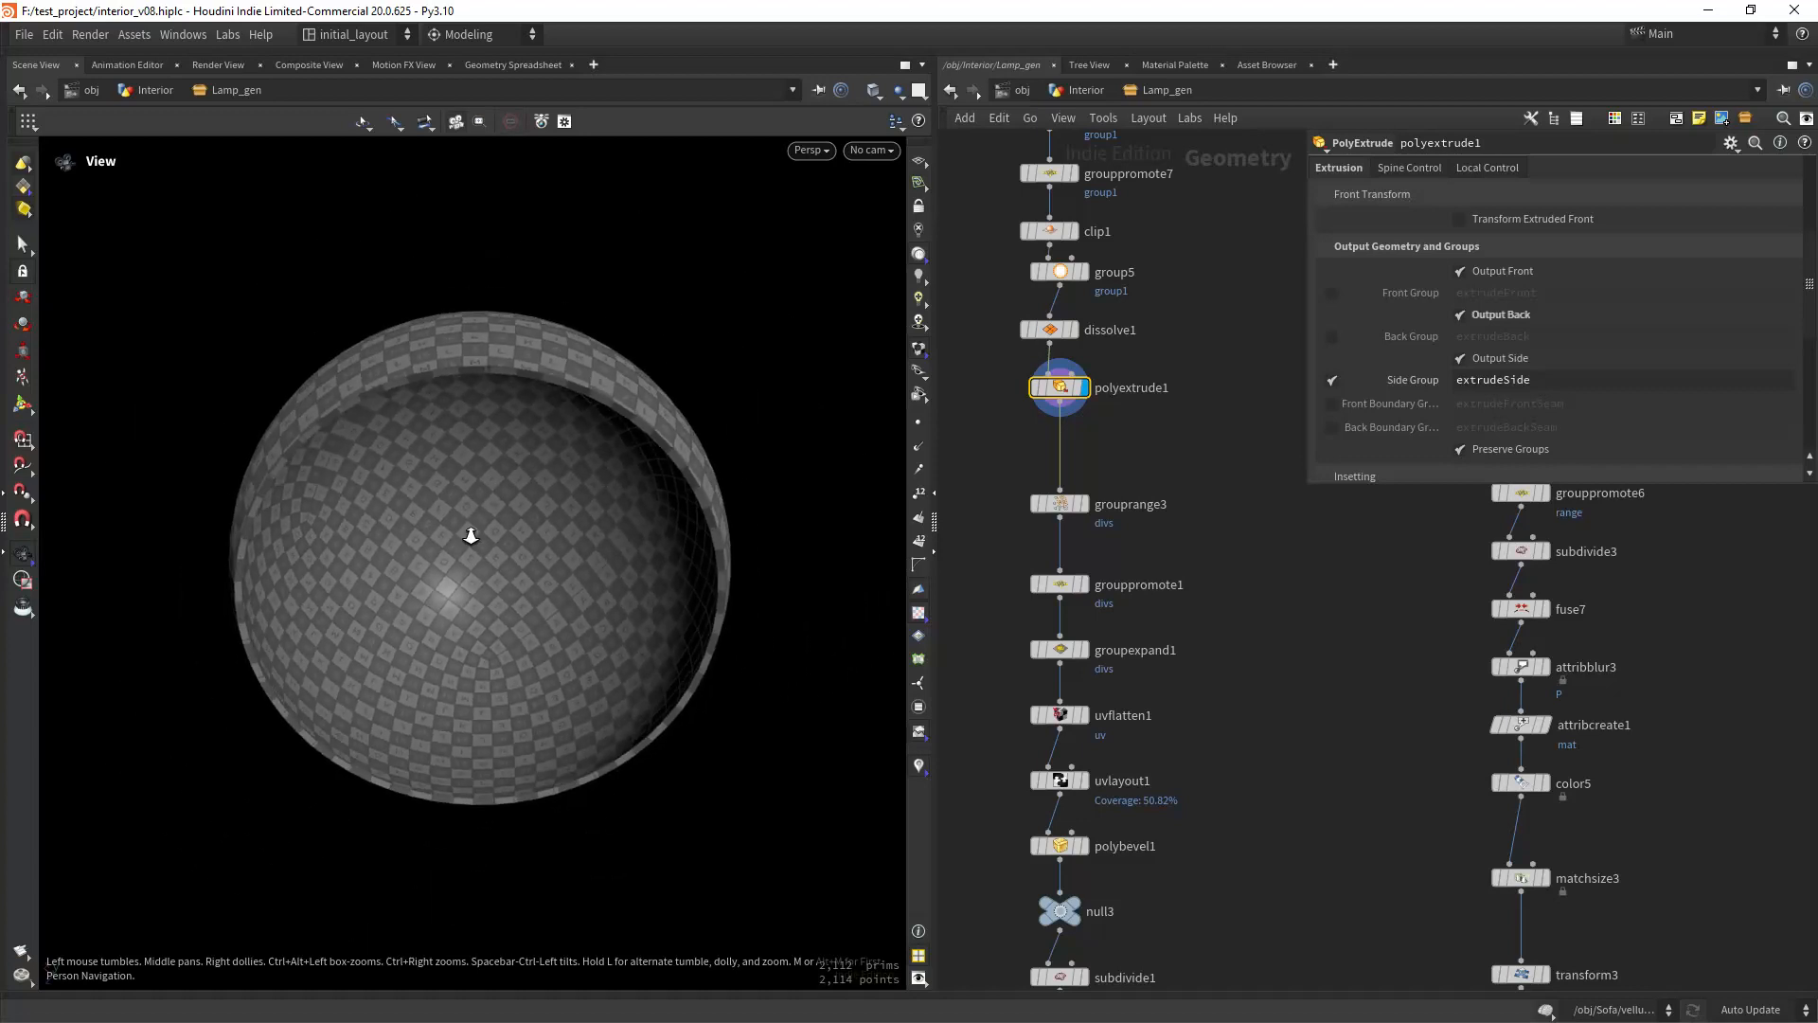
left_click_drag(470, 534, 485, 547)
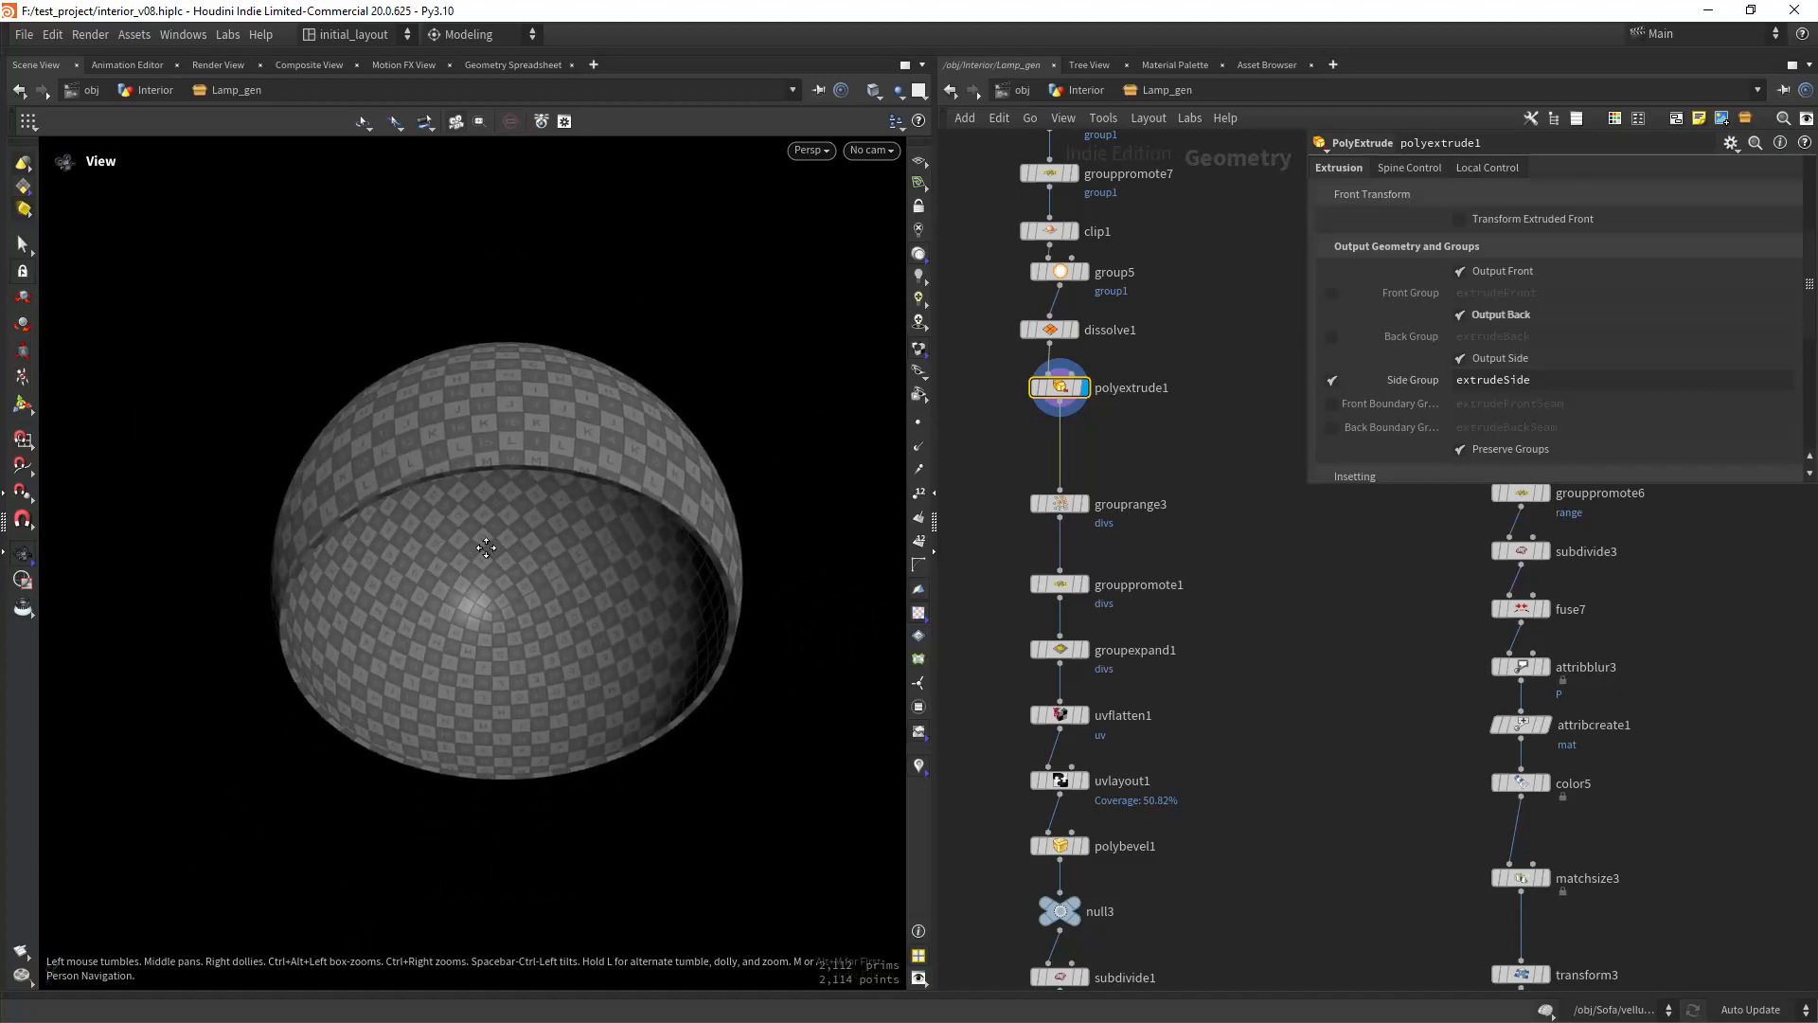
left_click_drag(485, 547, 492, 493)
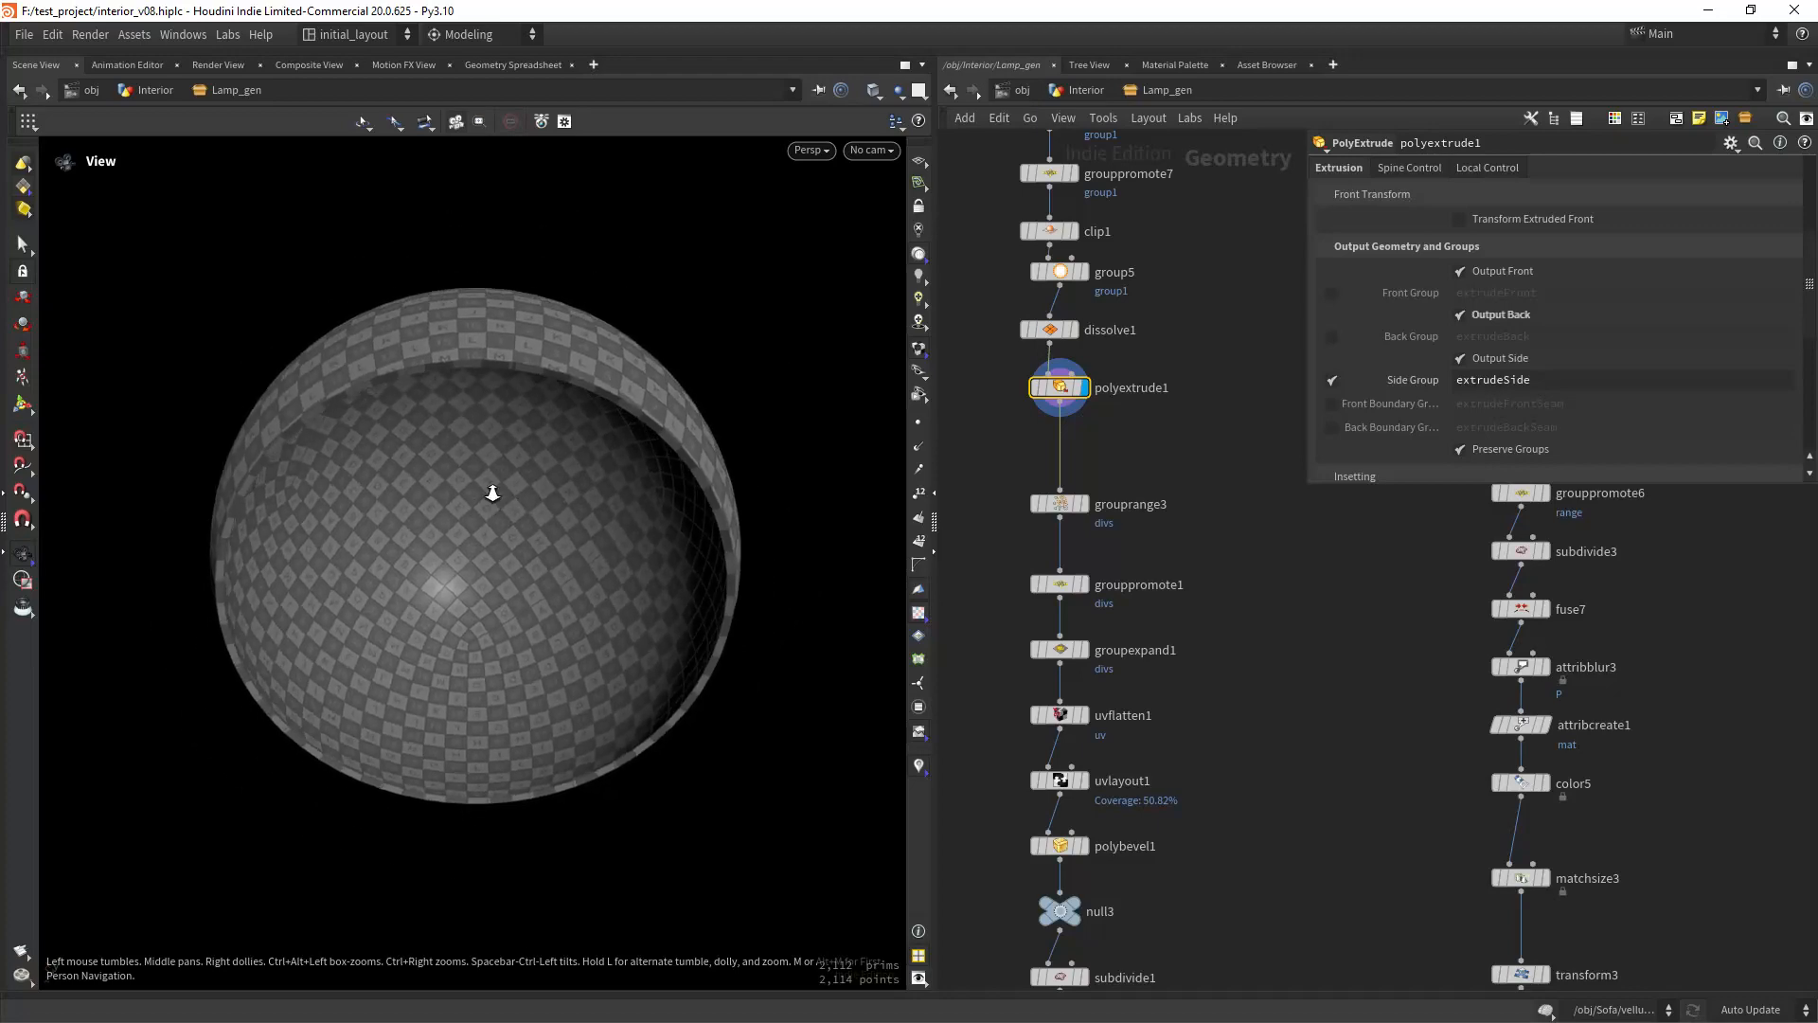
left_click_drag(492, 491, 484, 524)
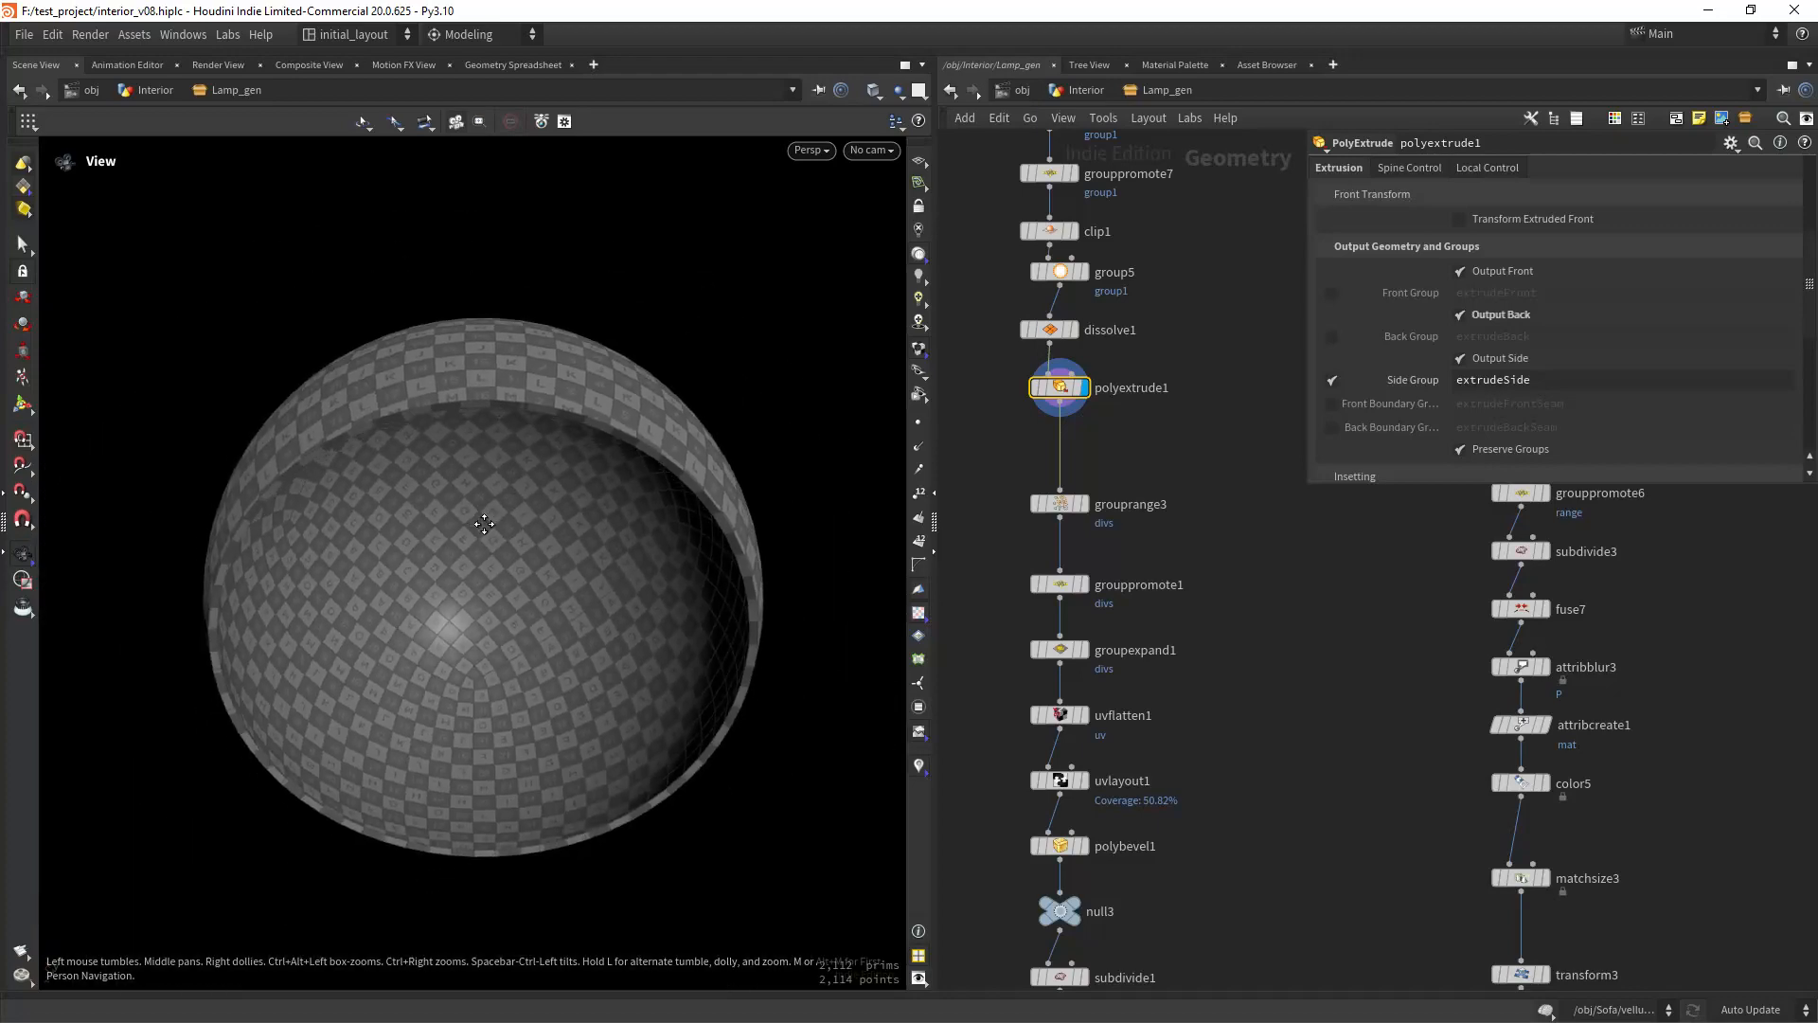
left_click_drag(485, 524, 514, 631)
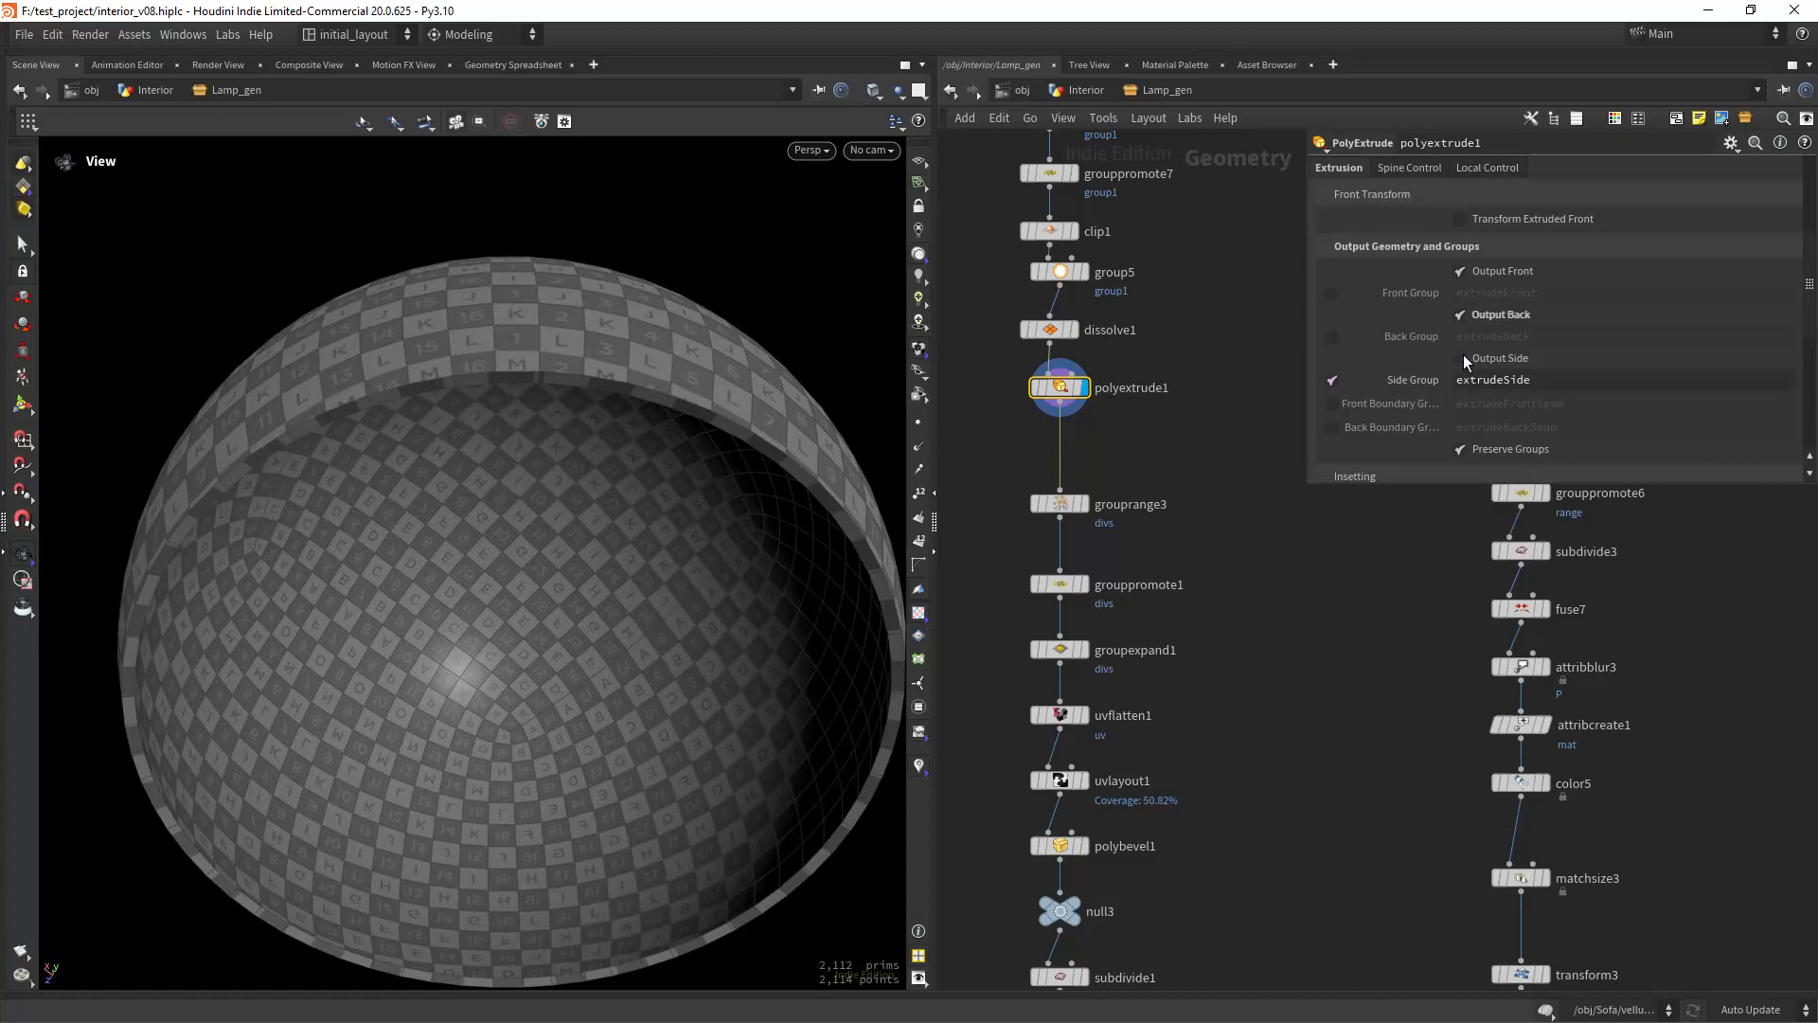
left_click(1458, 358)
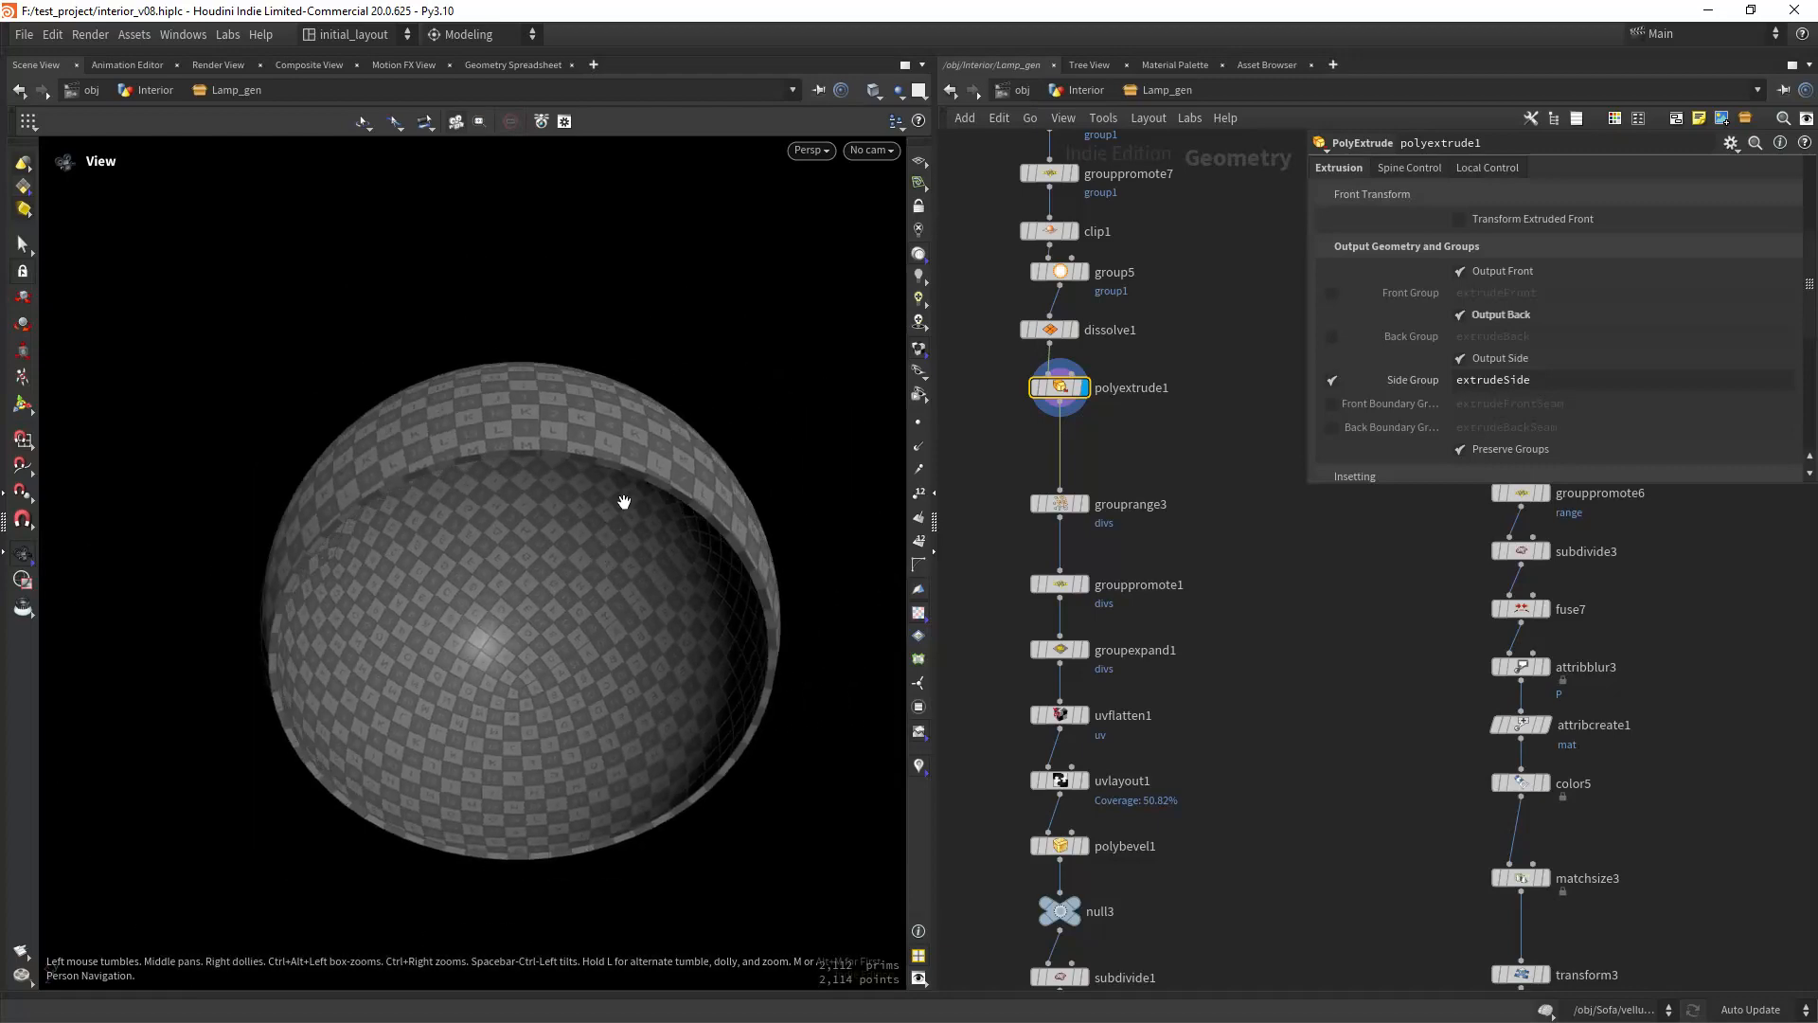
left_click_drag(624, 501, 645, 513)
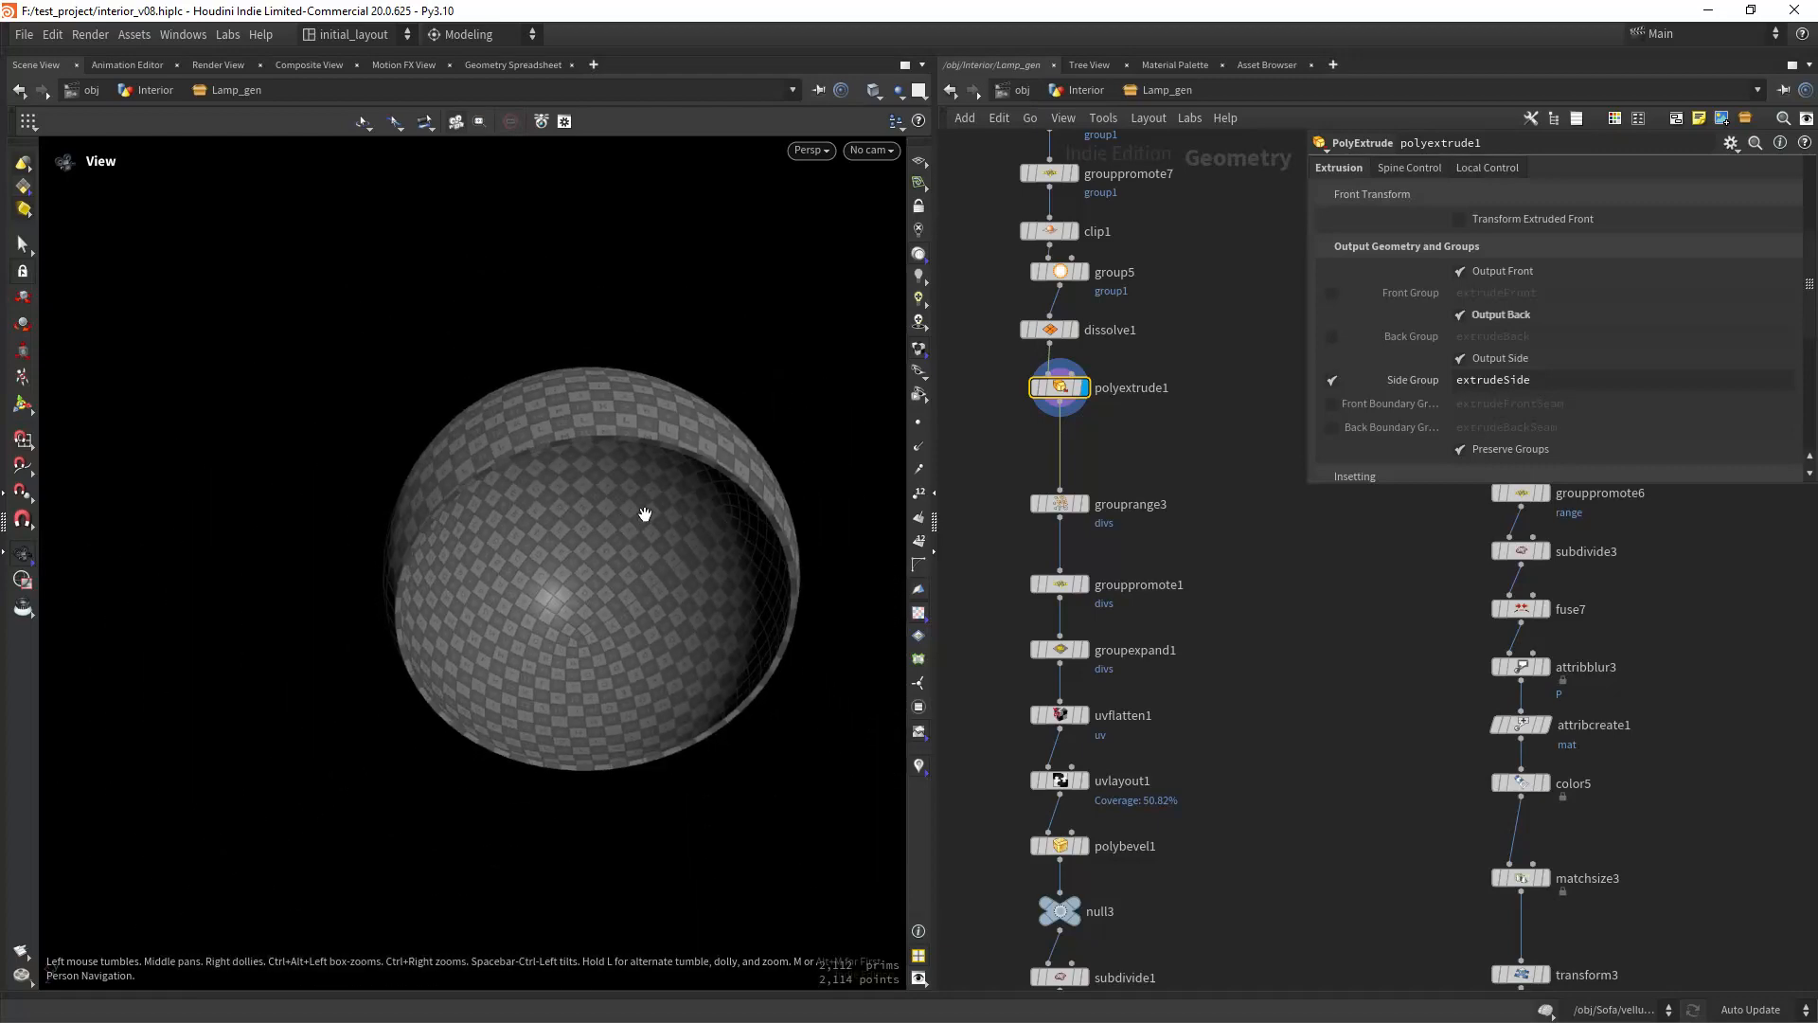
left_click_drag(646, 514, 577, 488)
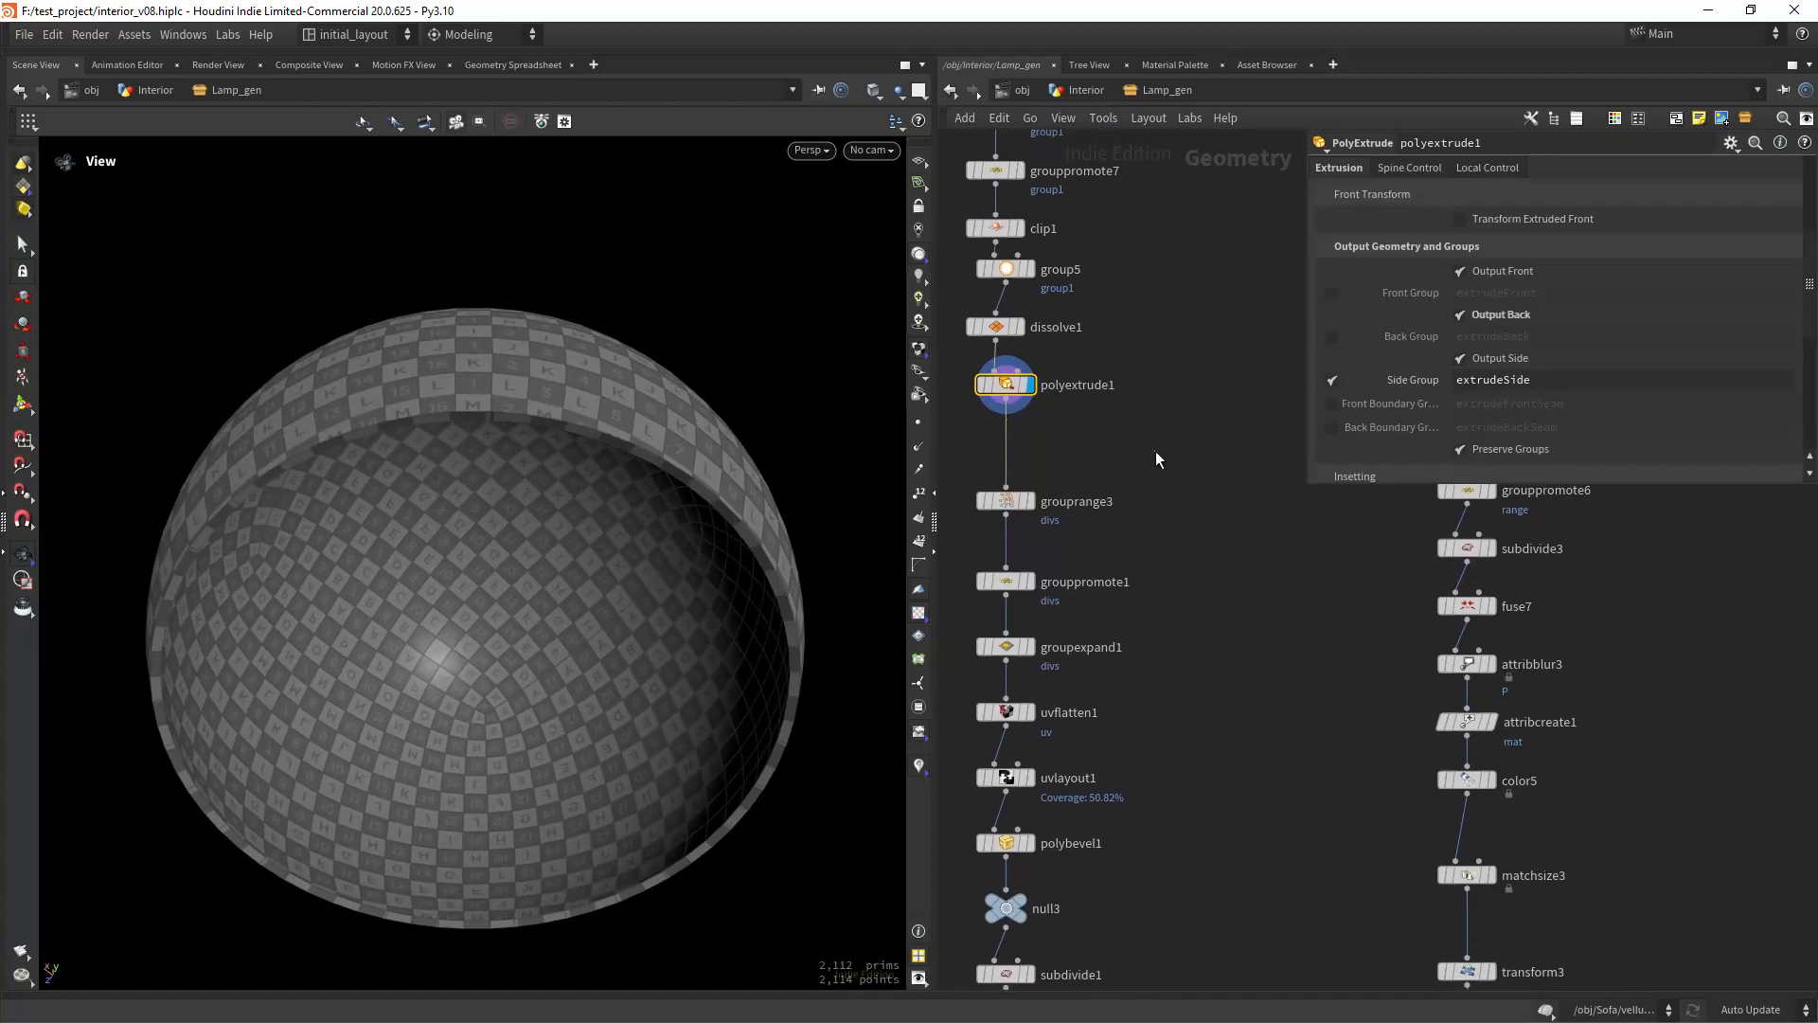
- Add a Group by Range on extrudeSide, selecting faces via nprimsgroup(0,"extrudeSide")
key("Tab")
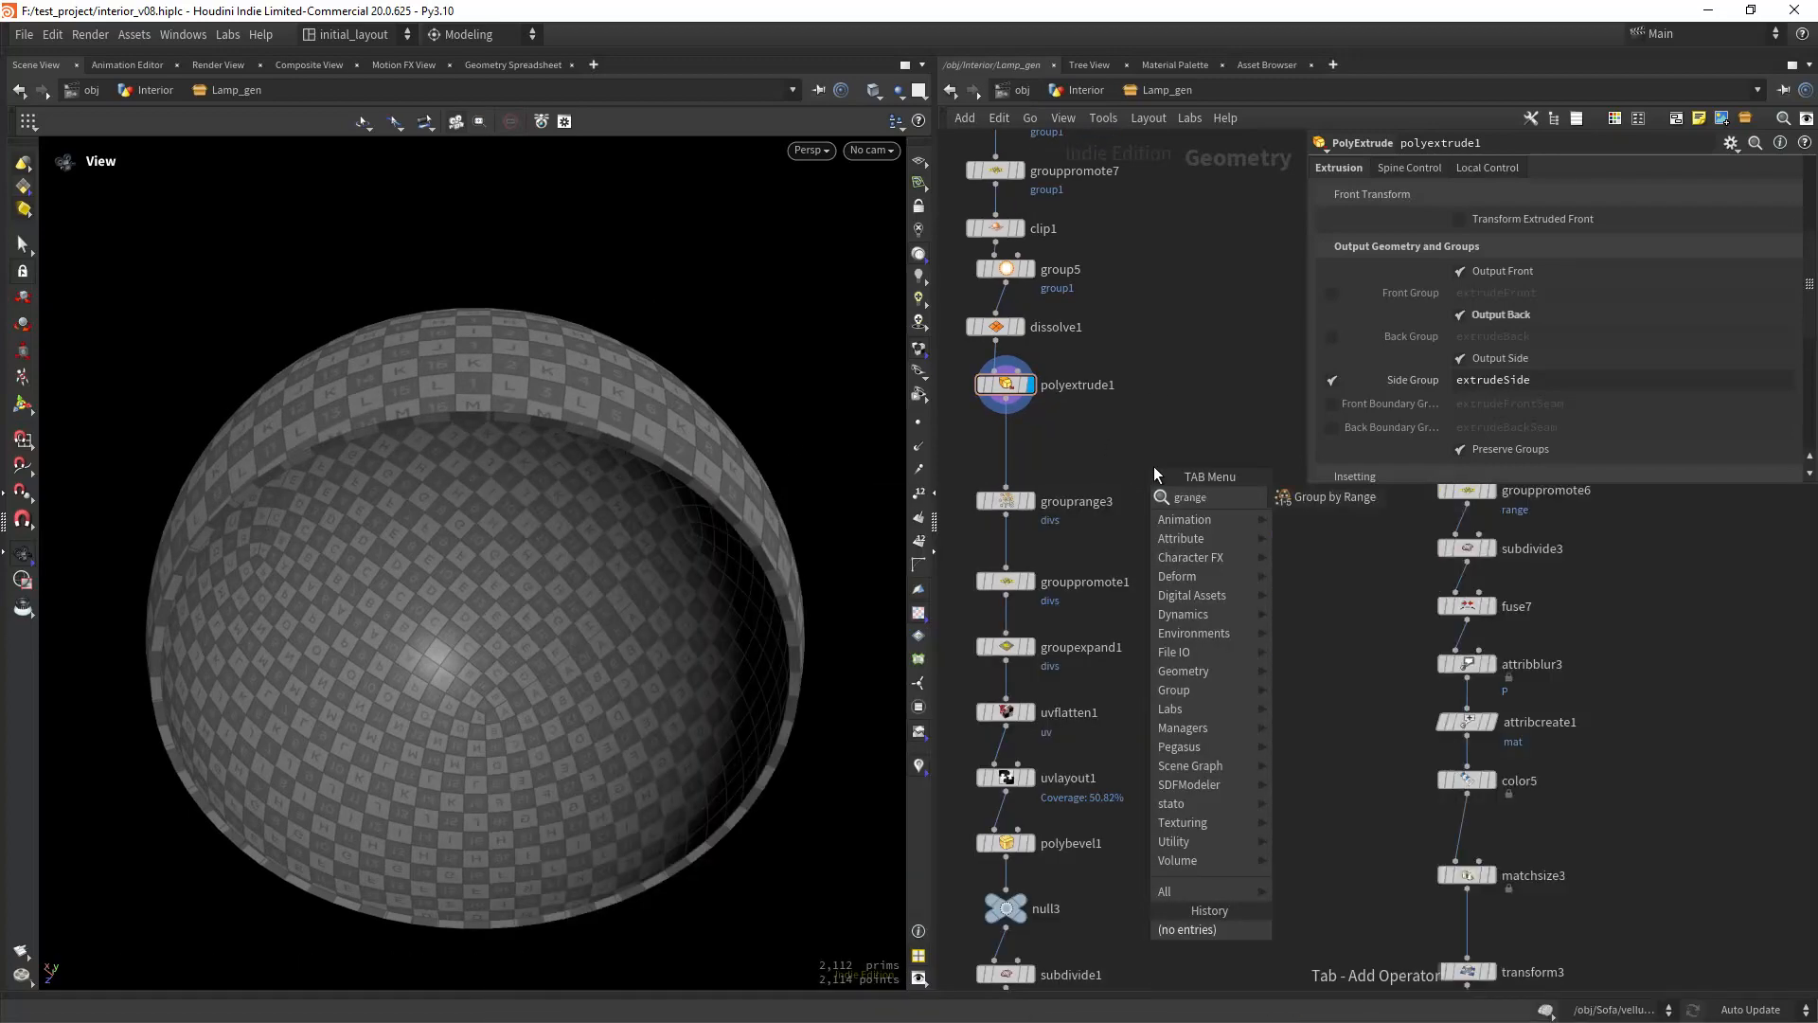
left_click(1334, 496)
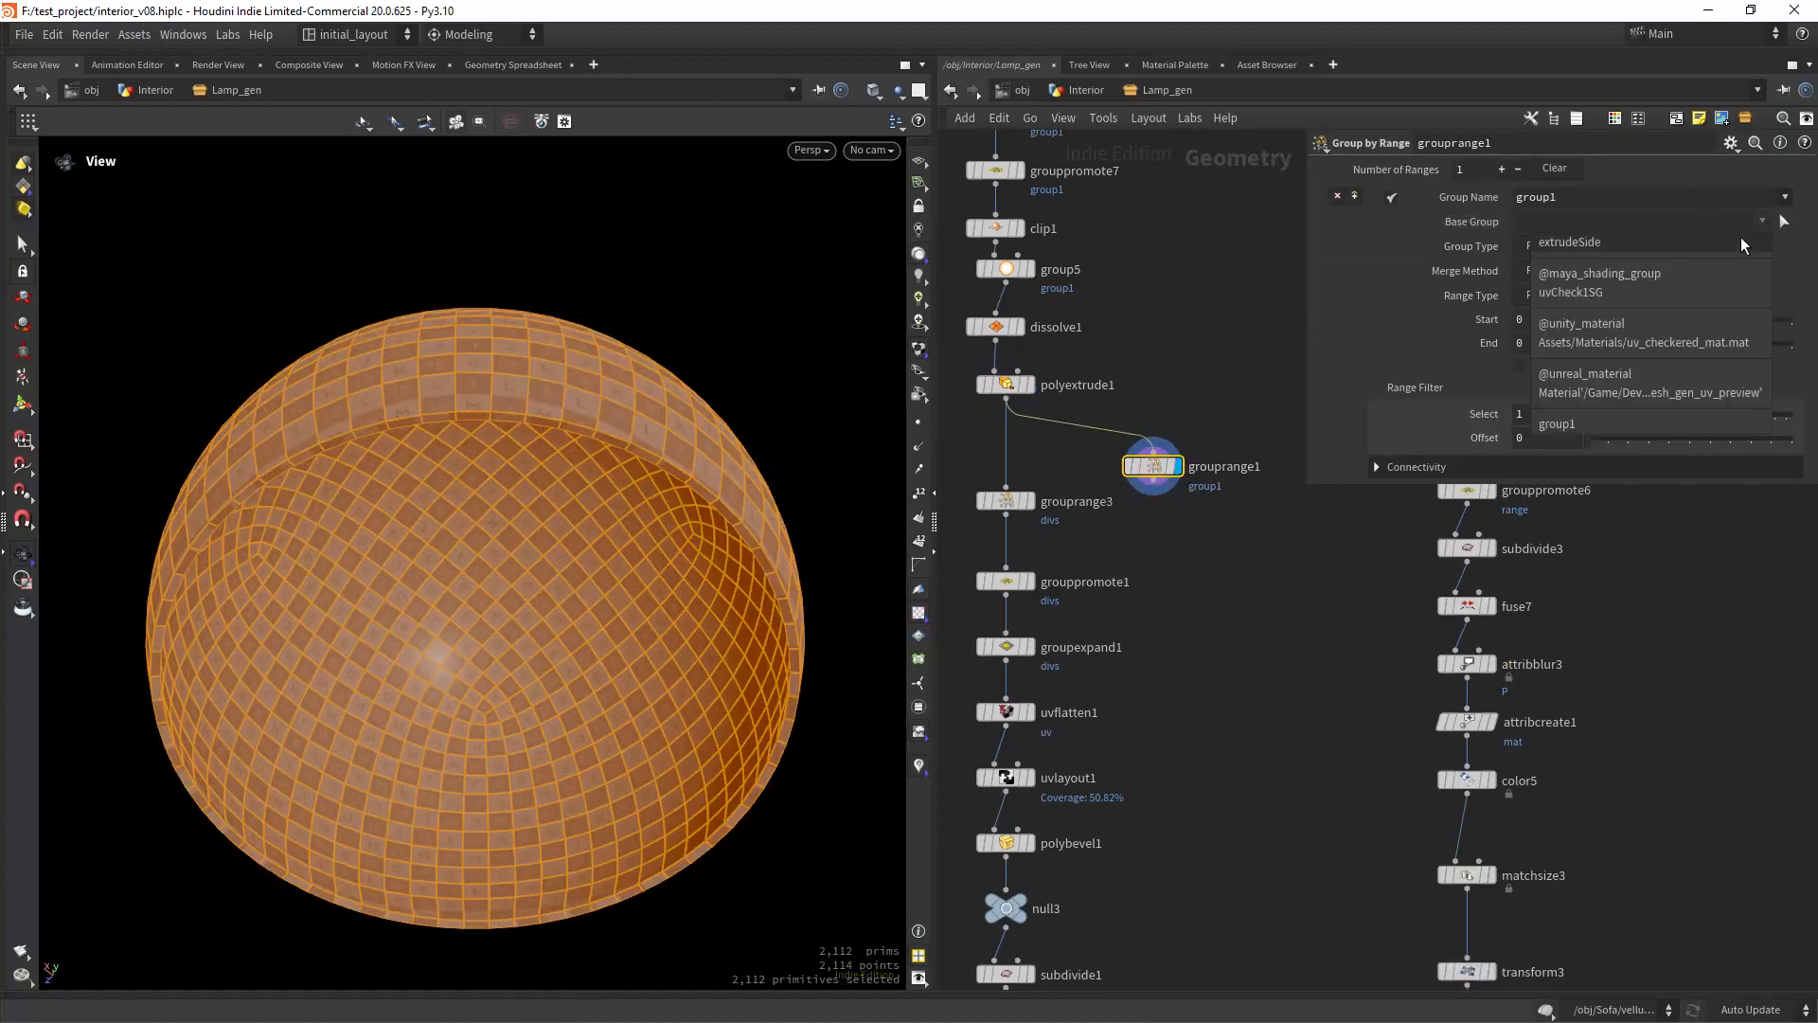
left_click(1569, 242)
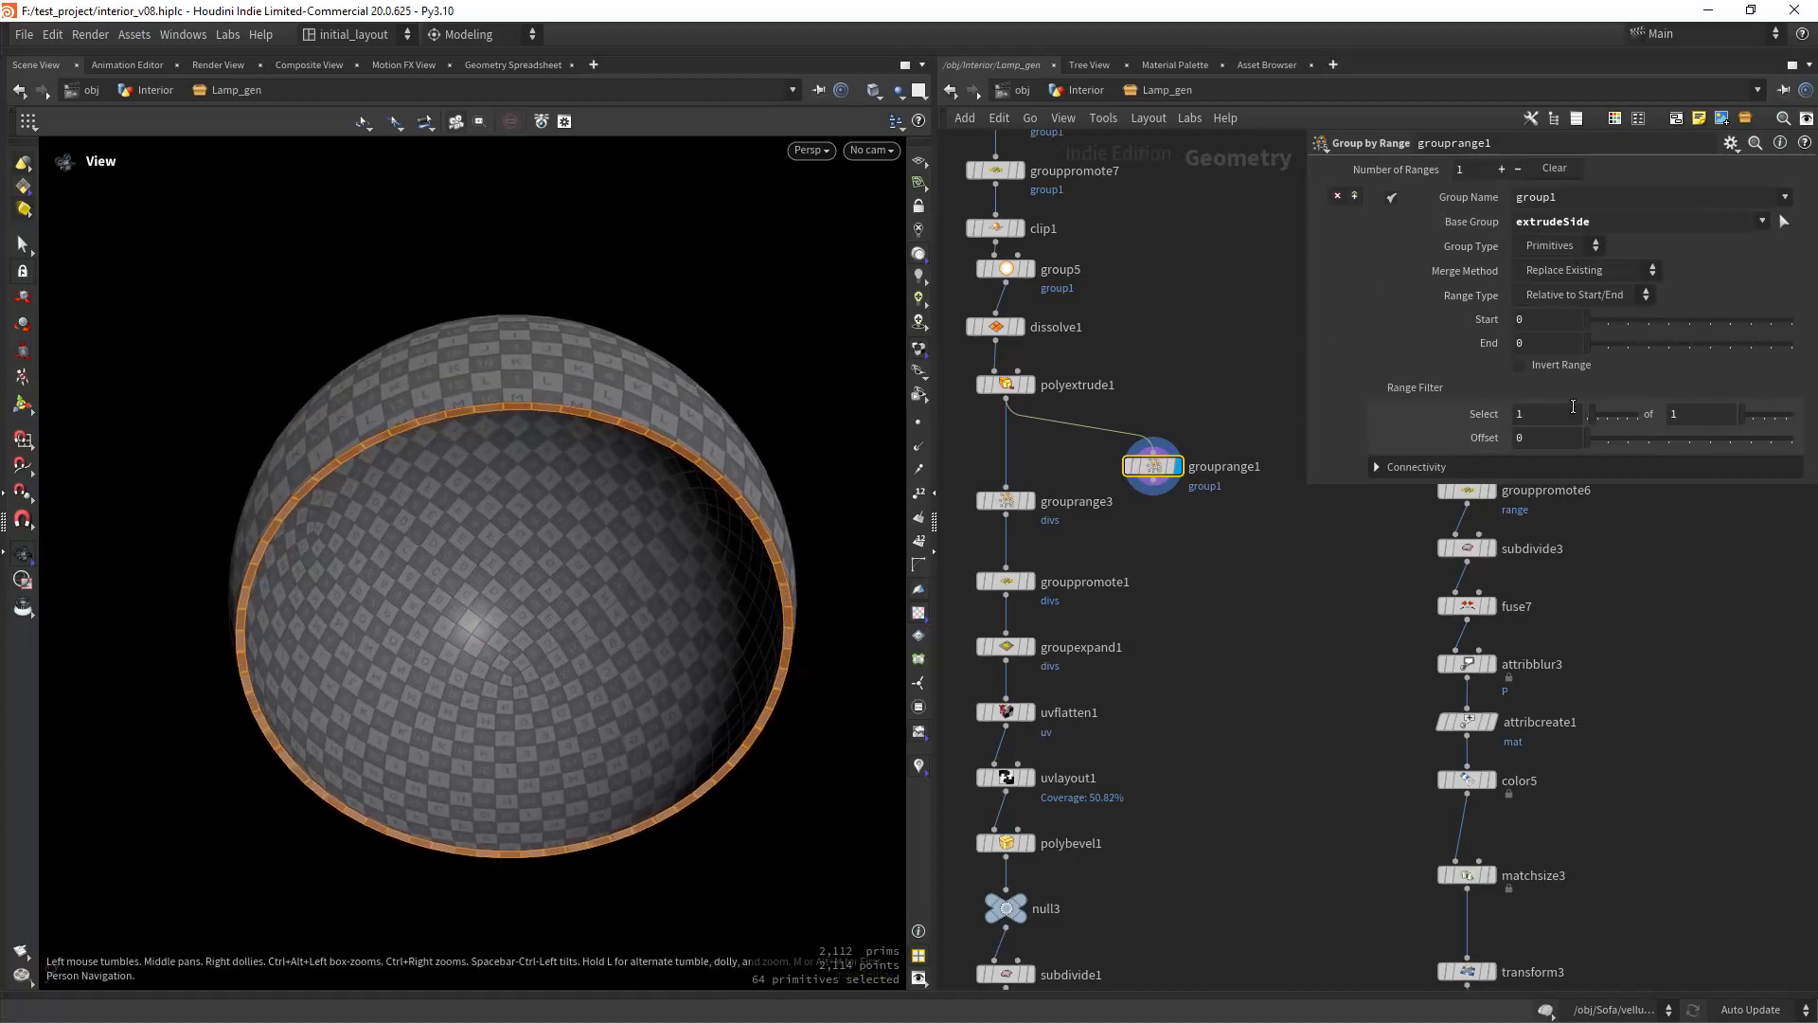
left_click(1545, 413)
type("2")
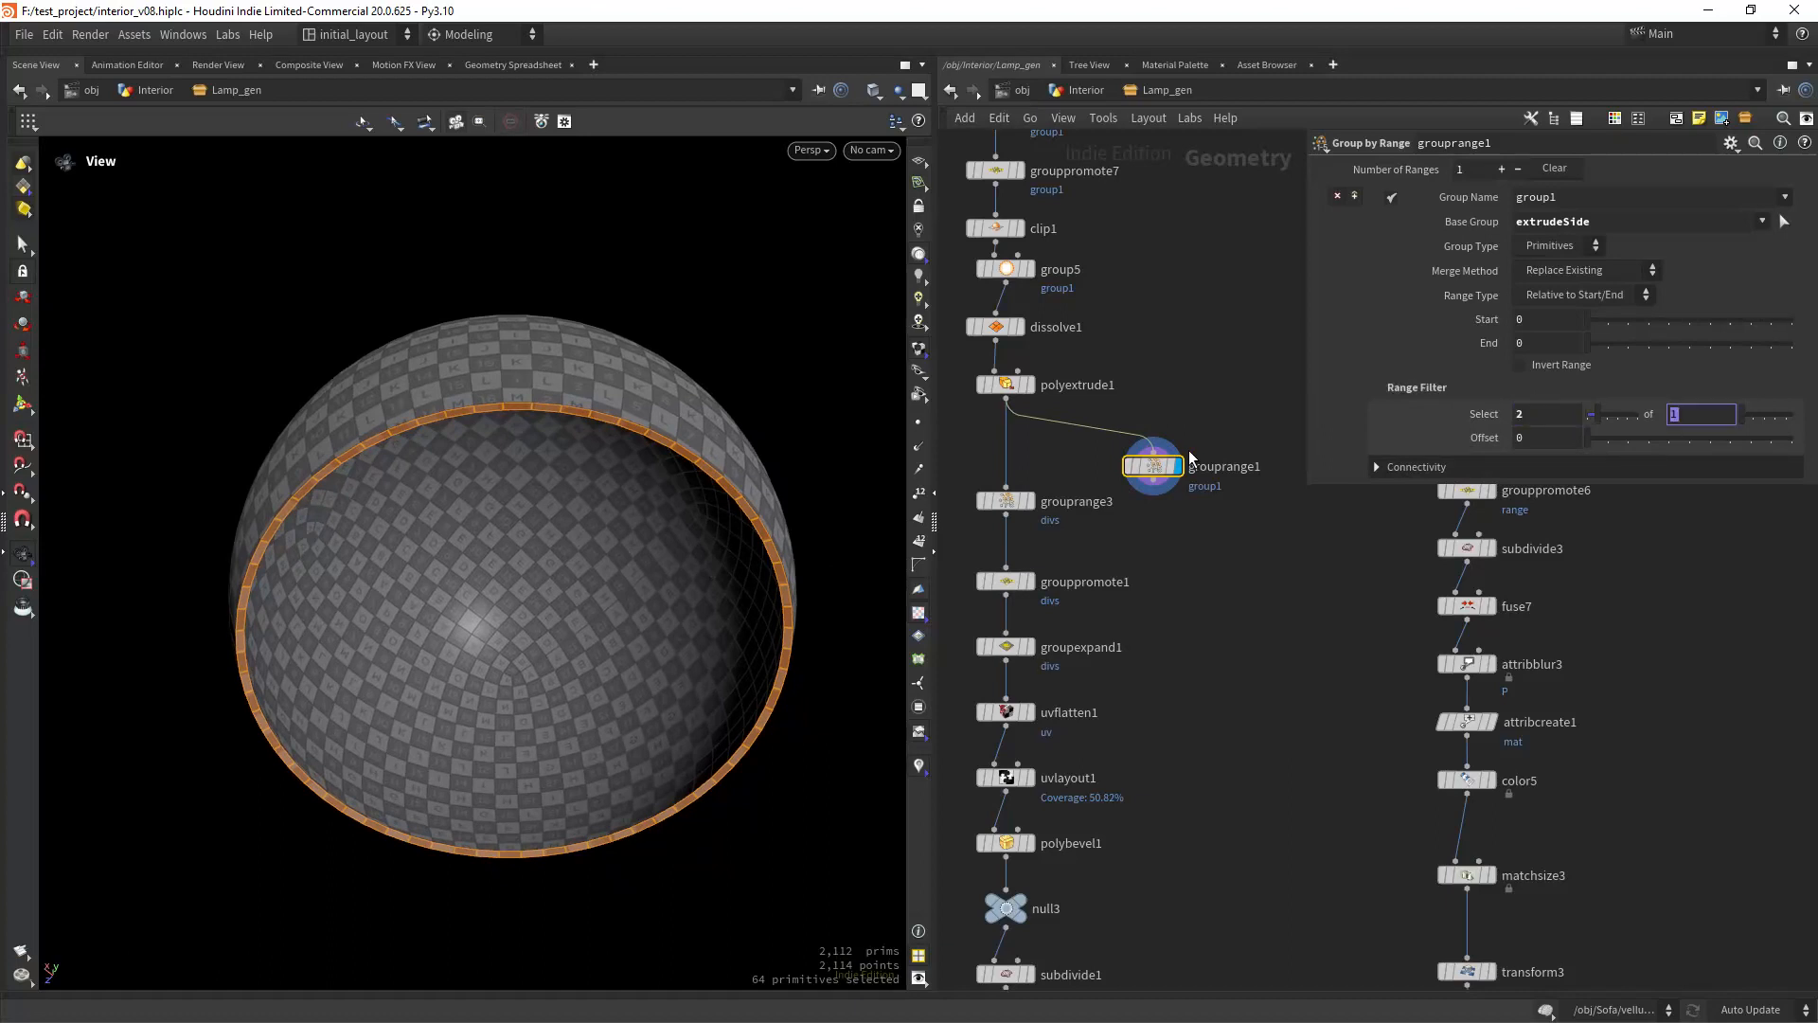
type("nprims()")
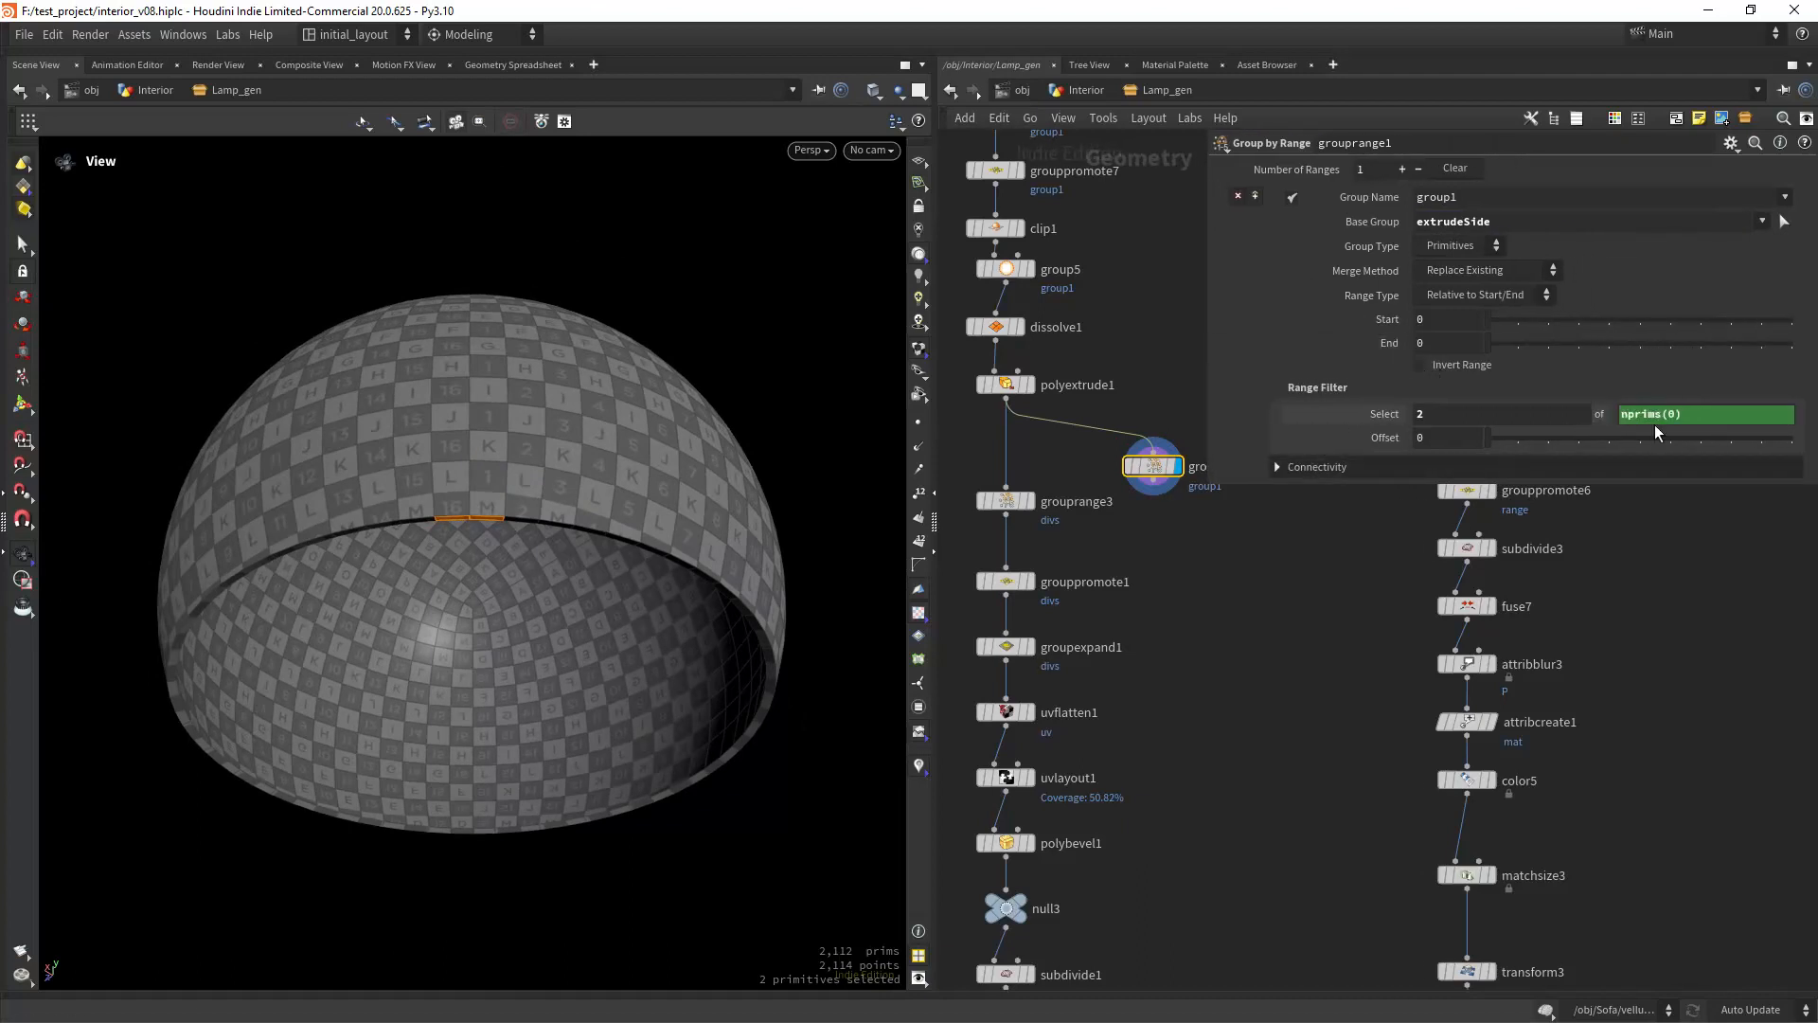
left_click(1707, 414)
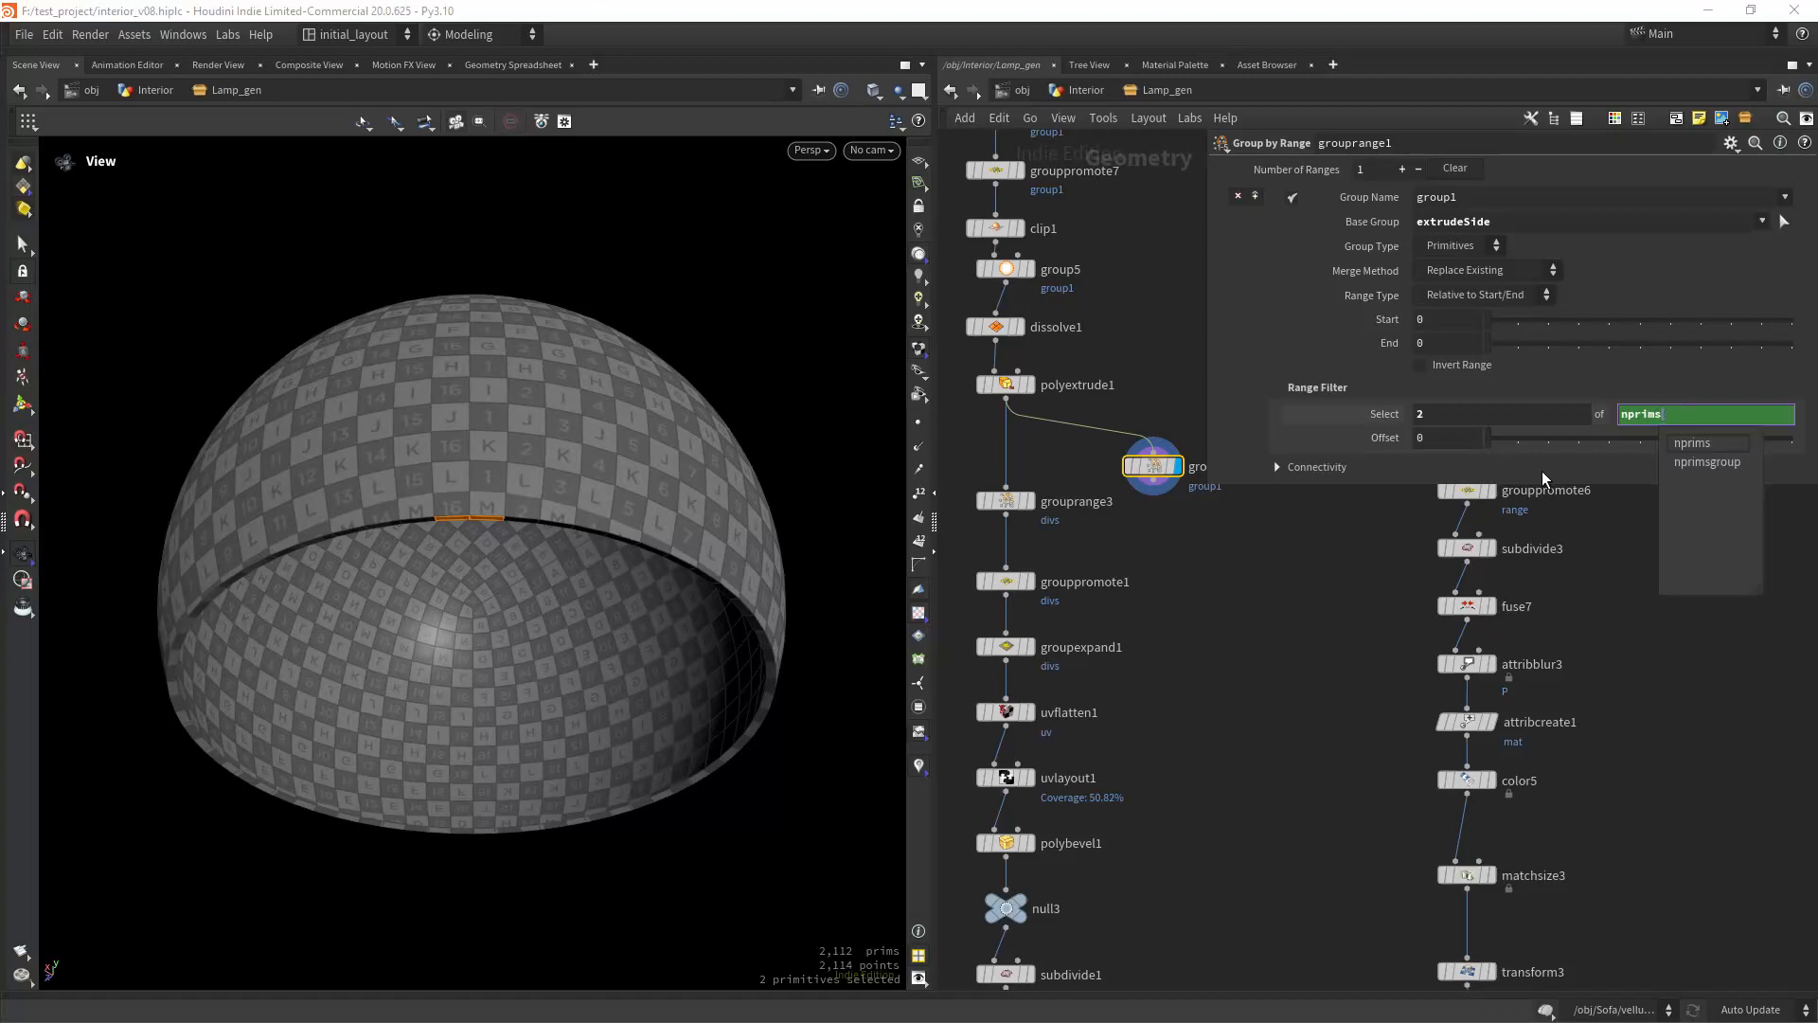
left_click(1706, 461)
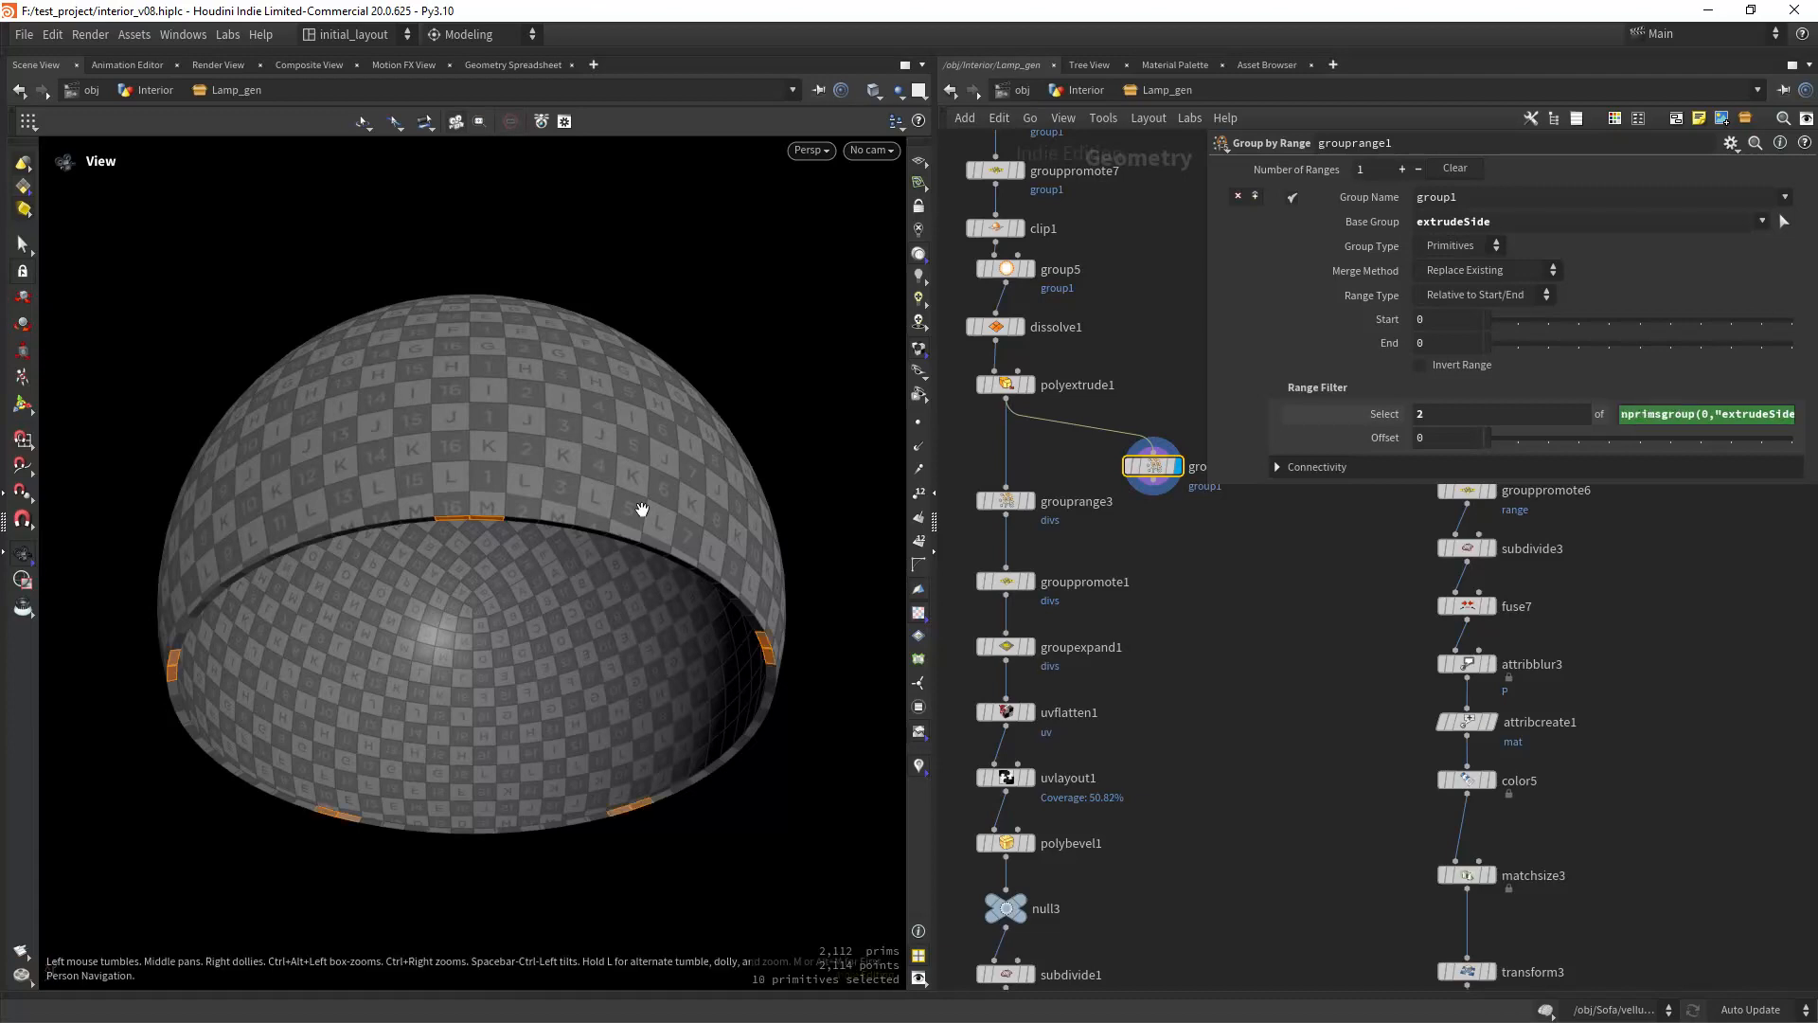
left_click_drag(644, 511, 635, 474)
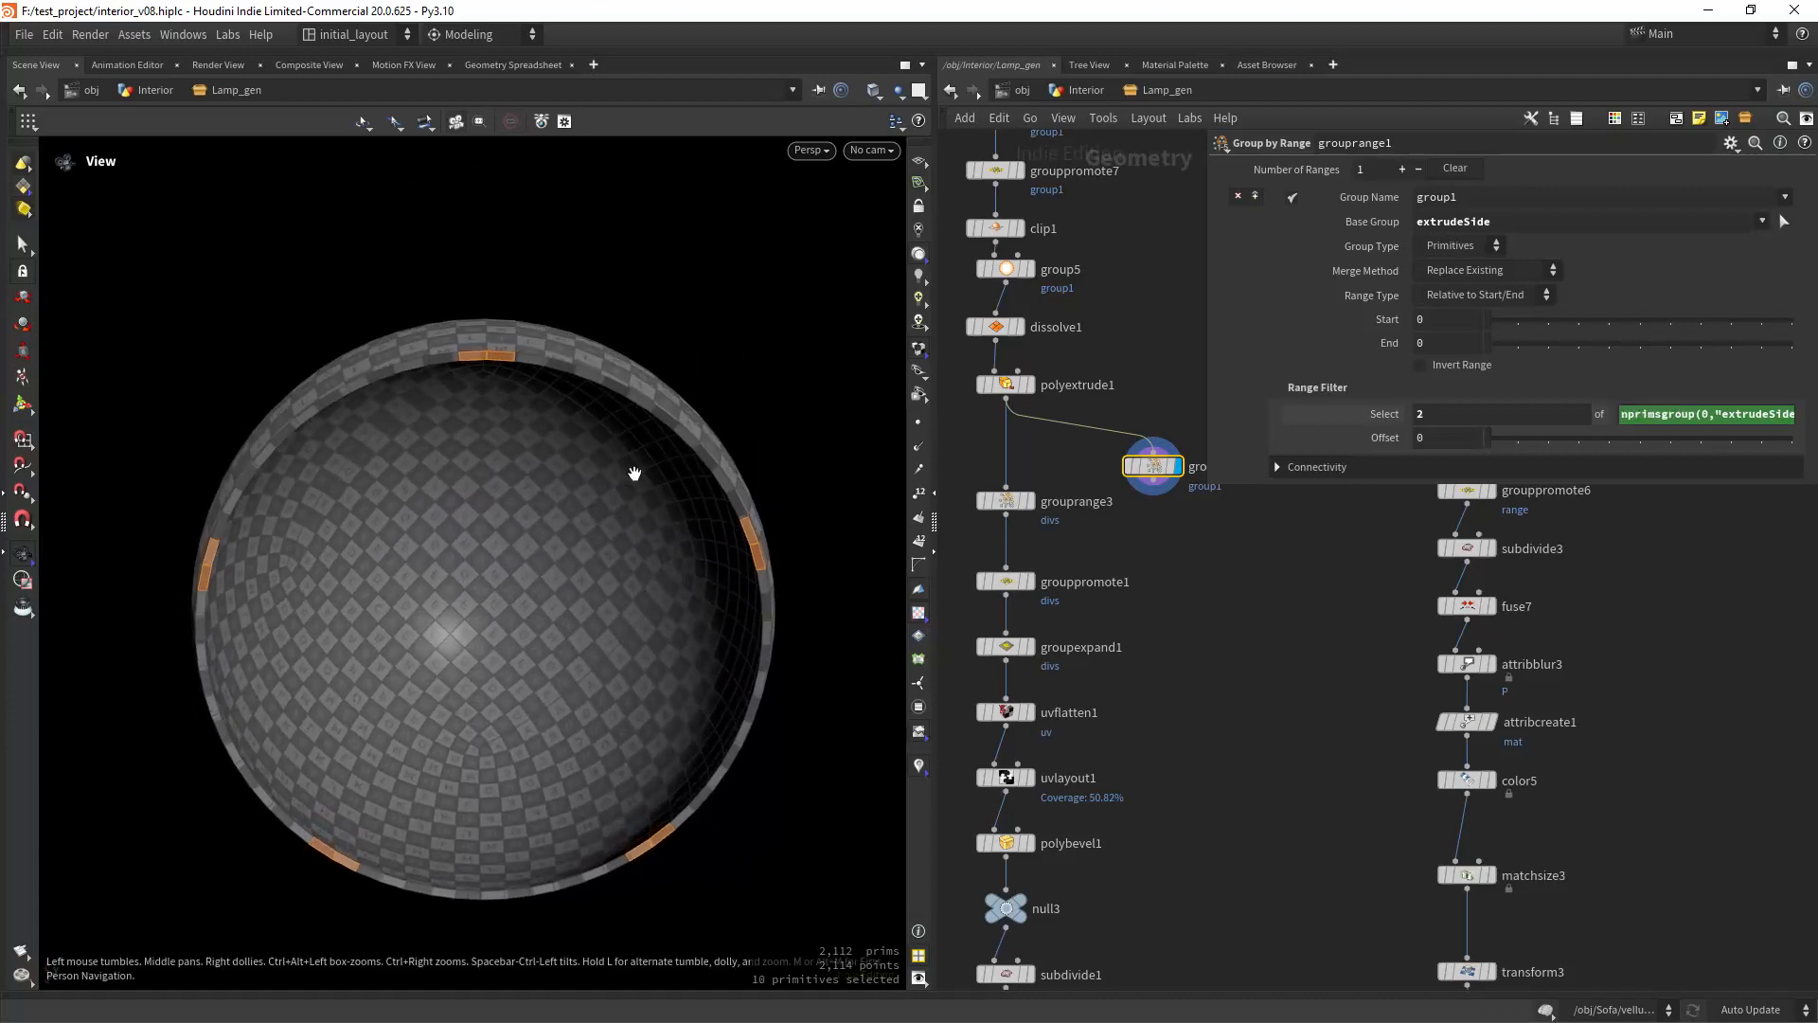
left_click_drag(635, 473, 904, 516)
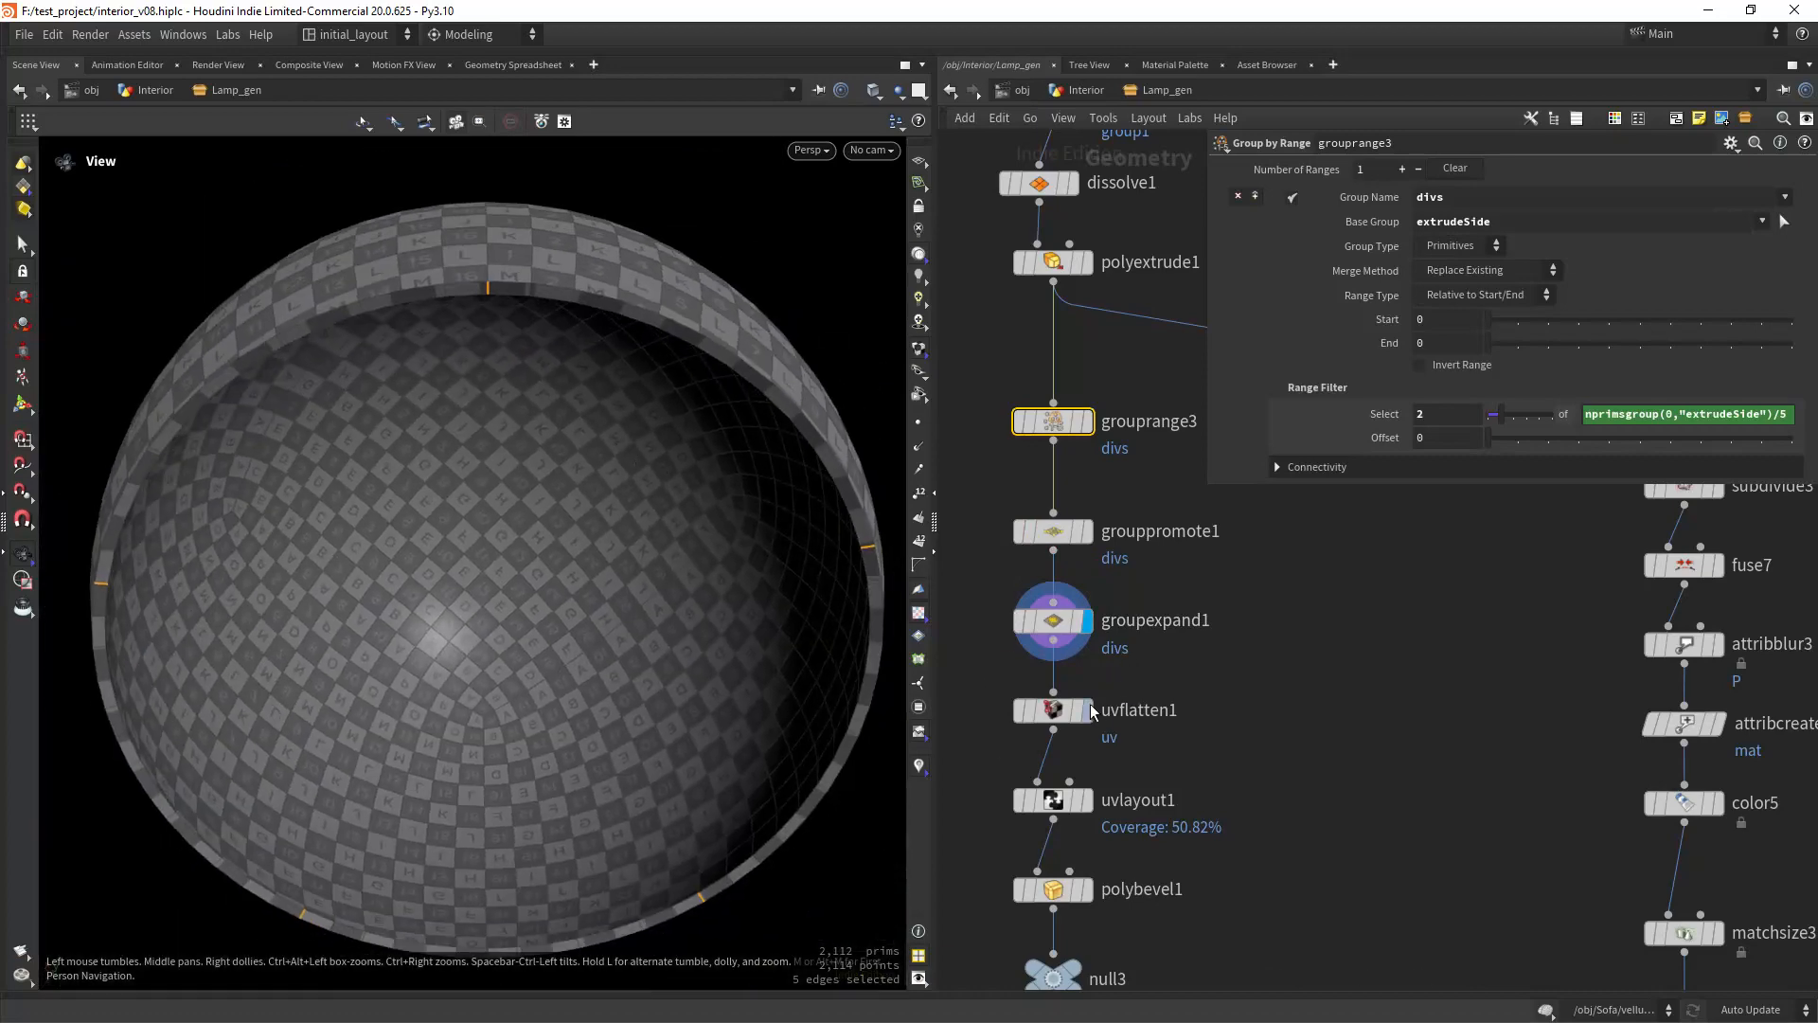
left_click(1053, 710)
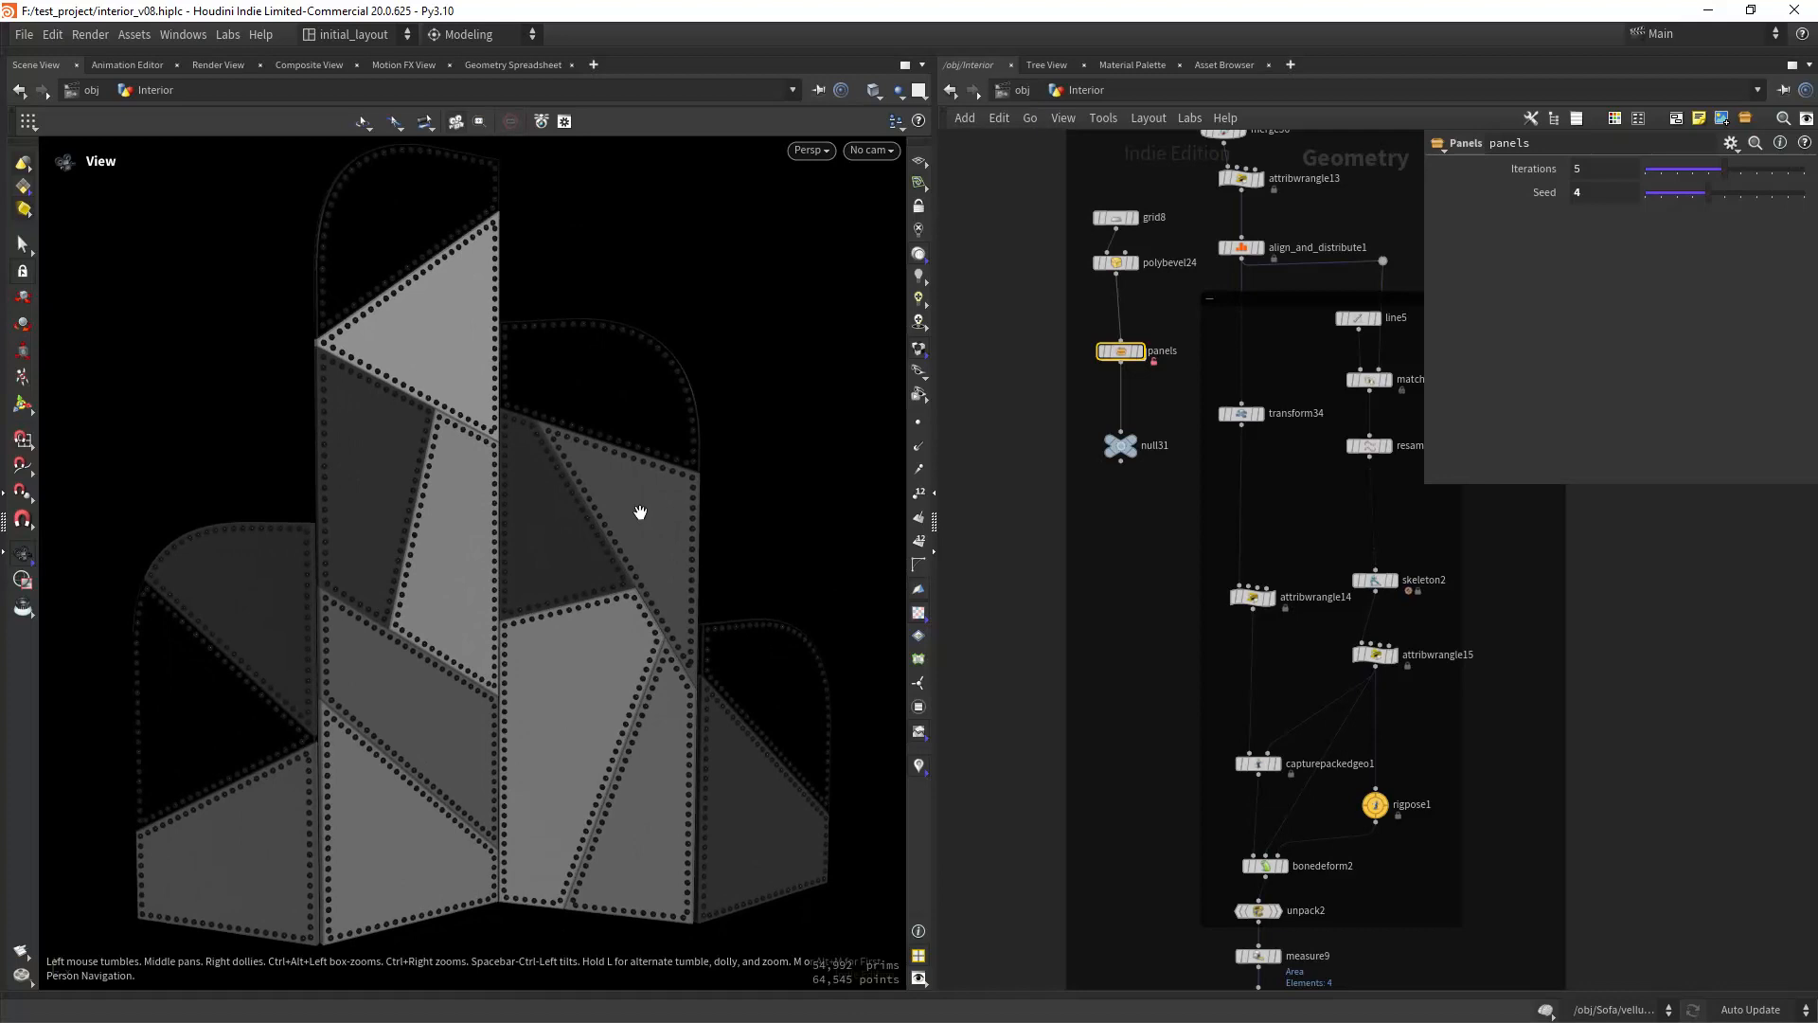
- Orbit the panel sculpture and scrub the panels Seed, settling on seed 4
left_click_drag(640, 511, 589, 542)
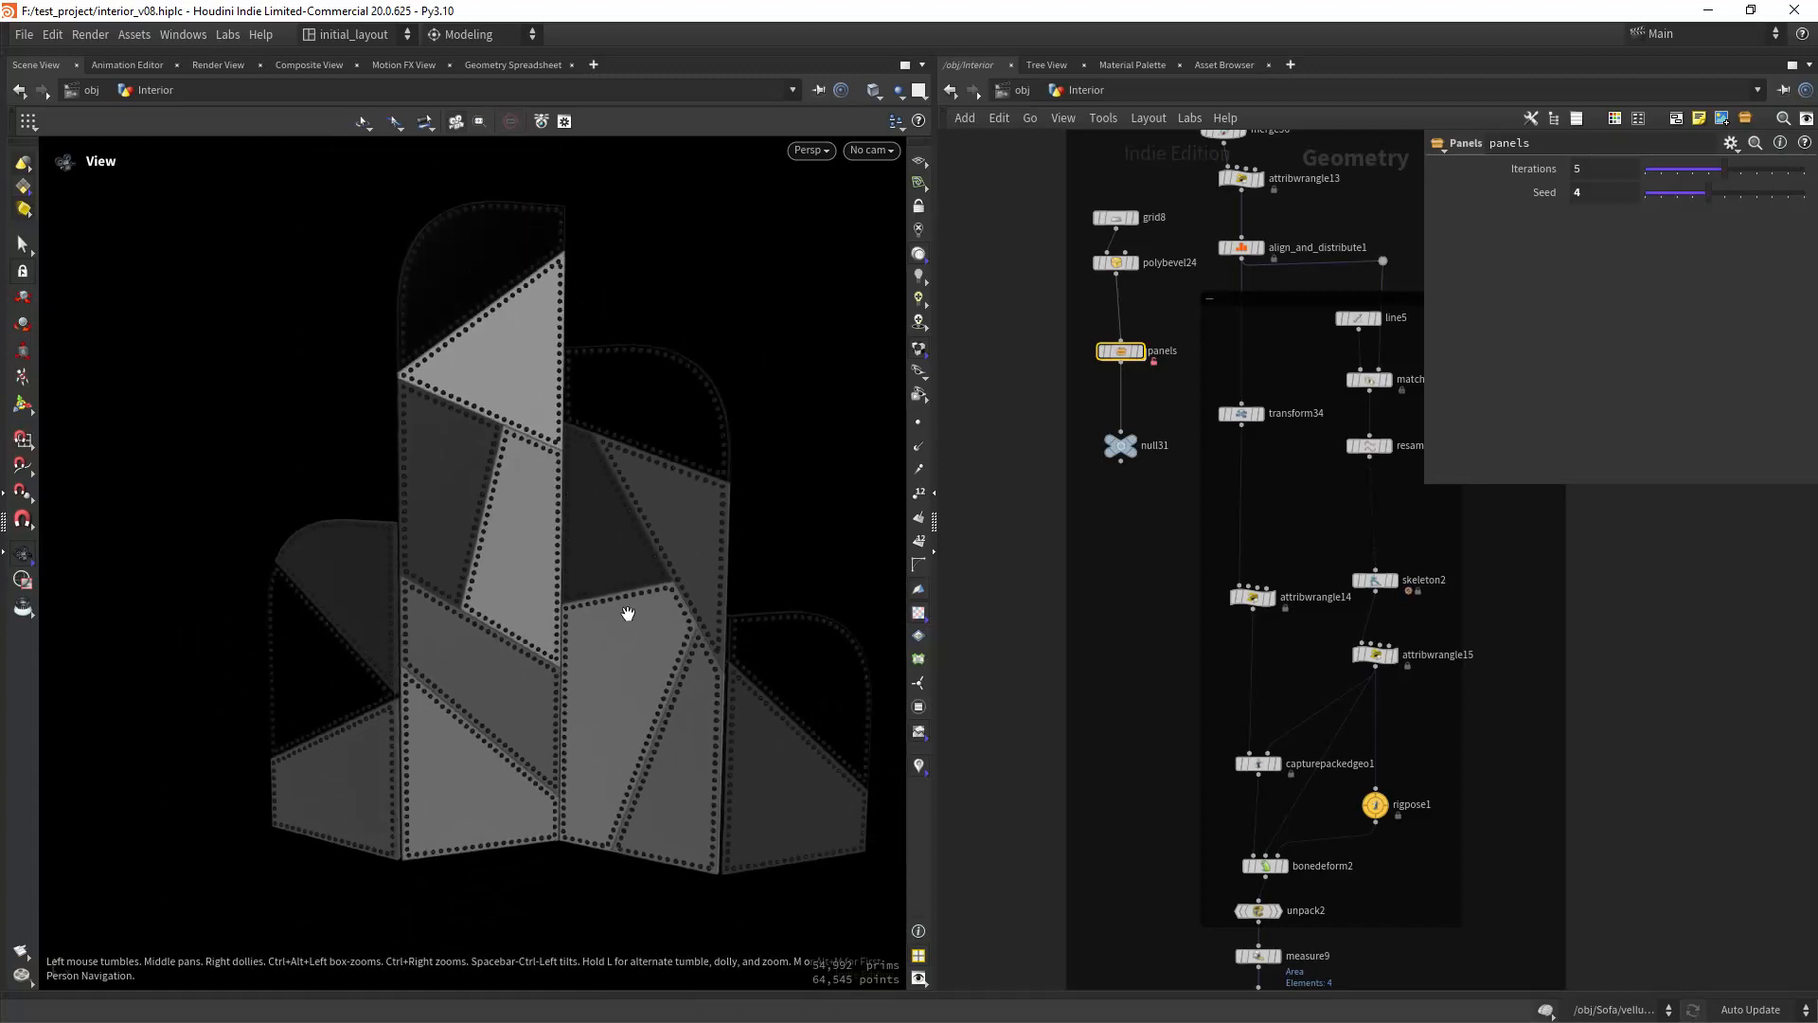
left_click_drag(626, 614, 693, 517)
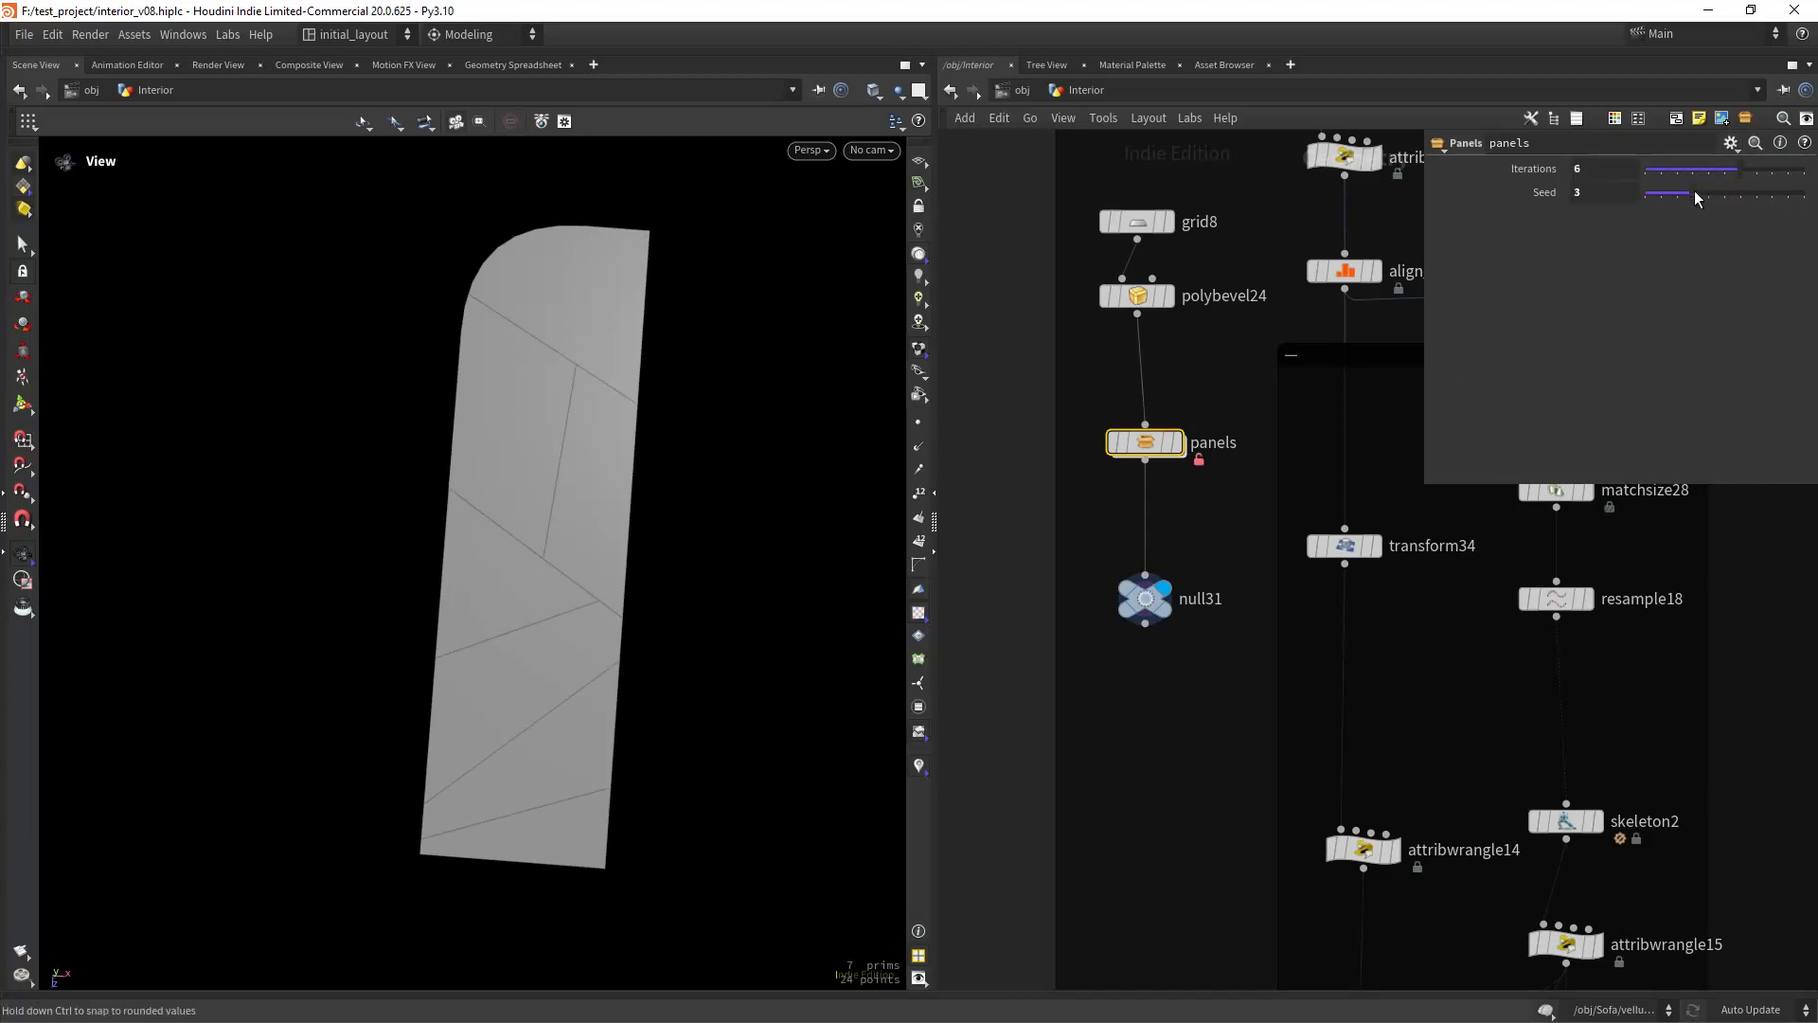
left_click_drag(1670, 195, 1762, 195)
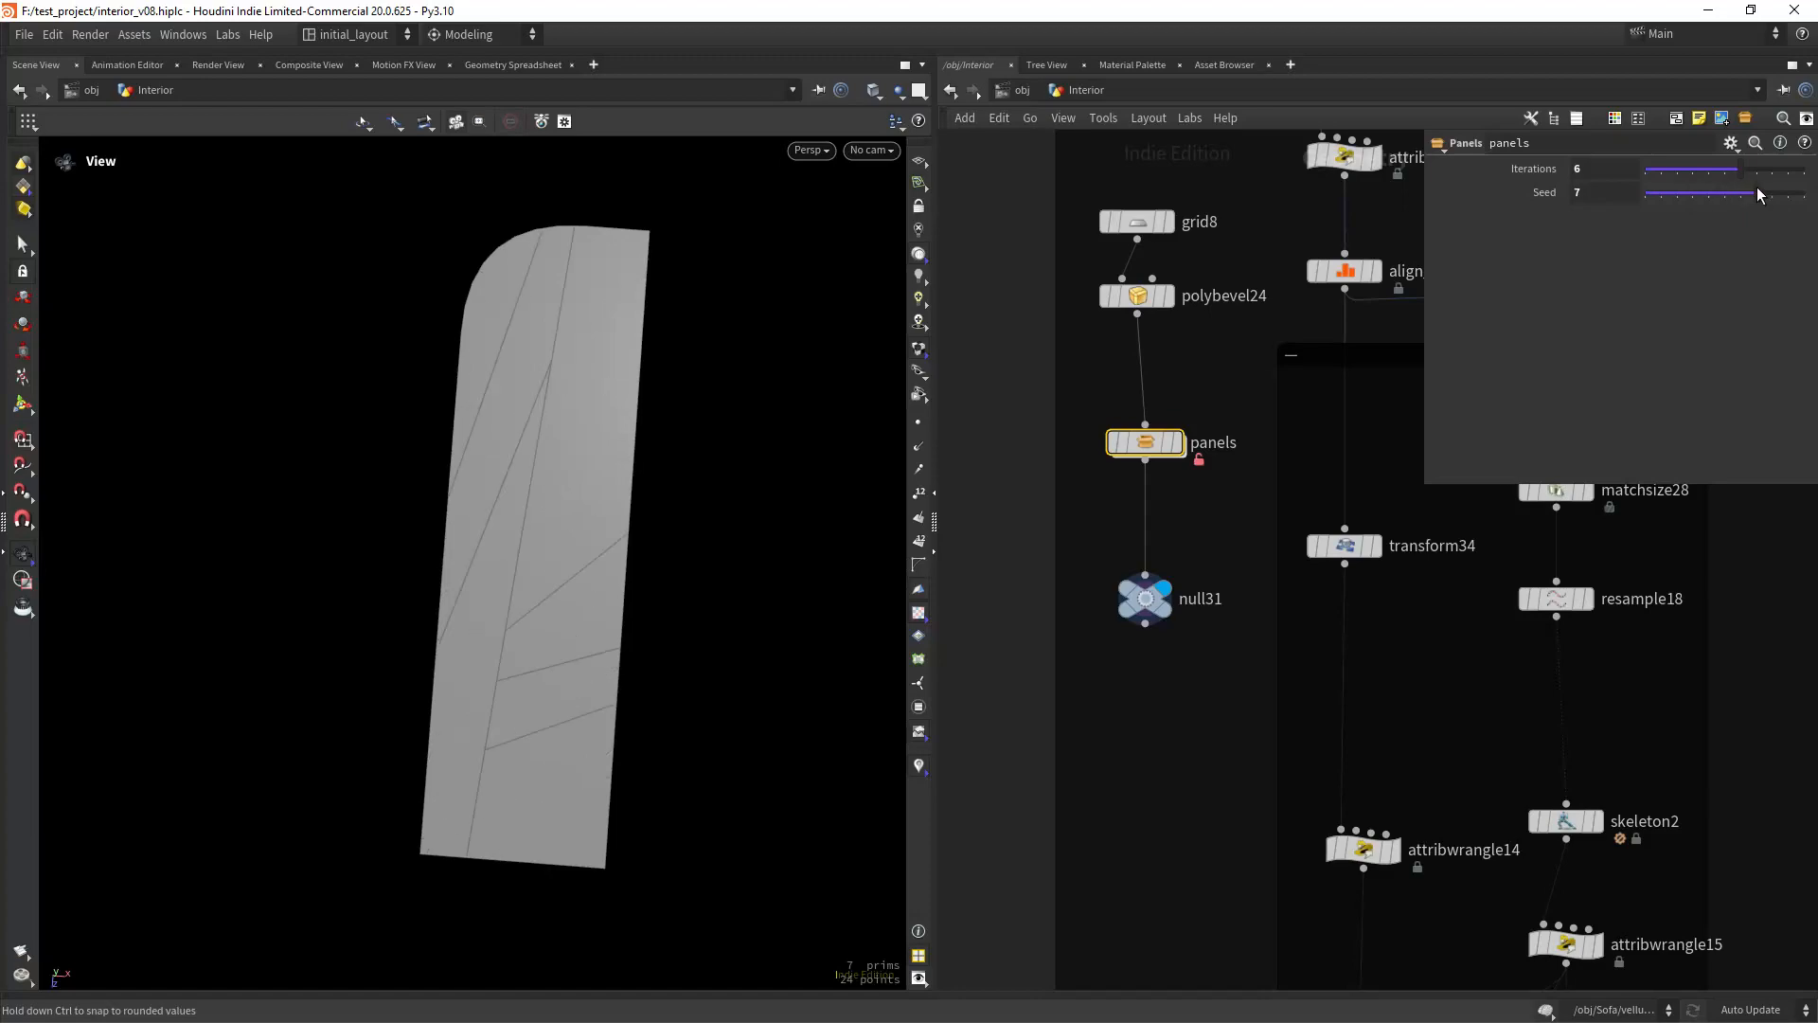
left_click_drag(1757, 192, 1675, 193)
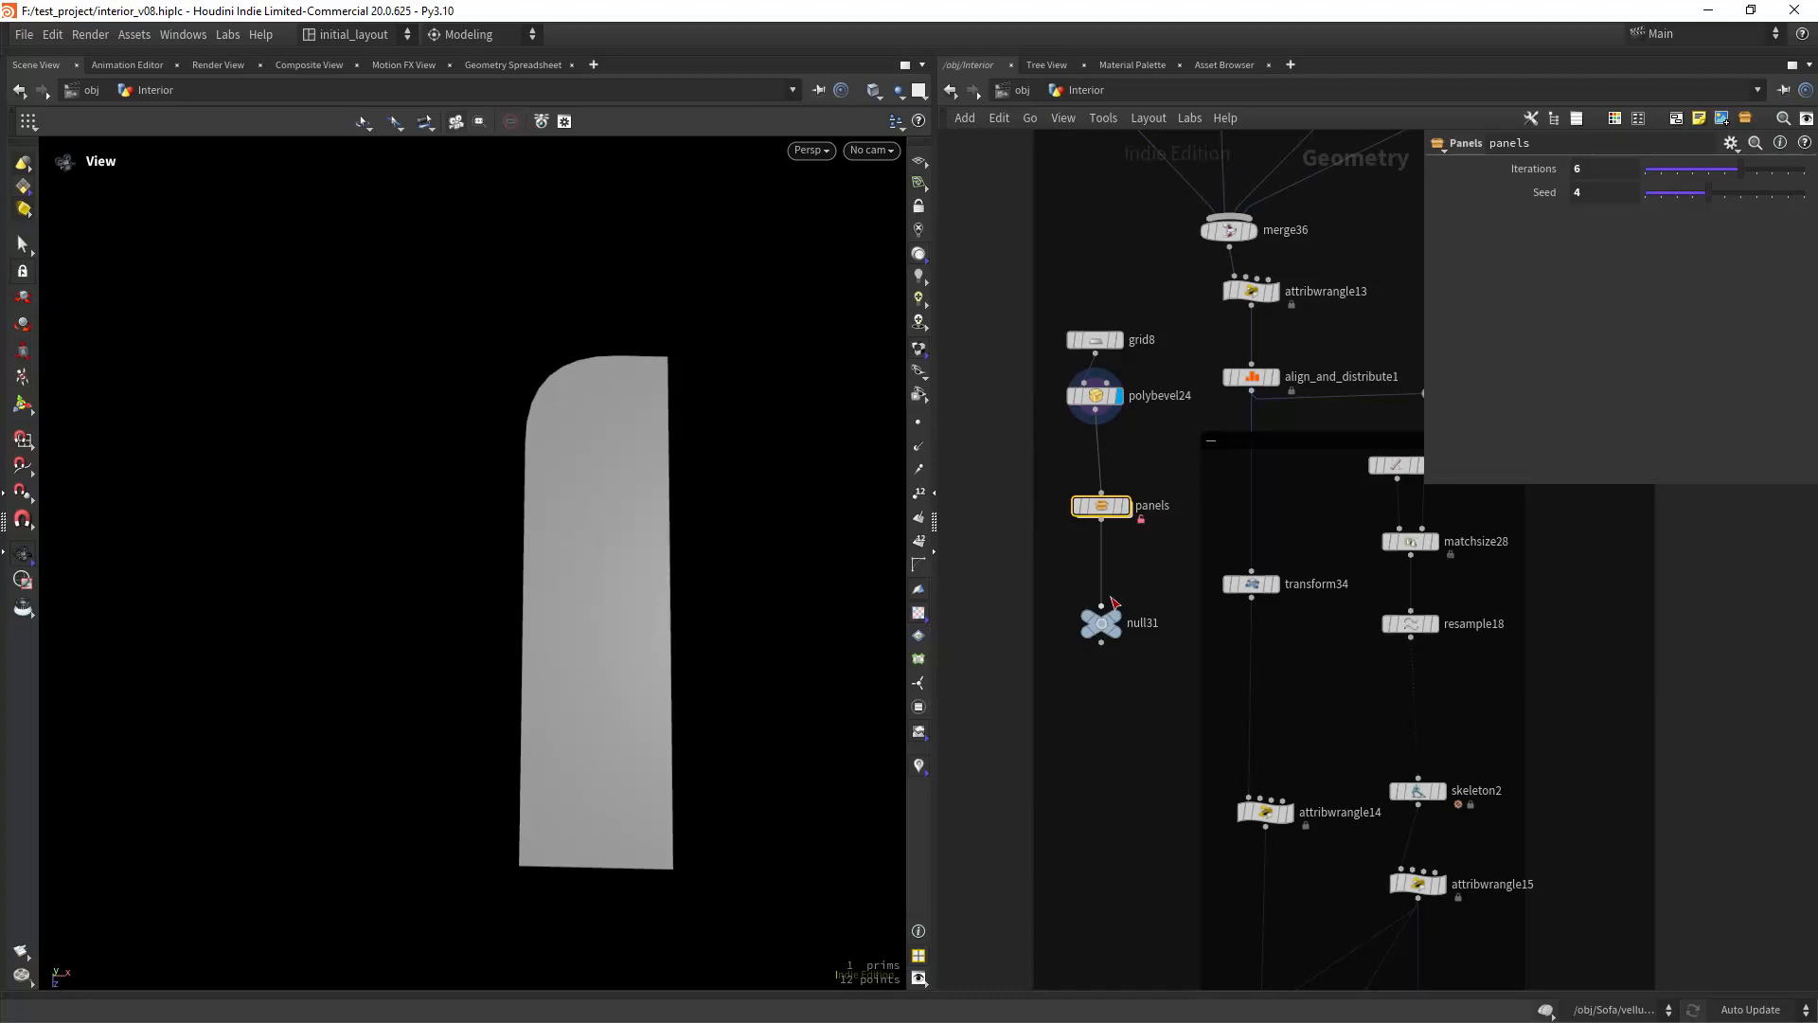
- Dive into the panels node and inspect the foreach begin, measure9 and group39 nodes
double_click(1101, 506)
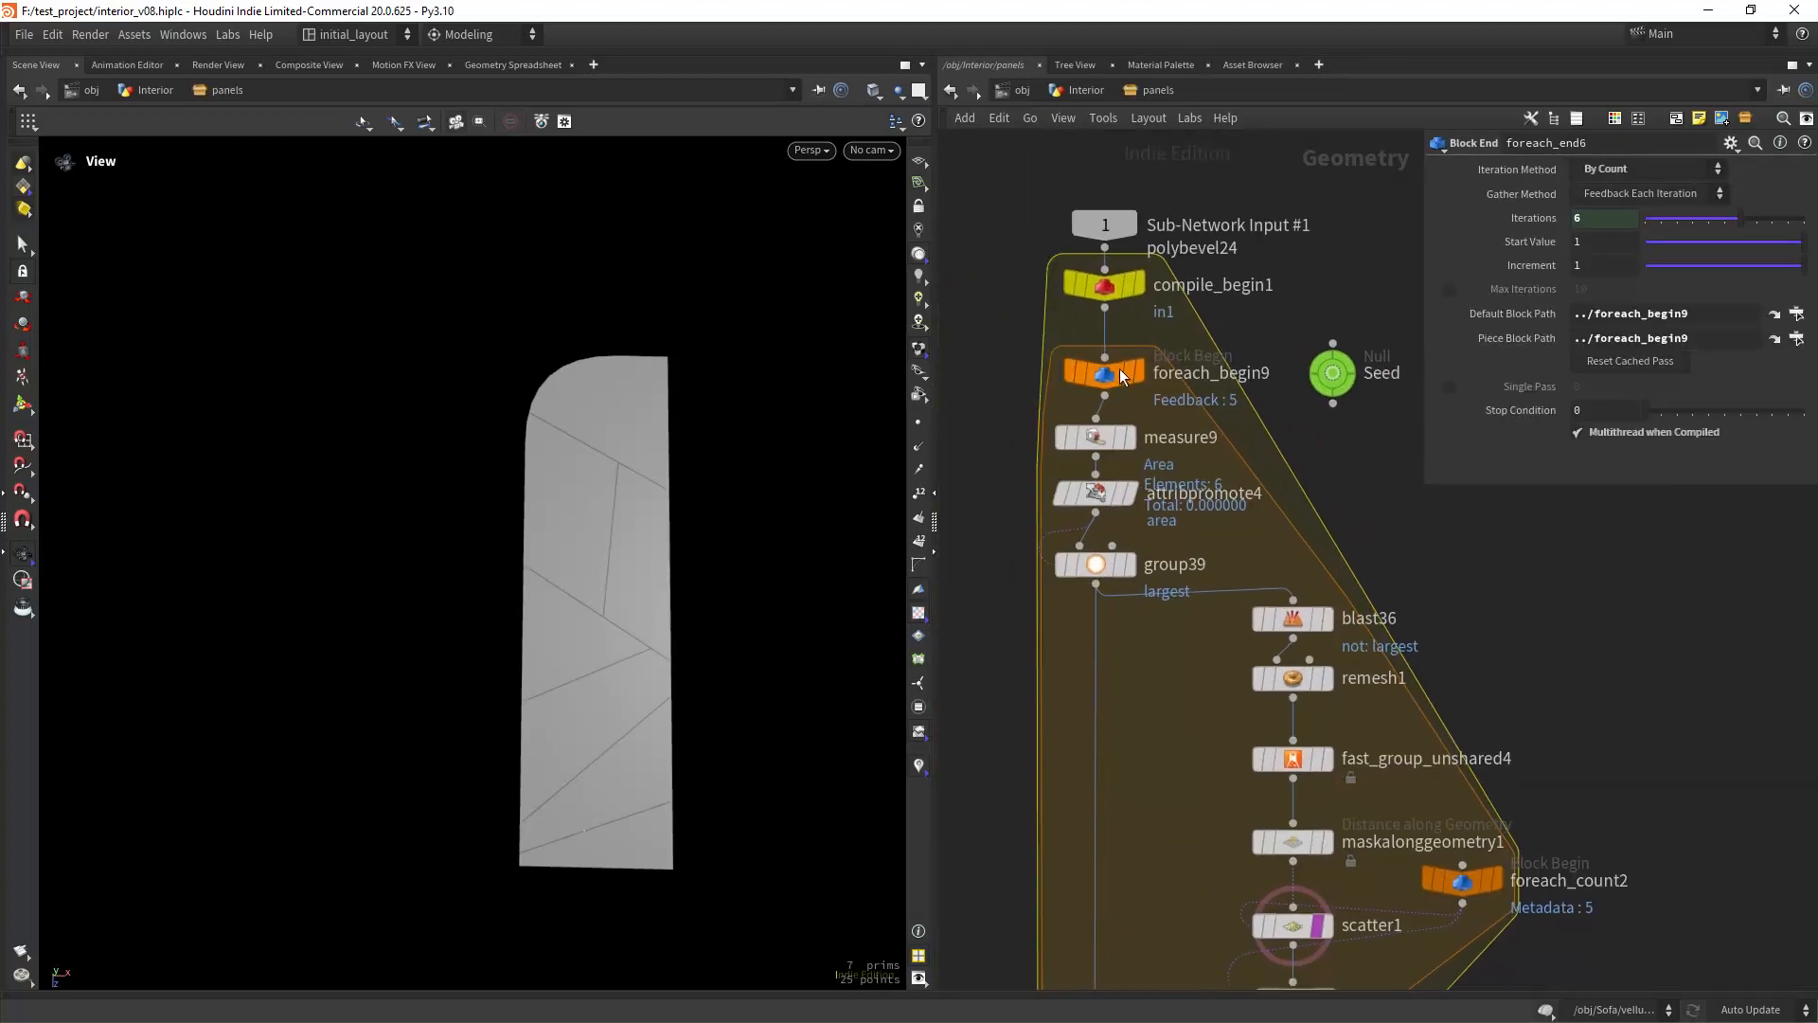
left_click(1104, 373)
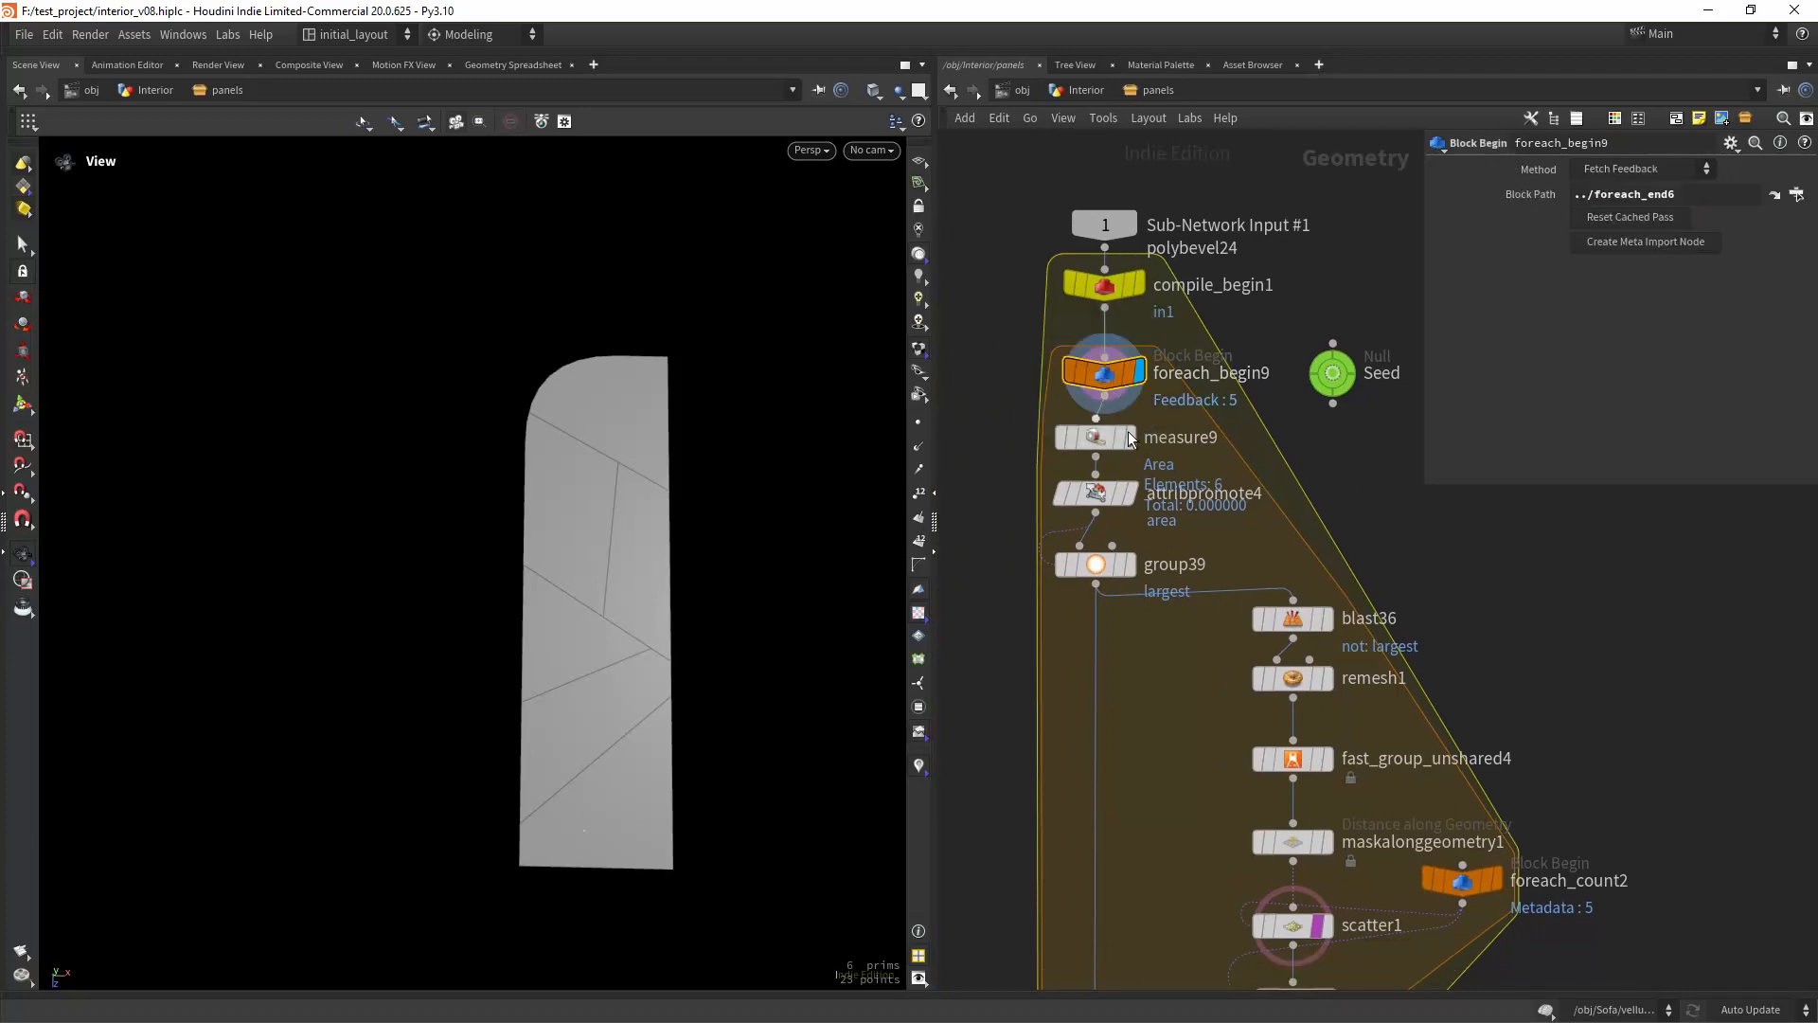
scroll("down", 3)
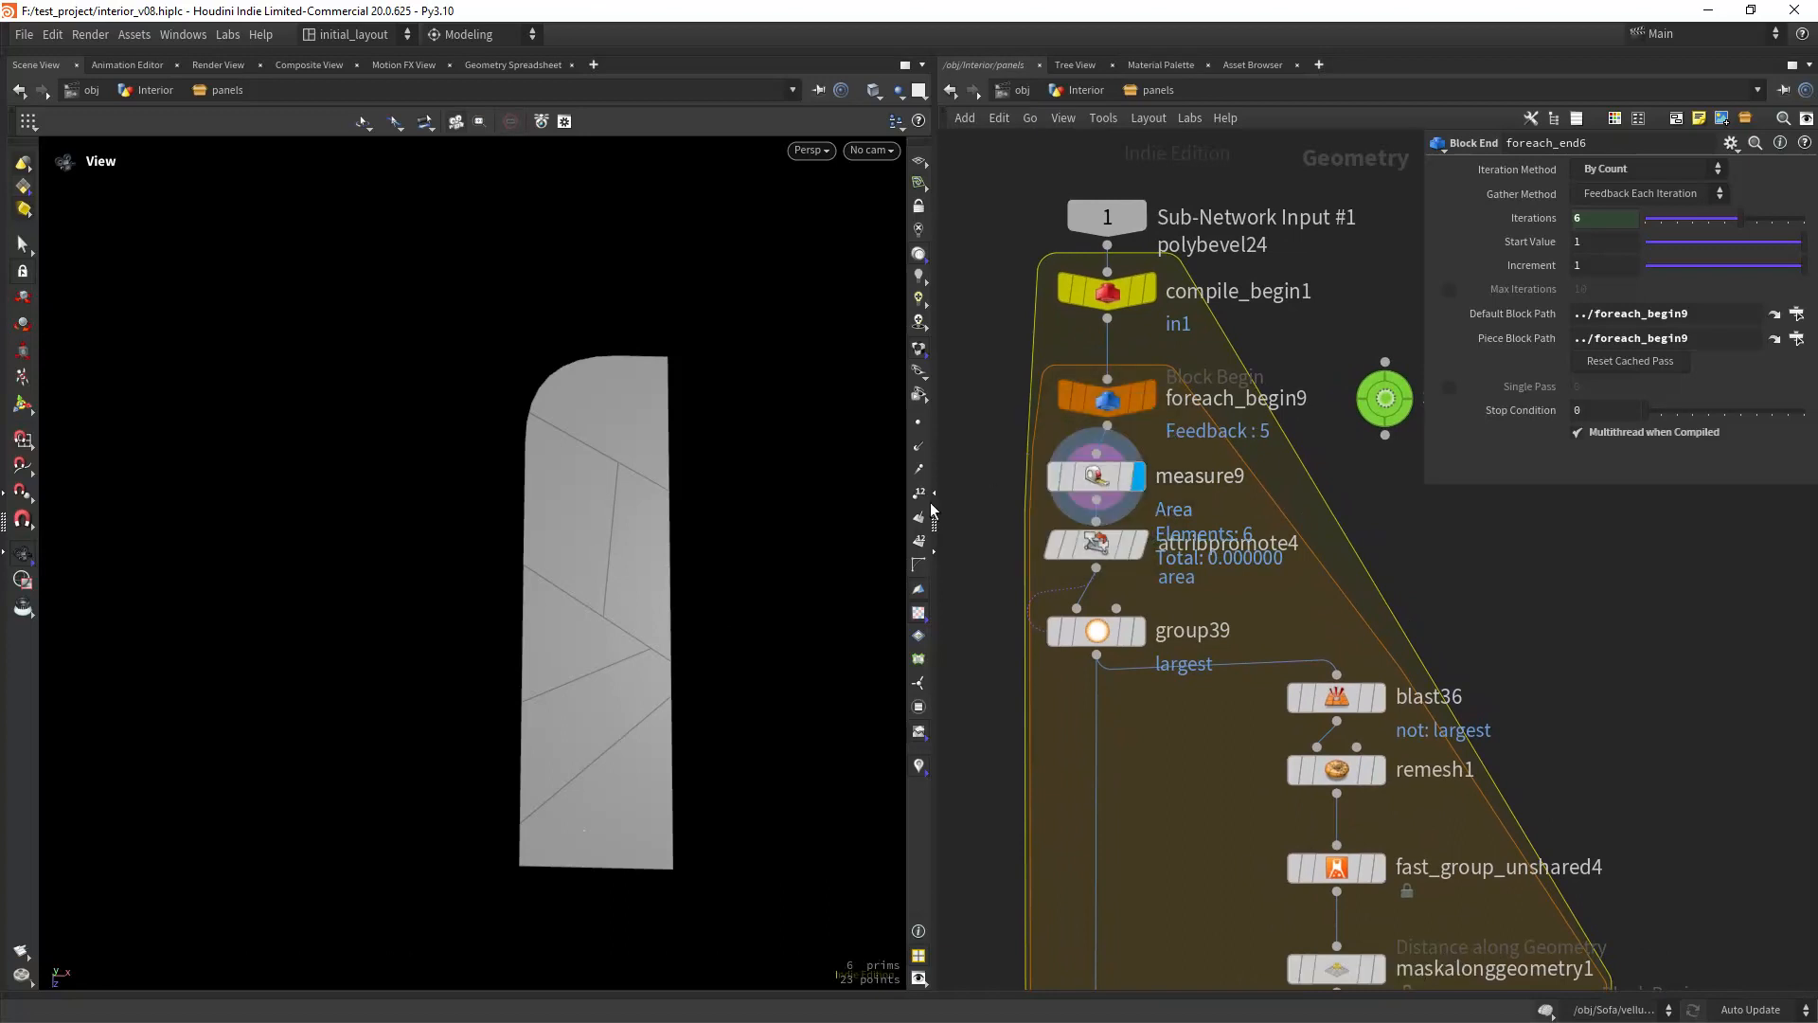
left_click(1106, 398)
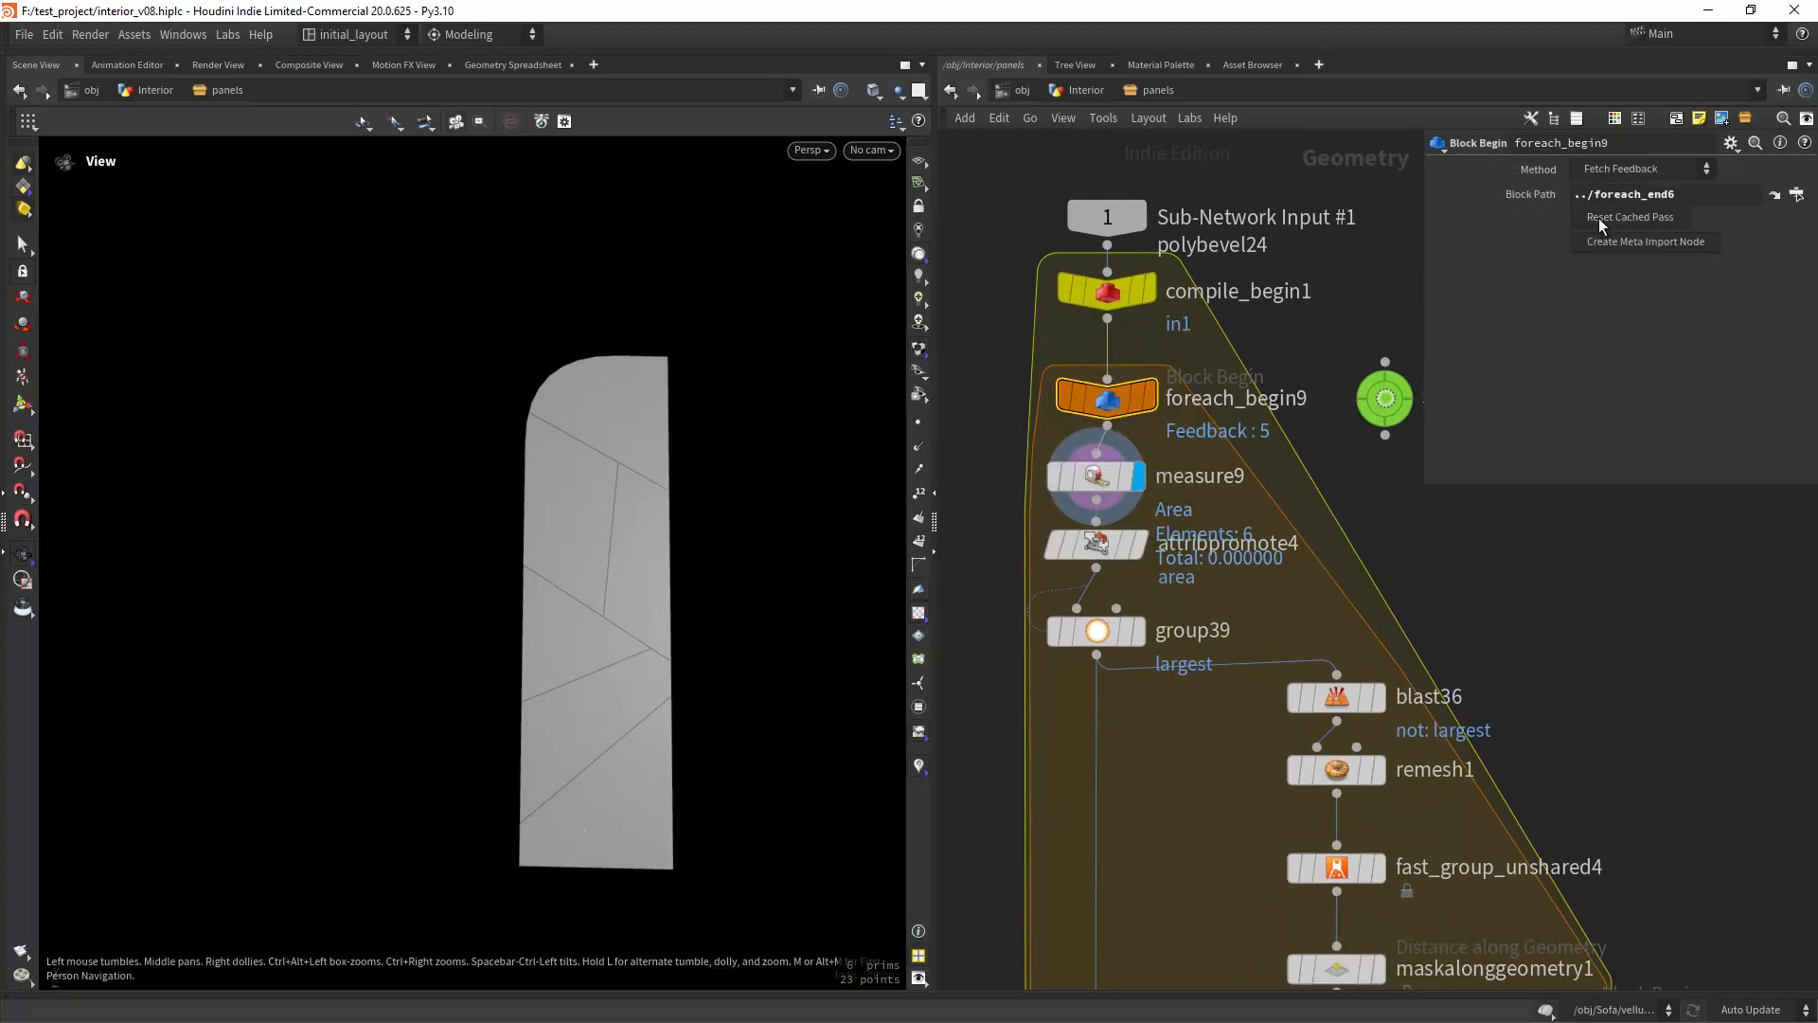
left_click(1095, 475)
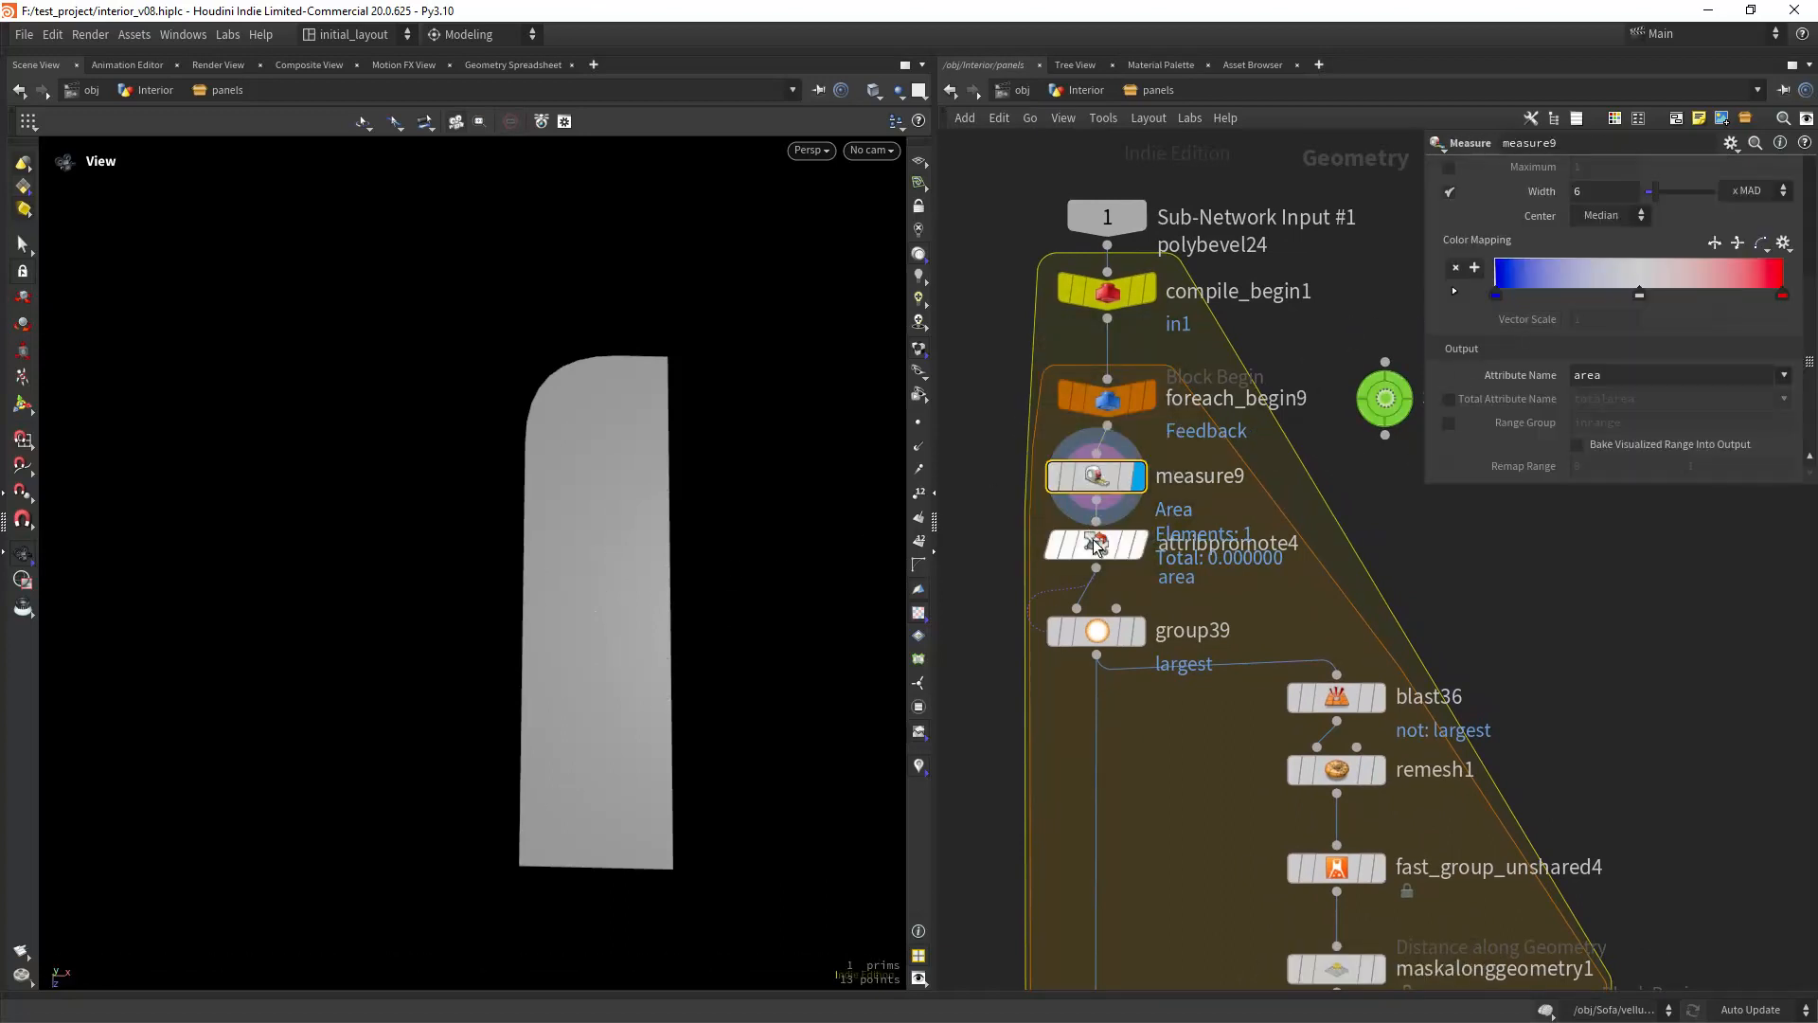
left_click(1096, 544)
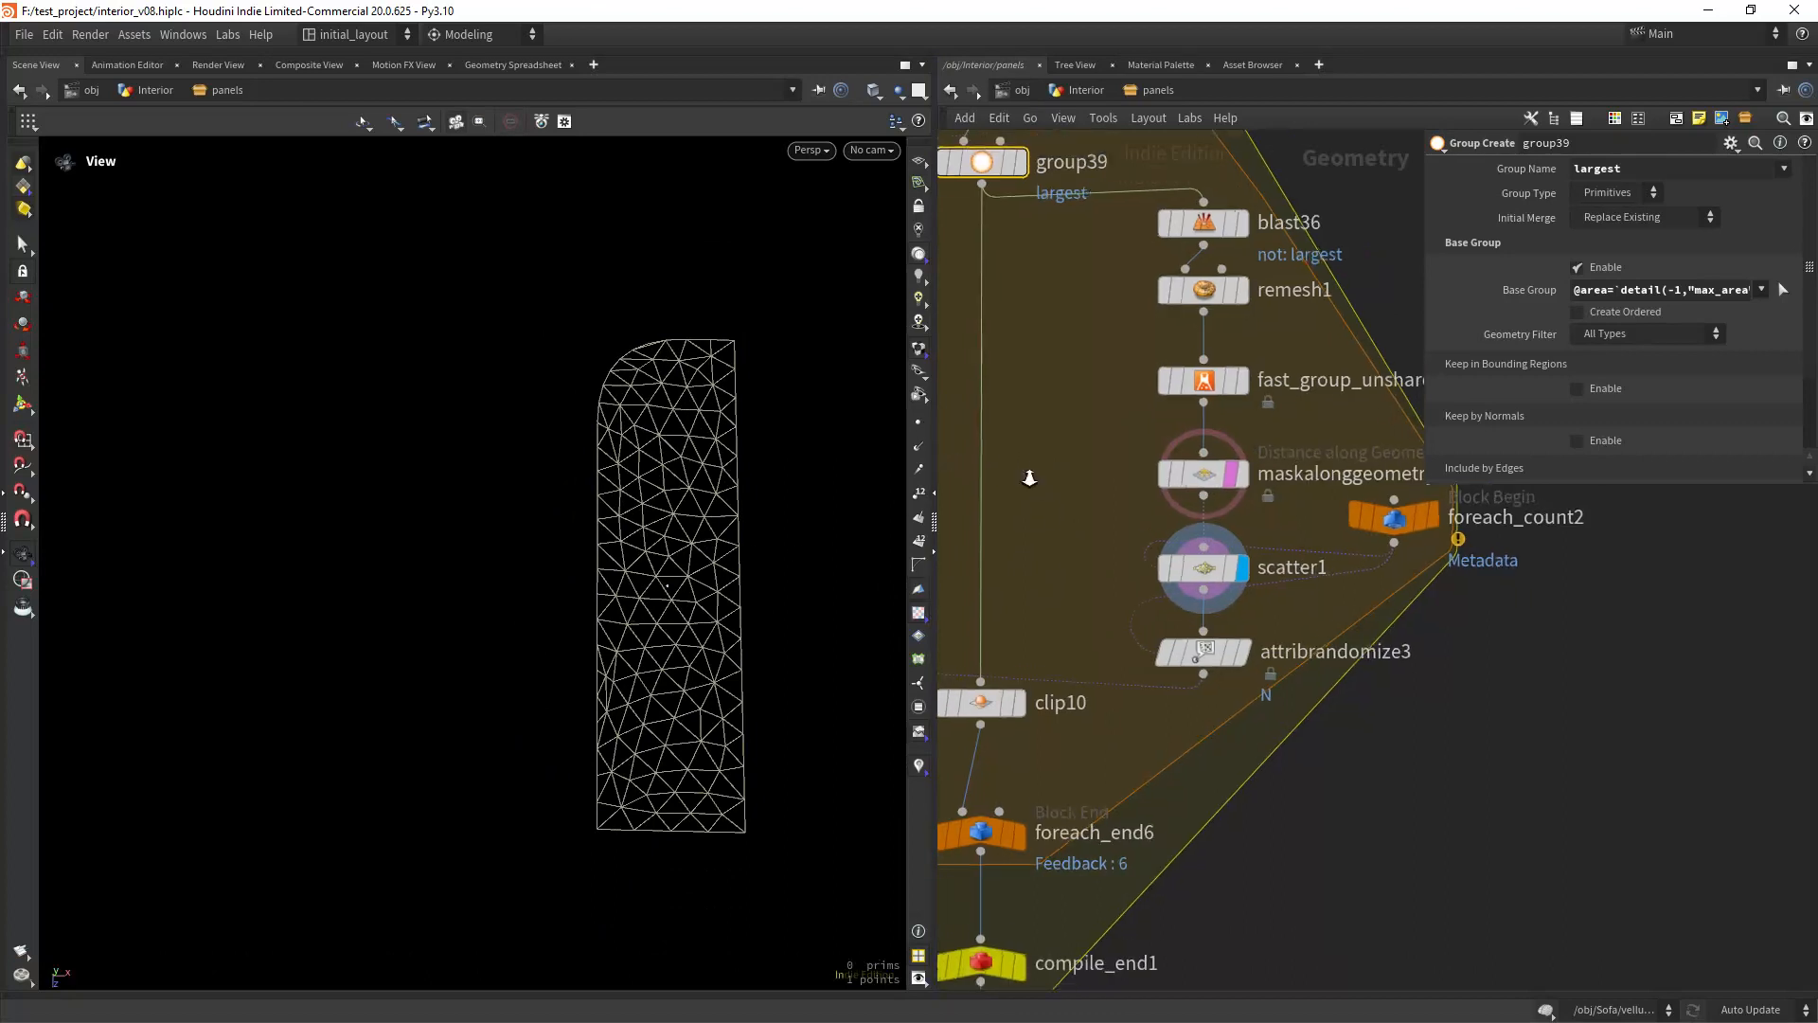
- Display clip10 and view its settings, showing the panel split along a diagonal cut
scroll("down", 3)
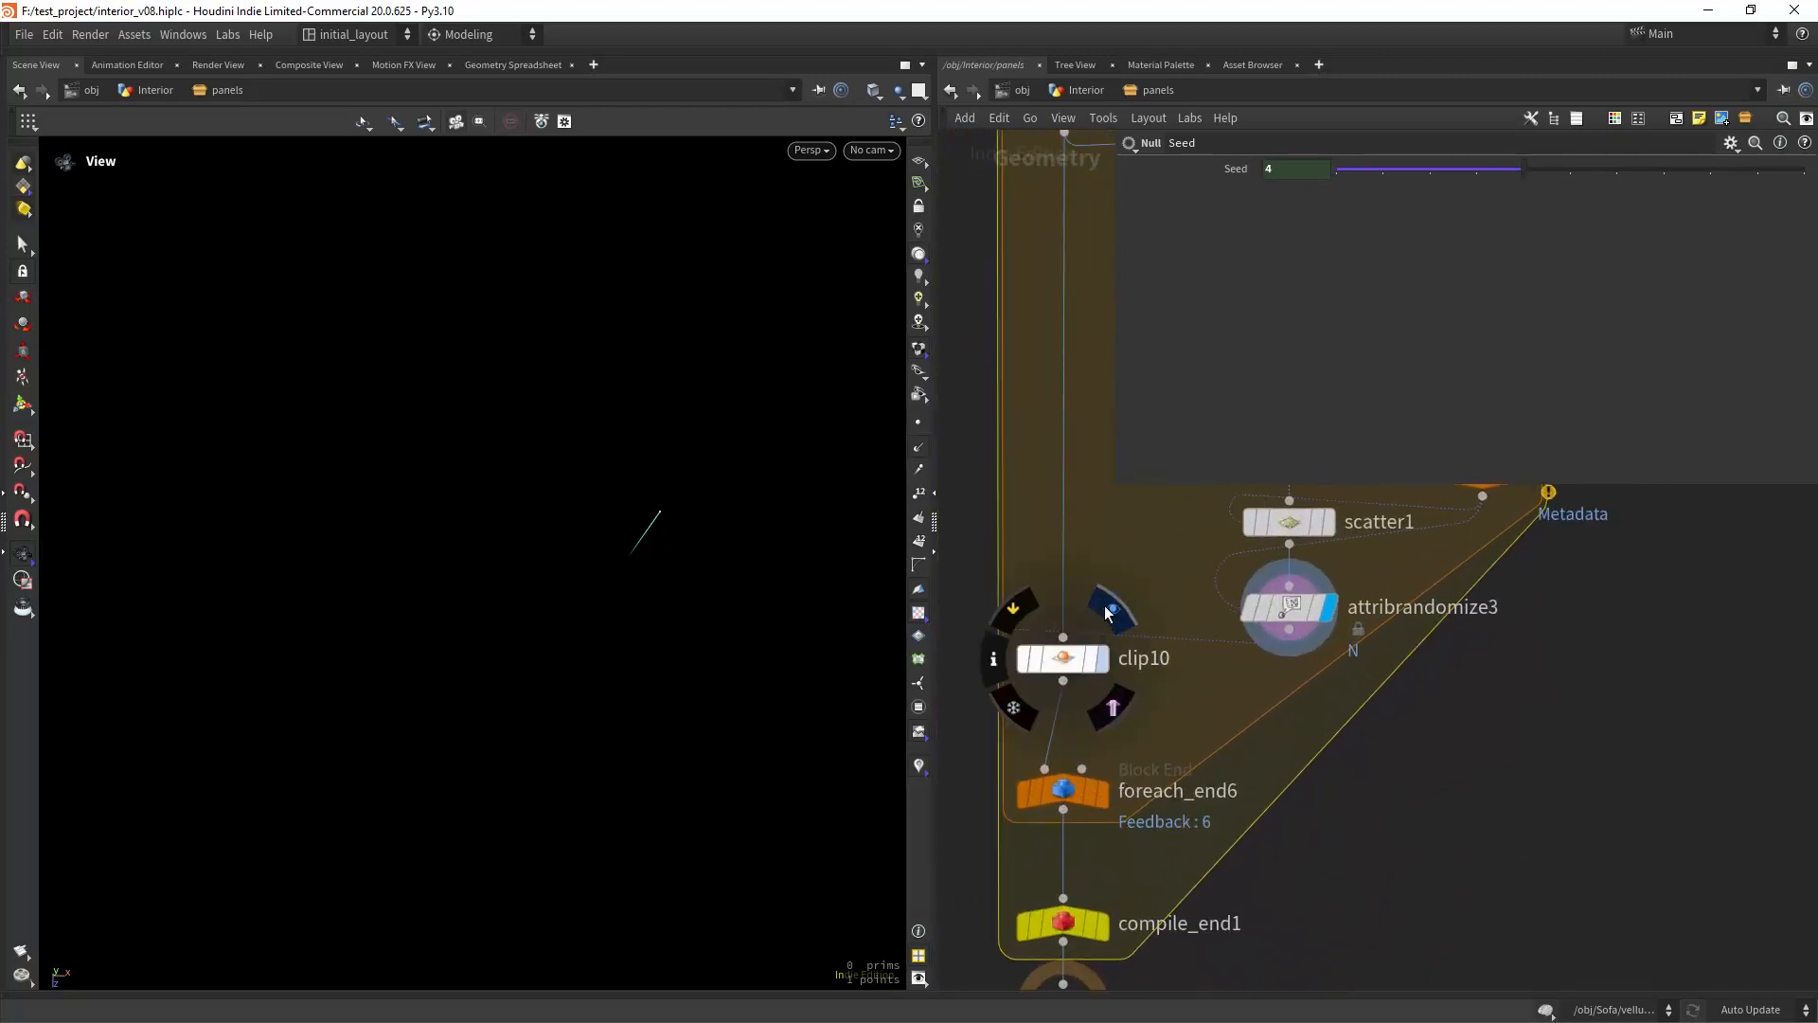
left_click(1063, 659)
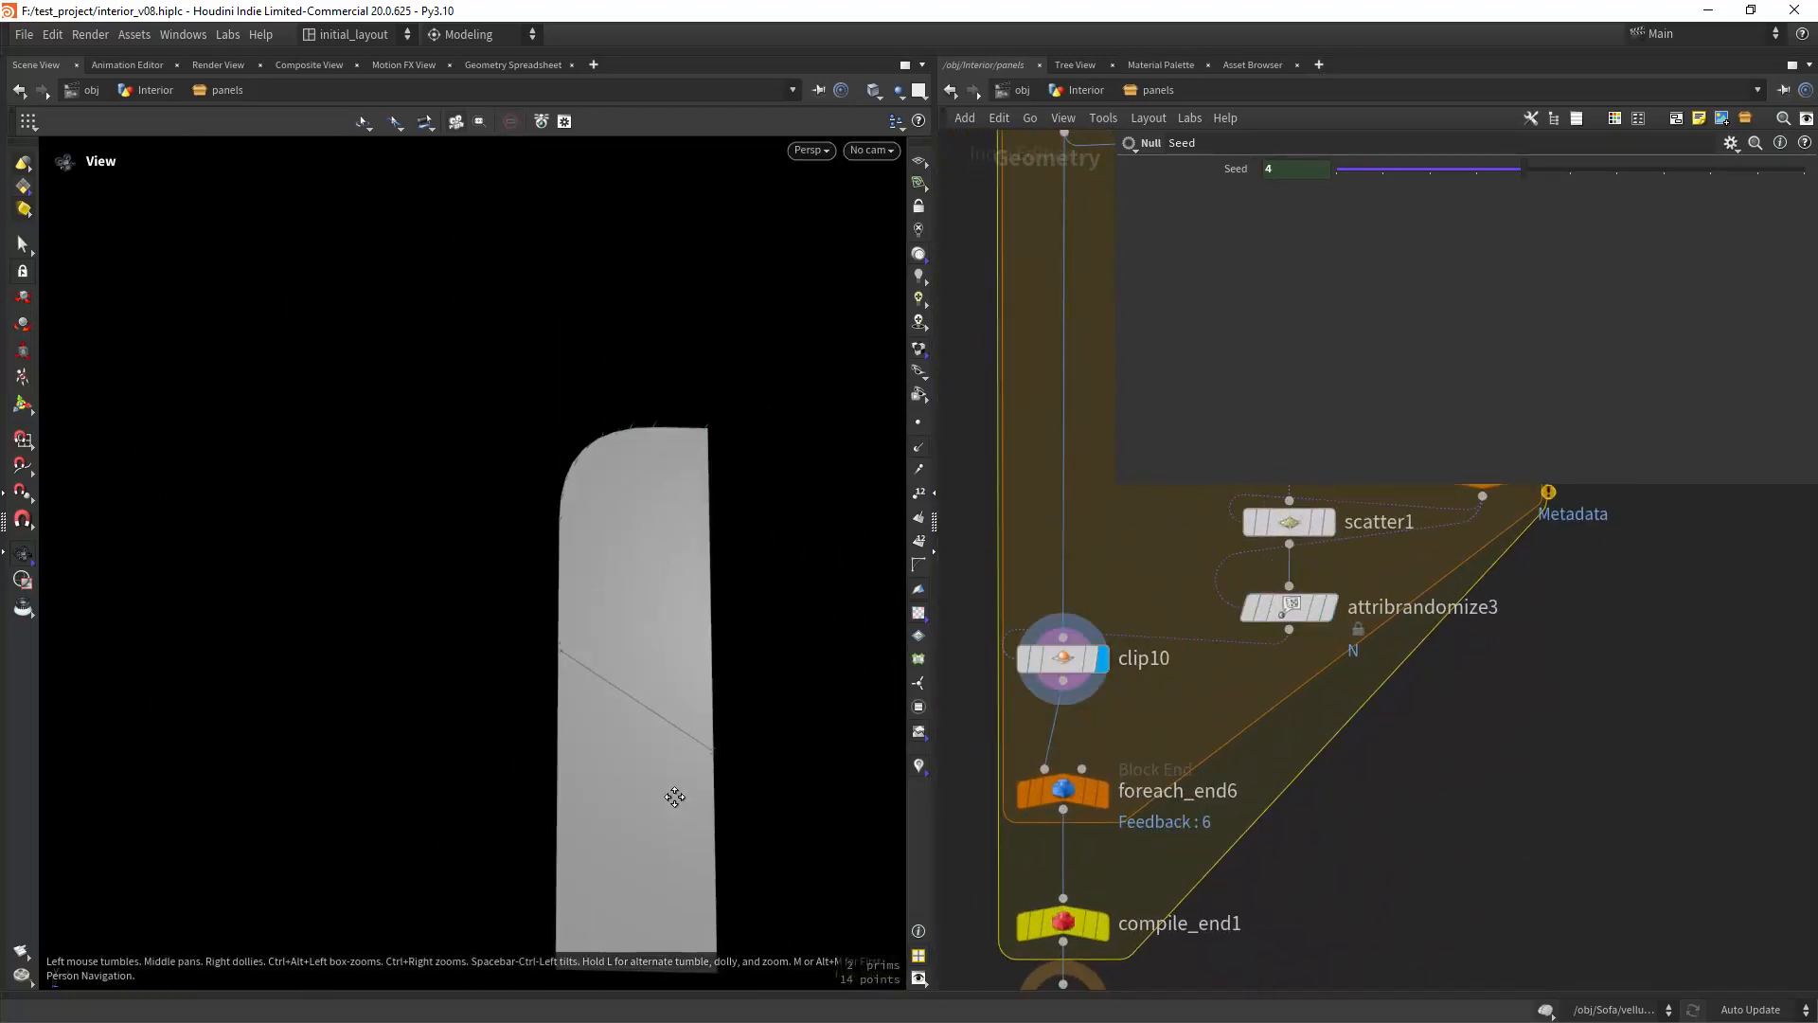
left_click(1062, 658)
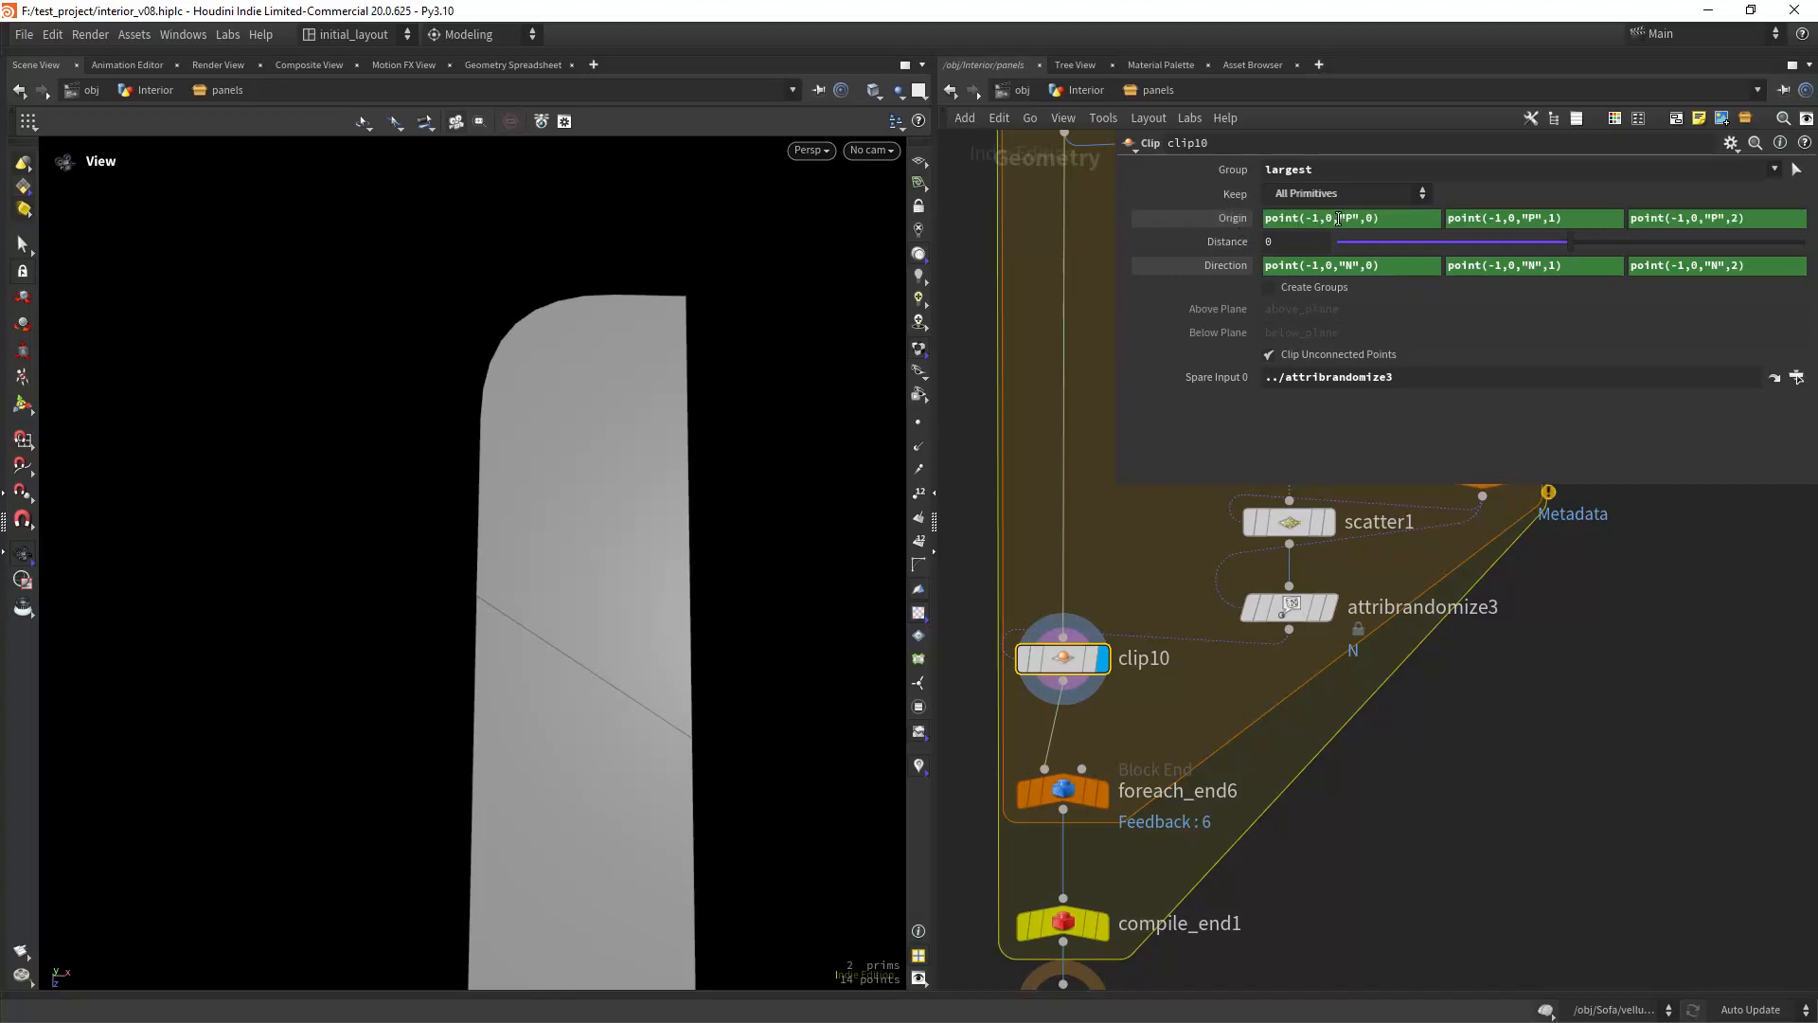
mouse_move(1311, 531)
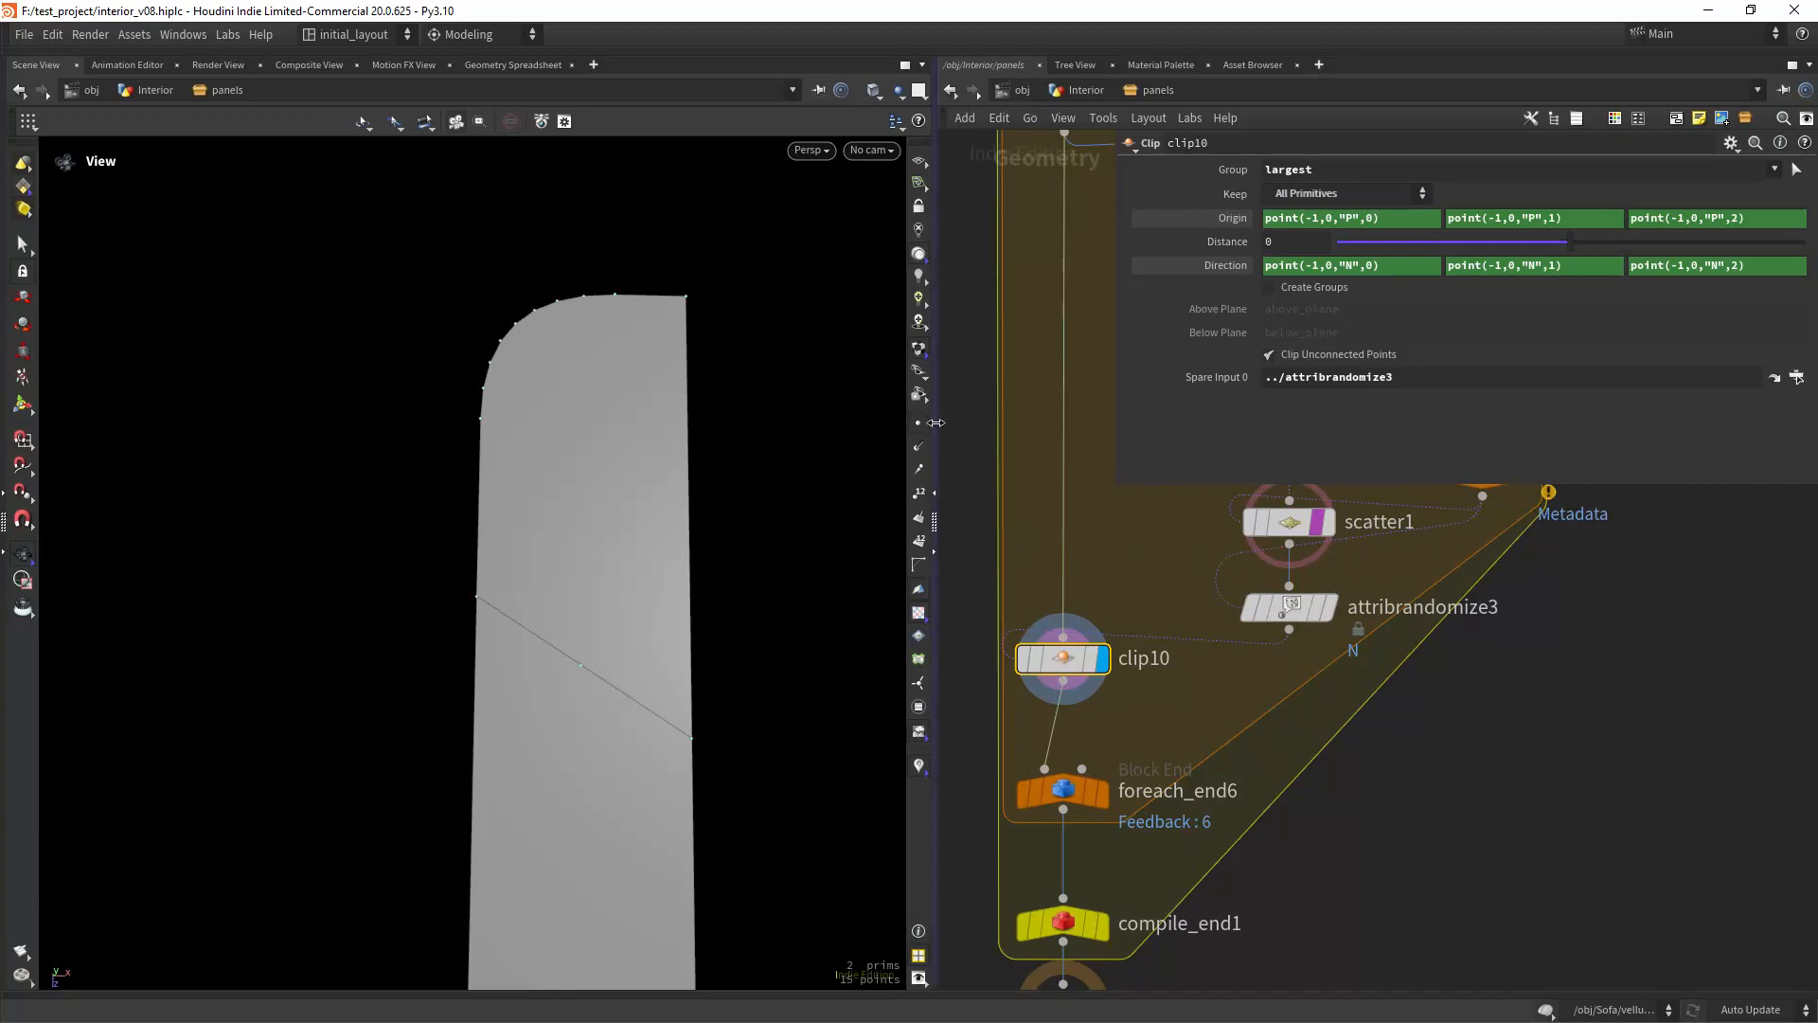
mouse_move(650, 666)
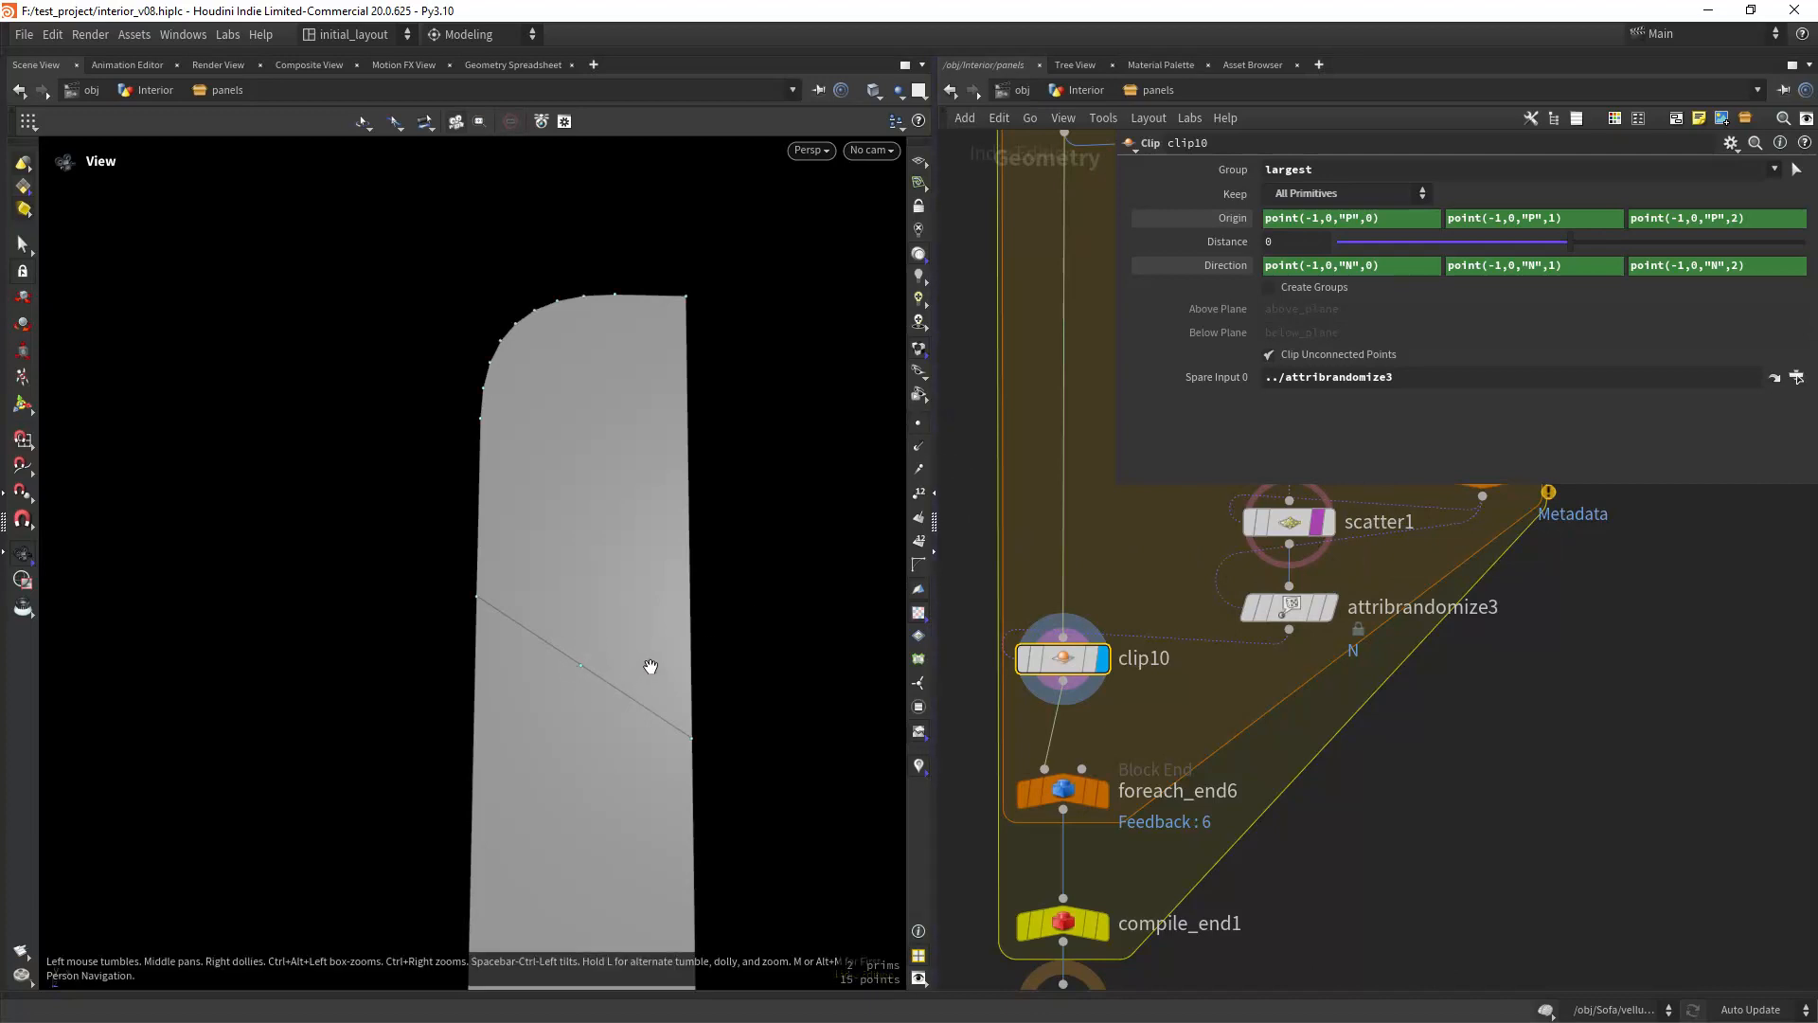
mouse_move(1358, 287)
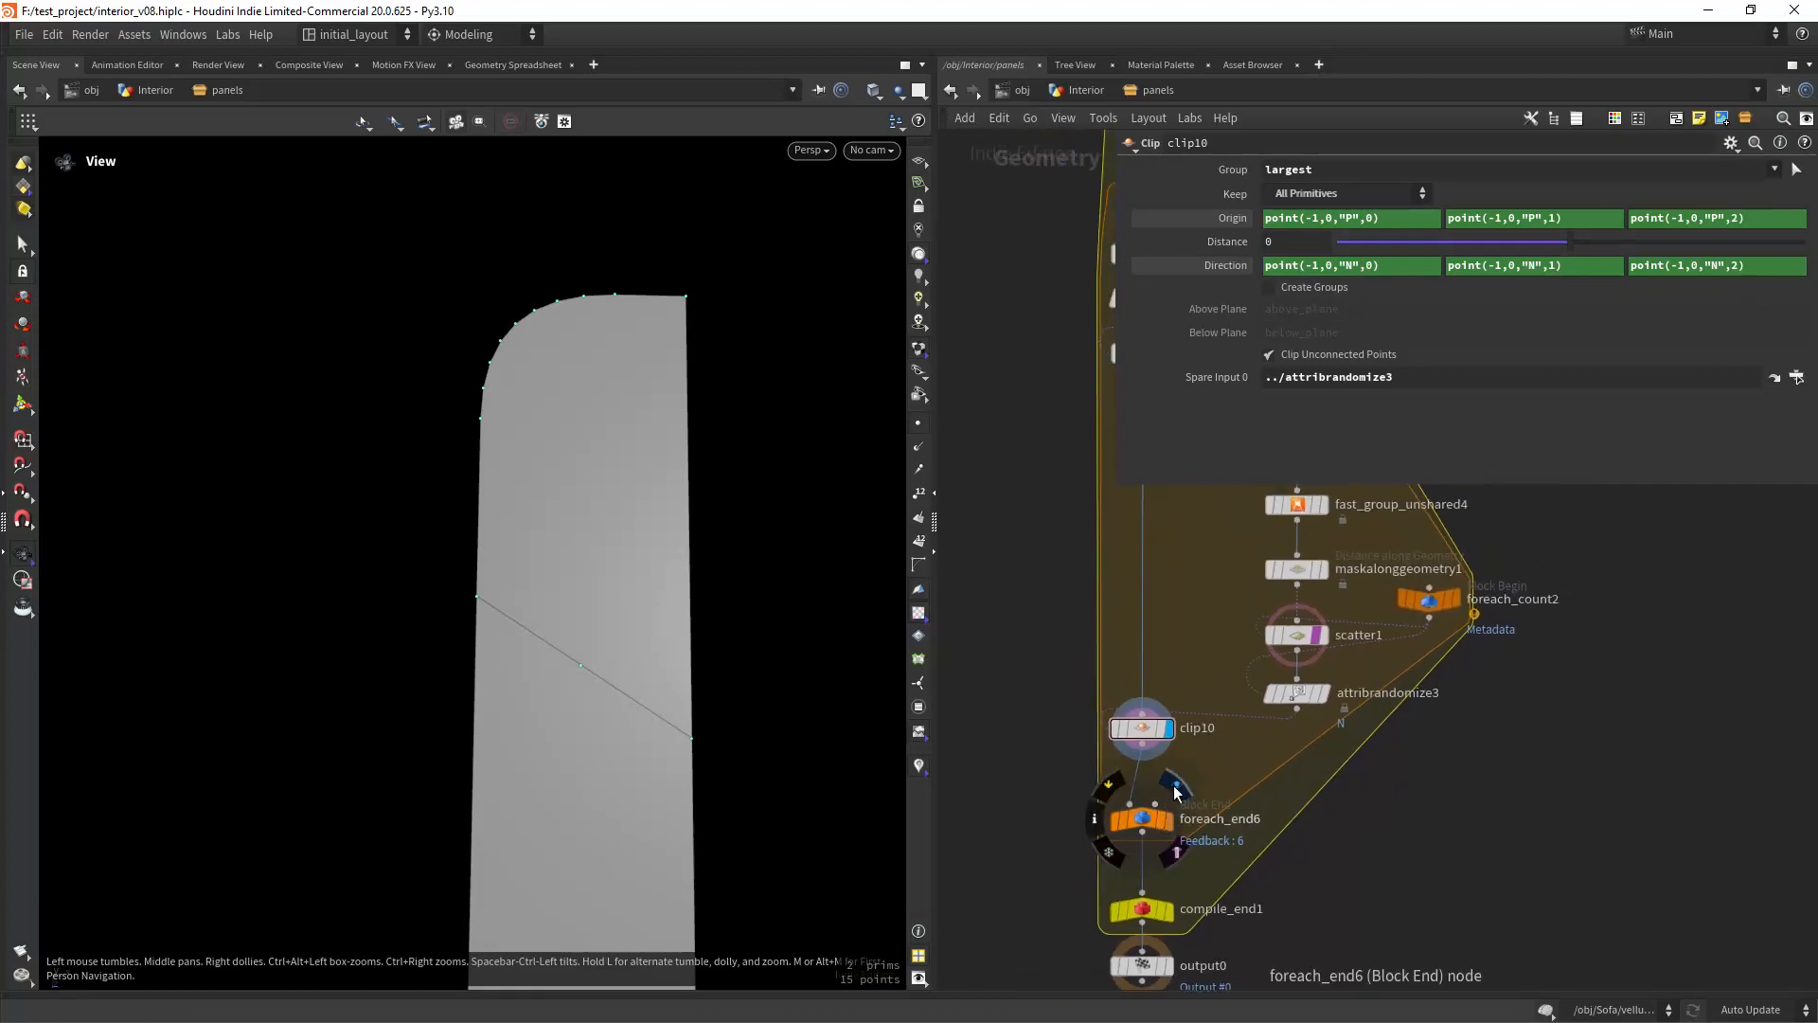
left_click(1142, 819)
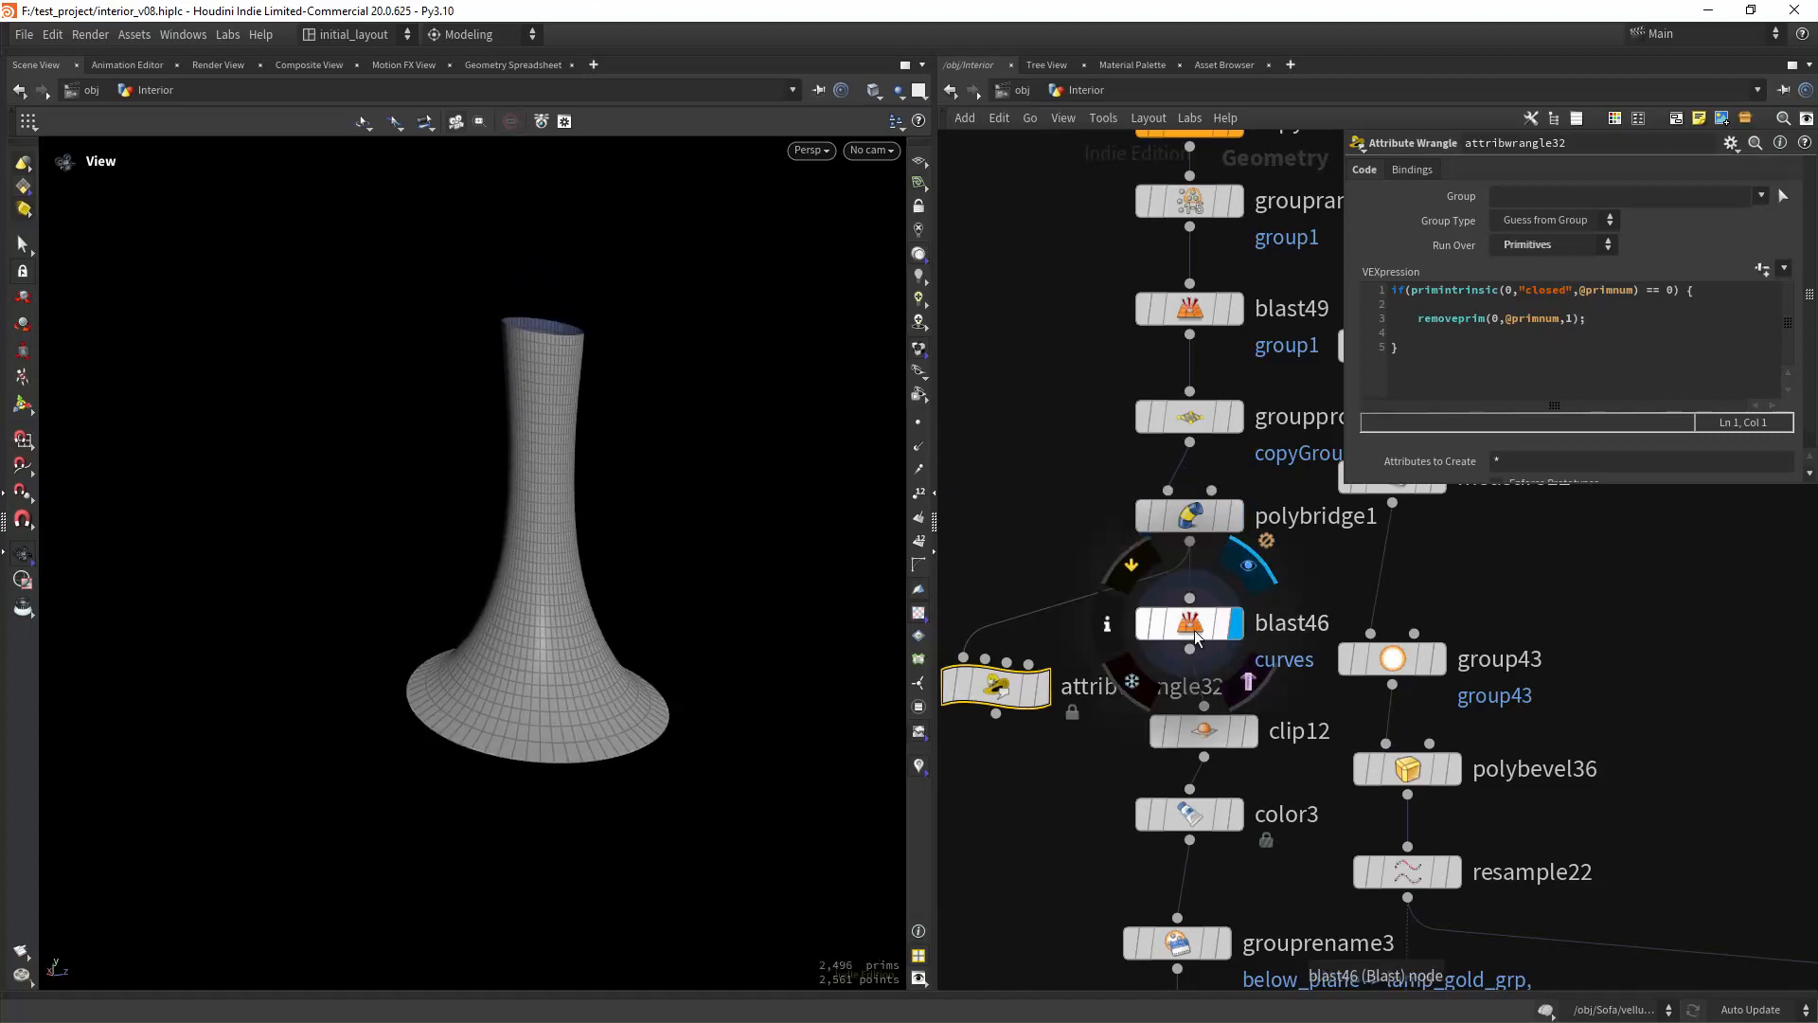
- Inspect blast46, orbit the lamp, then view group42's ring curves and the bridged surface
left_click(1191, 622)
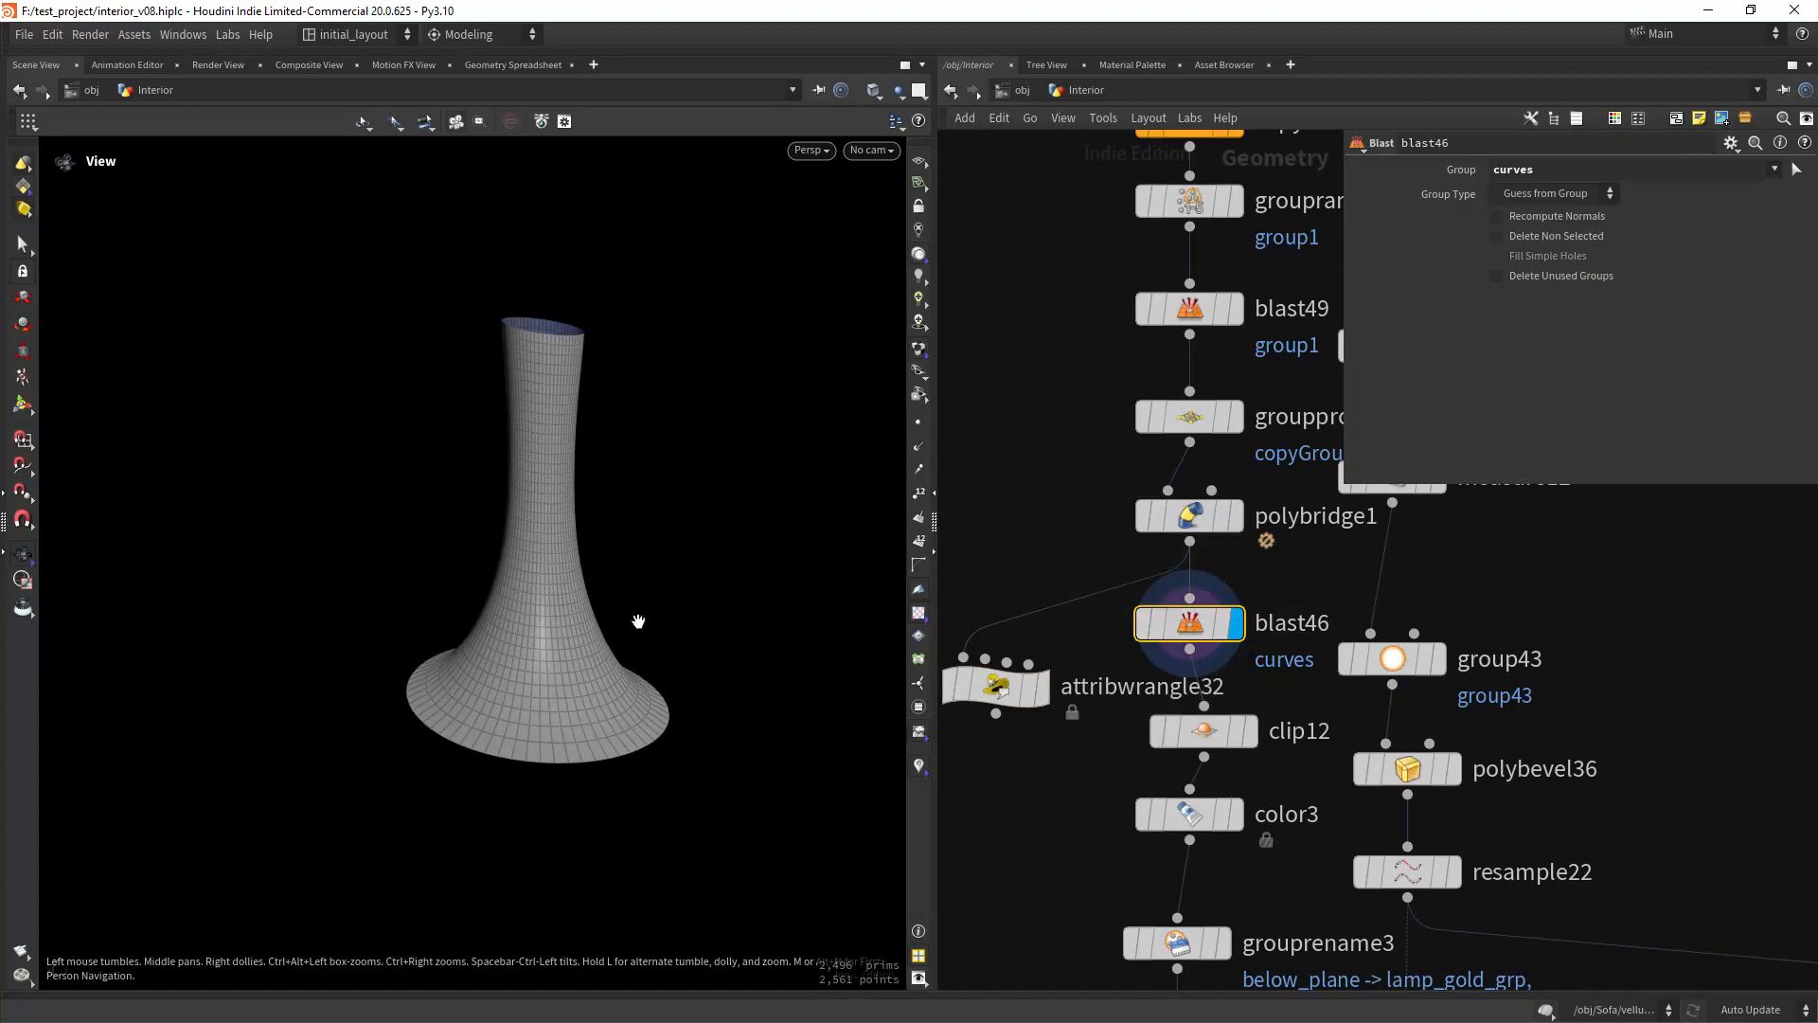
mouse_move(924, 511)
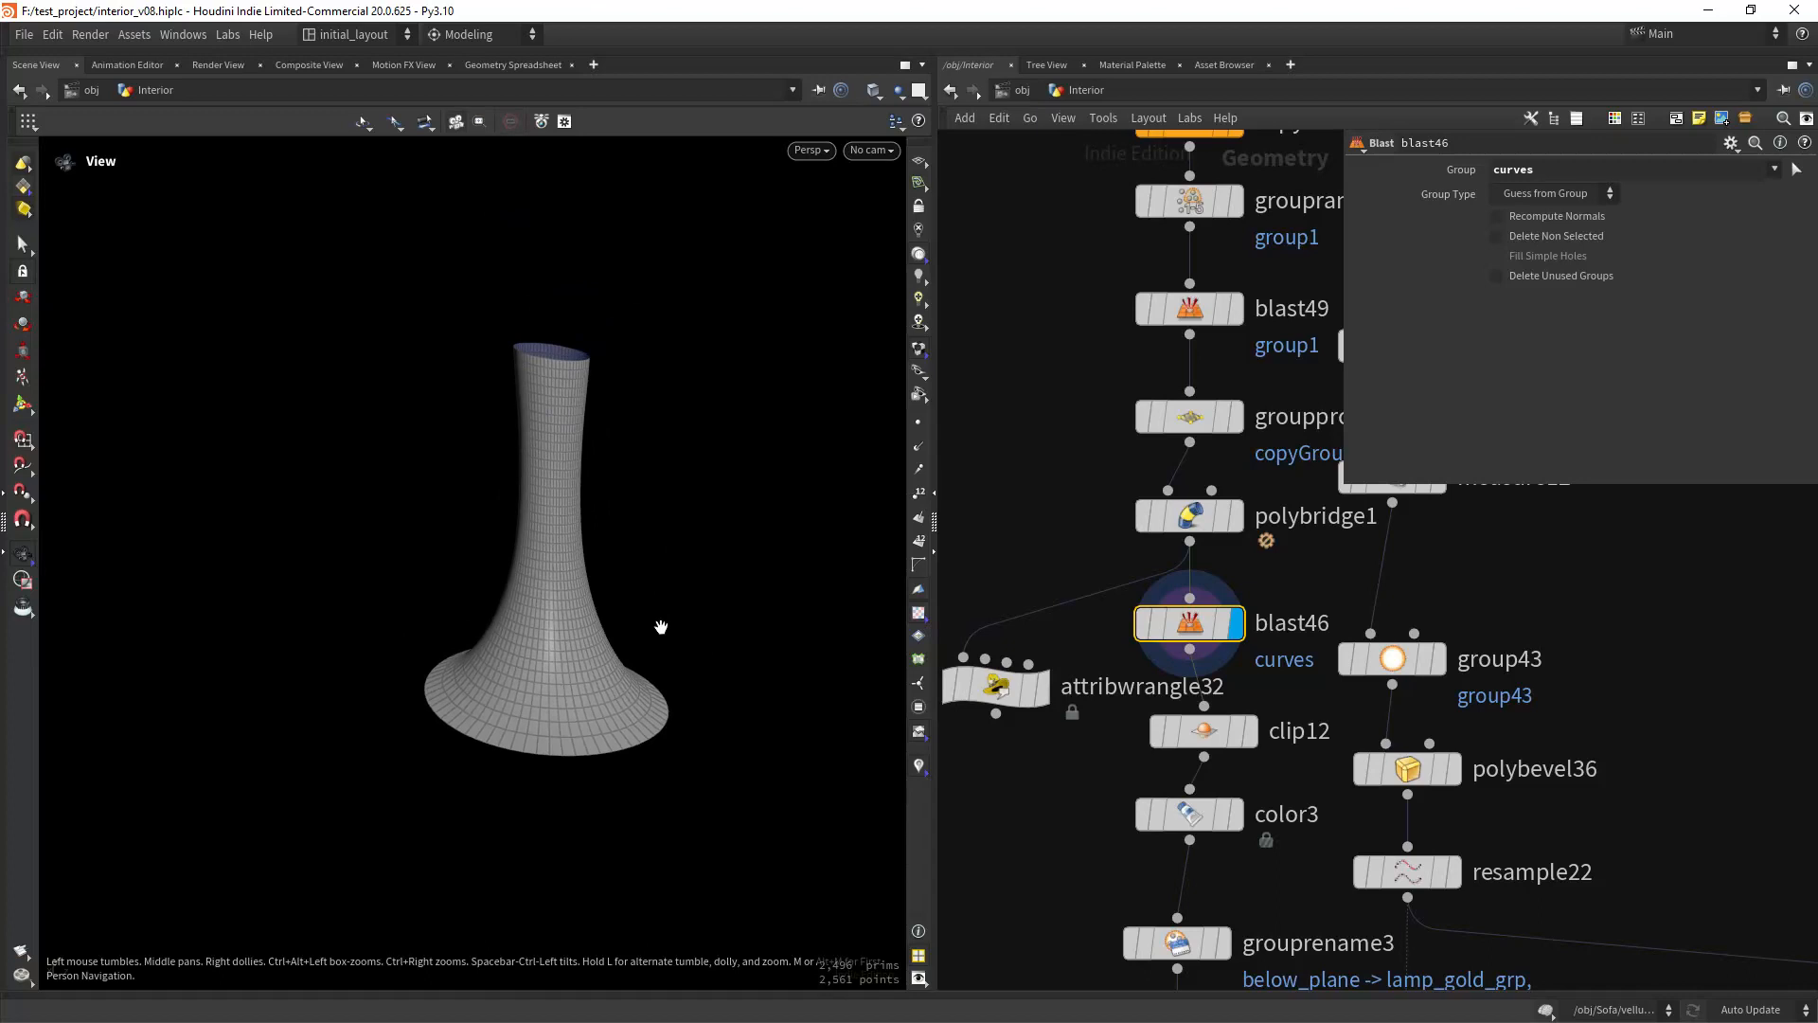
left_click_drag(662, 627, 678, 511)
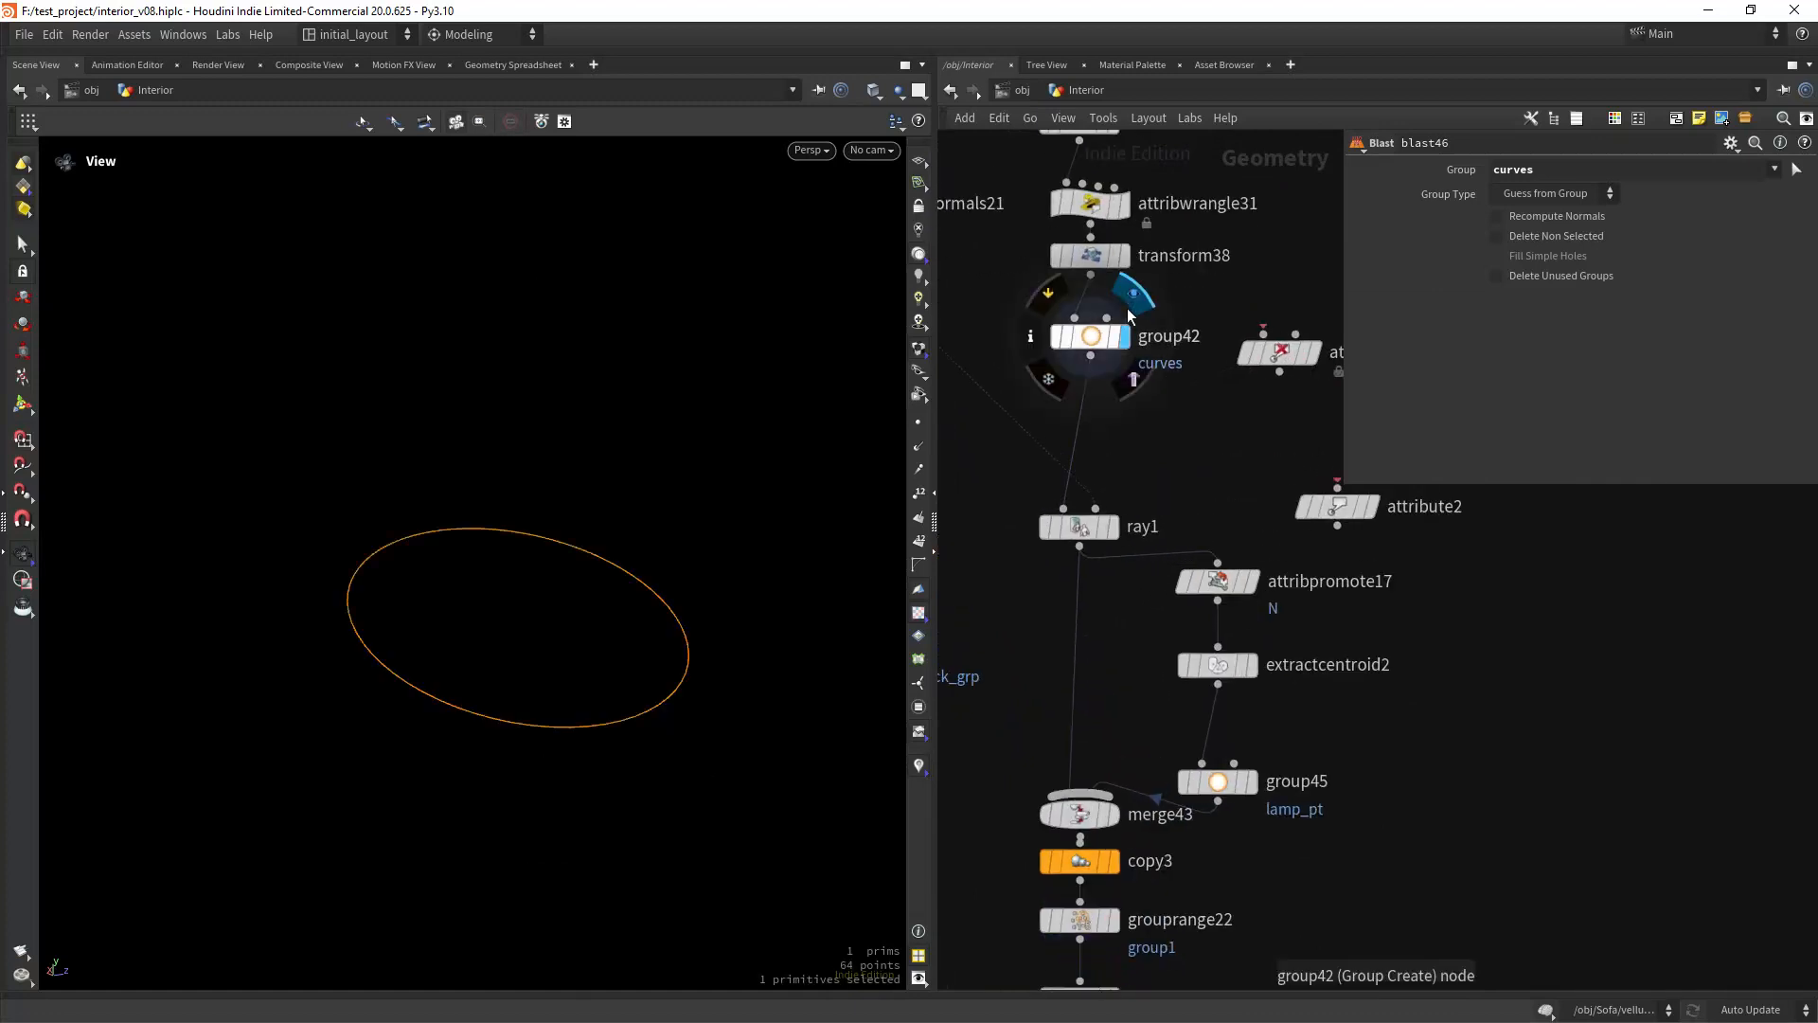
left_click(1093, 336)
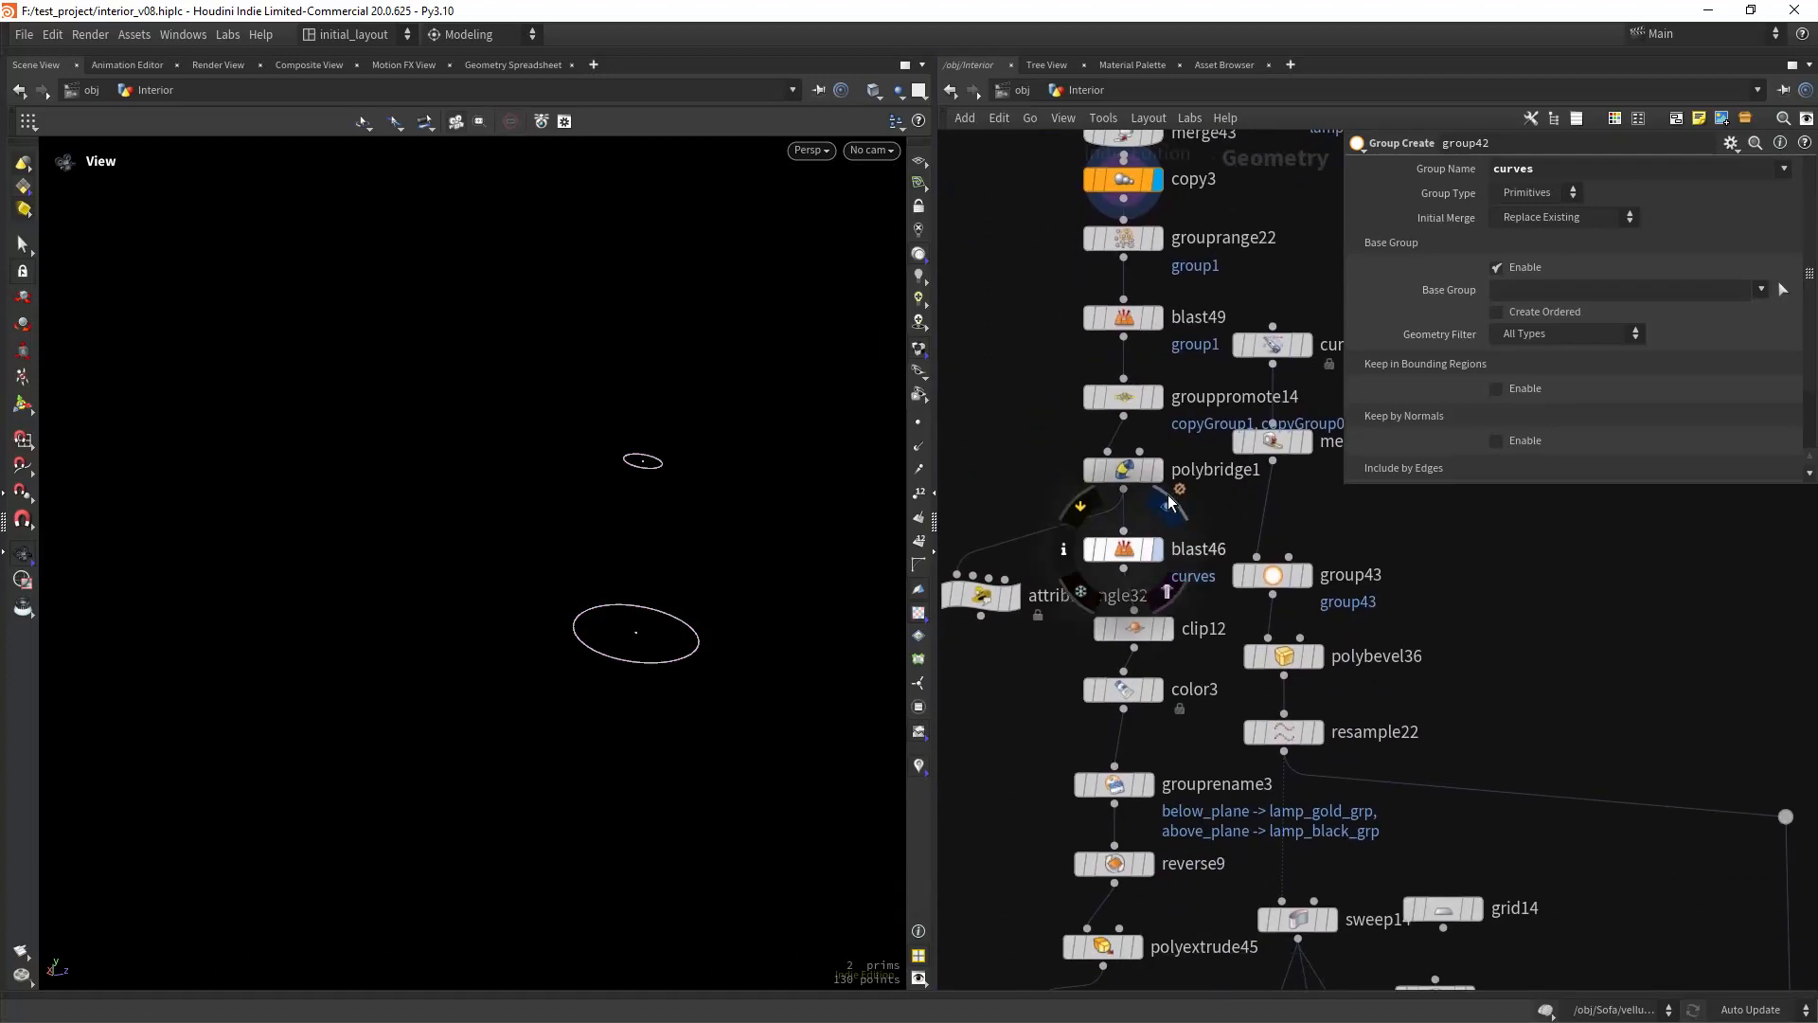
left_click(1123, 548)
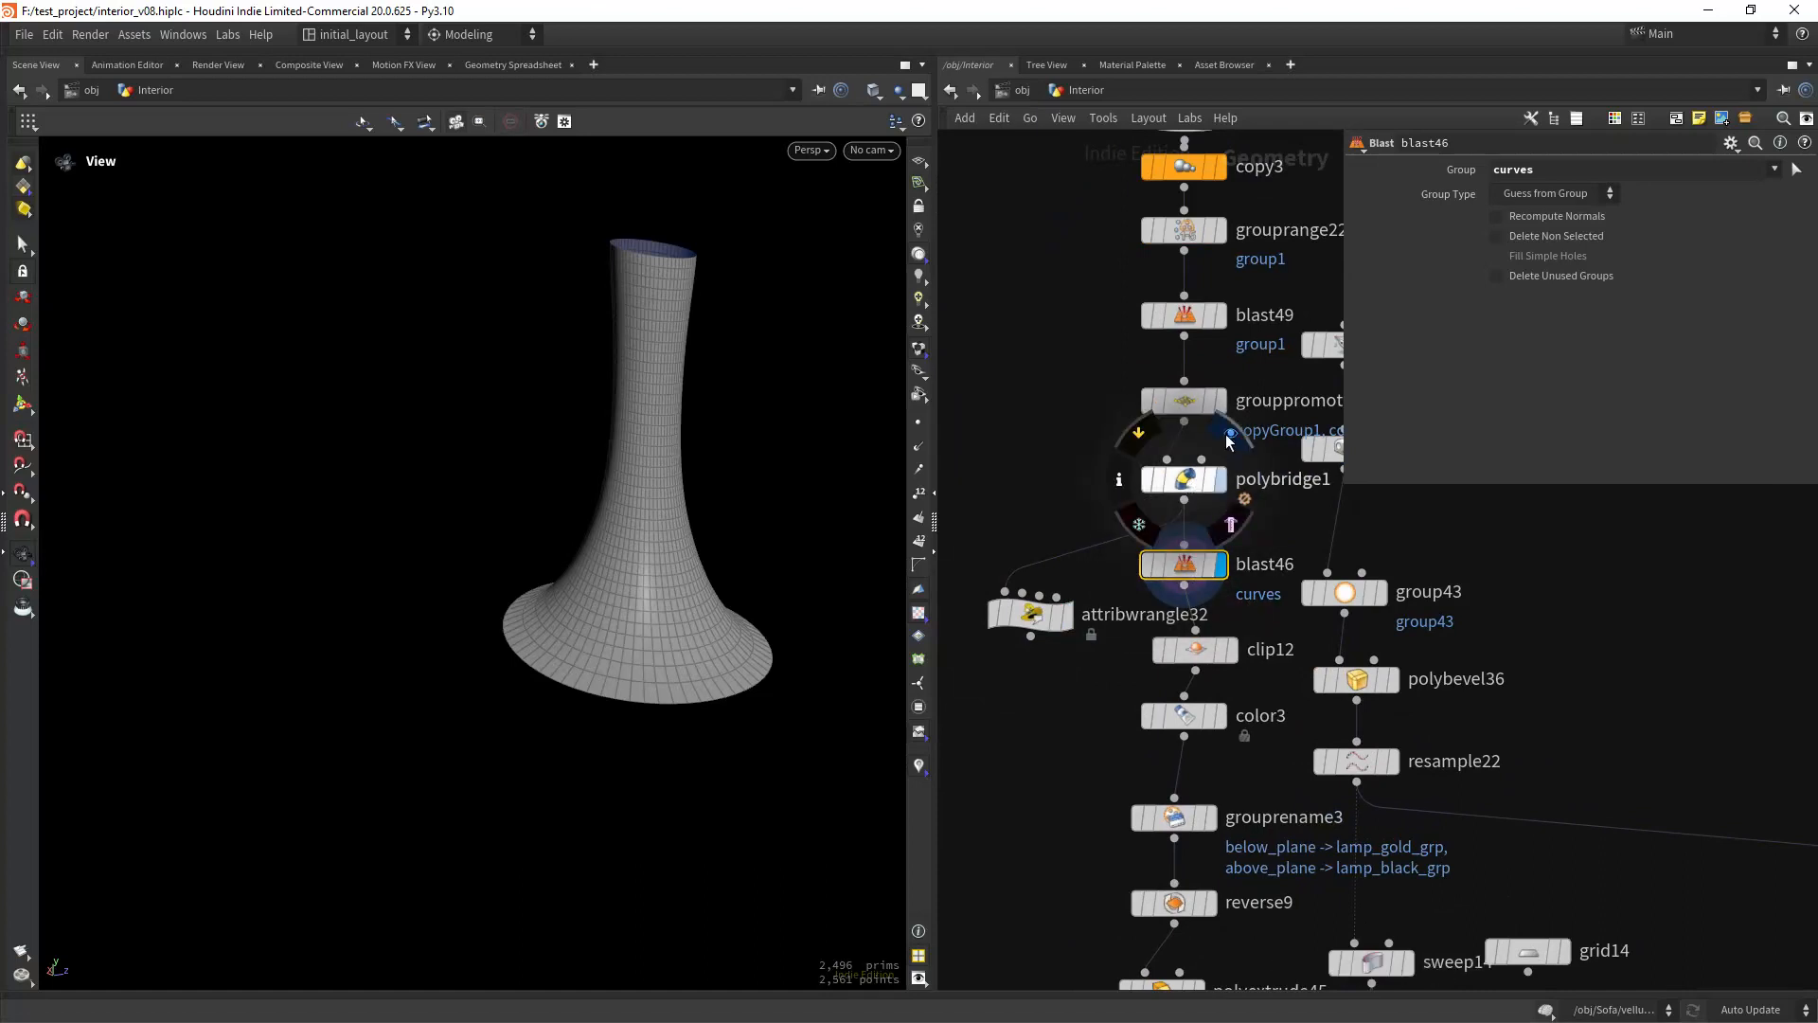
- Show polybridge1 in the Geometry Spreadsheet with the closed intrinsic column and check curve values
left_click(1184, 478)
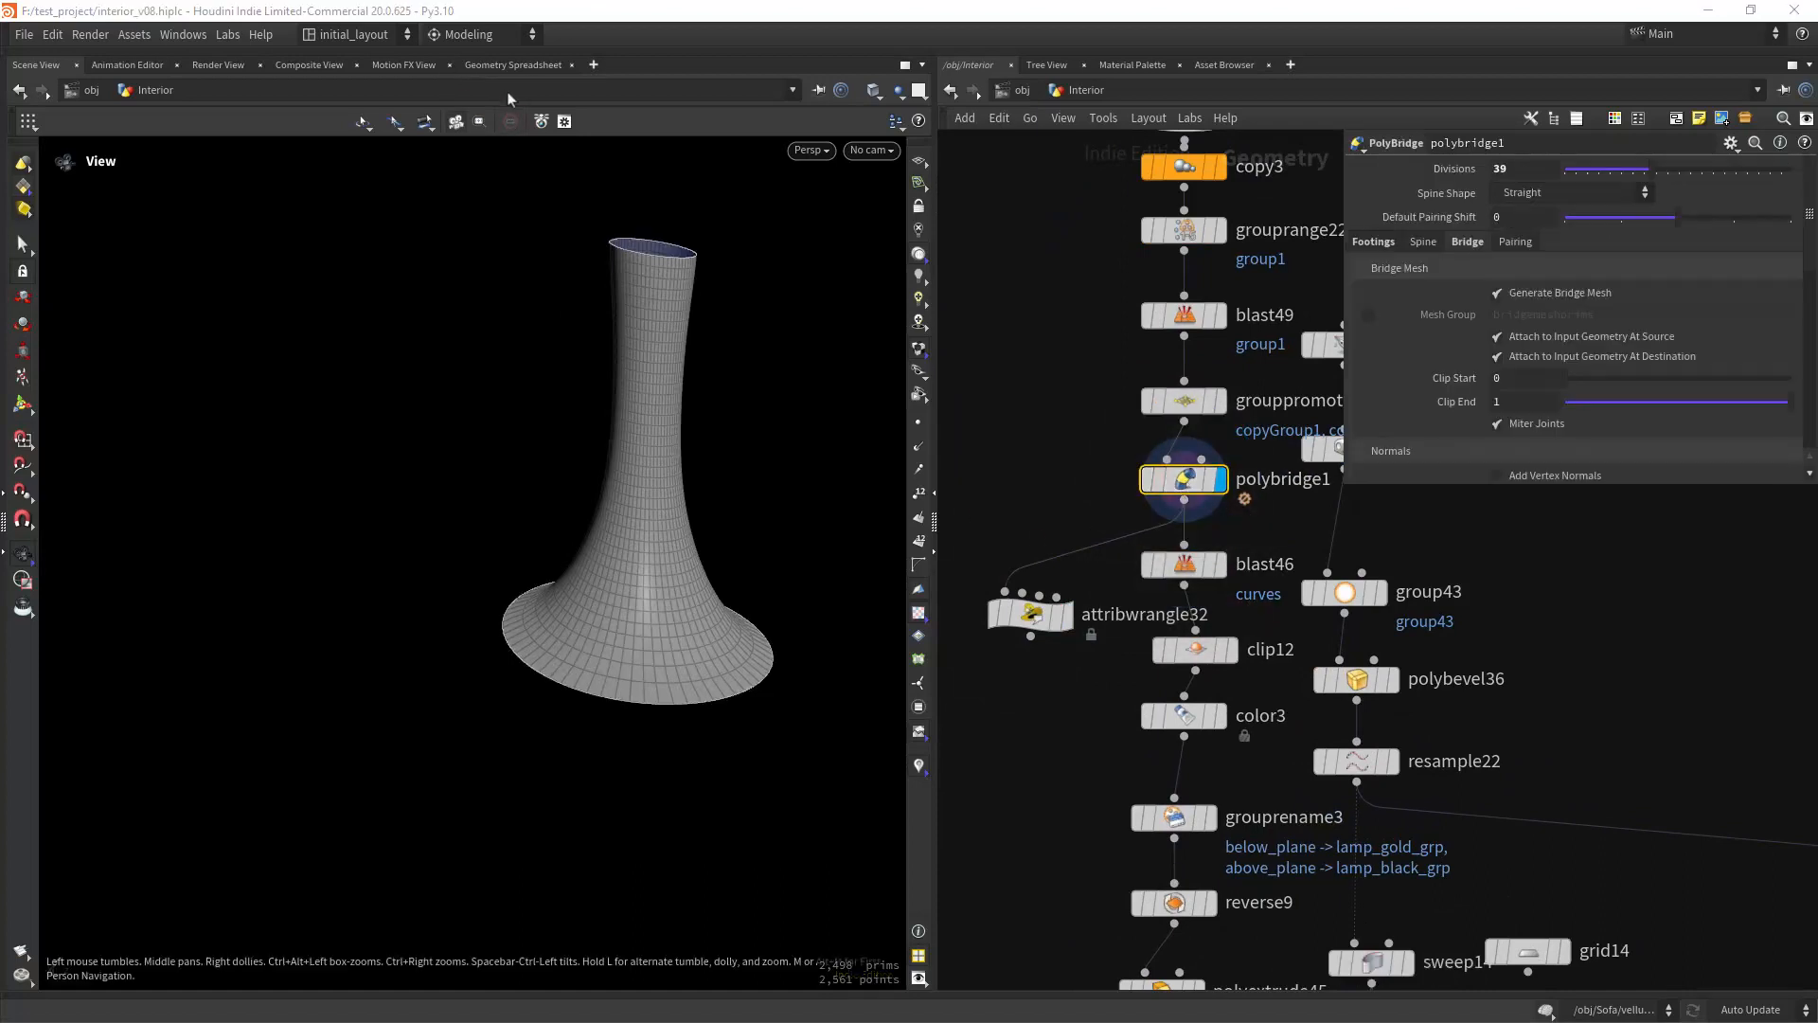
left_click(513, 65)
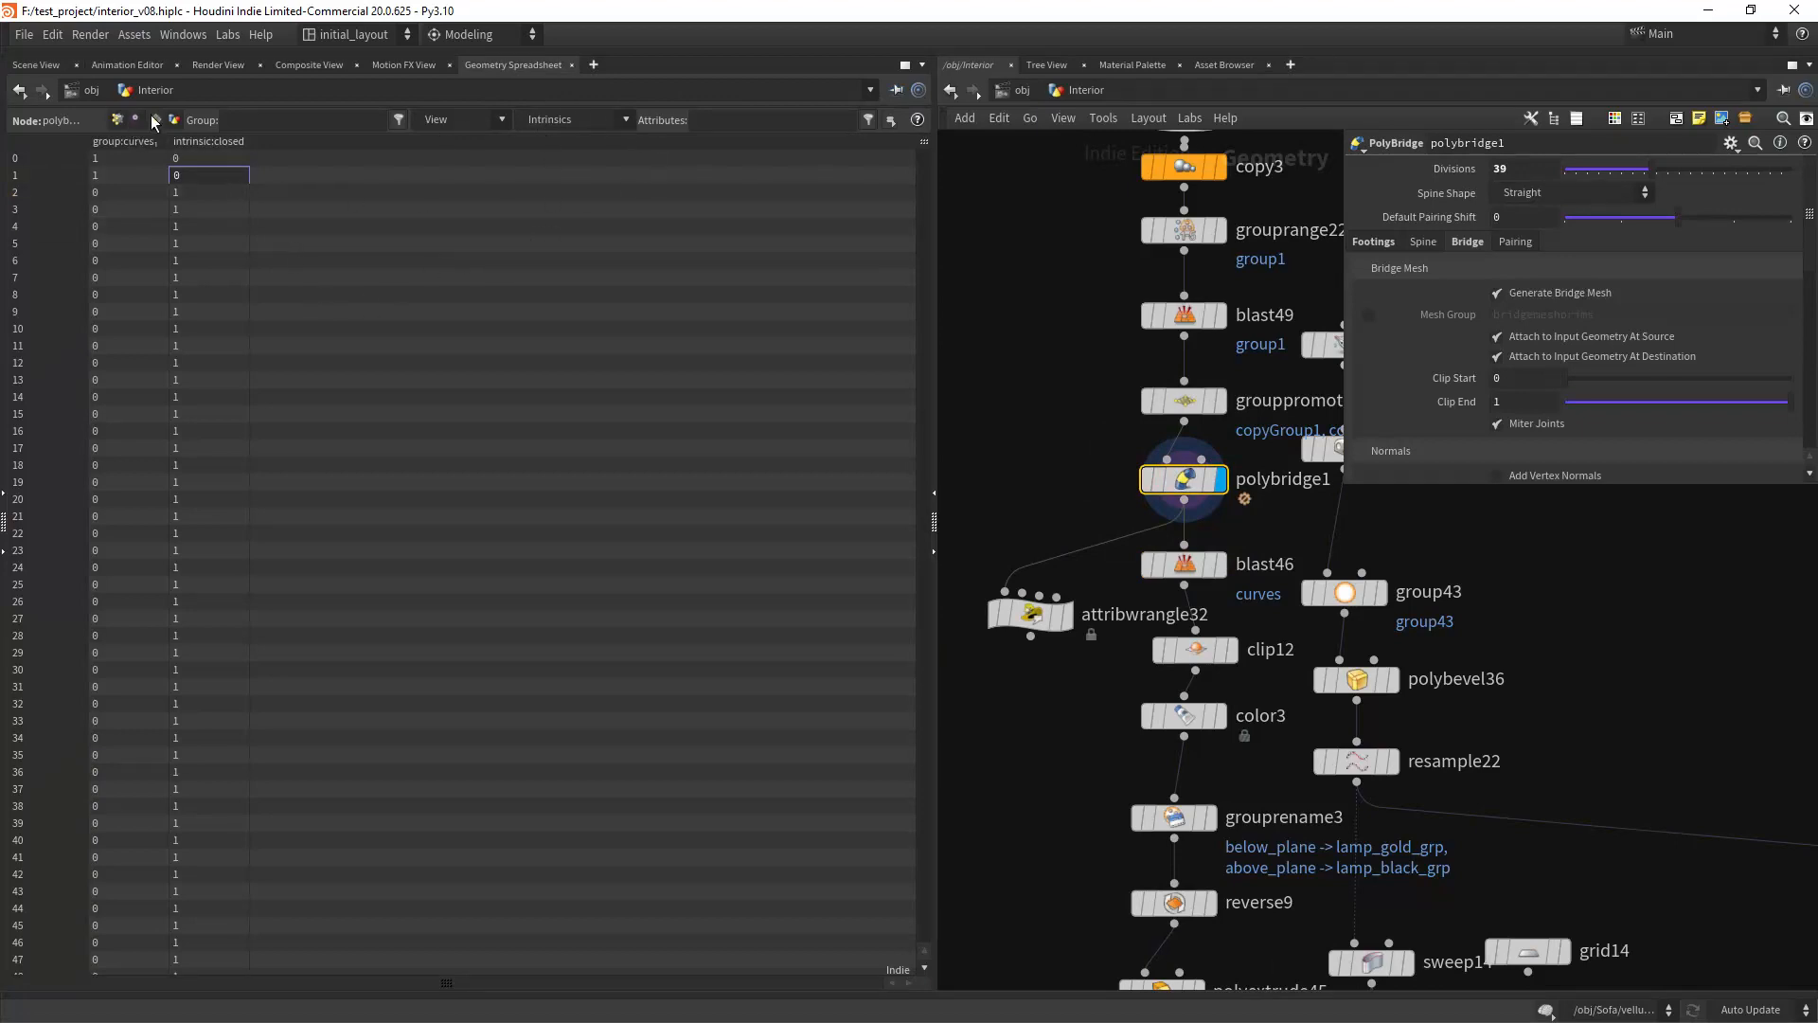
left_click(619, 120)
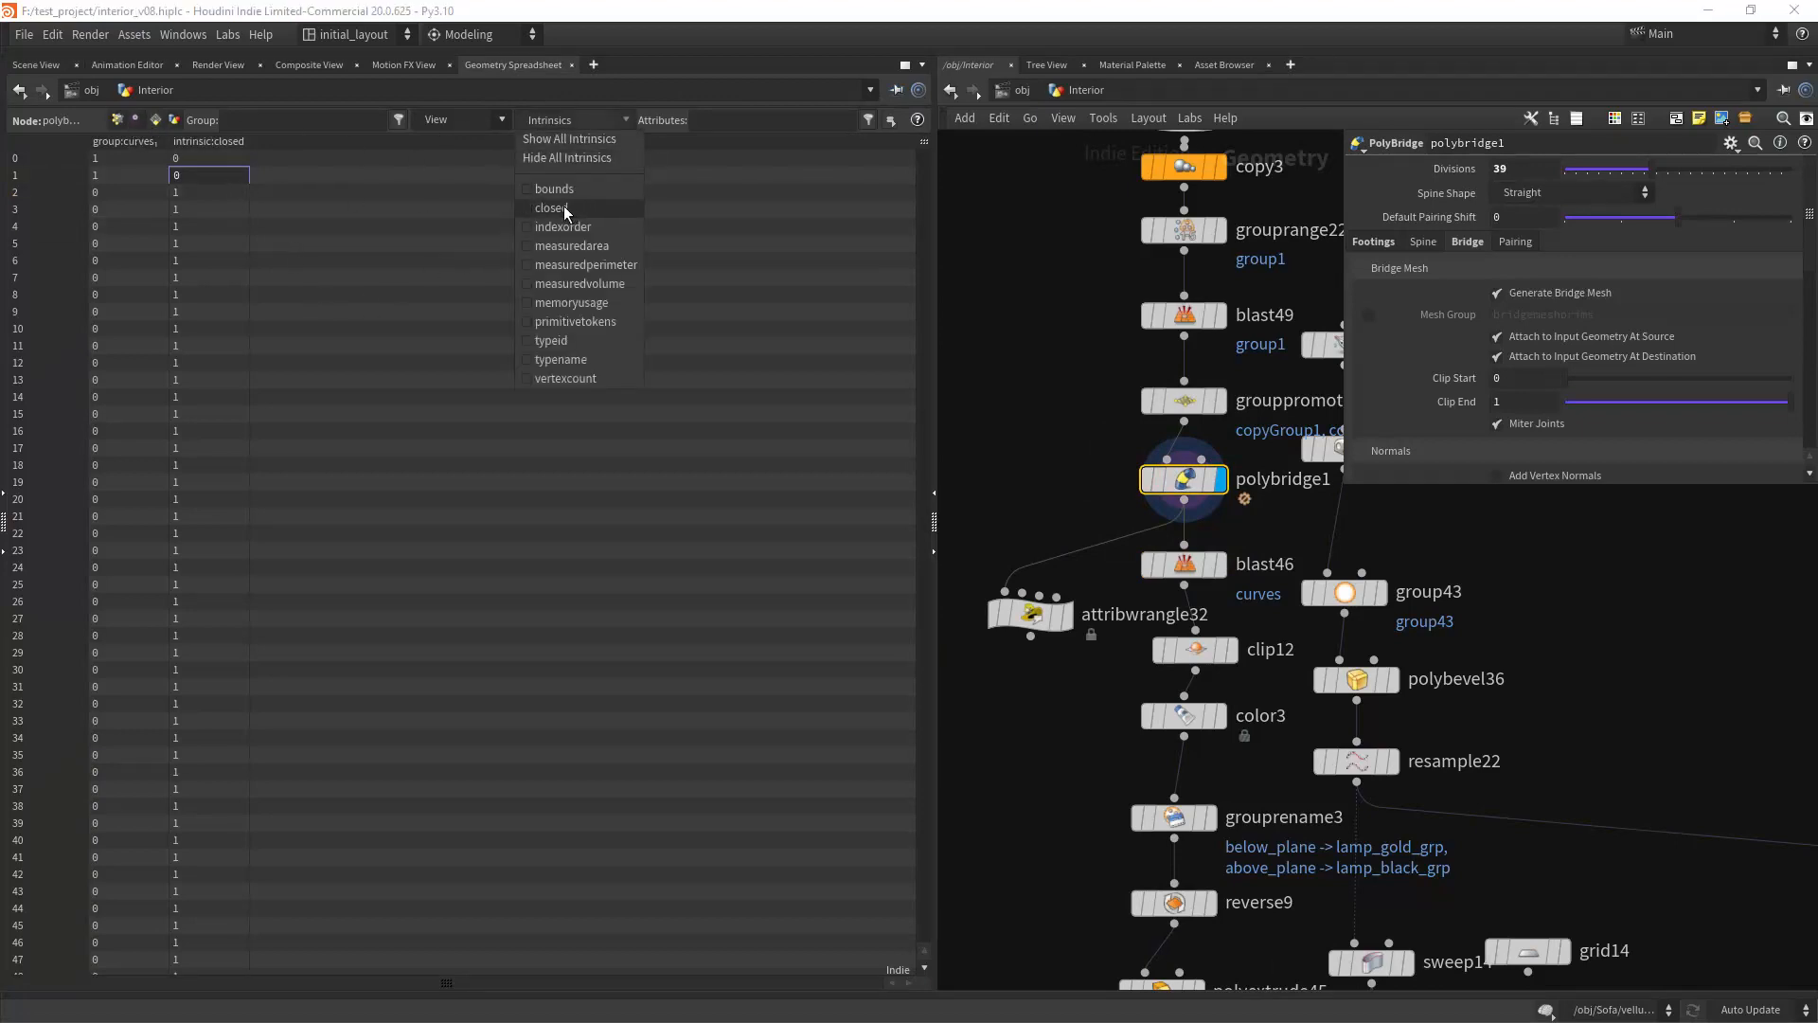
left_click(553, 208)
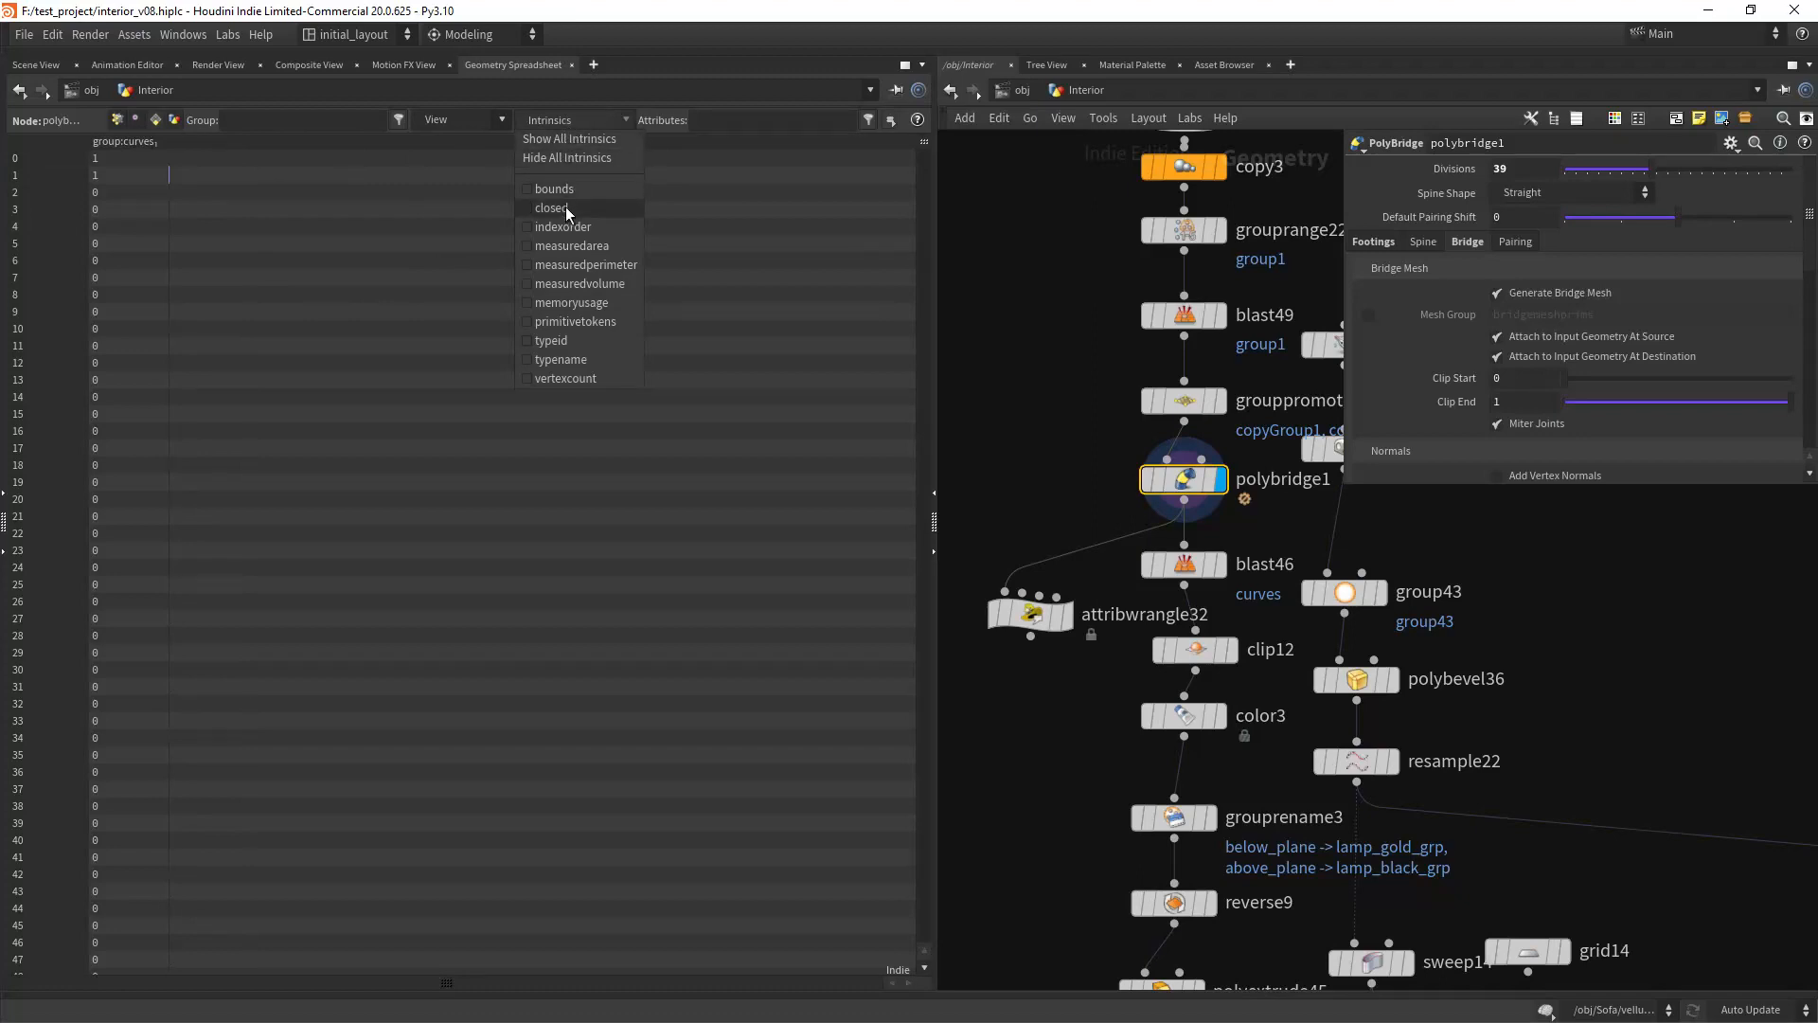
left_click(550, 207)
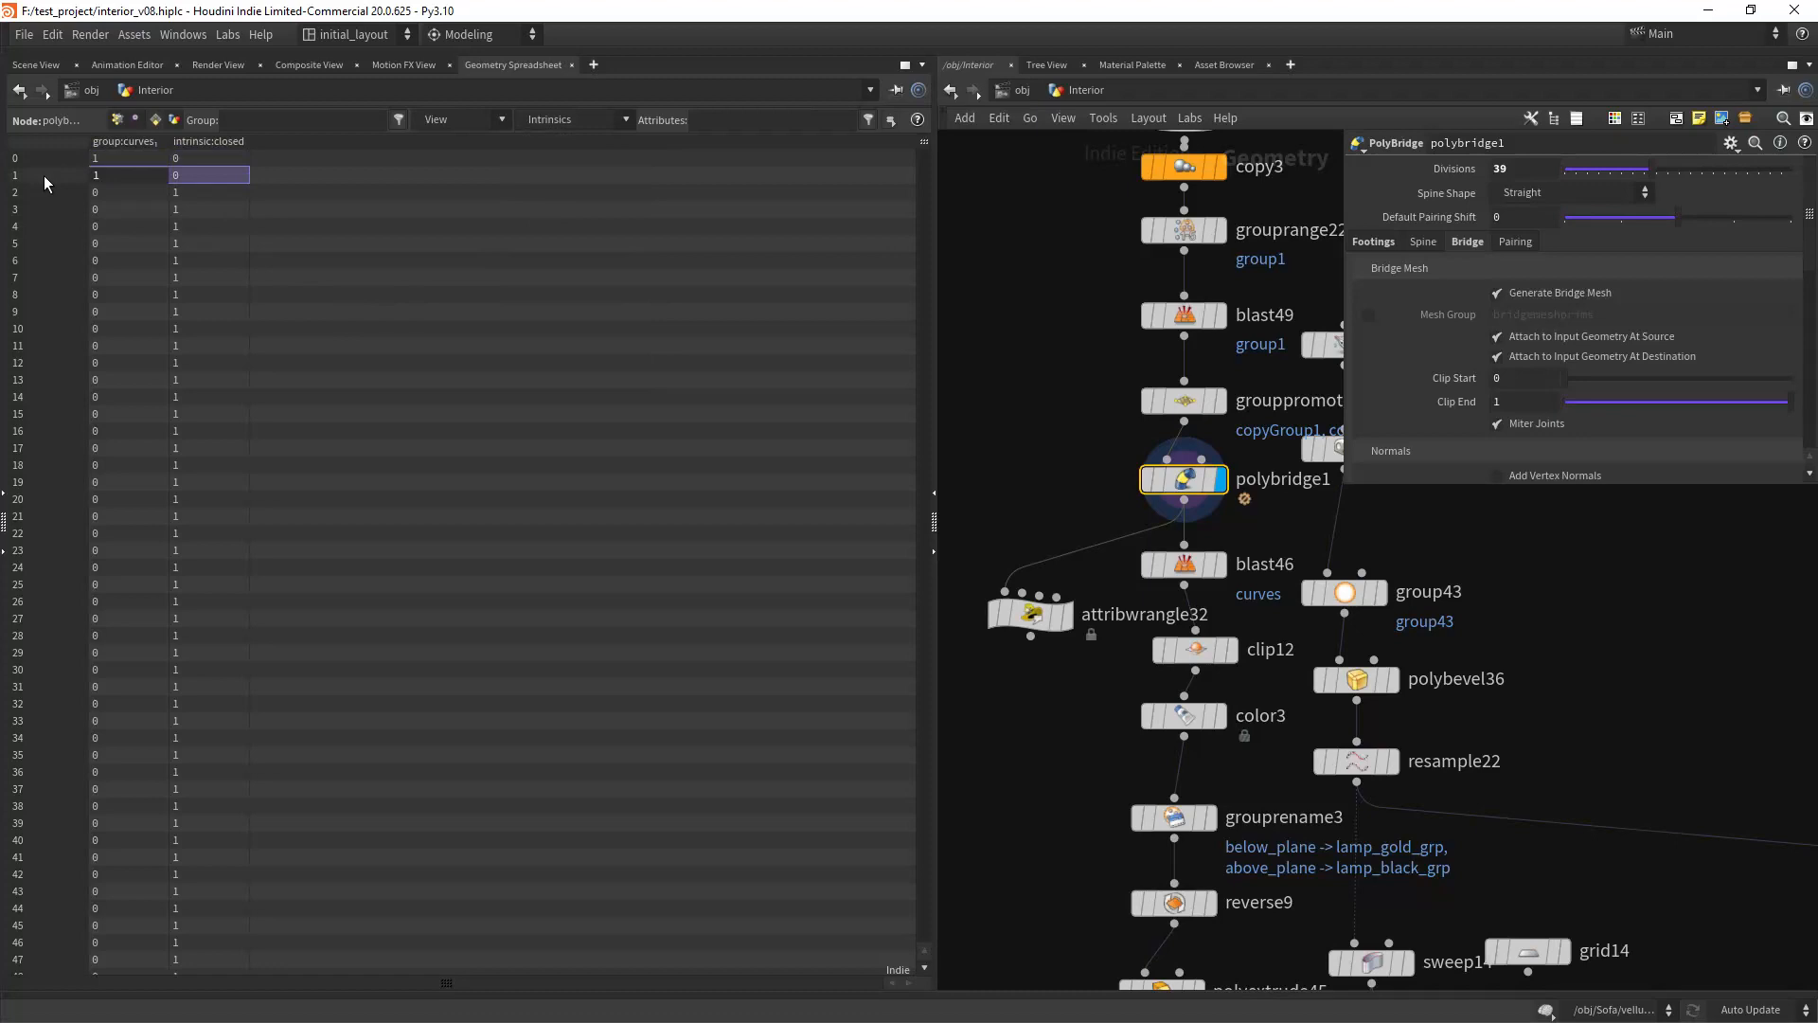
left_click(208, 157)
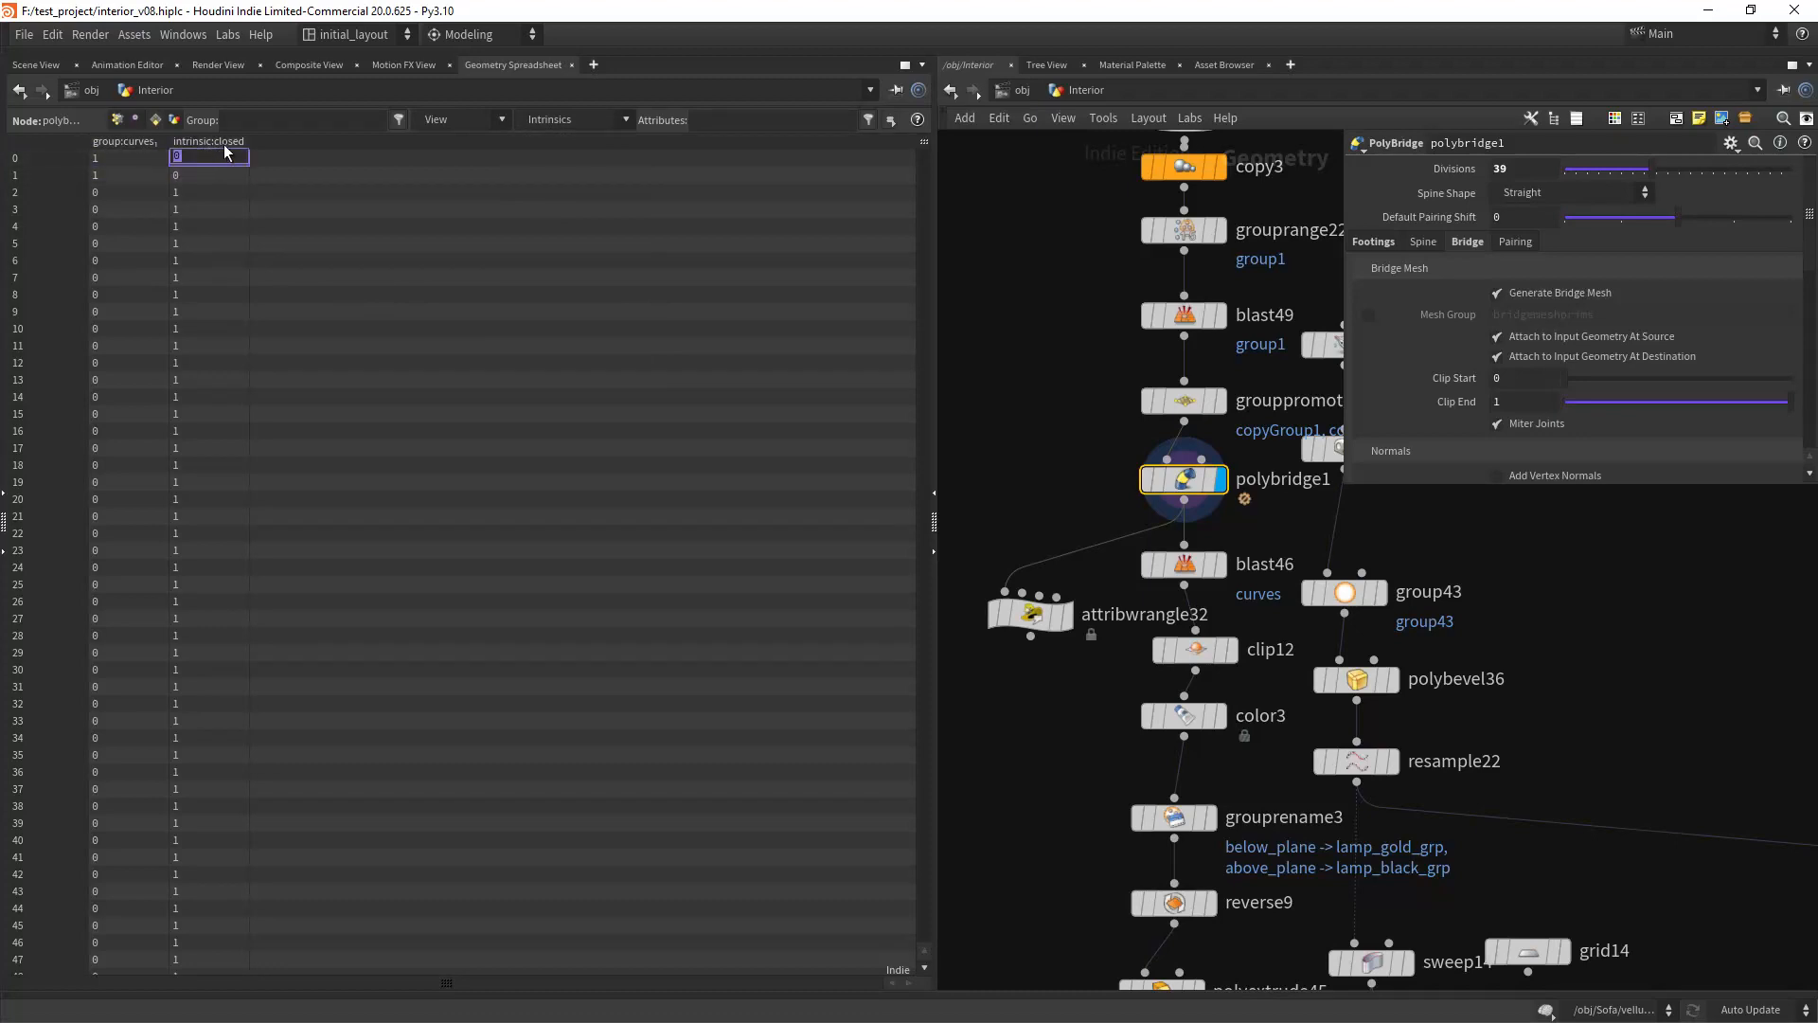
left_click(208, 174)
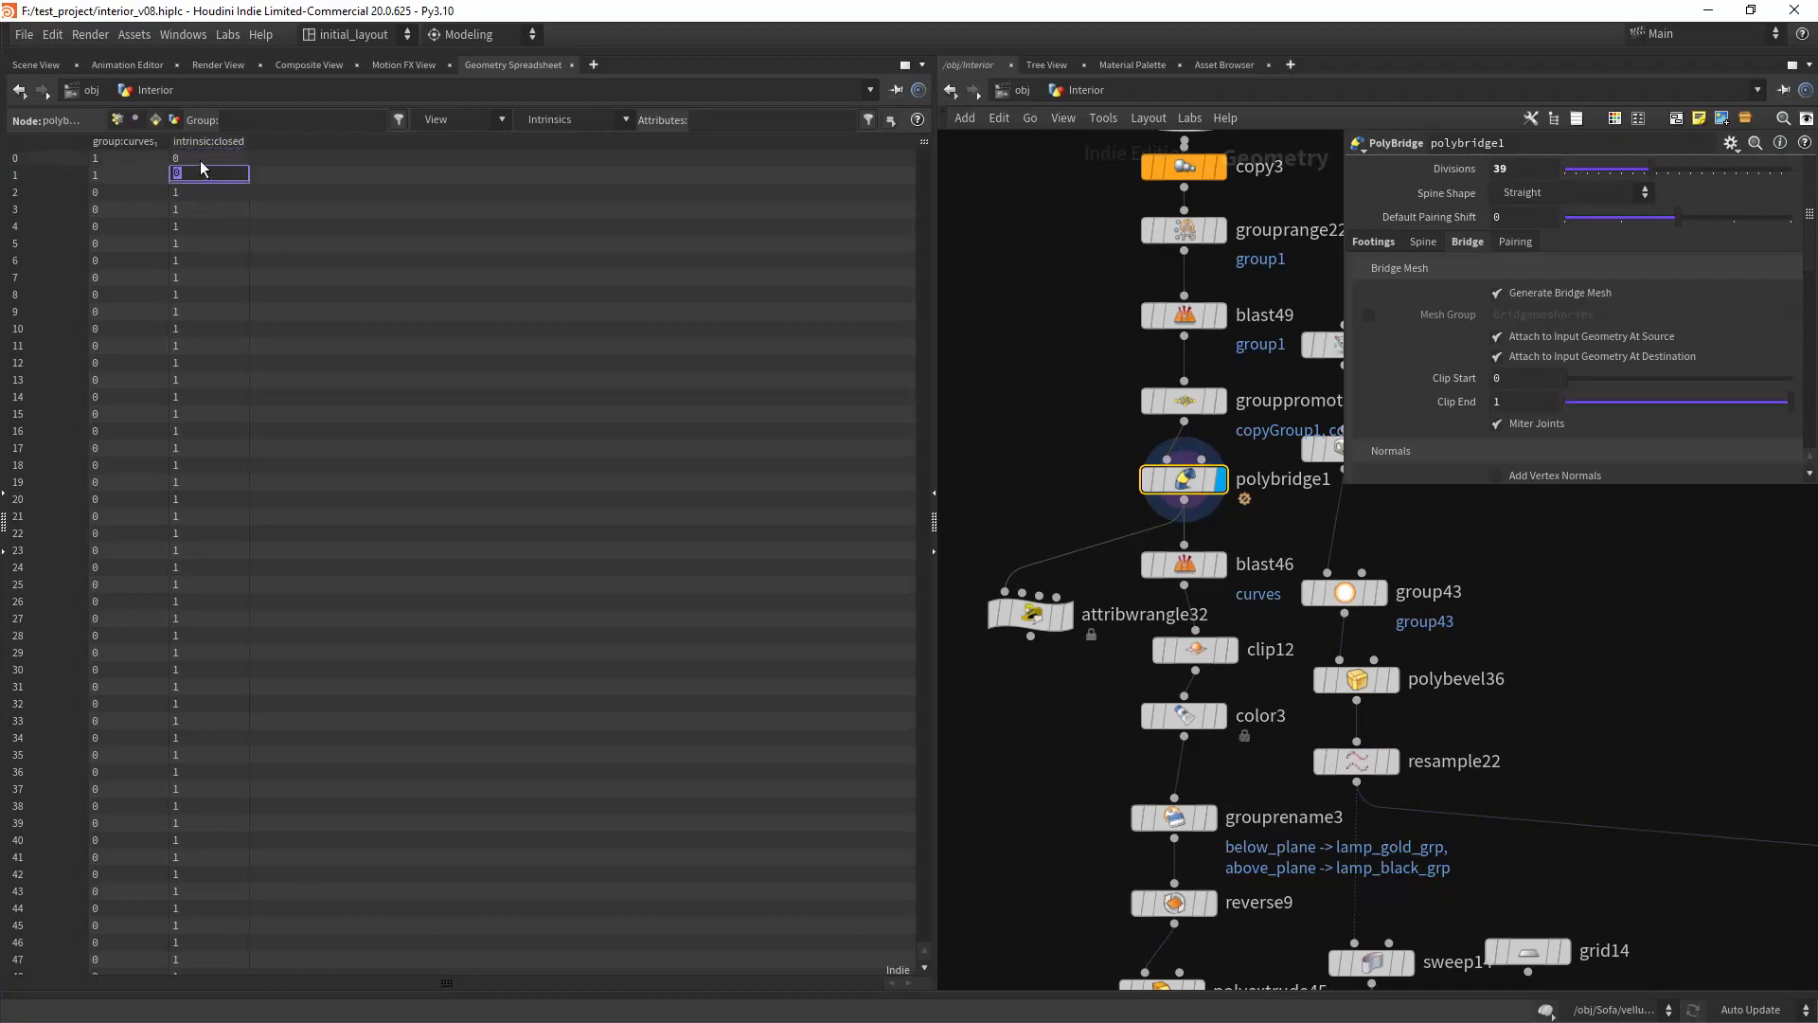
left_click(33, 64)
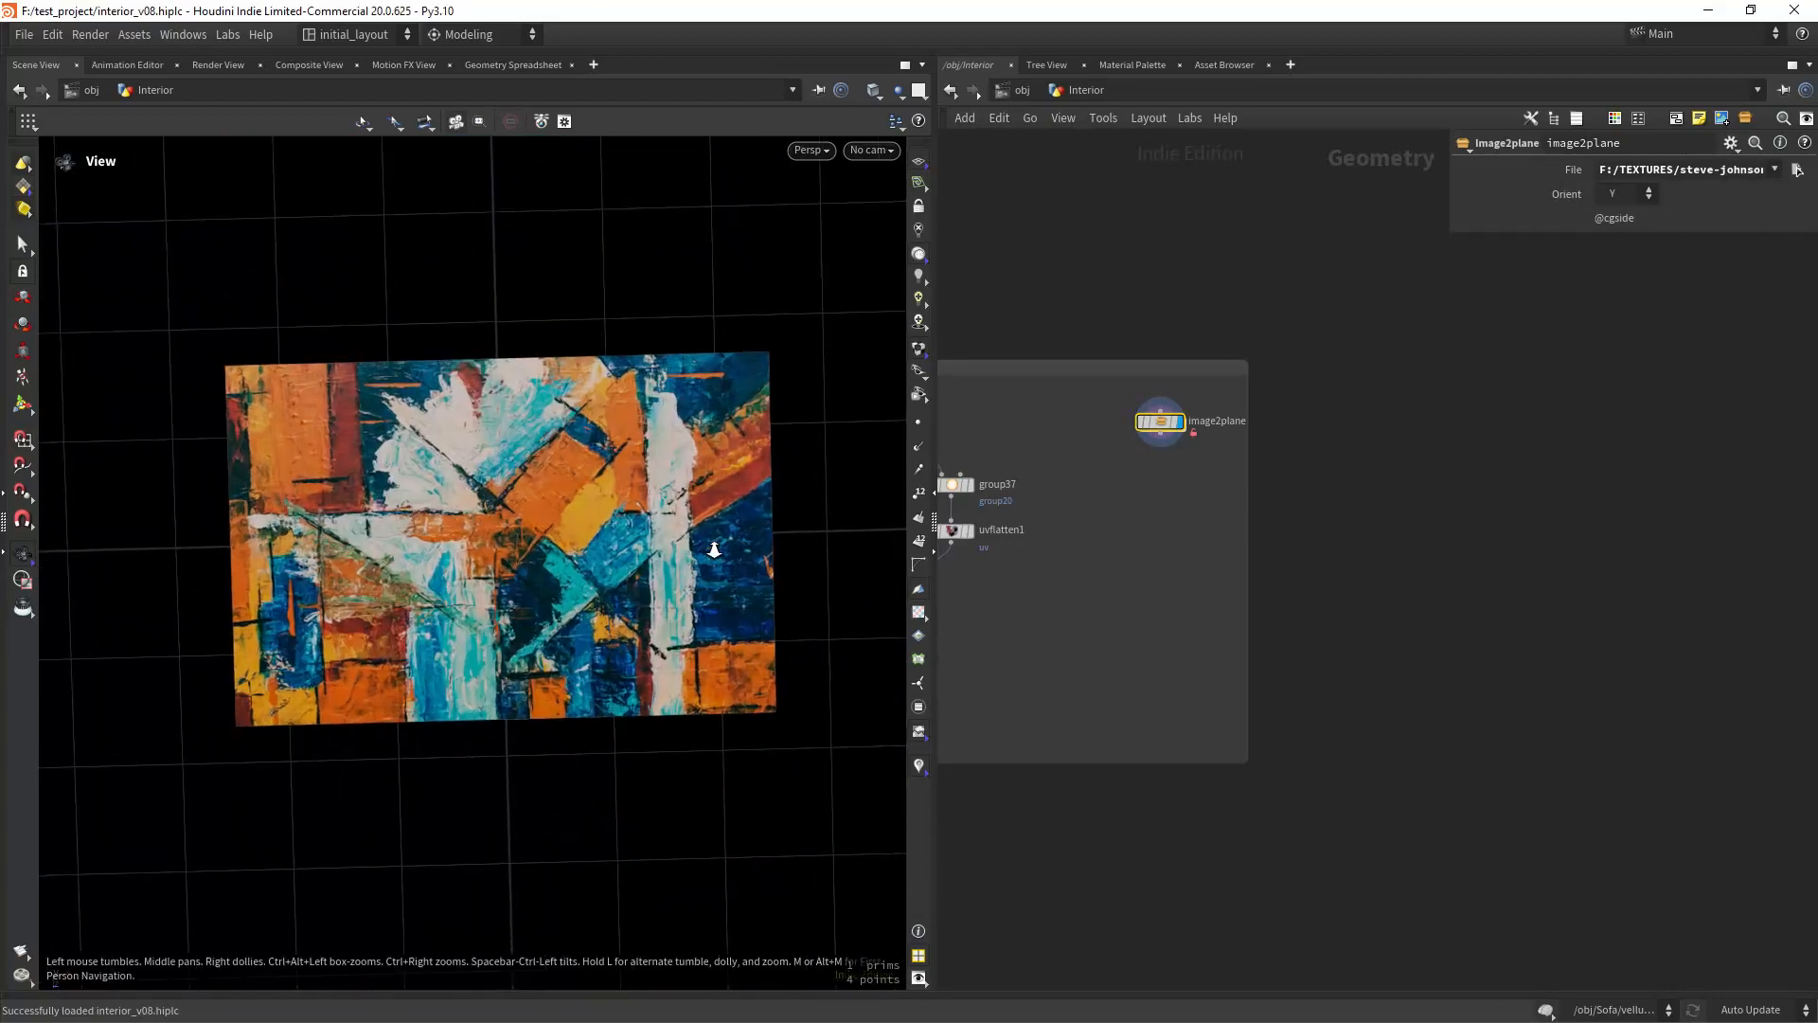
- Load the steve-johnson painting into image2plane, then dive into the asset's network
left_click_drag(713, 549, 756, 549)
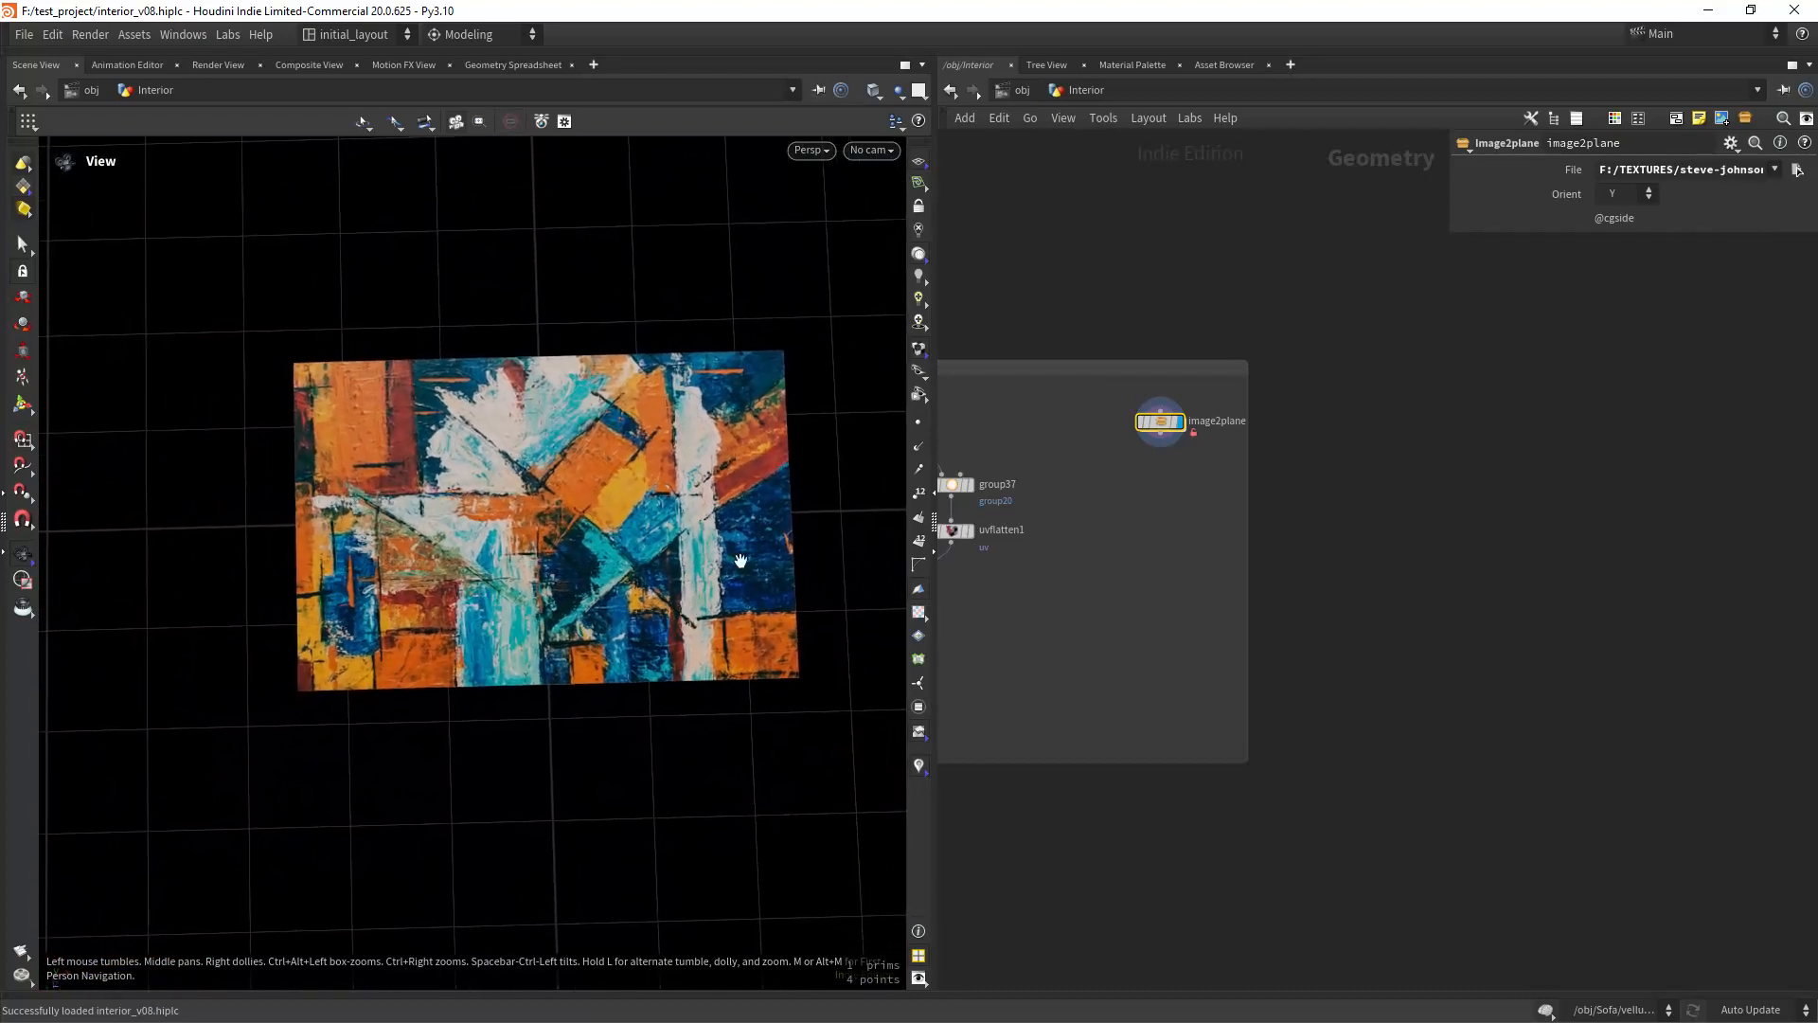
scroll("down", 3)
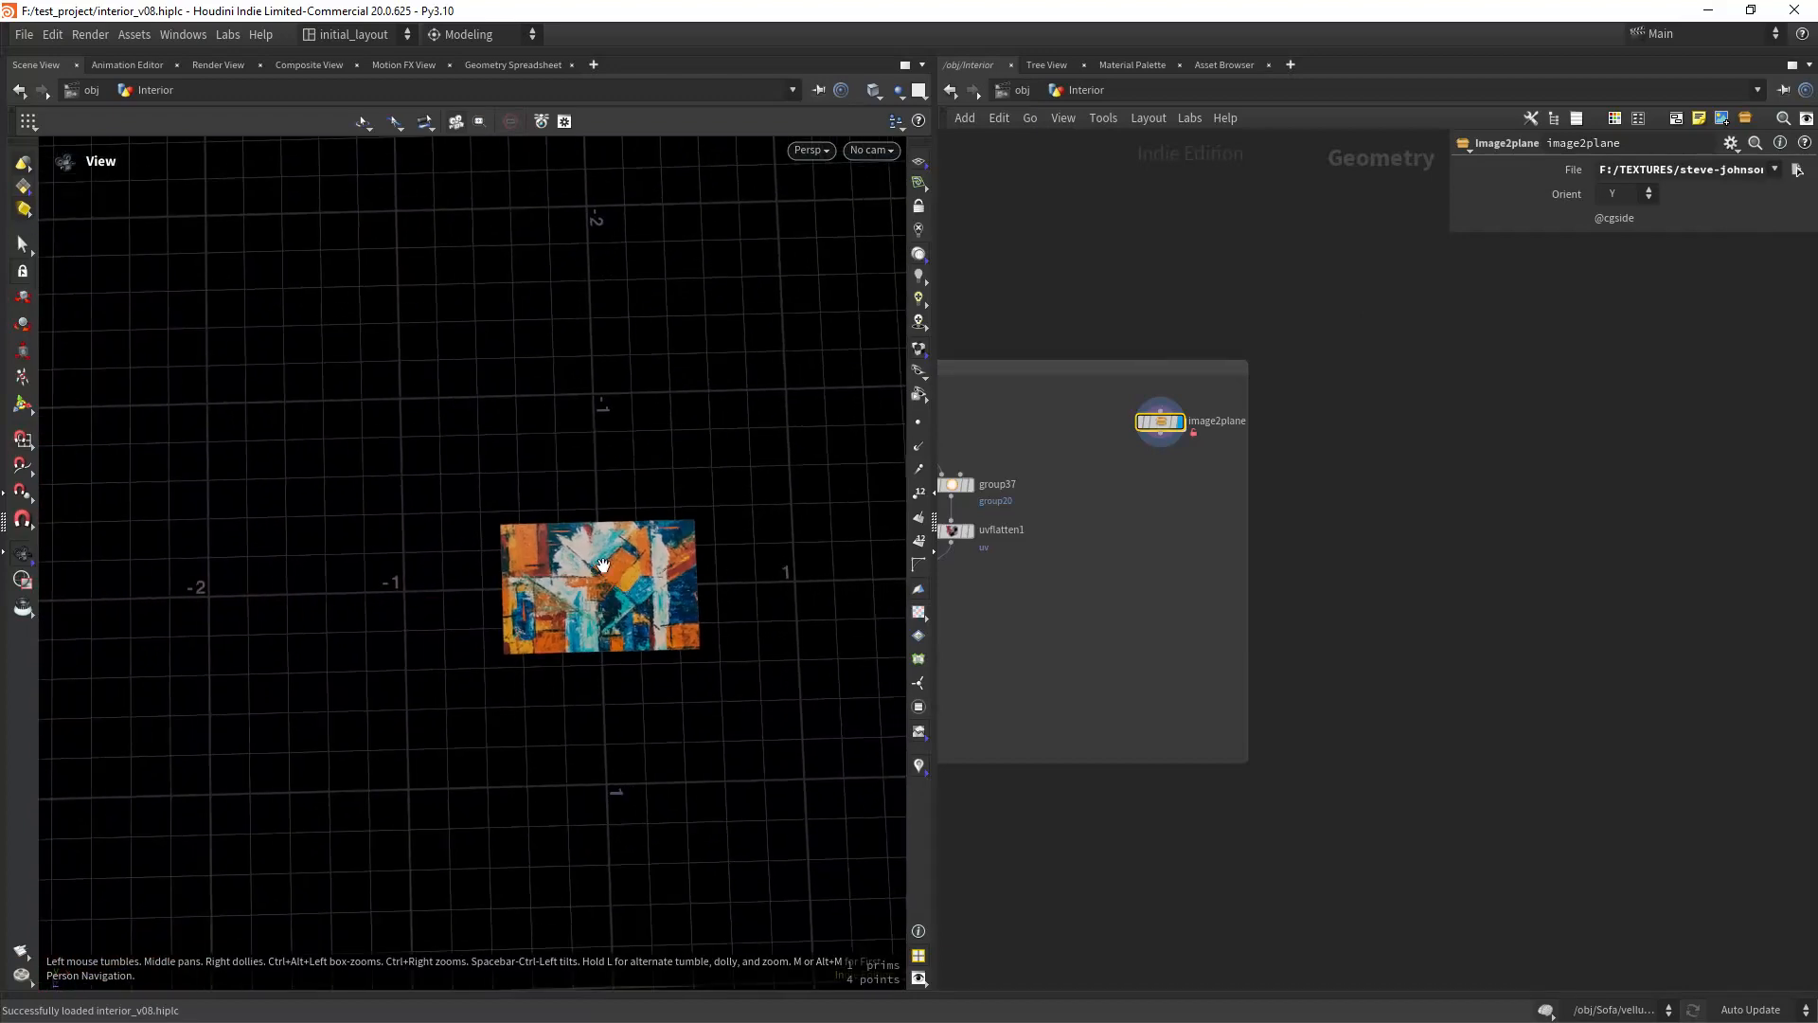
scroll("down", 3)
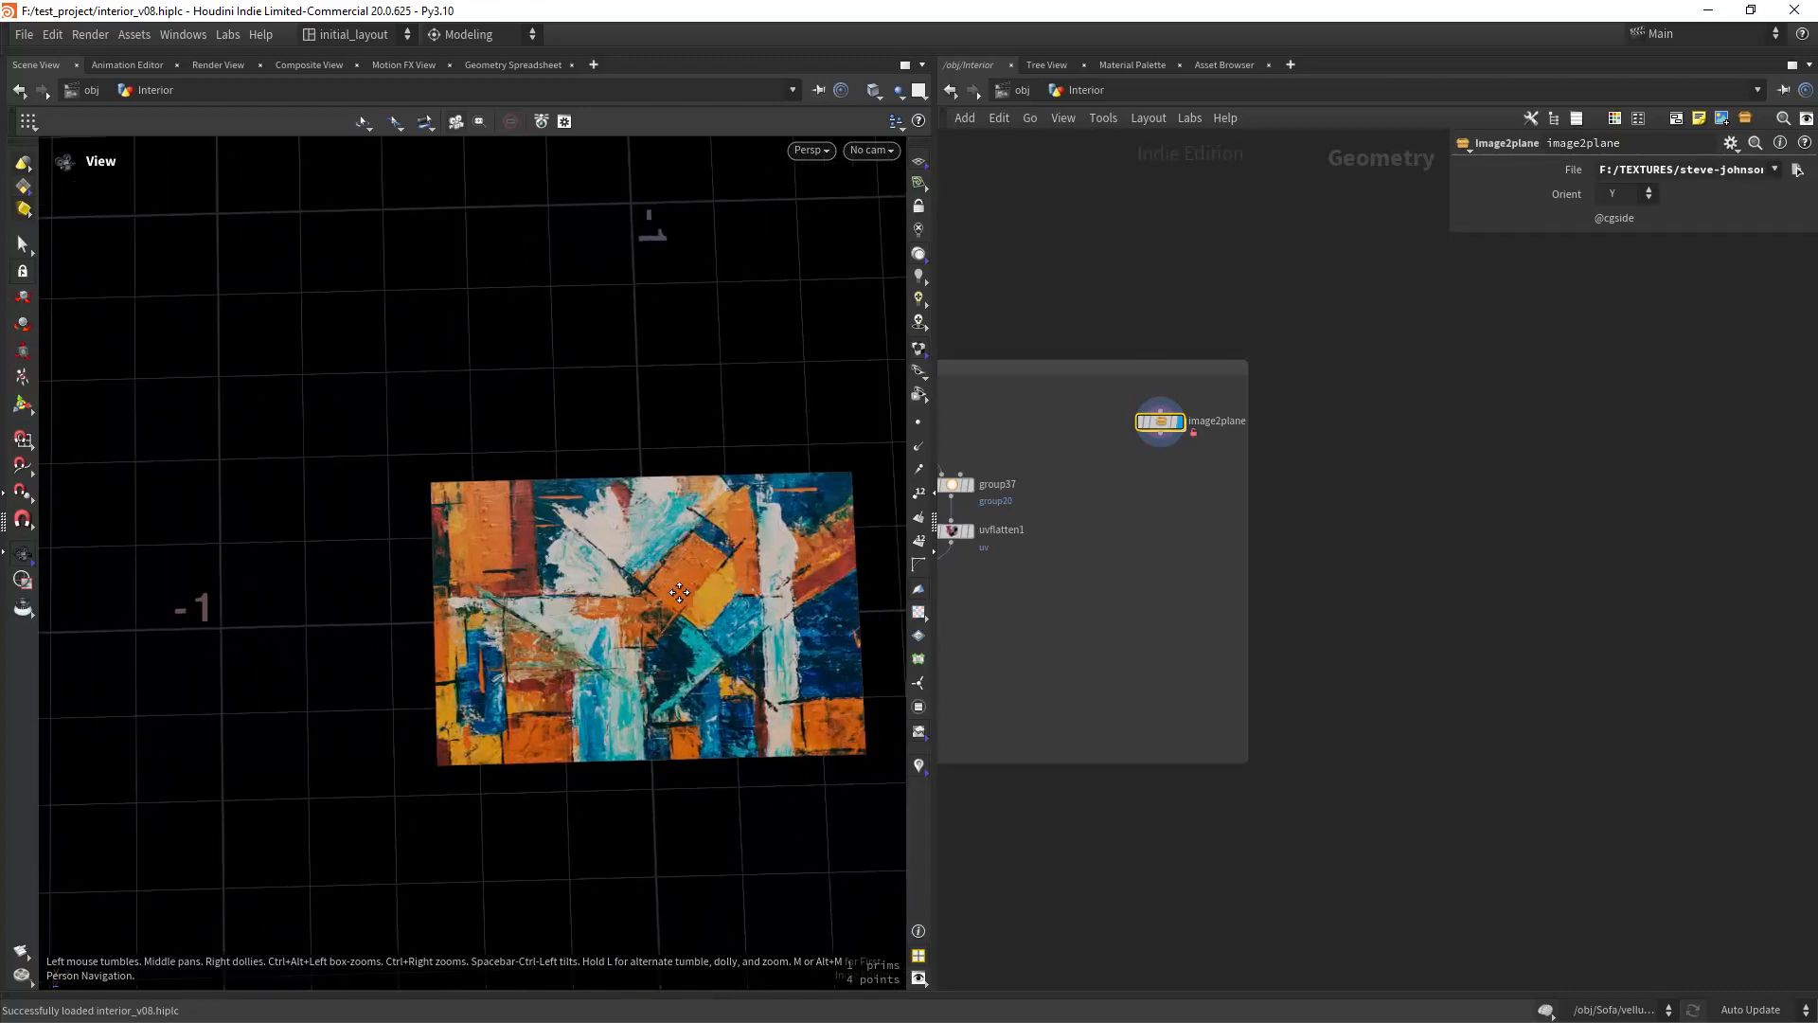
left_click(1775, 169)
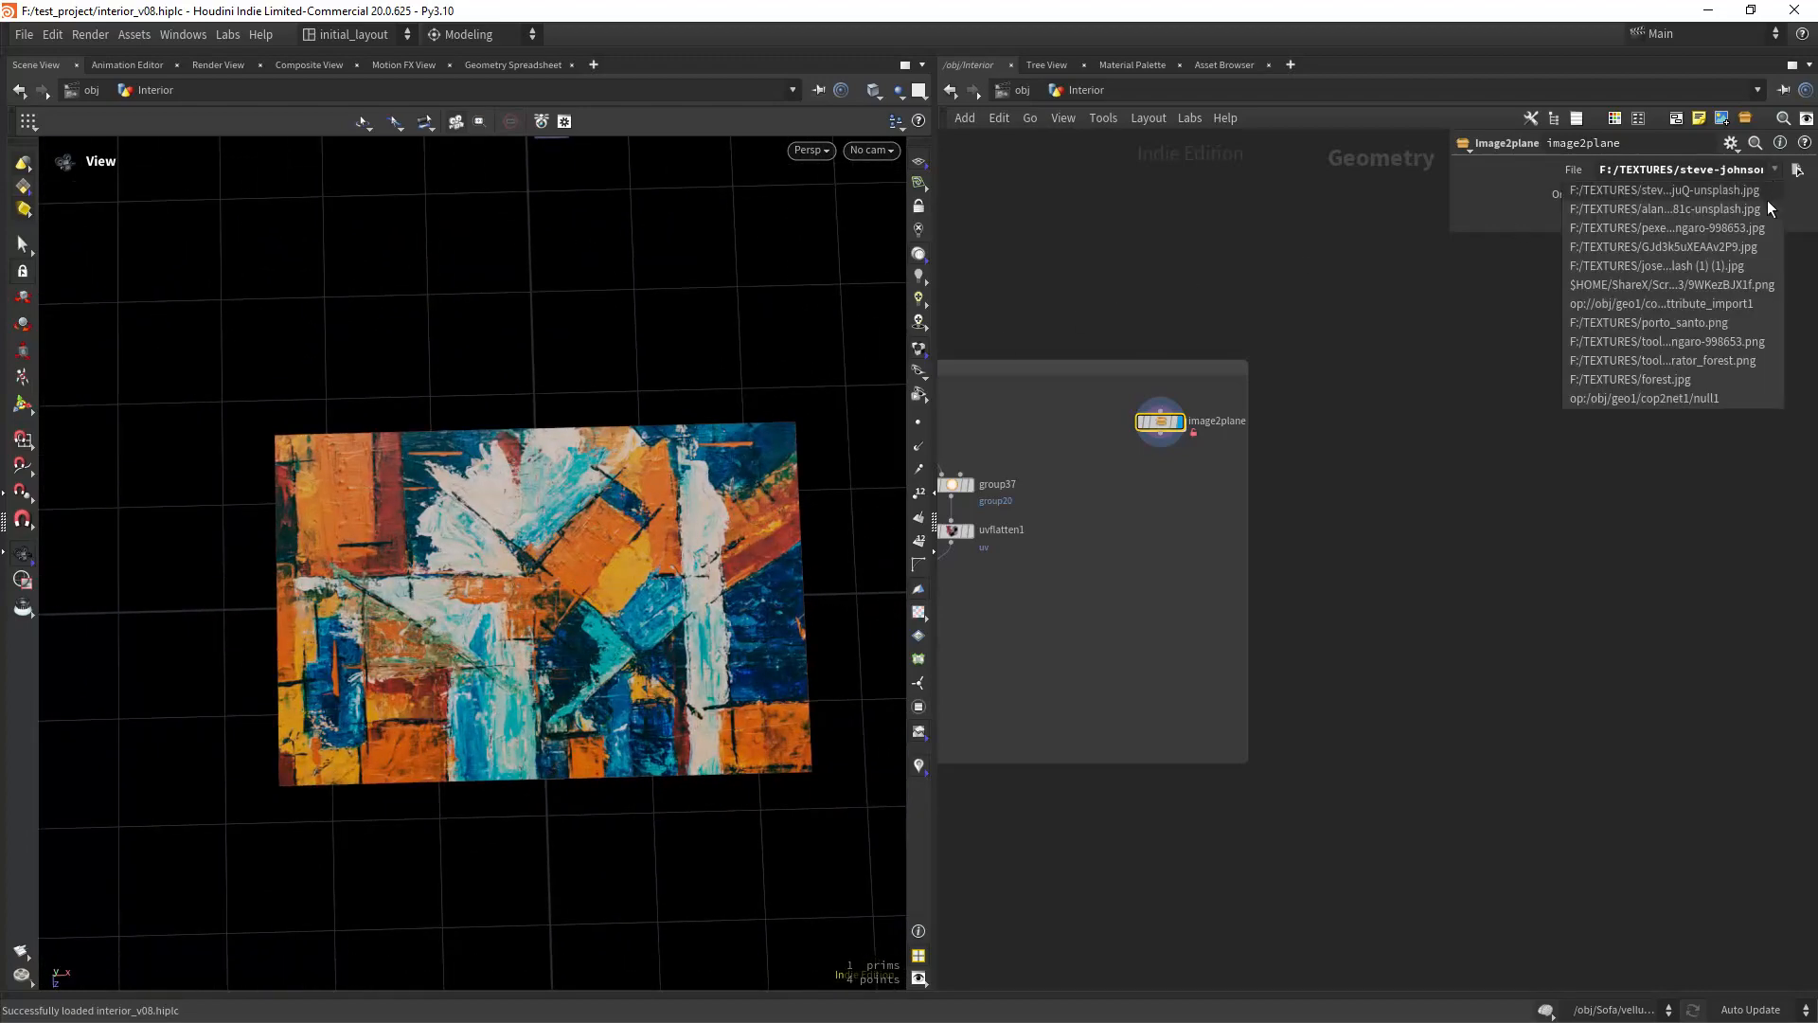
left_click(1662, 208)
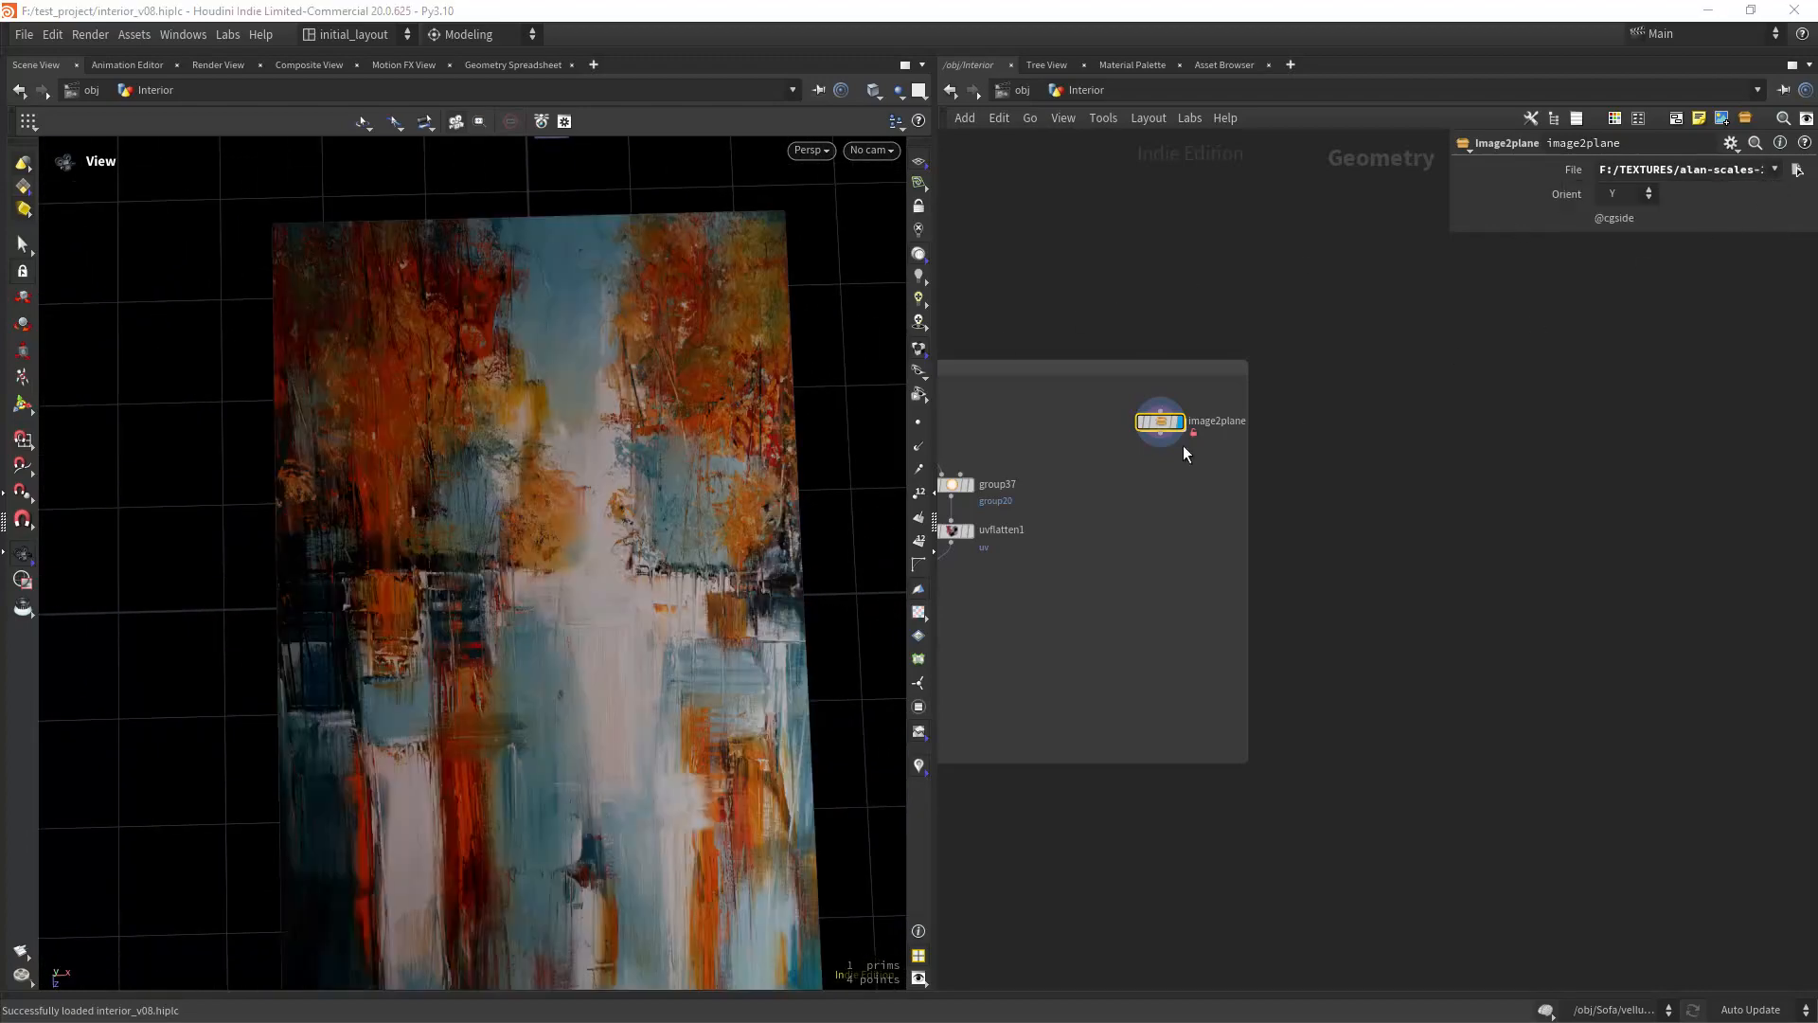
left_click(1774, 170)
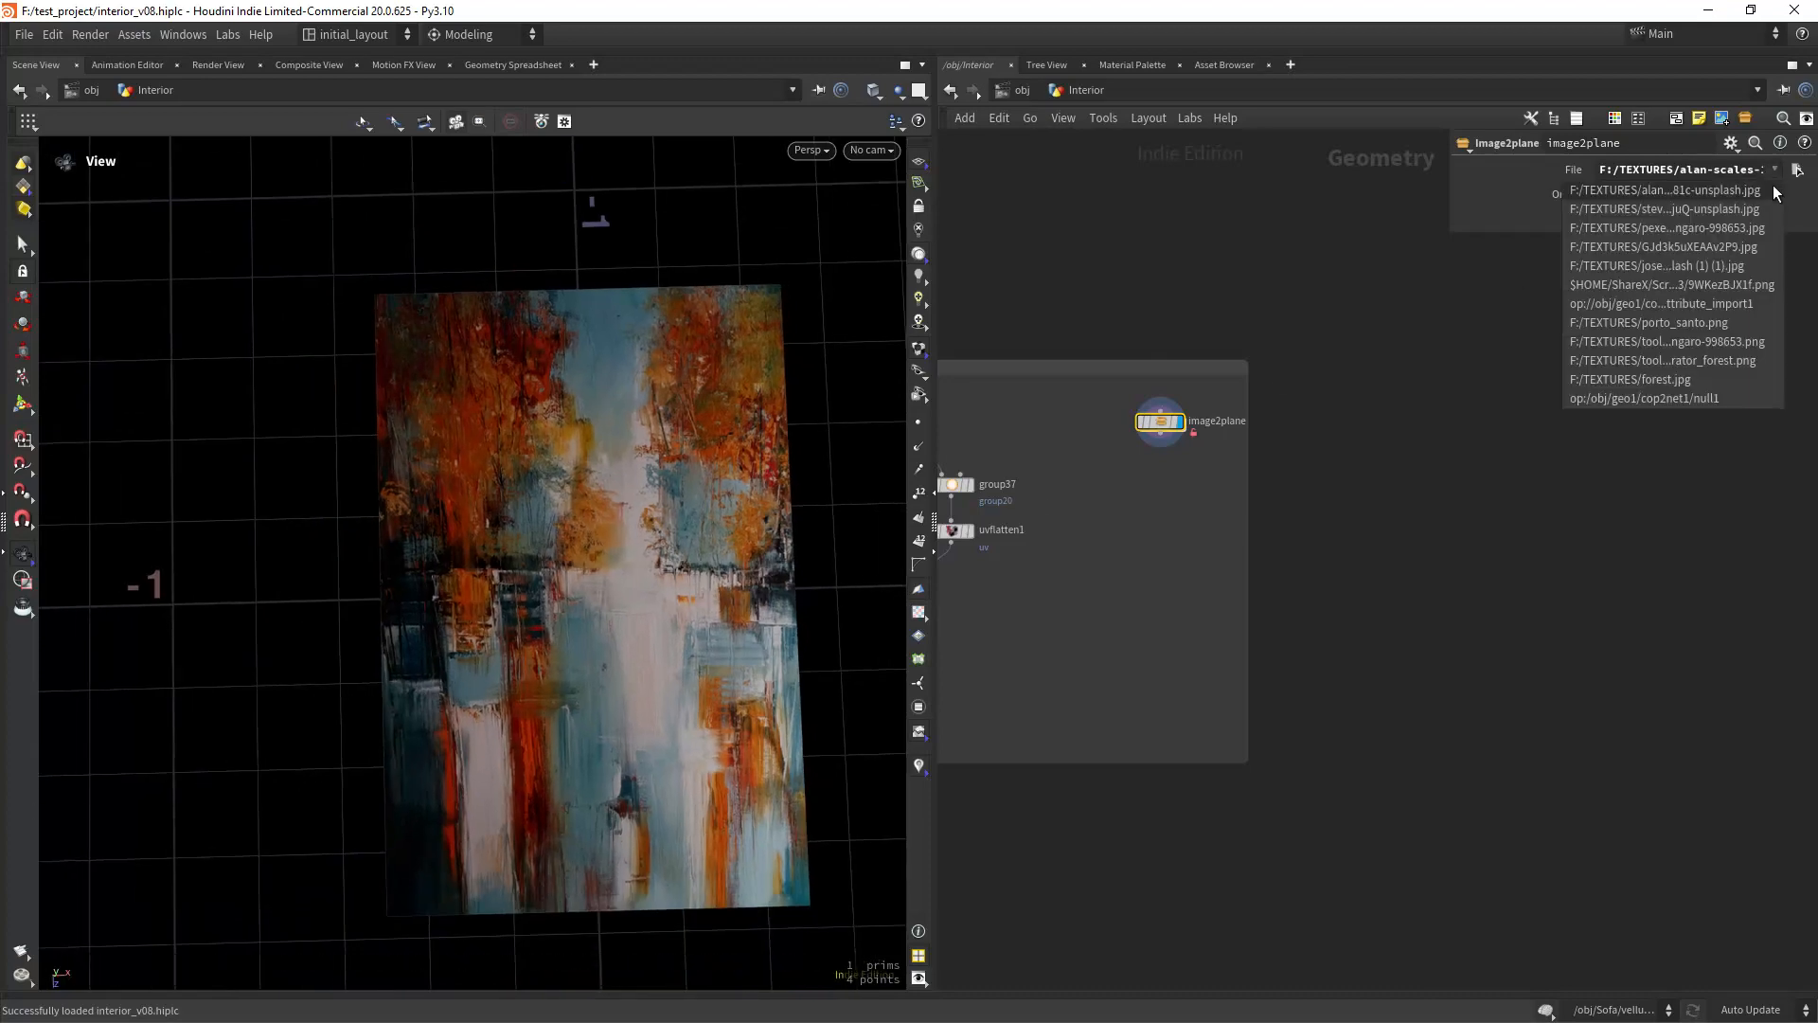
left_click(1663, 208)
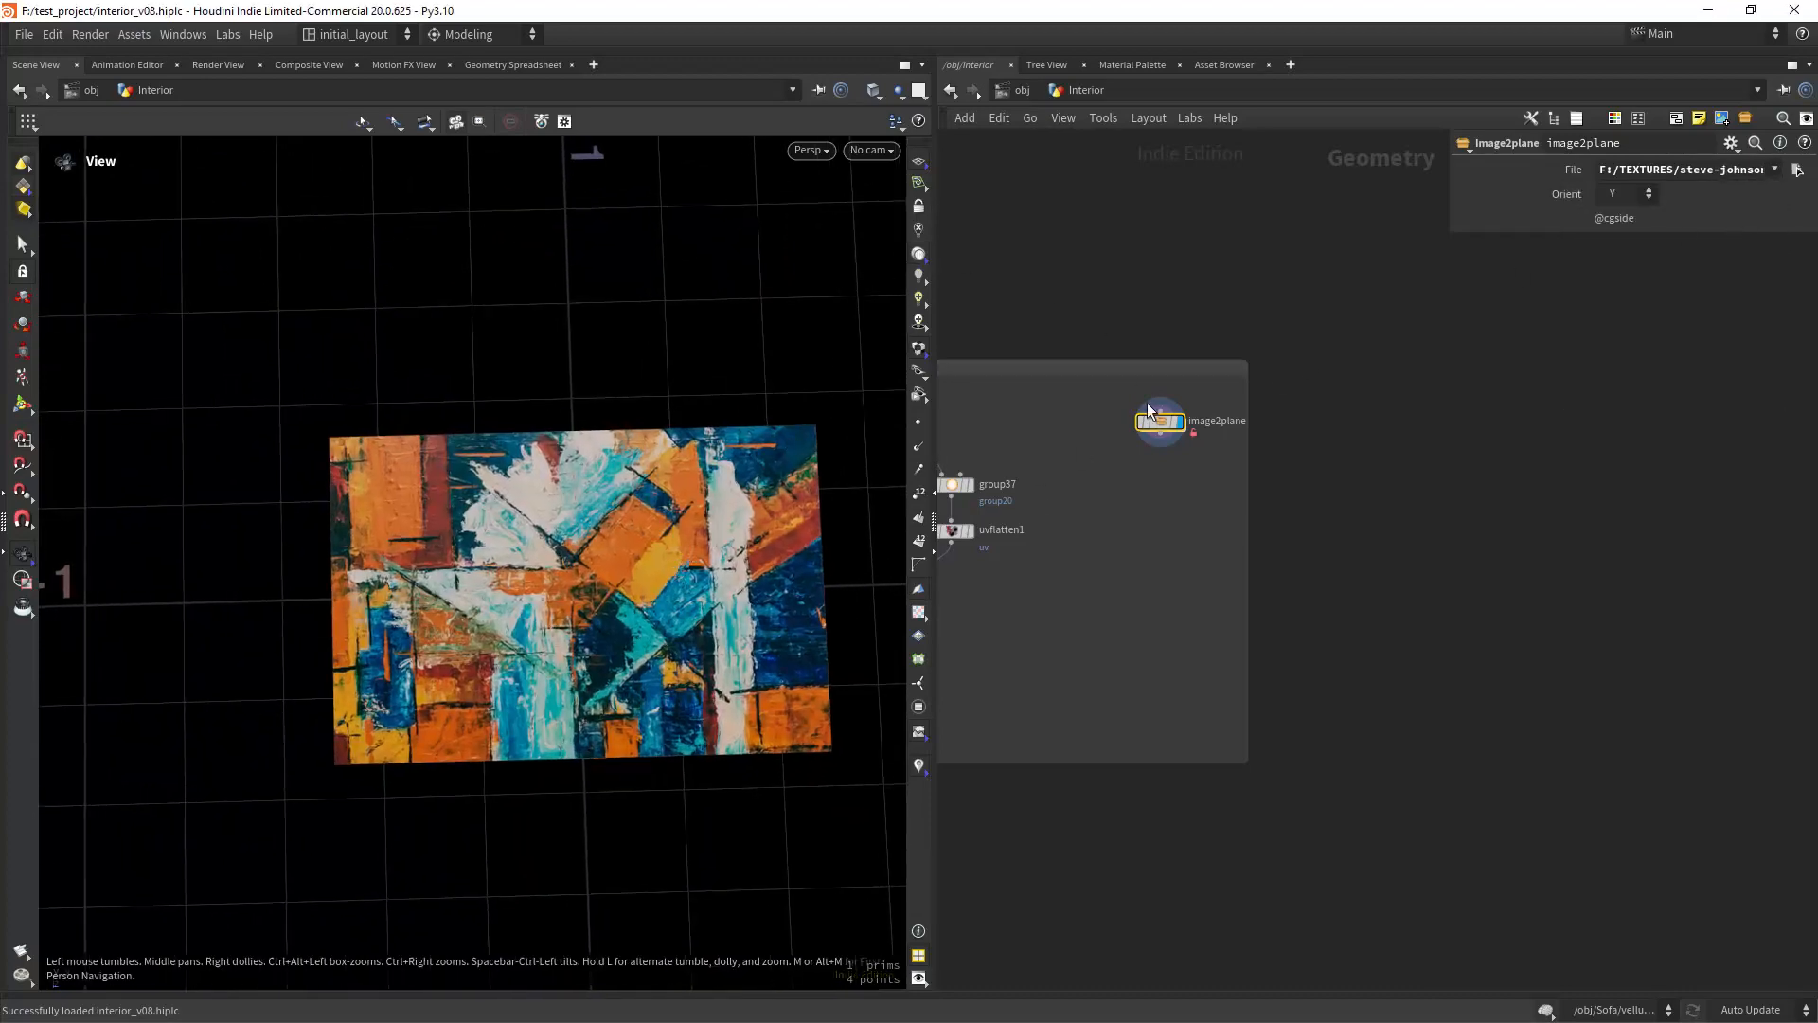
double_click(1160, 421)
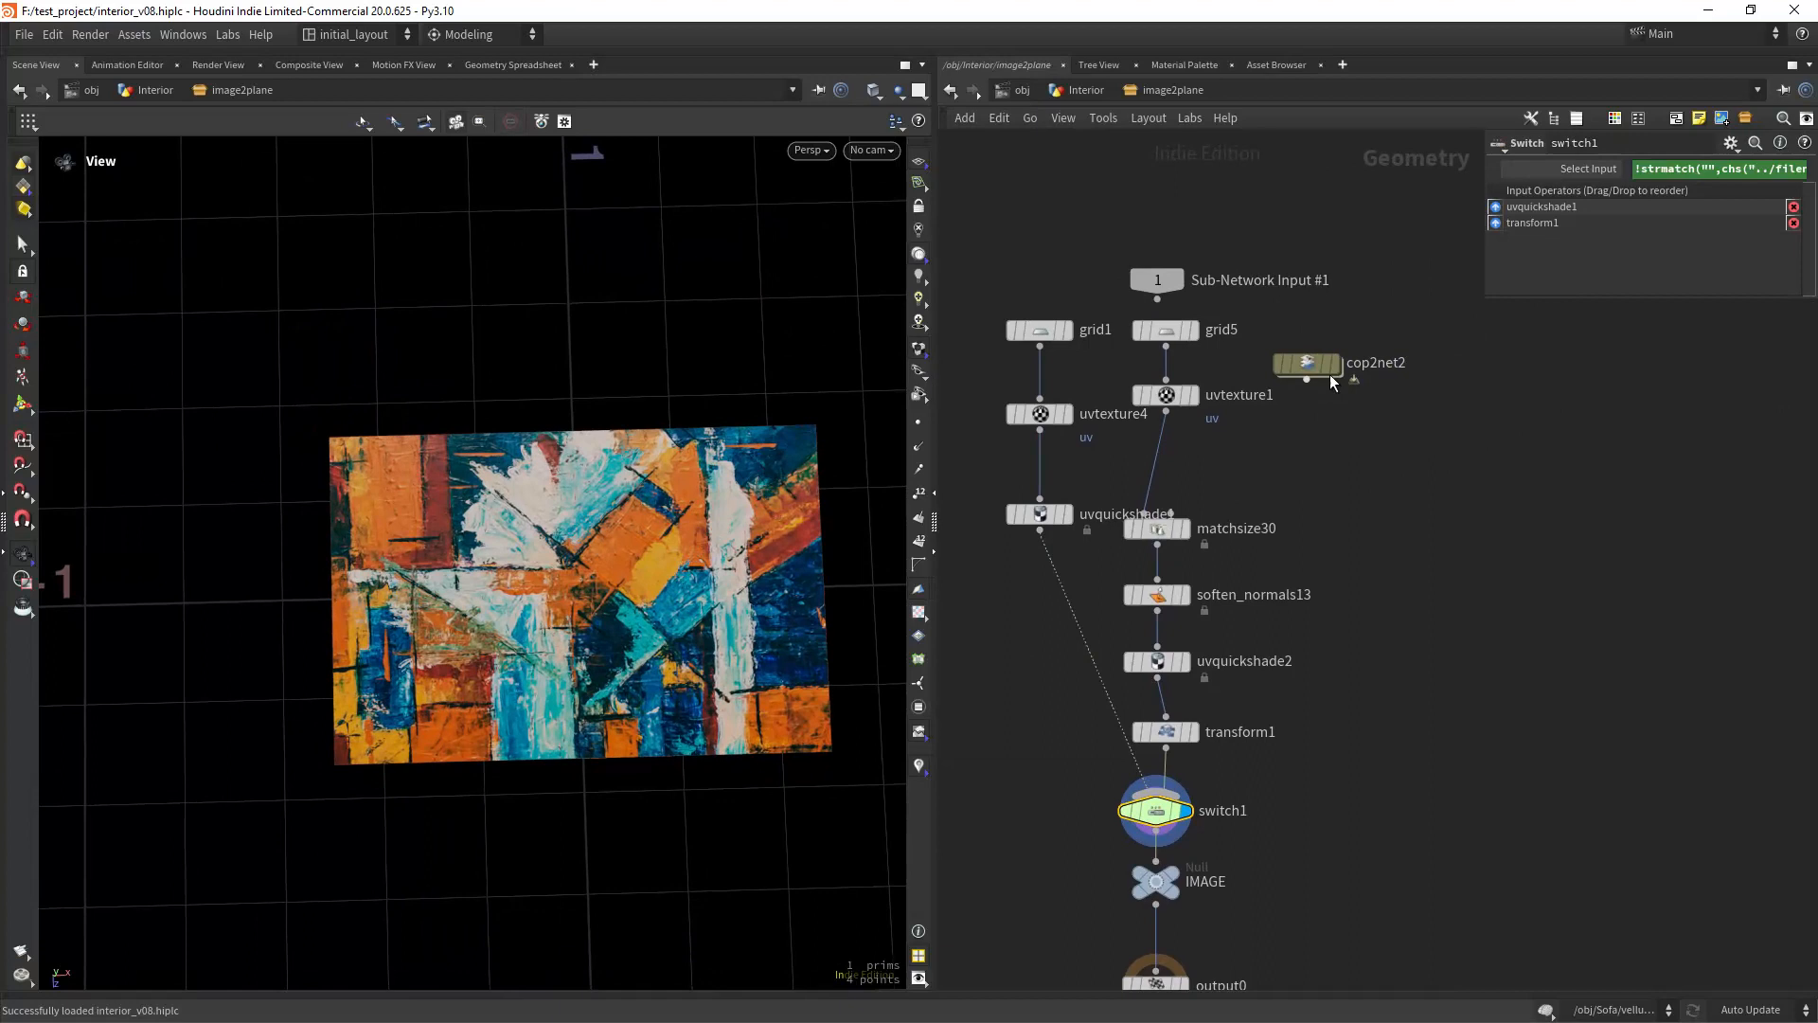
- Inspect cop2net2 and grid5's res() Size expression, then display the plain grid
left_click(1305, 363)
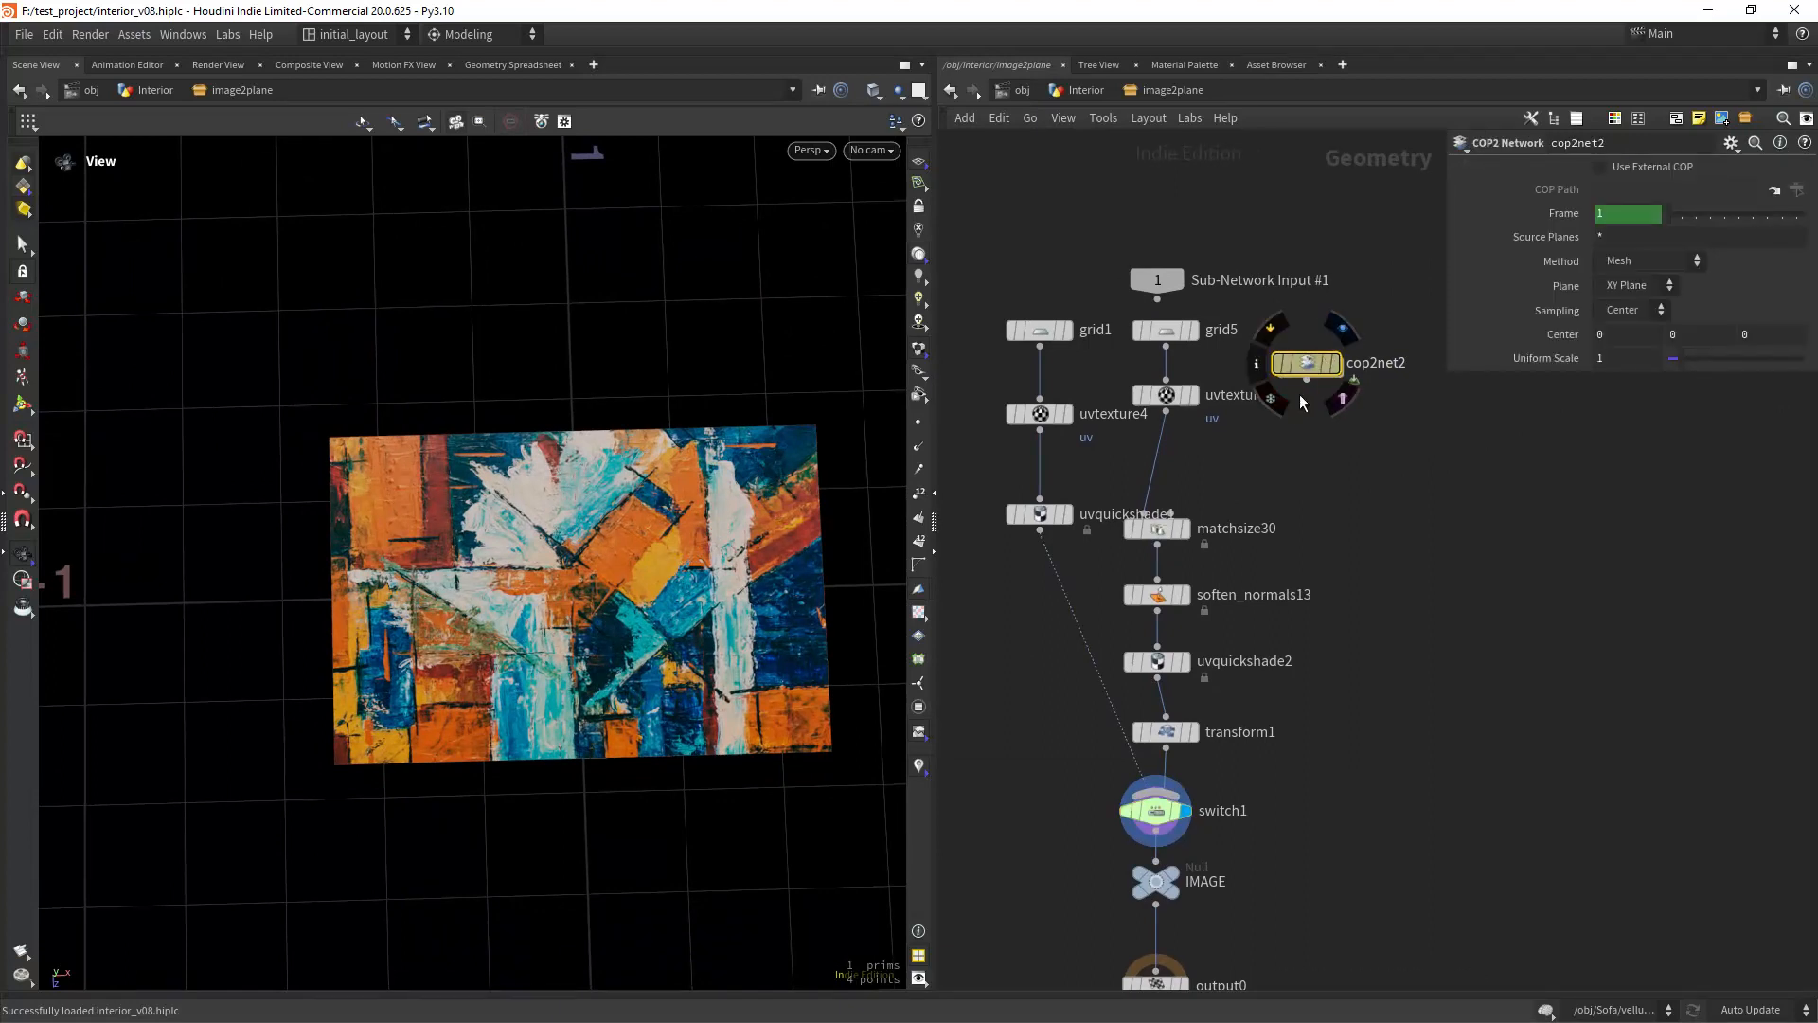
left_click(1164, 328)
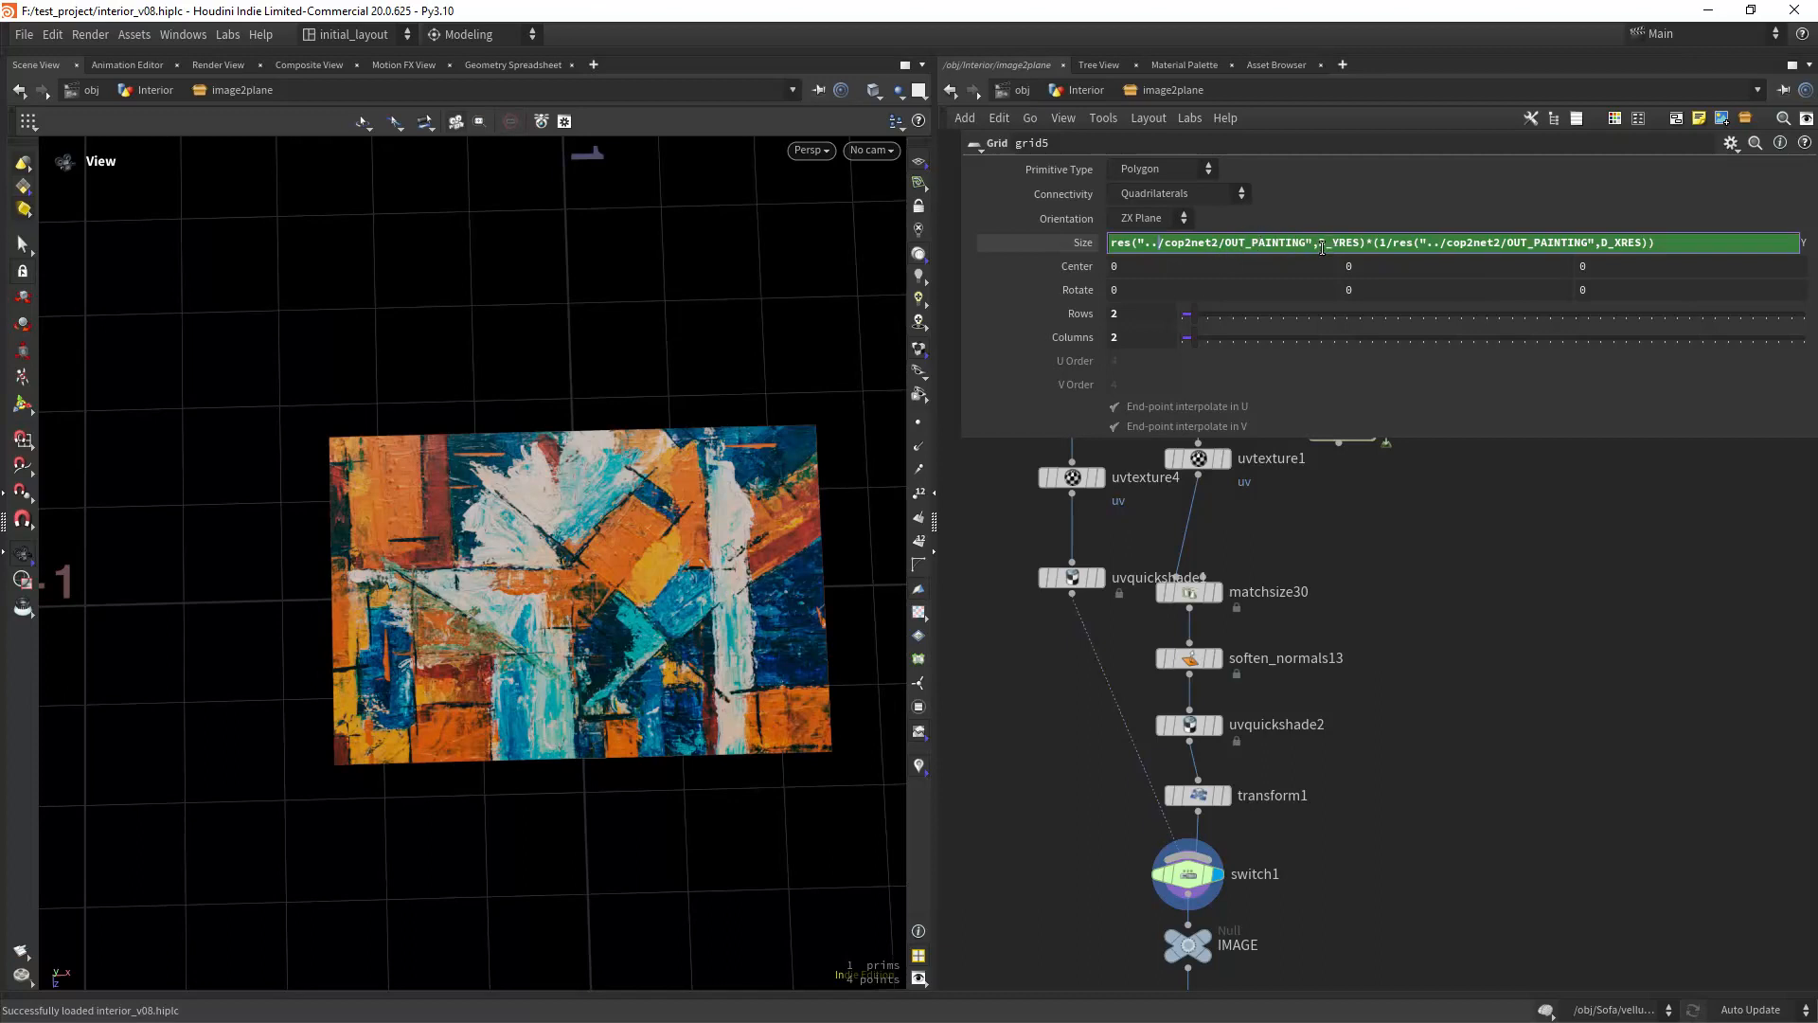
double_click(1339, 243)
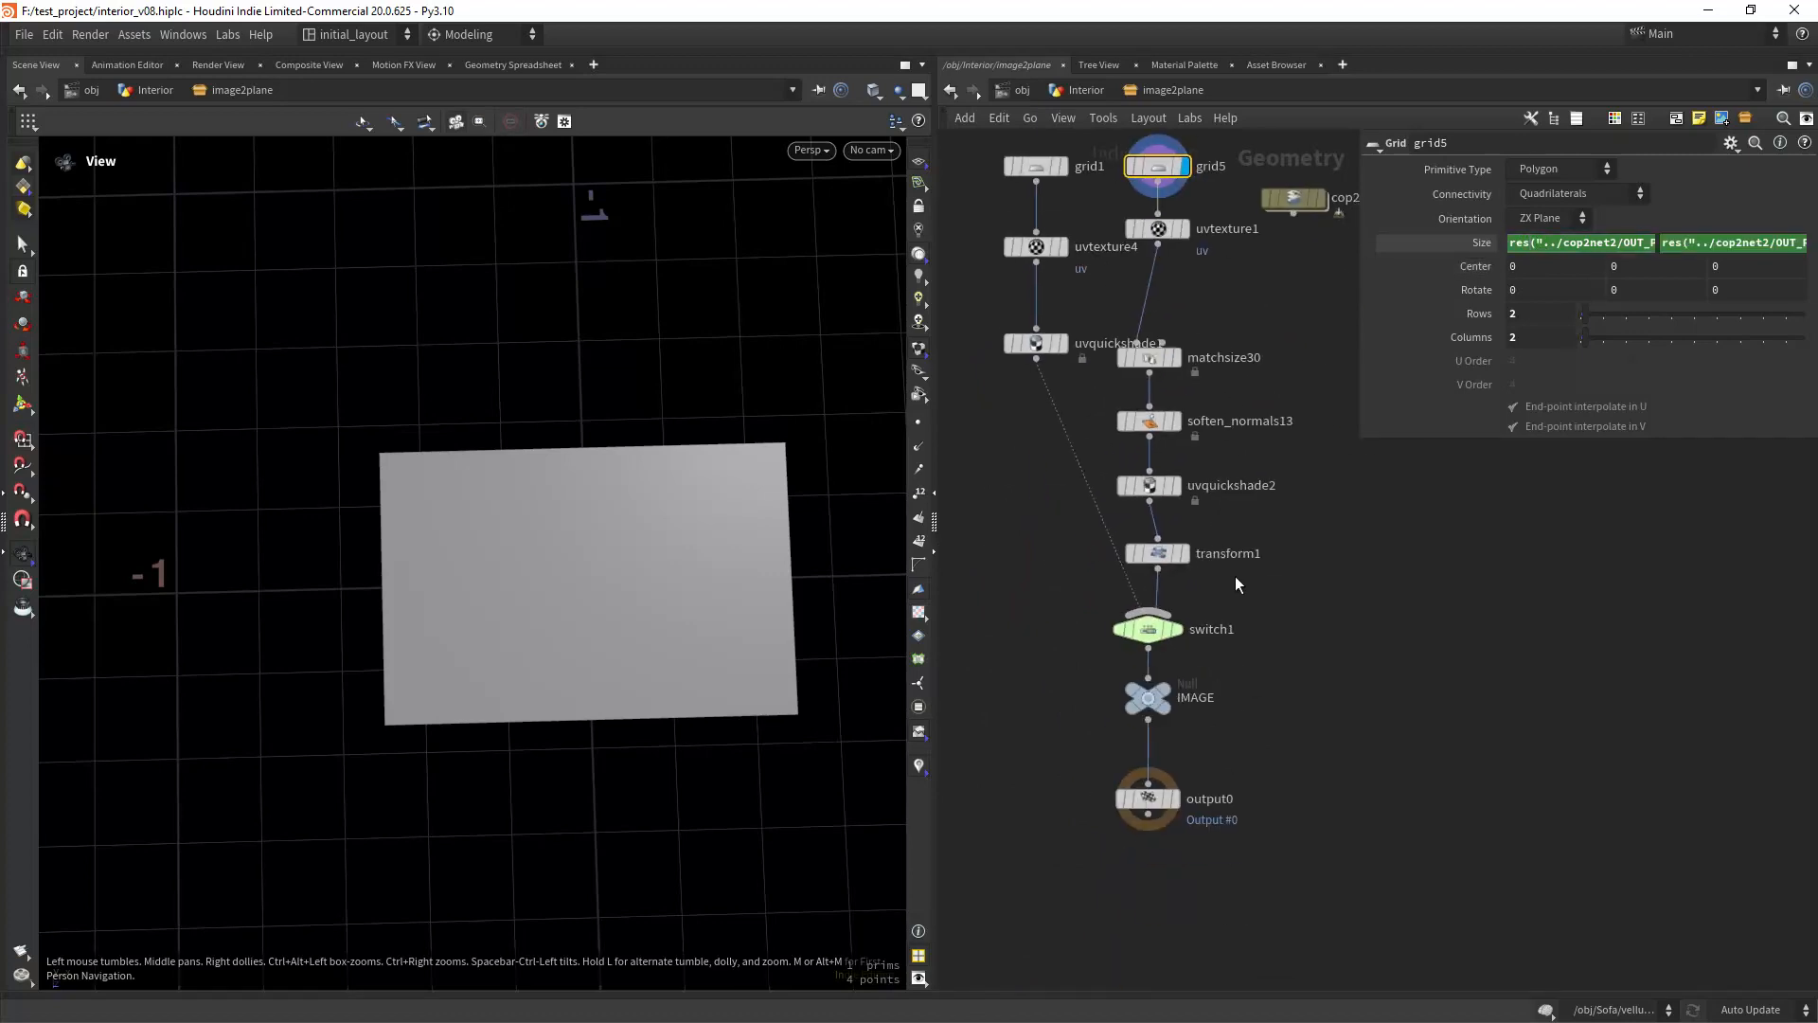
left_click(1149, 485)
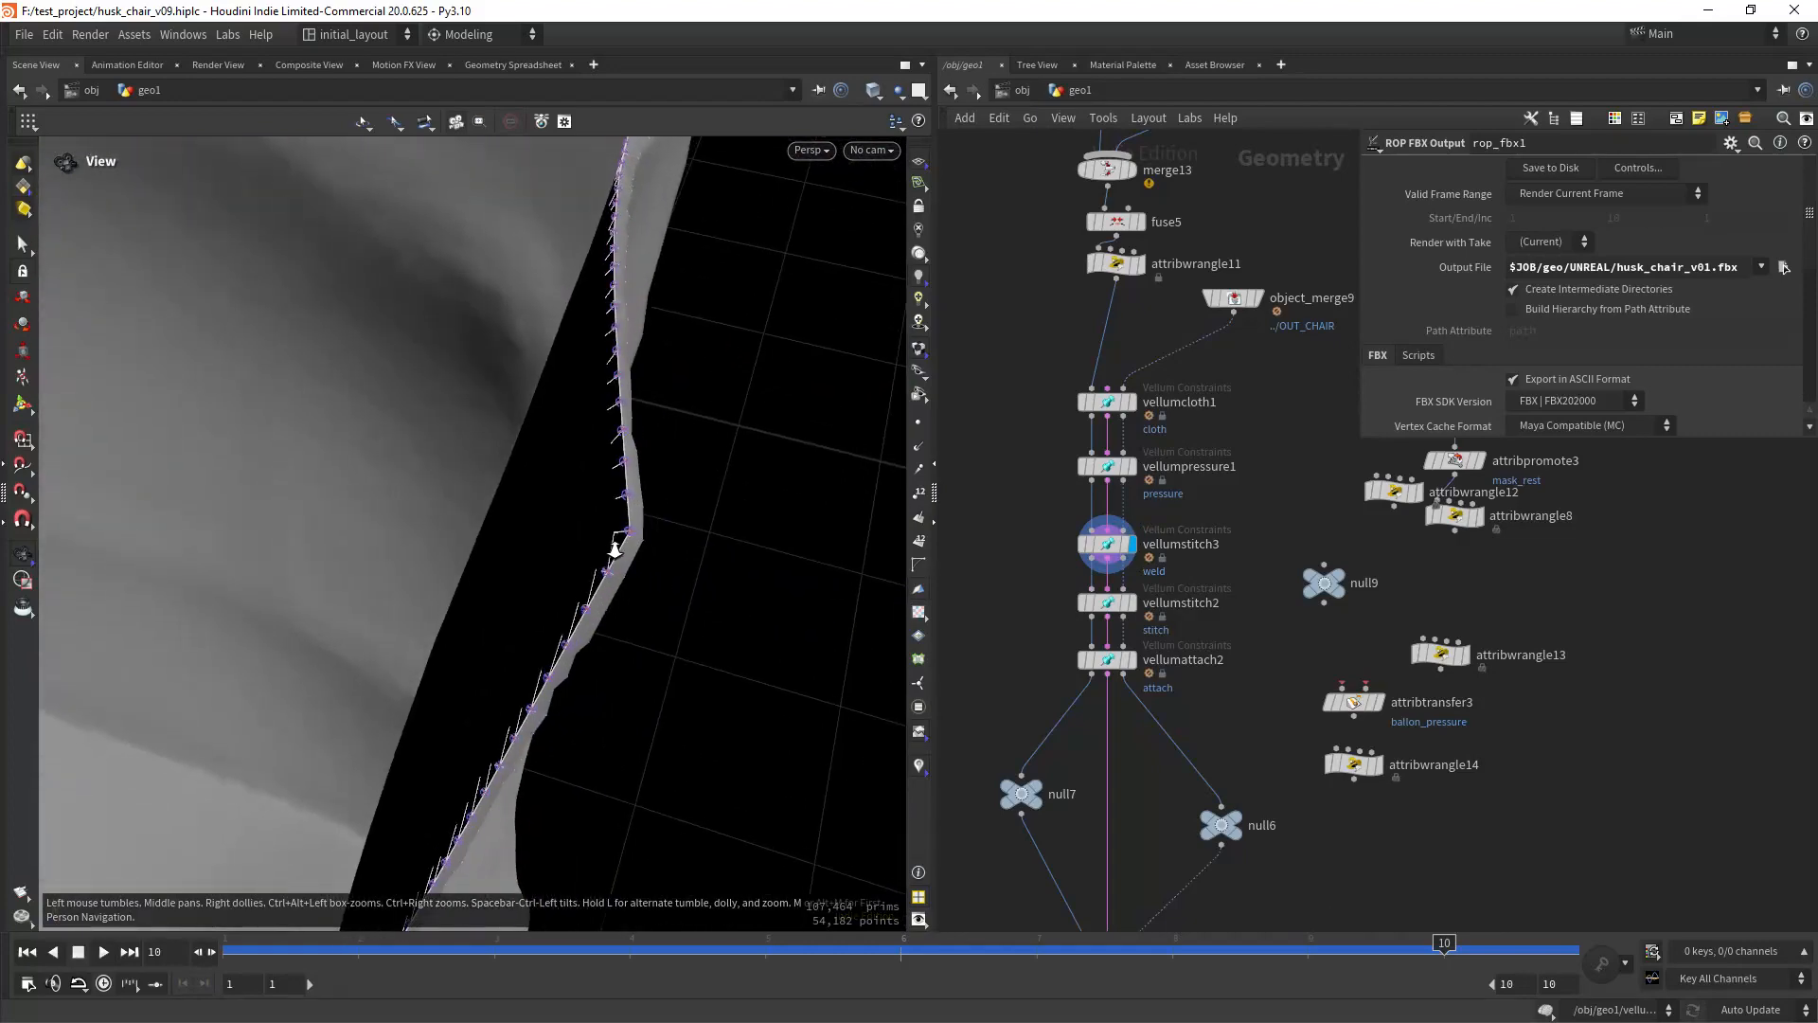
- Set vellumpressure1 Define Pieces to From Connectivity and orbit the re-simulated pillow chair
left_click_drag(614, 545, 774, 418)
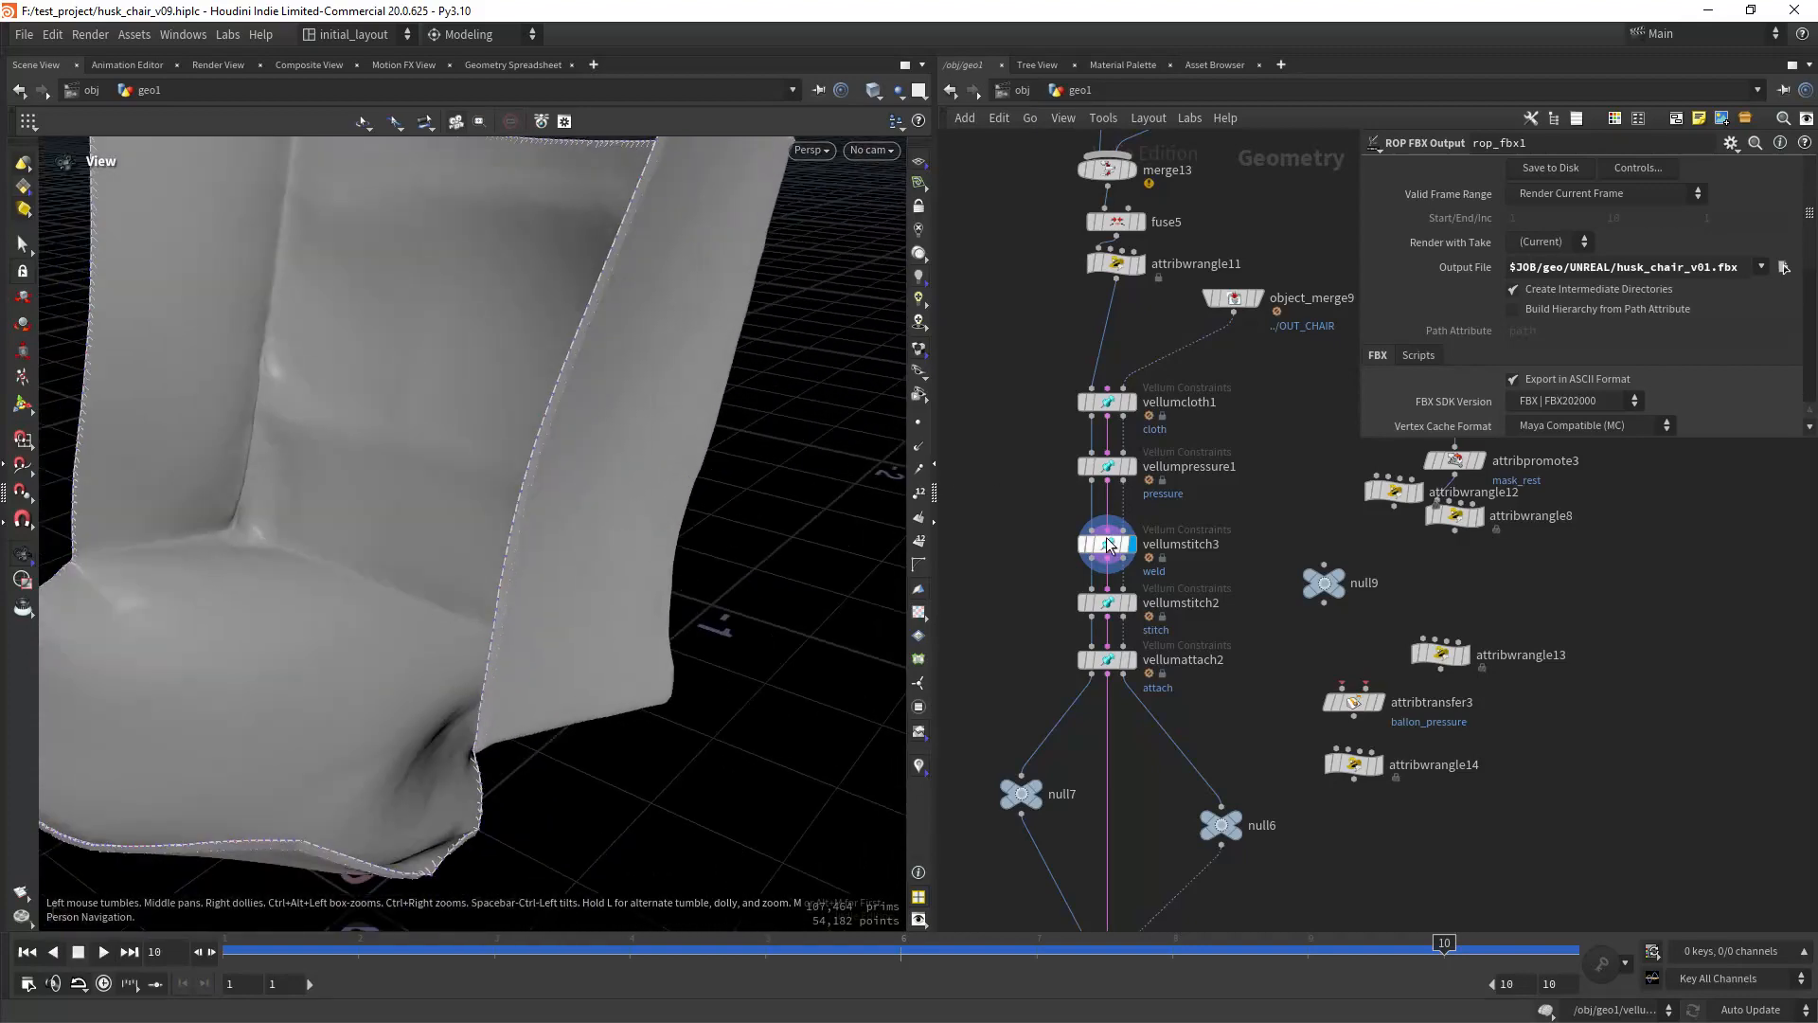
left_click(1107, 543)
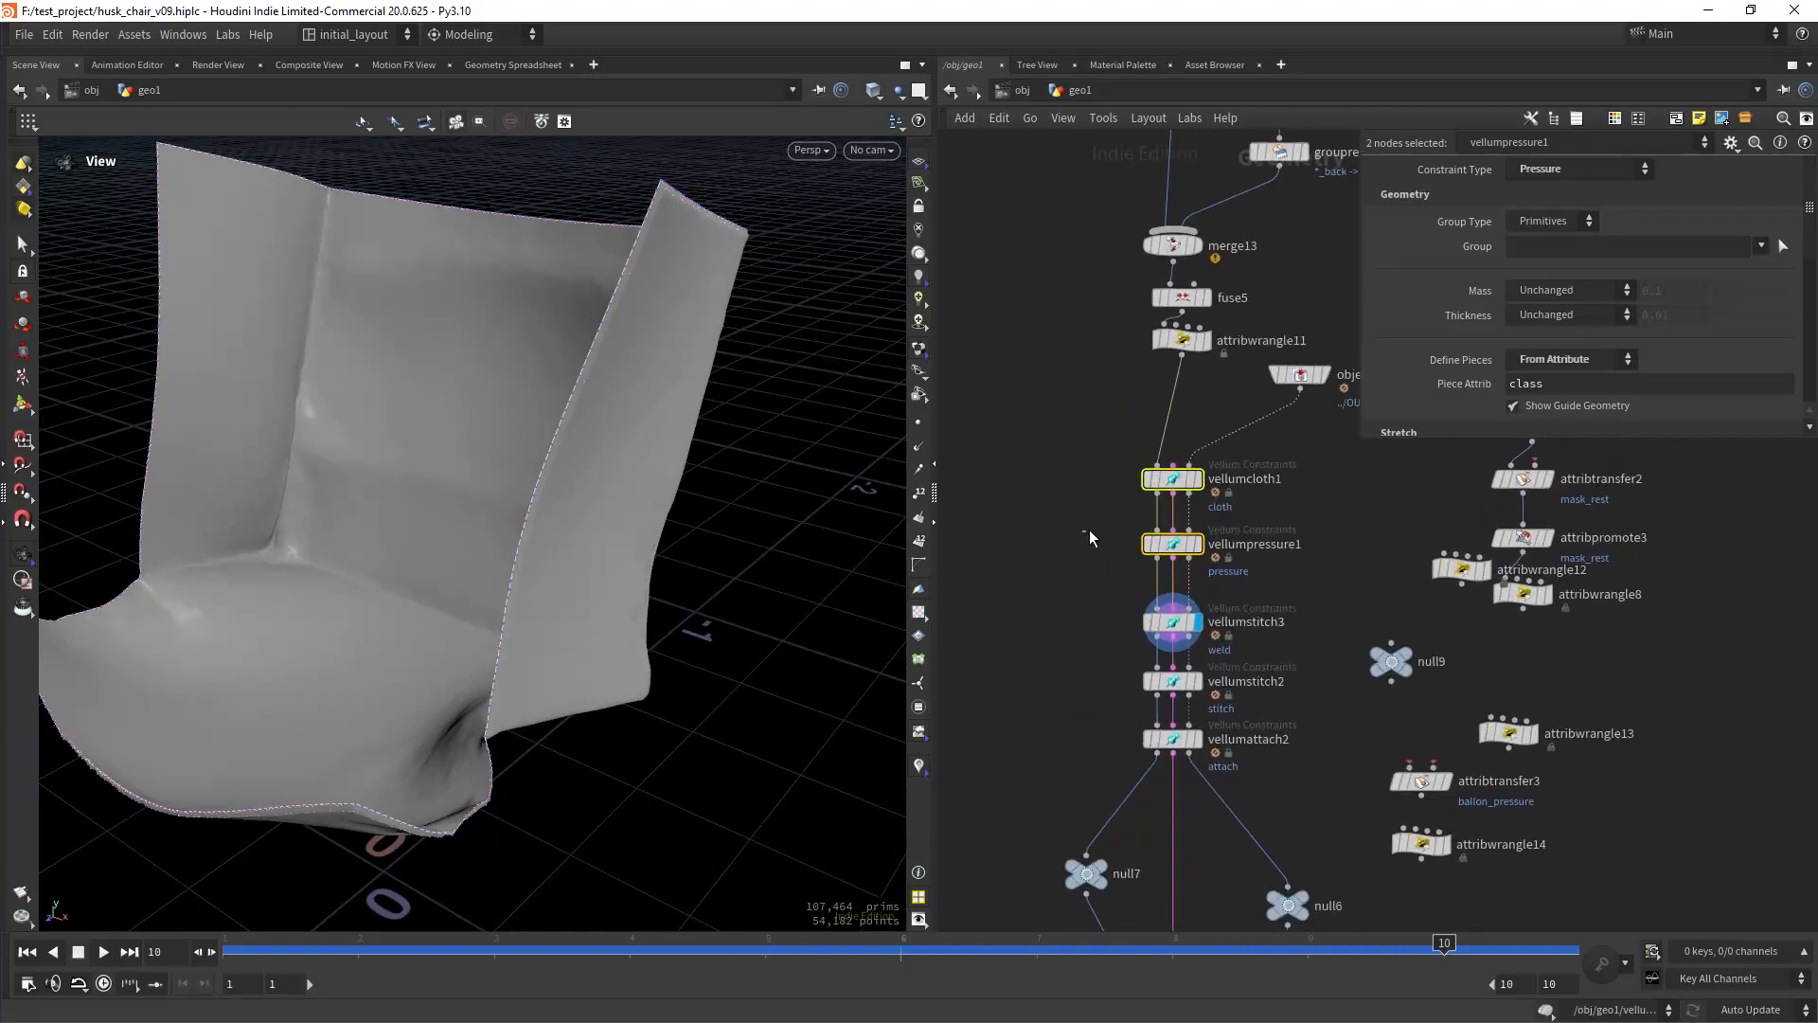
left_click(1173, 543)
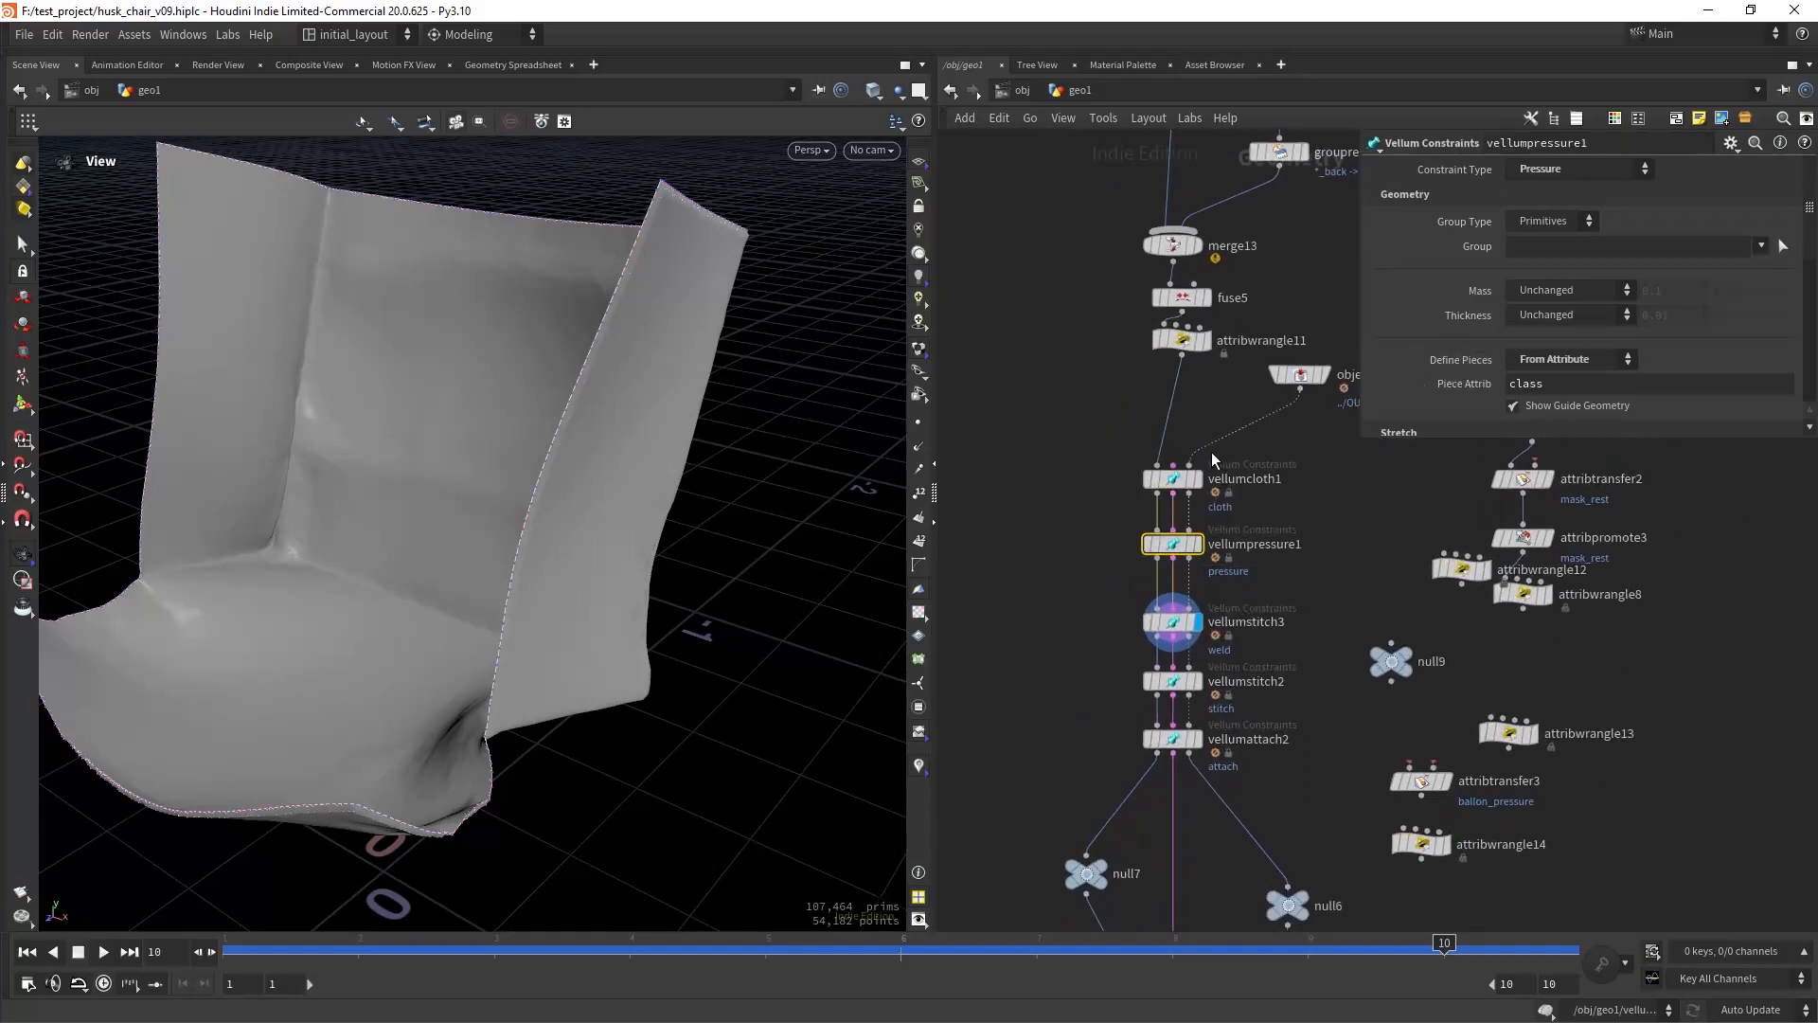
left_click(1571, 359)
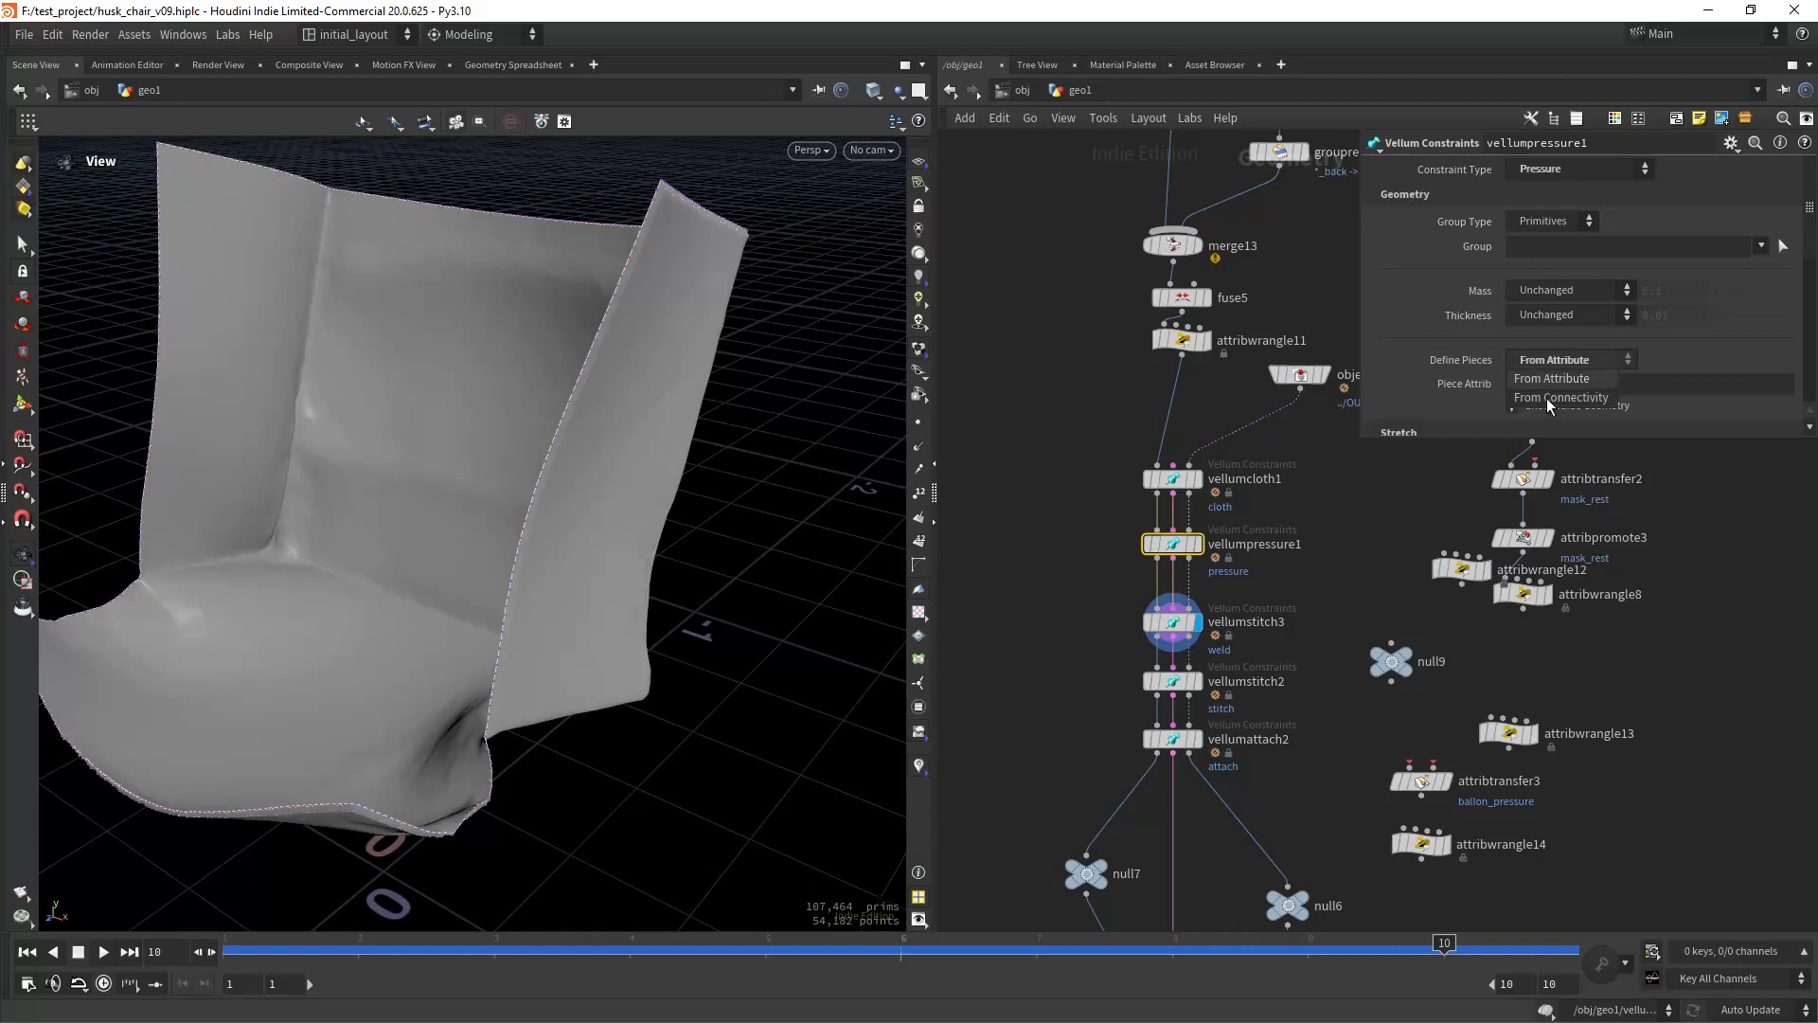
left_click(1561, 397)
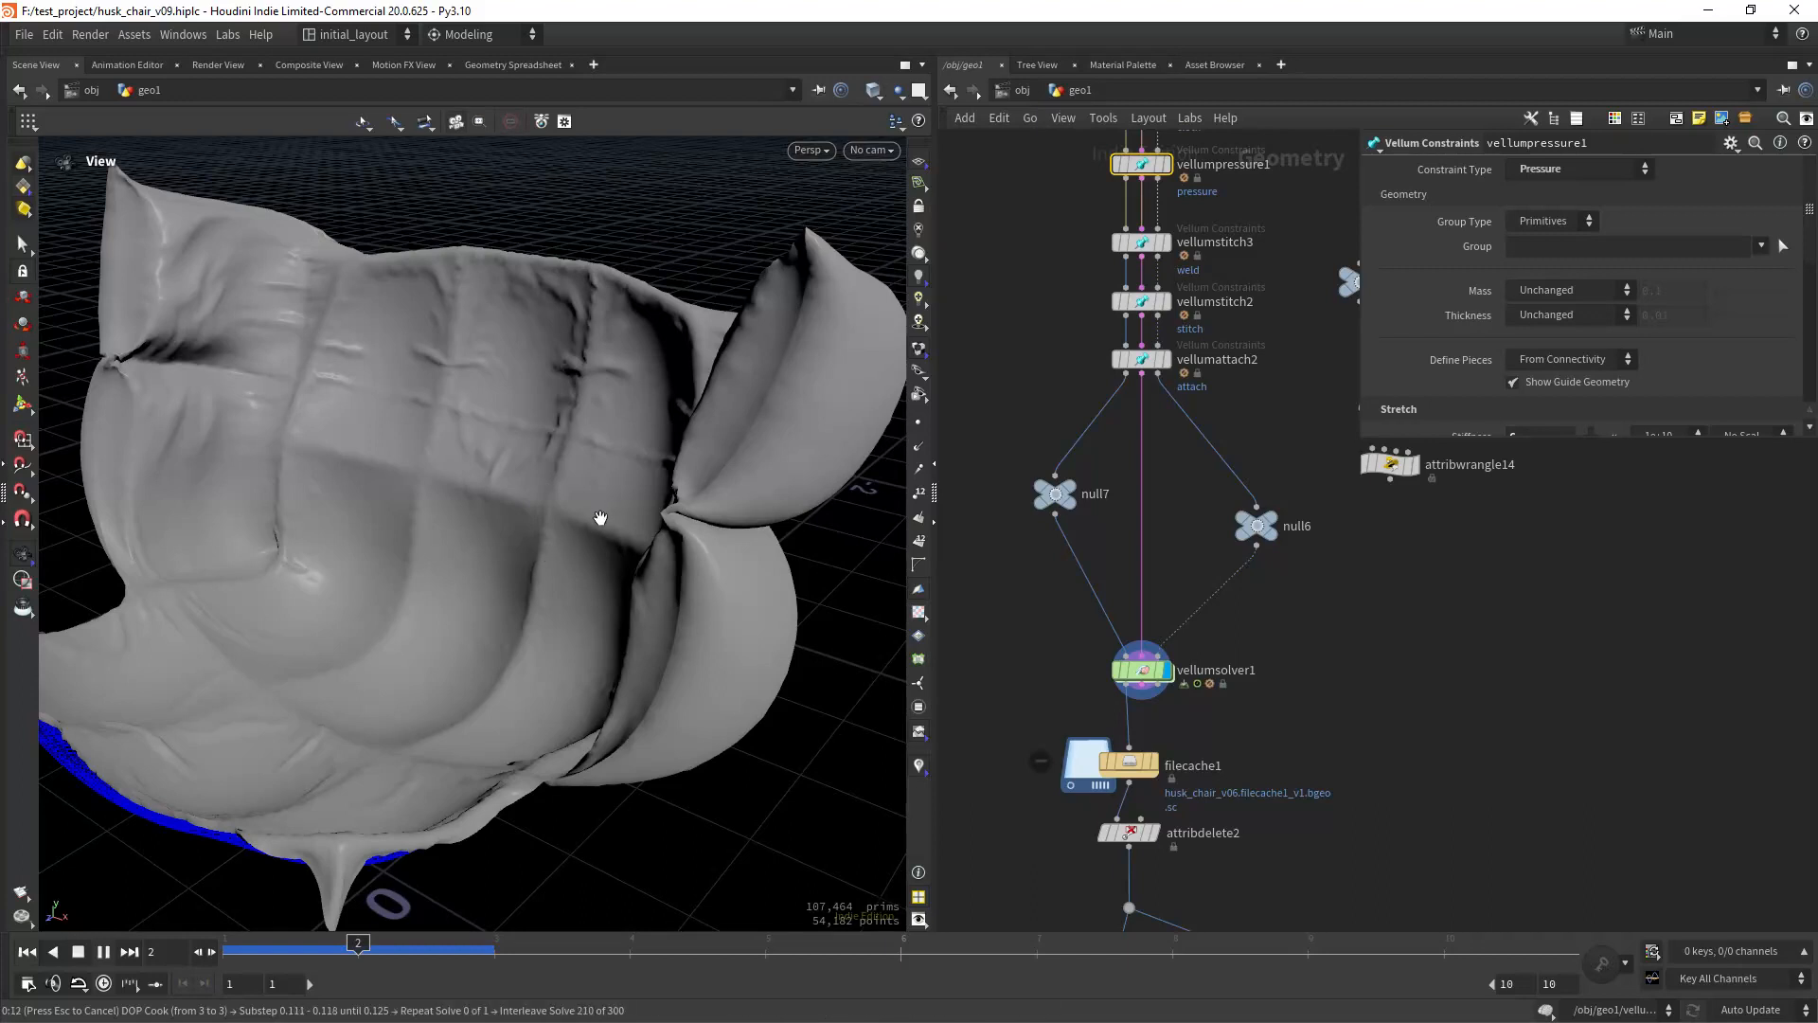
mouse_move(662, 516)
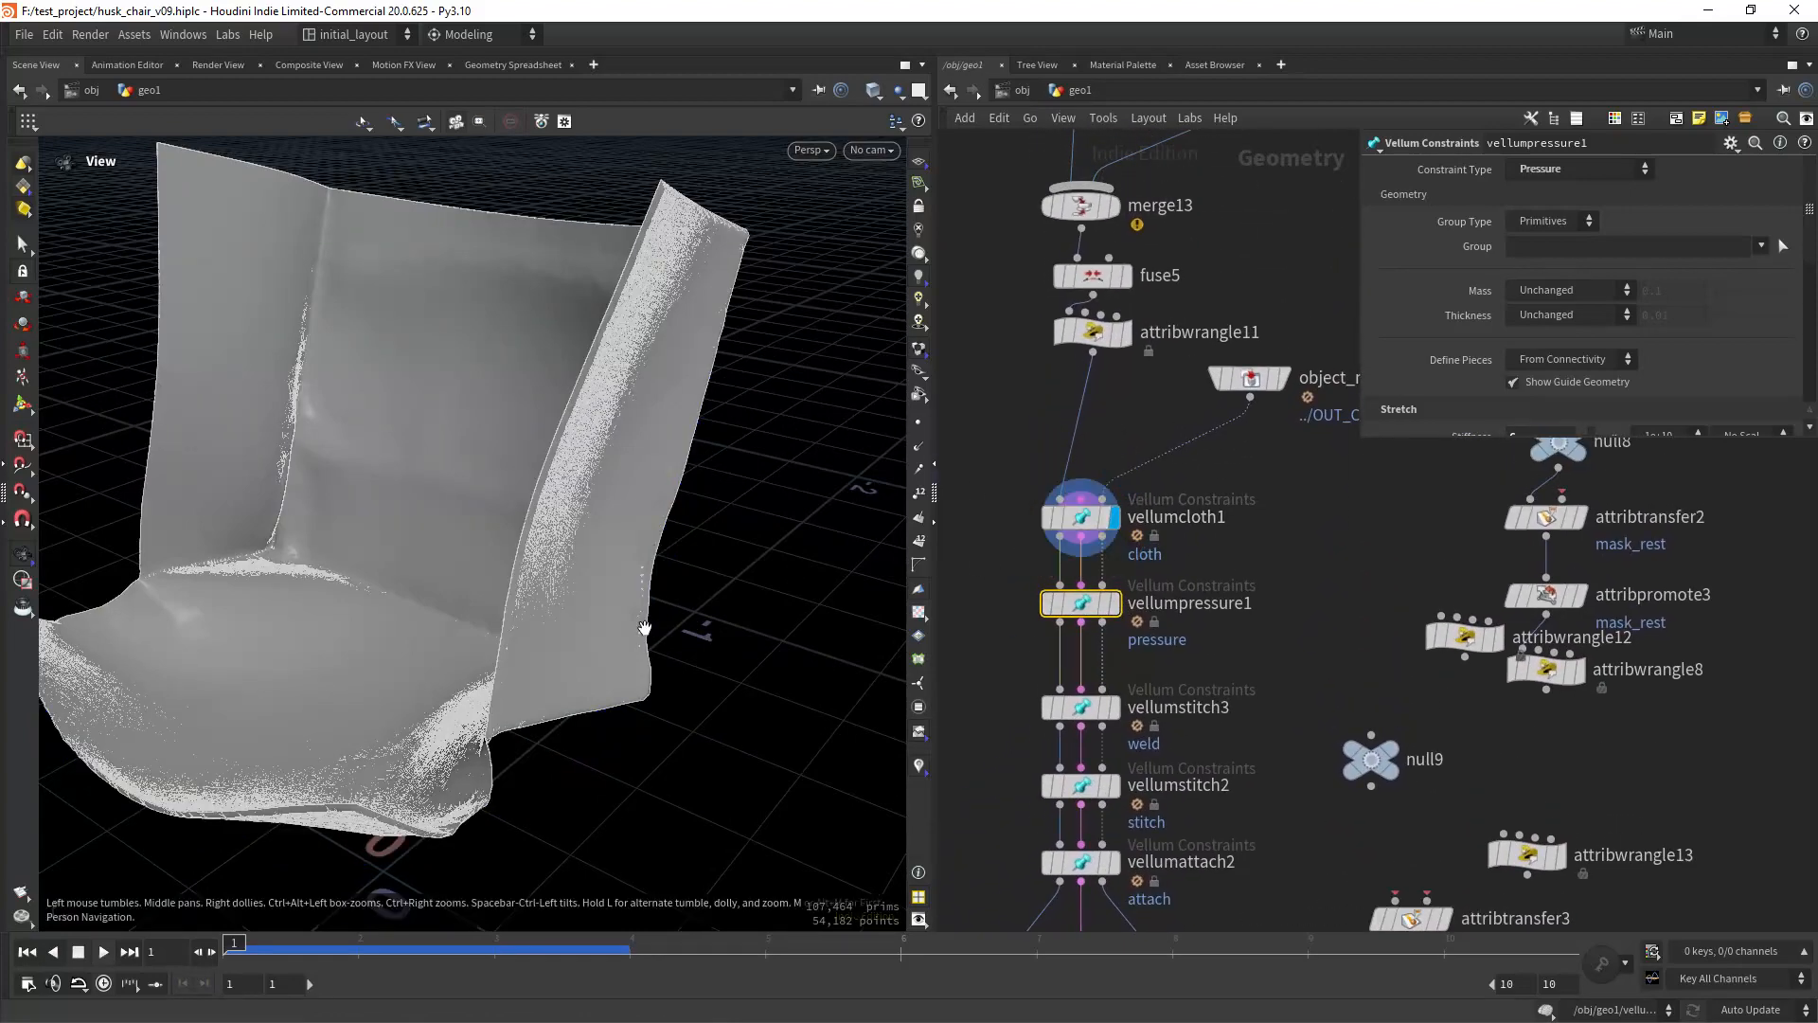
left_click_drag(644, 629, 755, 558)
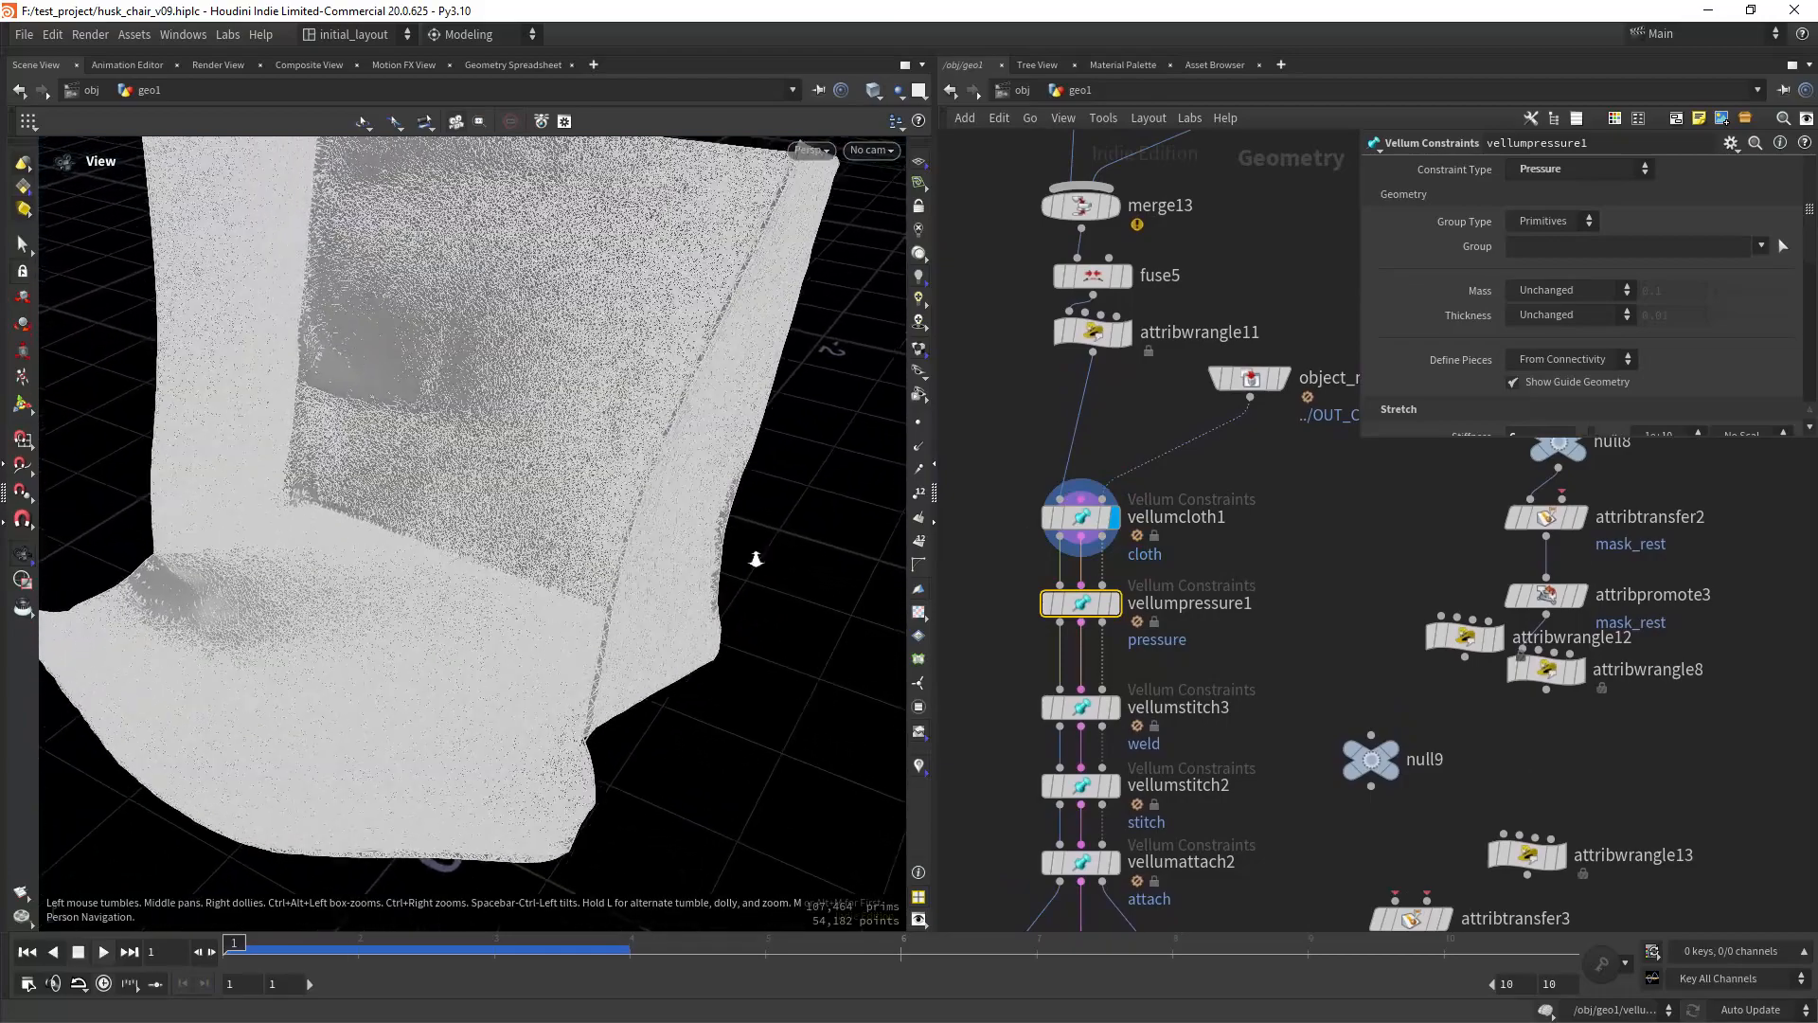
left_click_drag(754, 557, 634, 693)
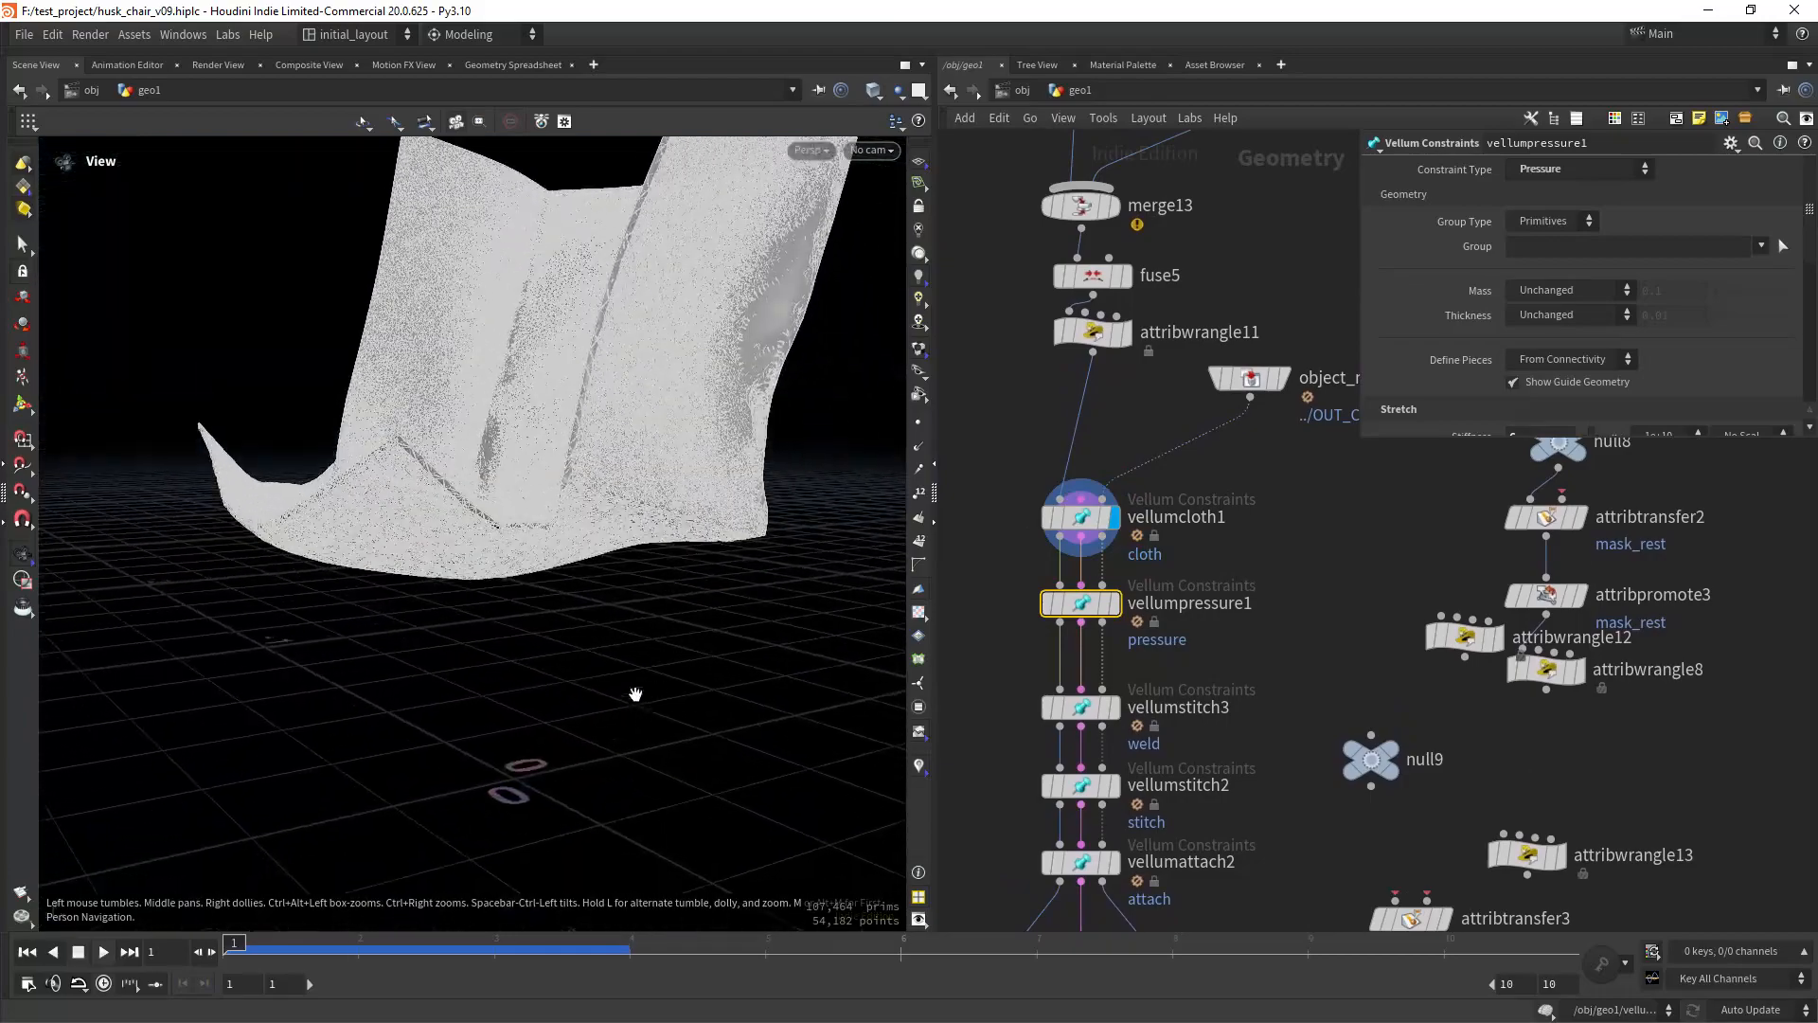
left_click_drag(634, 692, 662, 727)
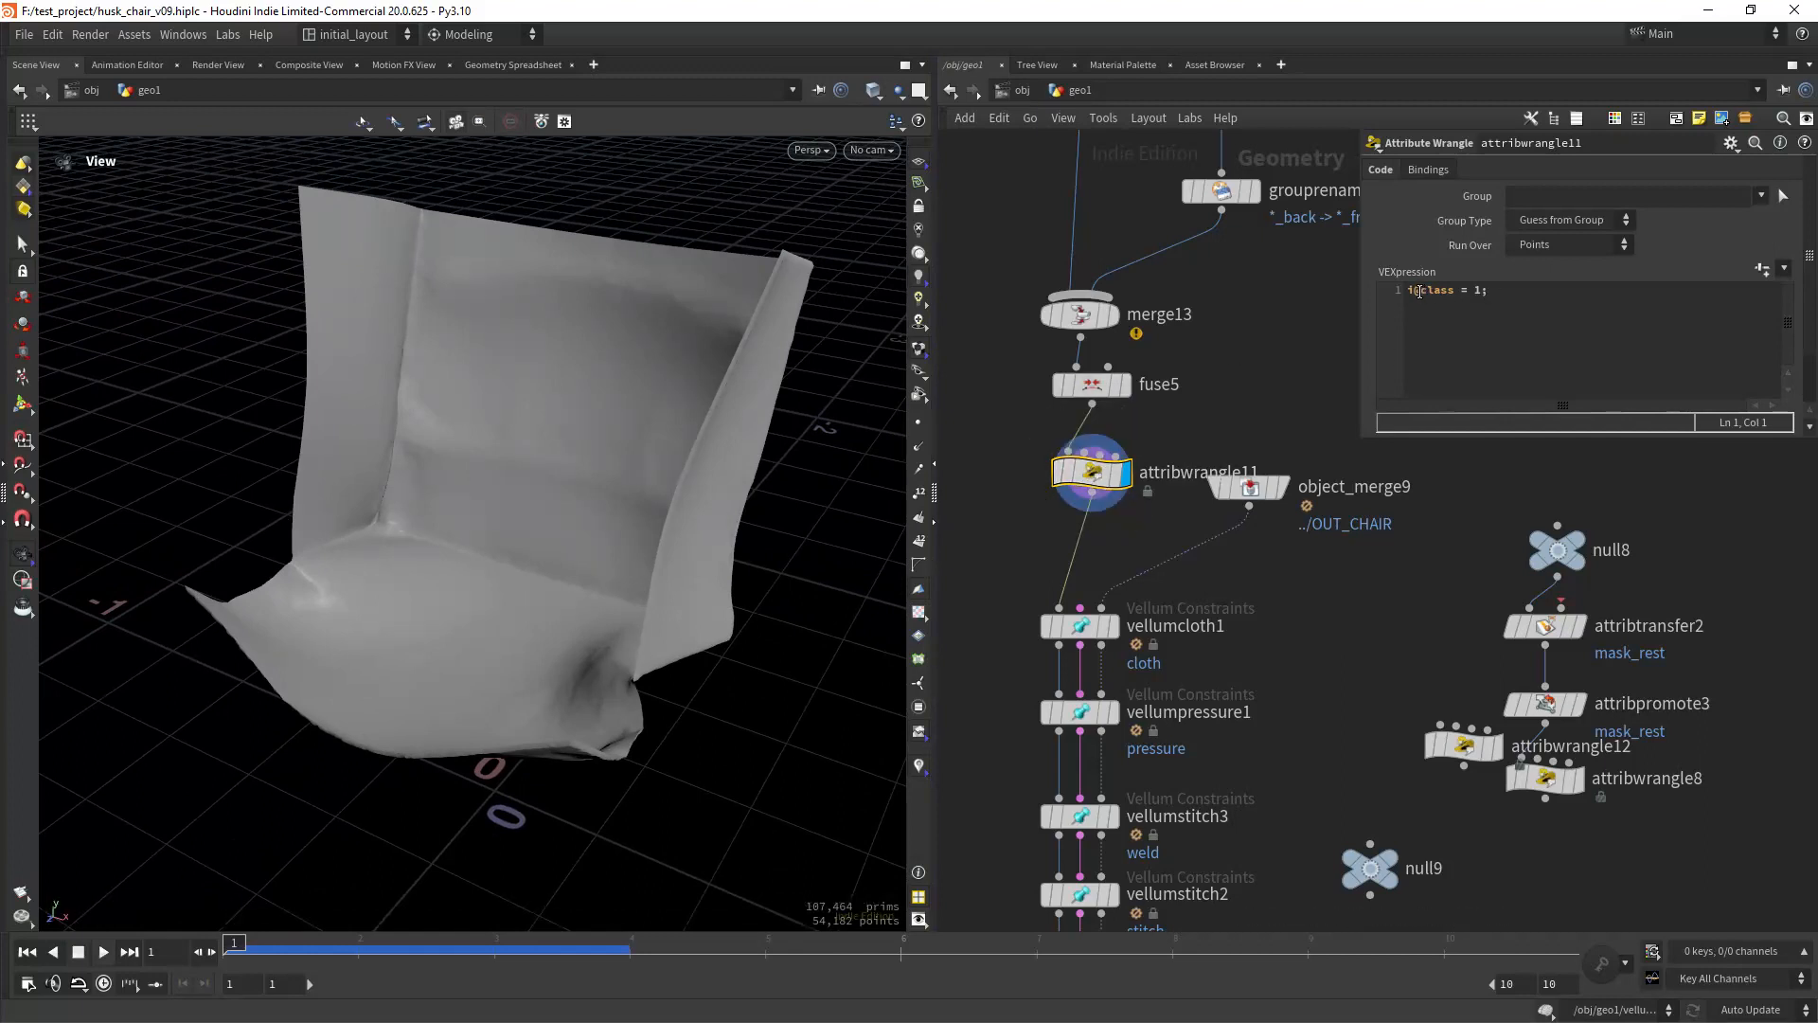
- Check the wrangle's class attribute, then set vellumpressure1 Define Pieces back to From Attribute
left_click(1490, 290)
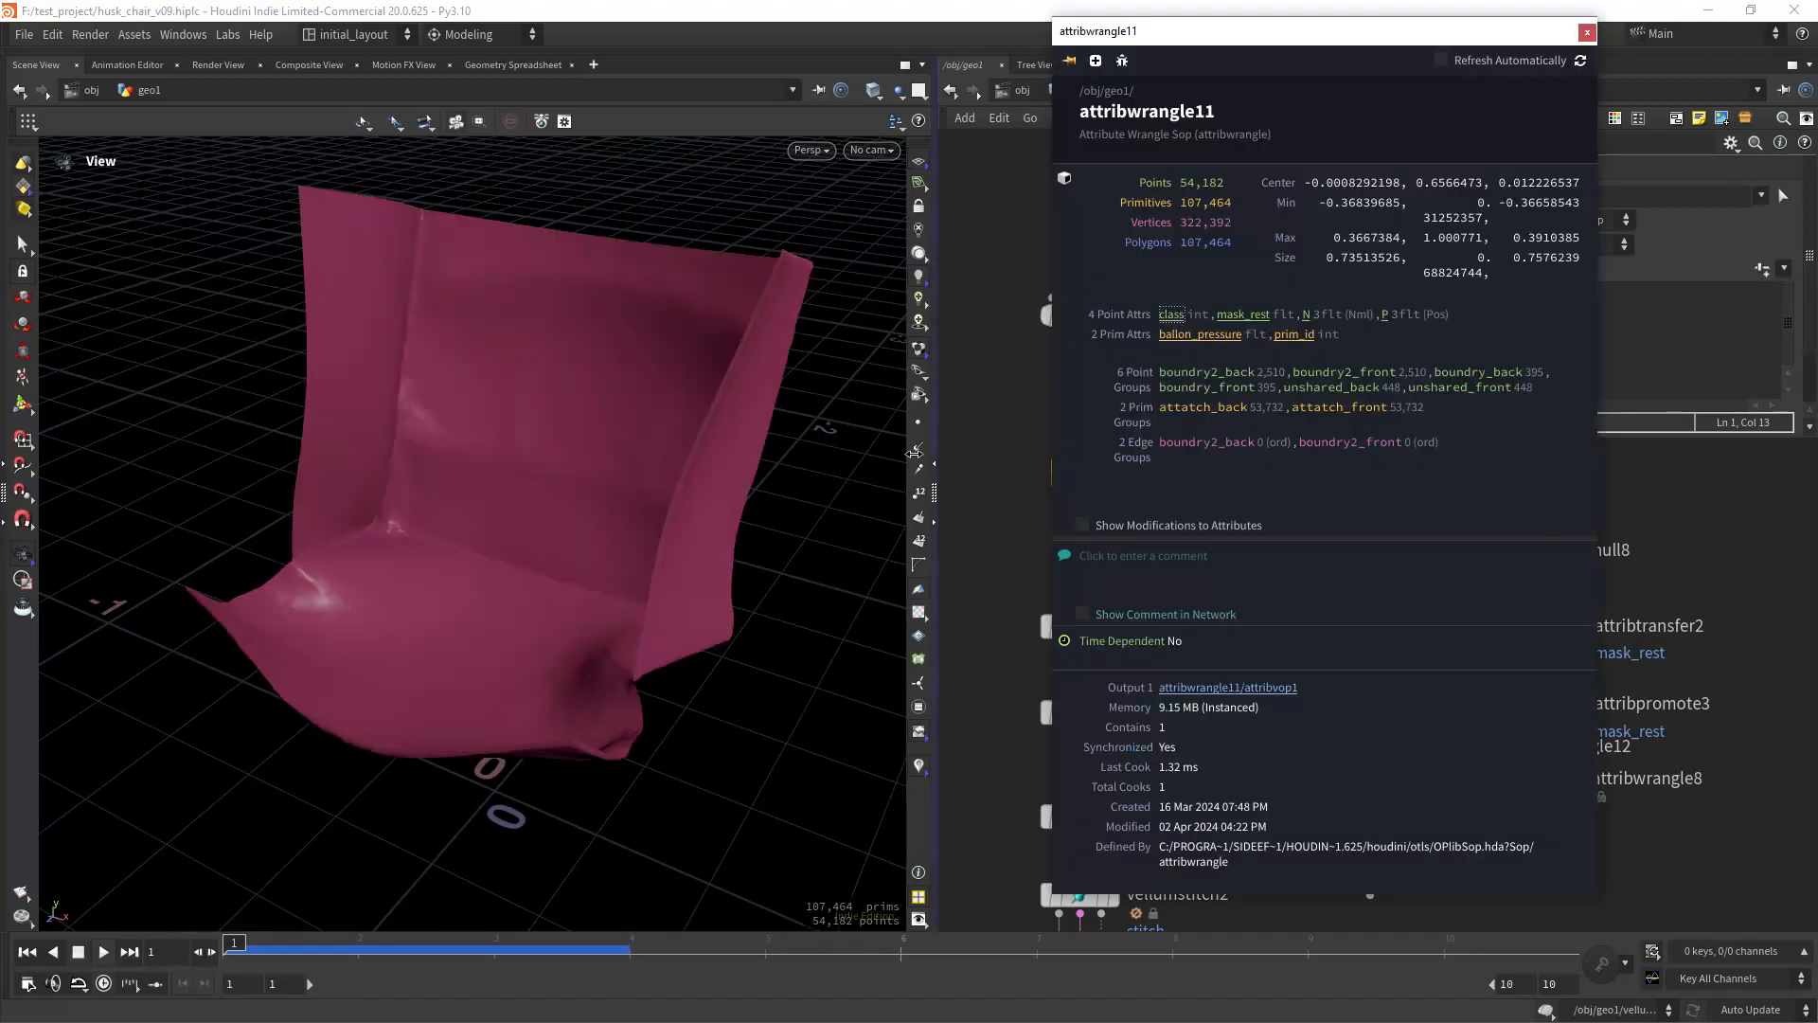
left_click(1582, 33)
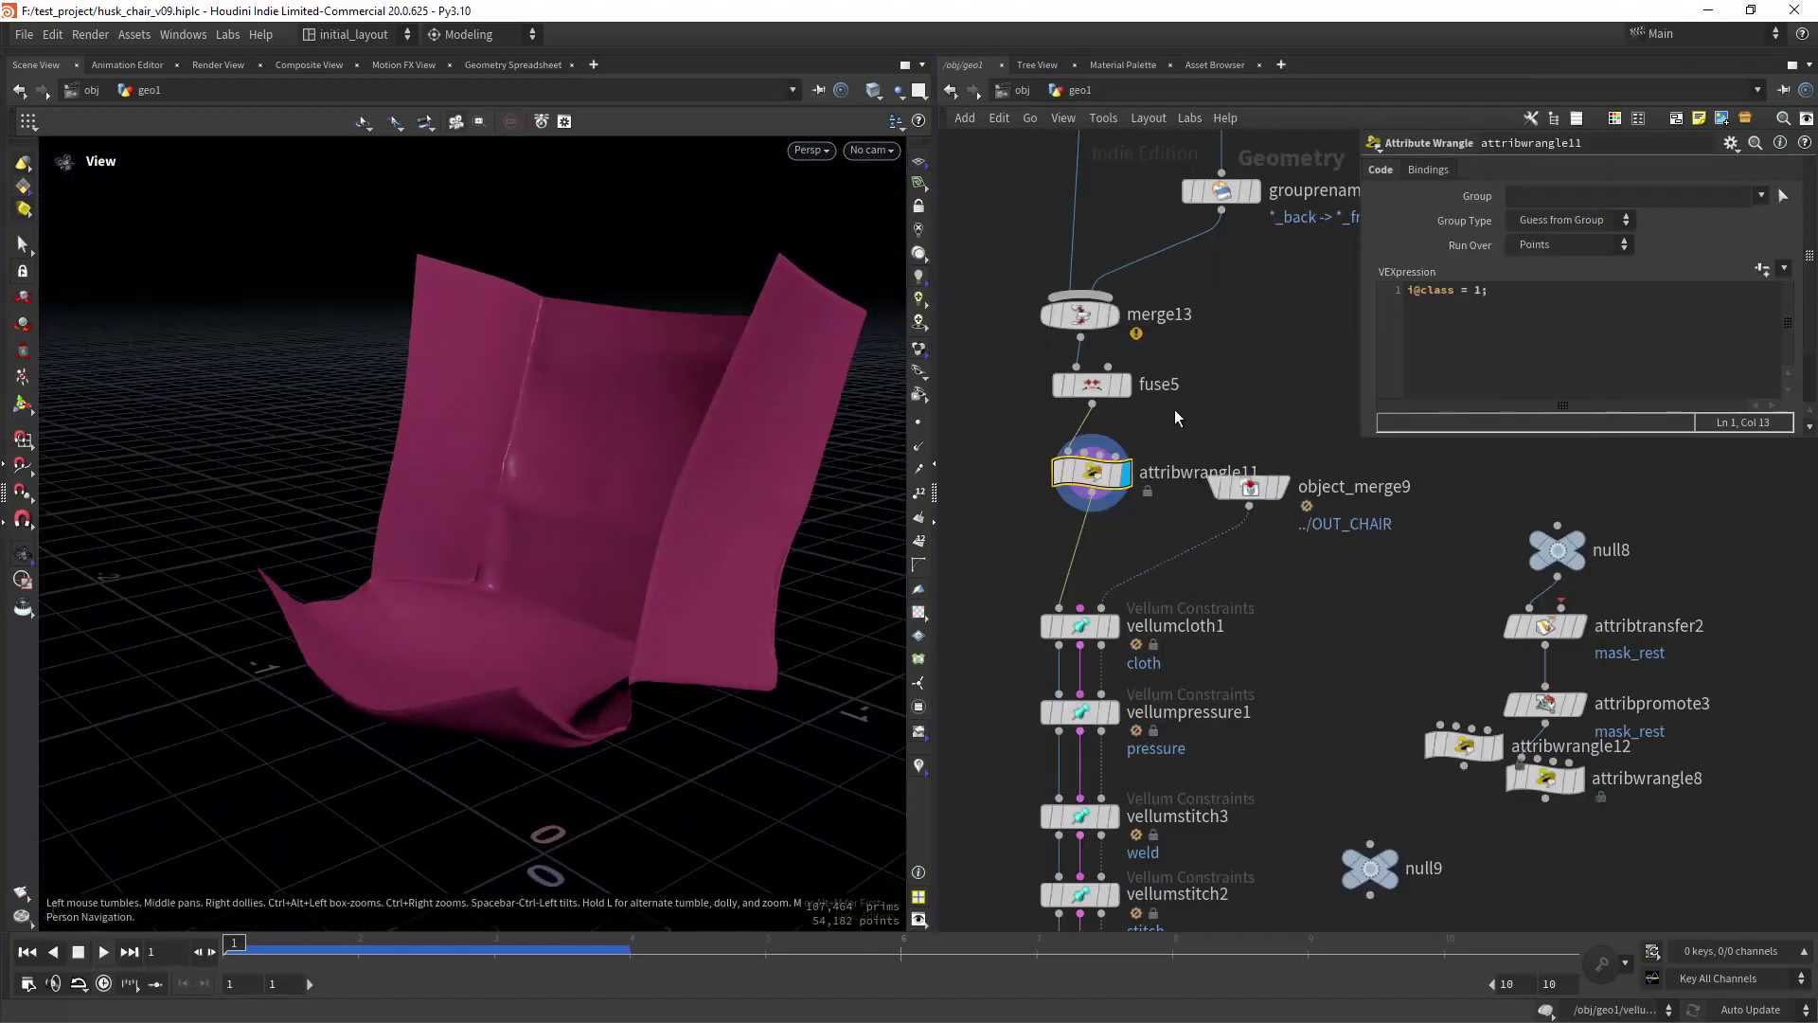
scroll("down", 3)
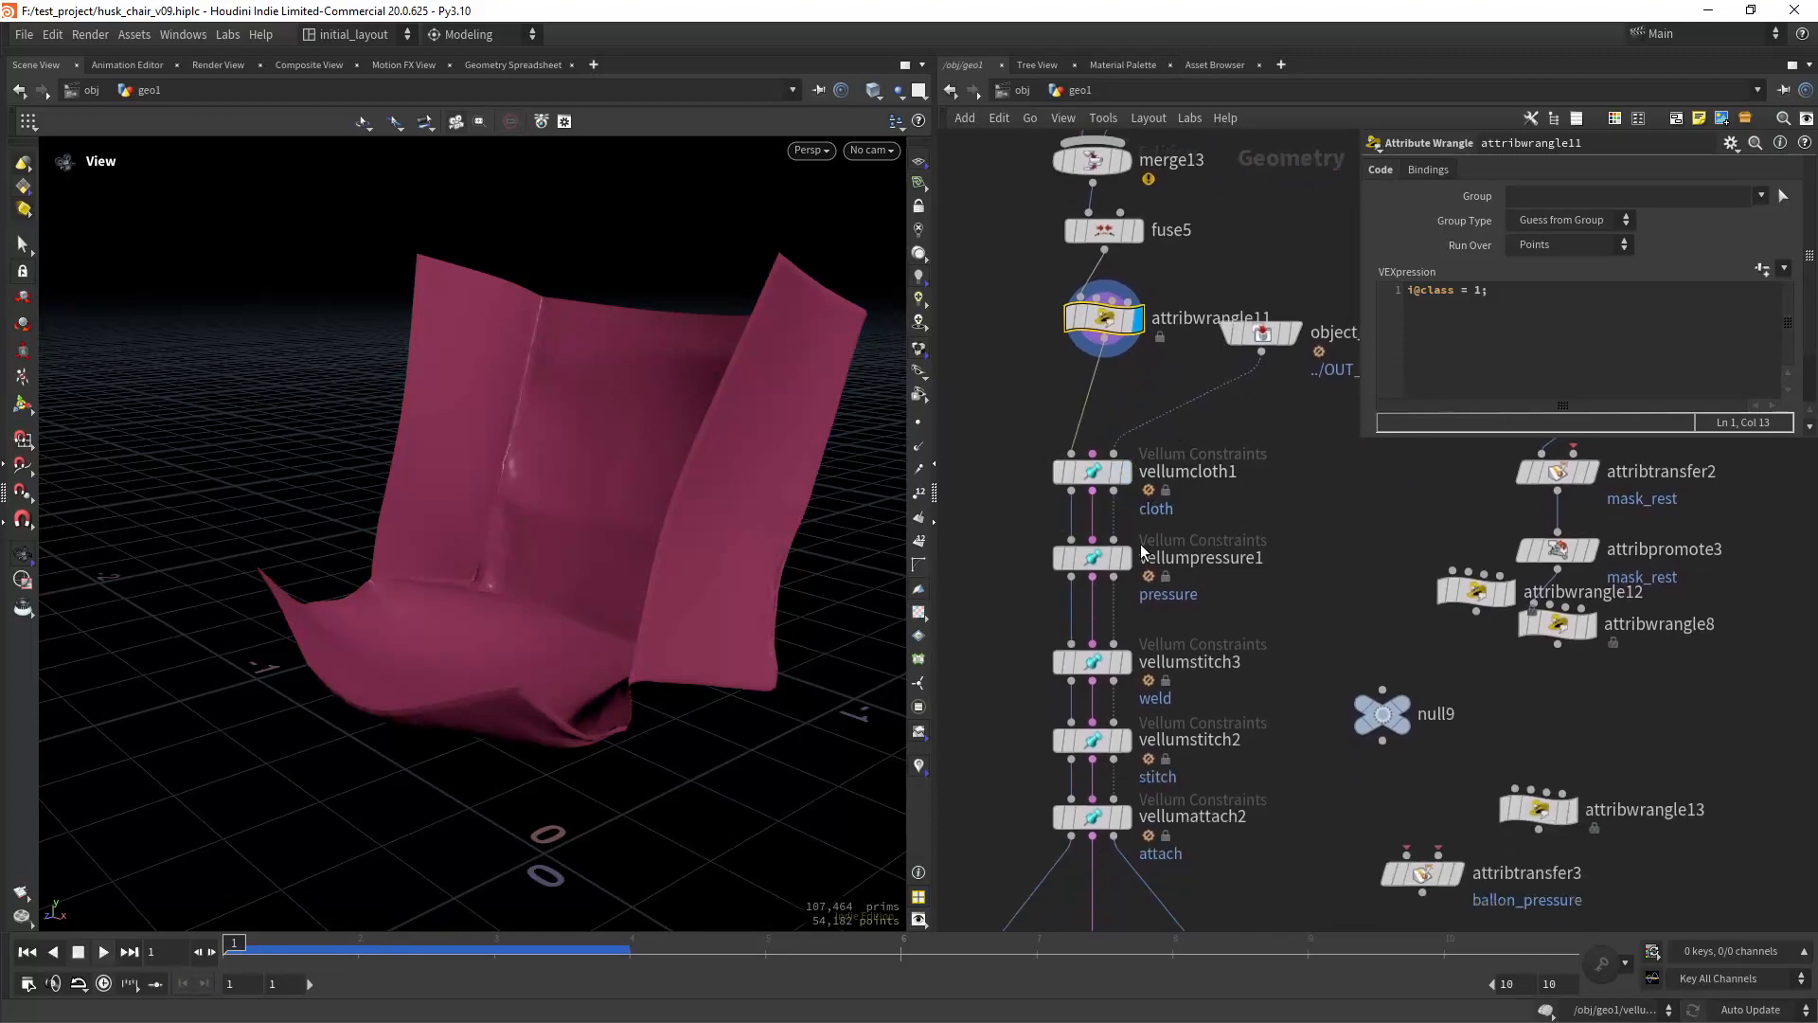
left_click(1092, 557)
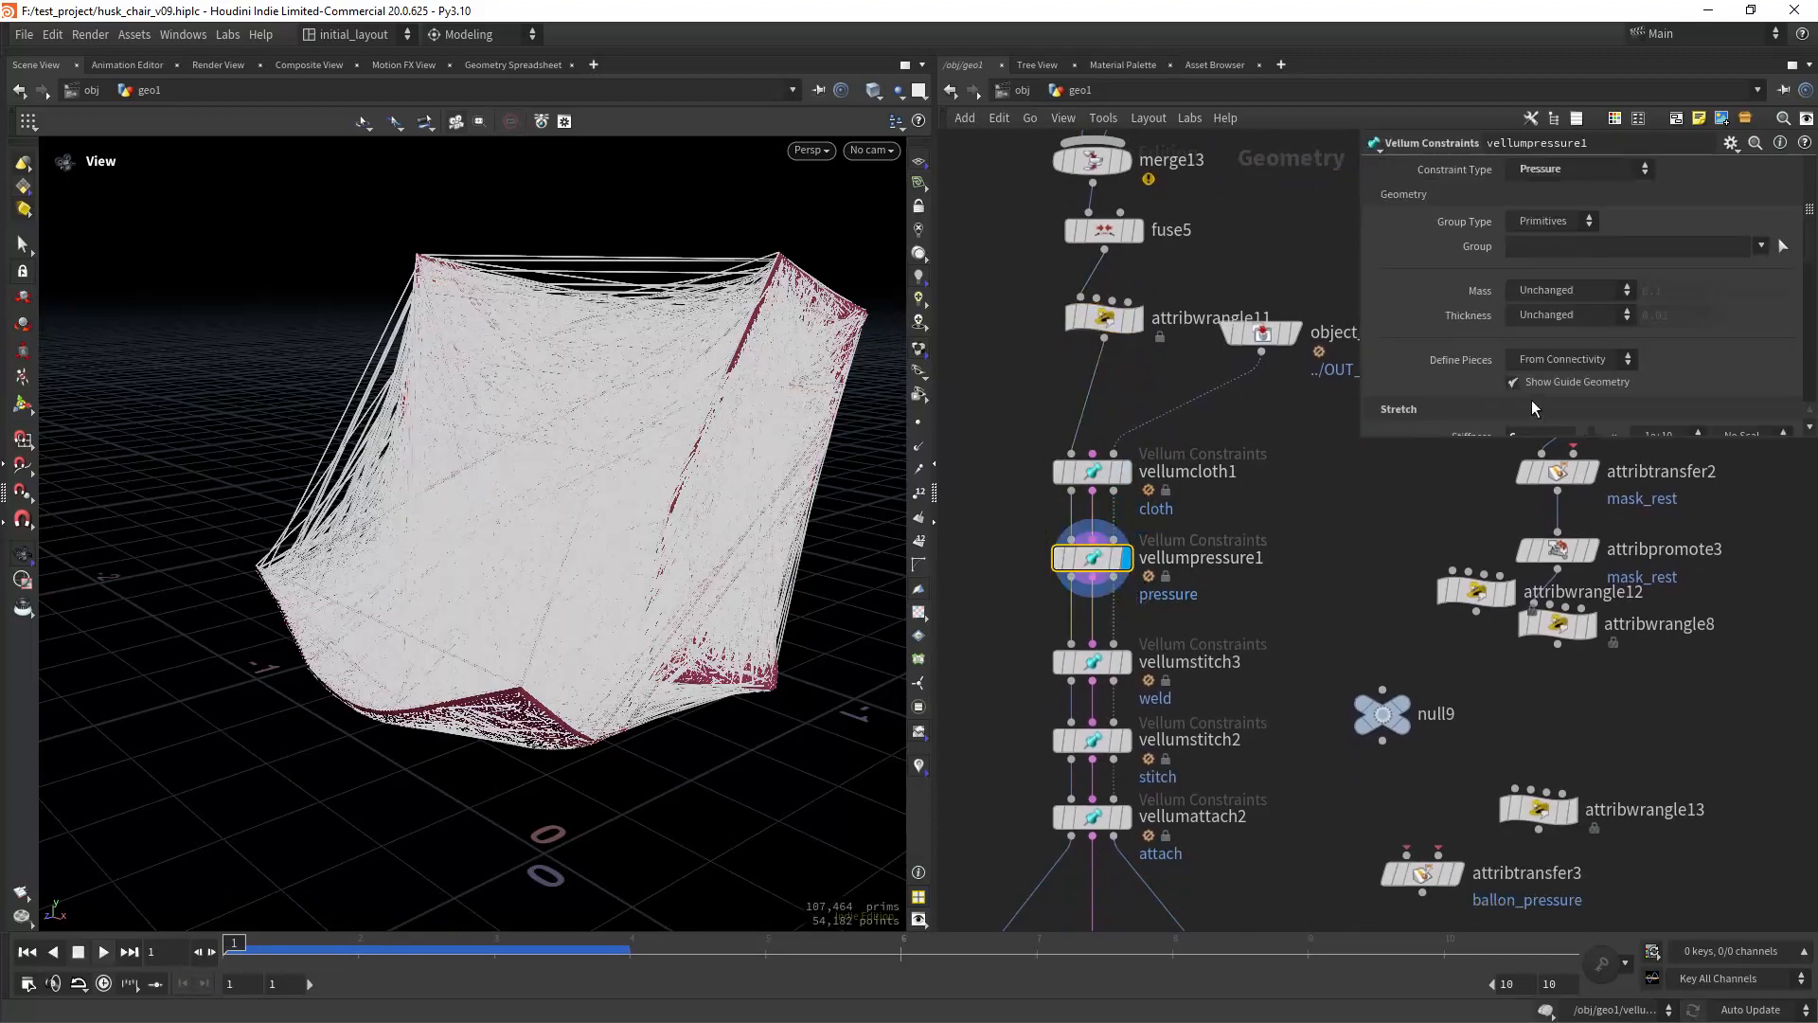
scroll("down", 3)
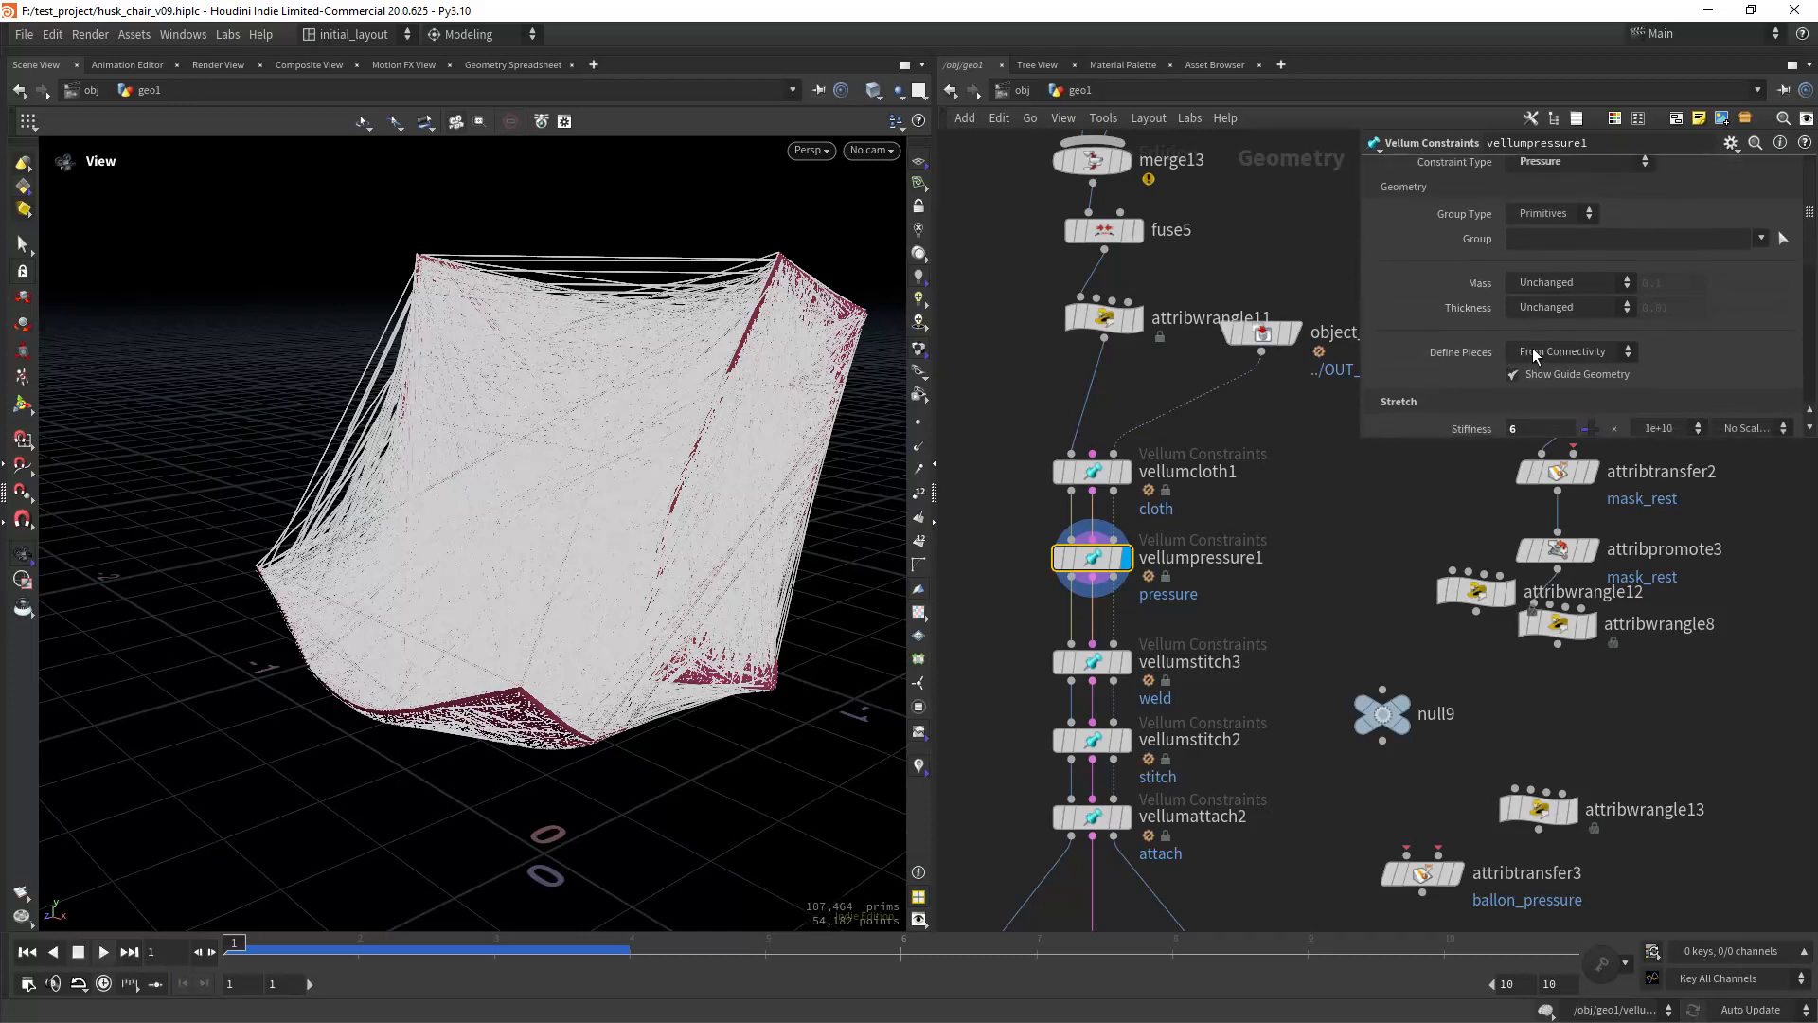
left_click(1572, 351)
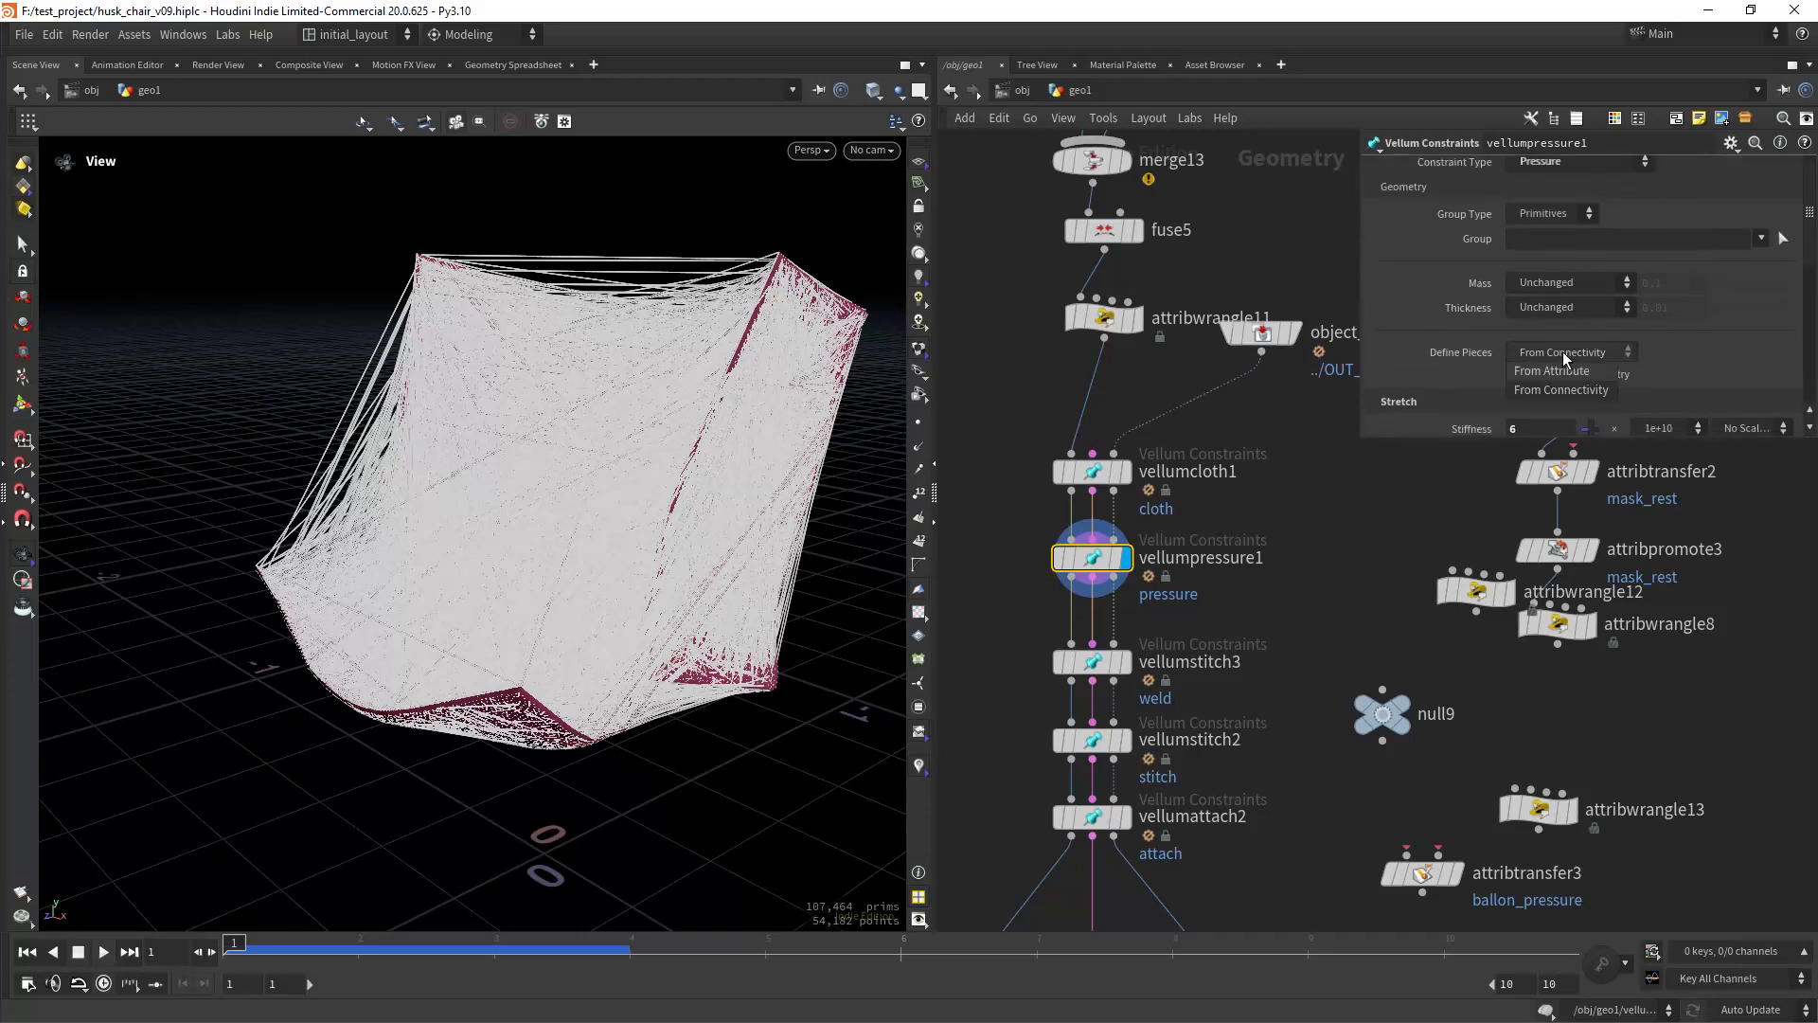
left_click(1552, 370)
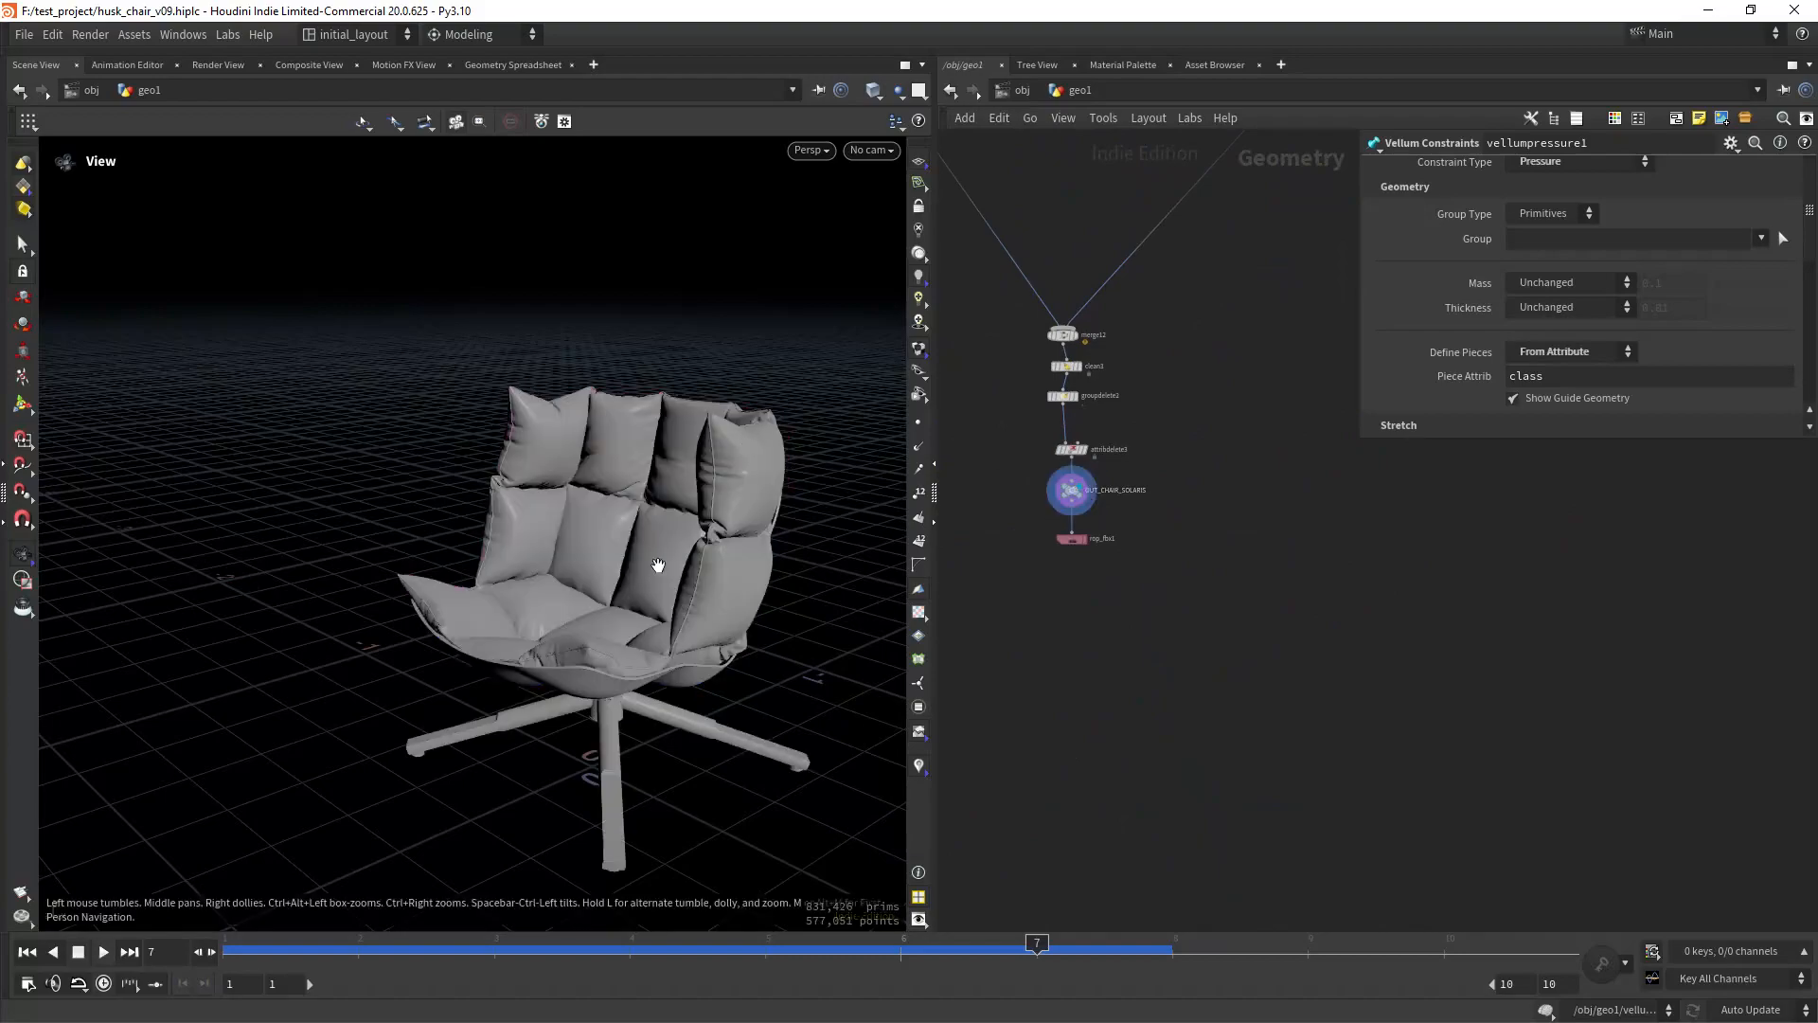
left_click_drag(657, 566, 533, 522)
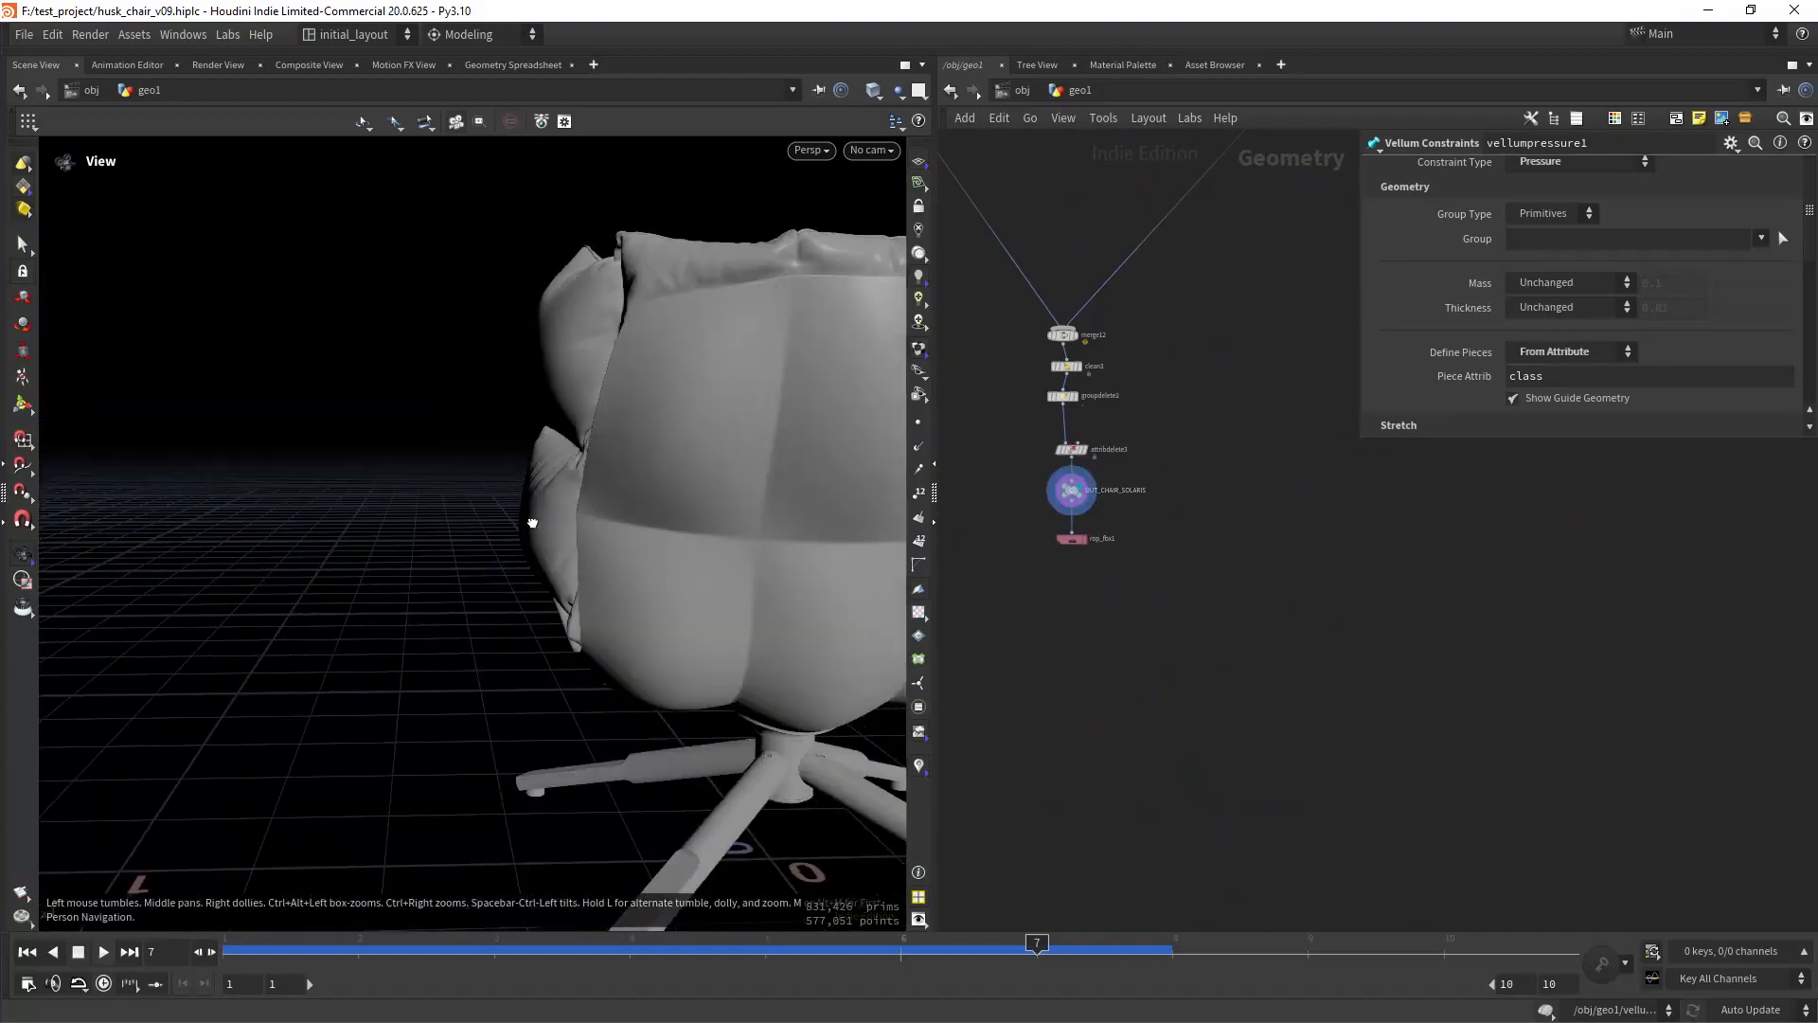
left_click_drag(532, 522, 875, 518)
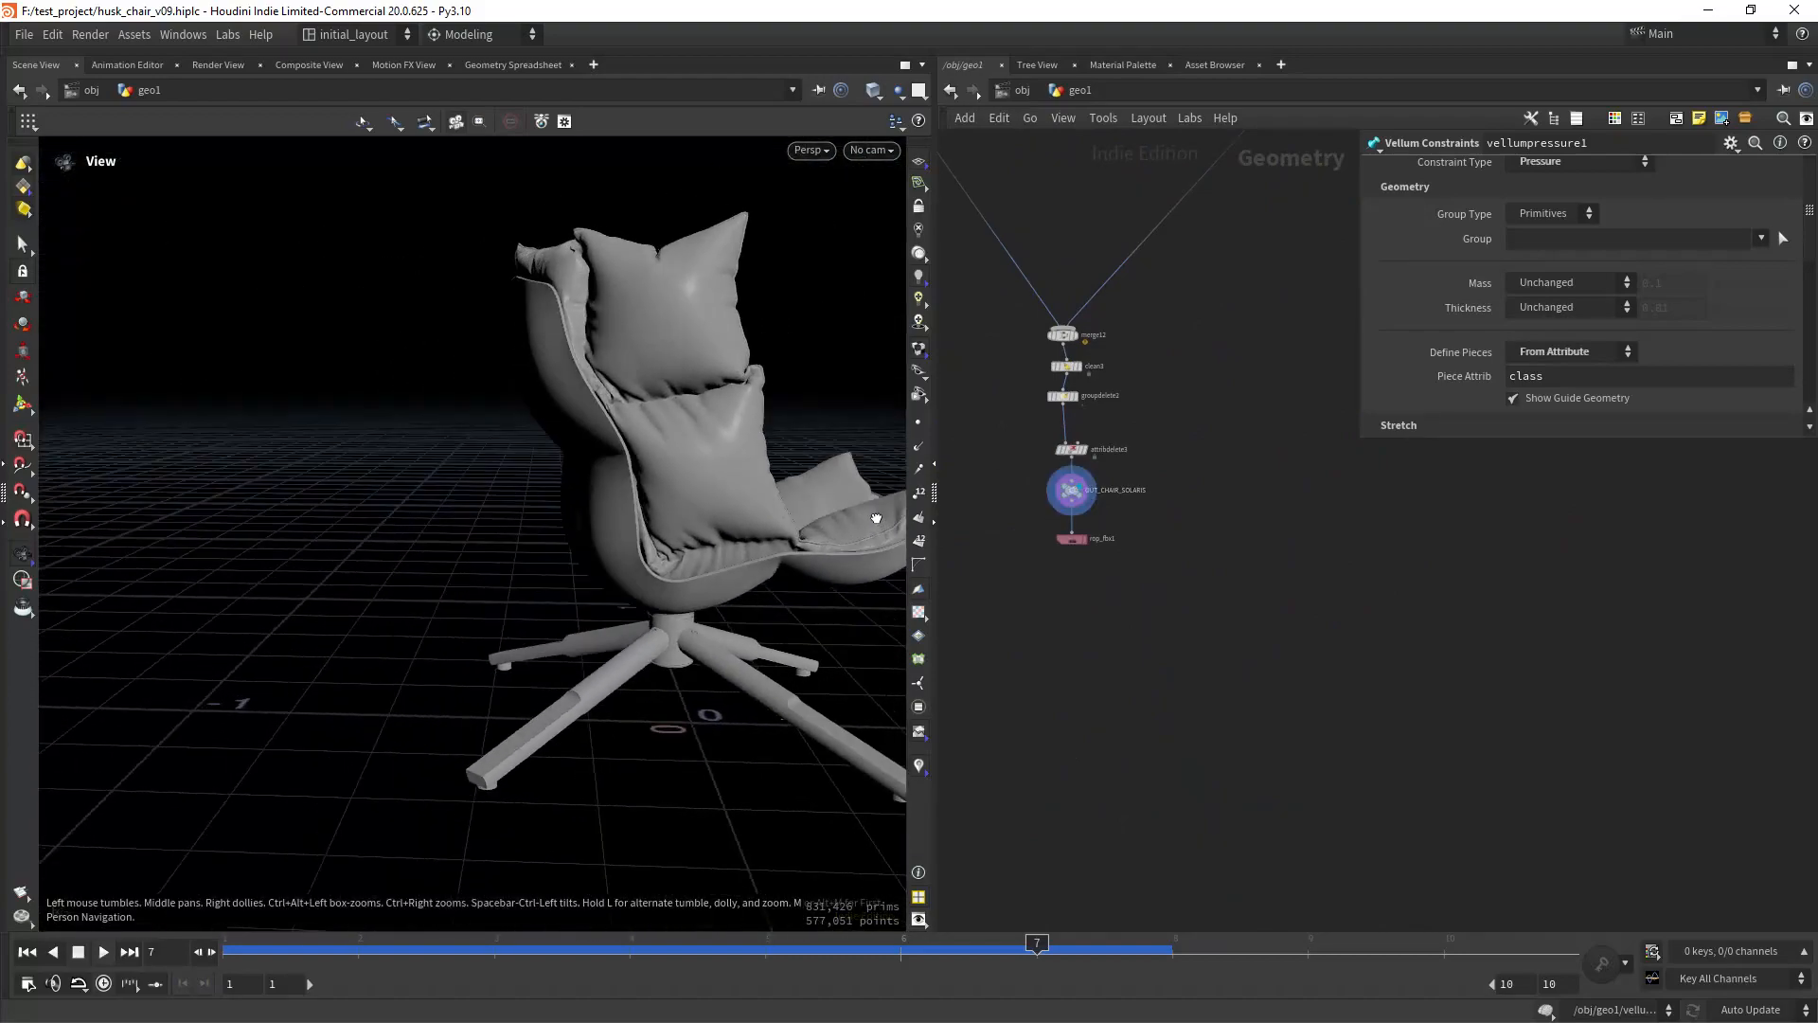